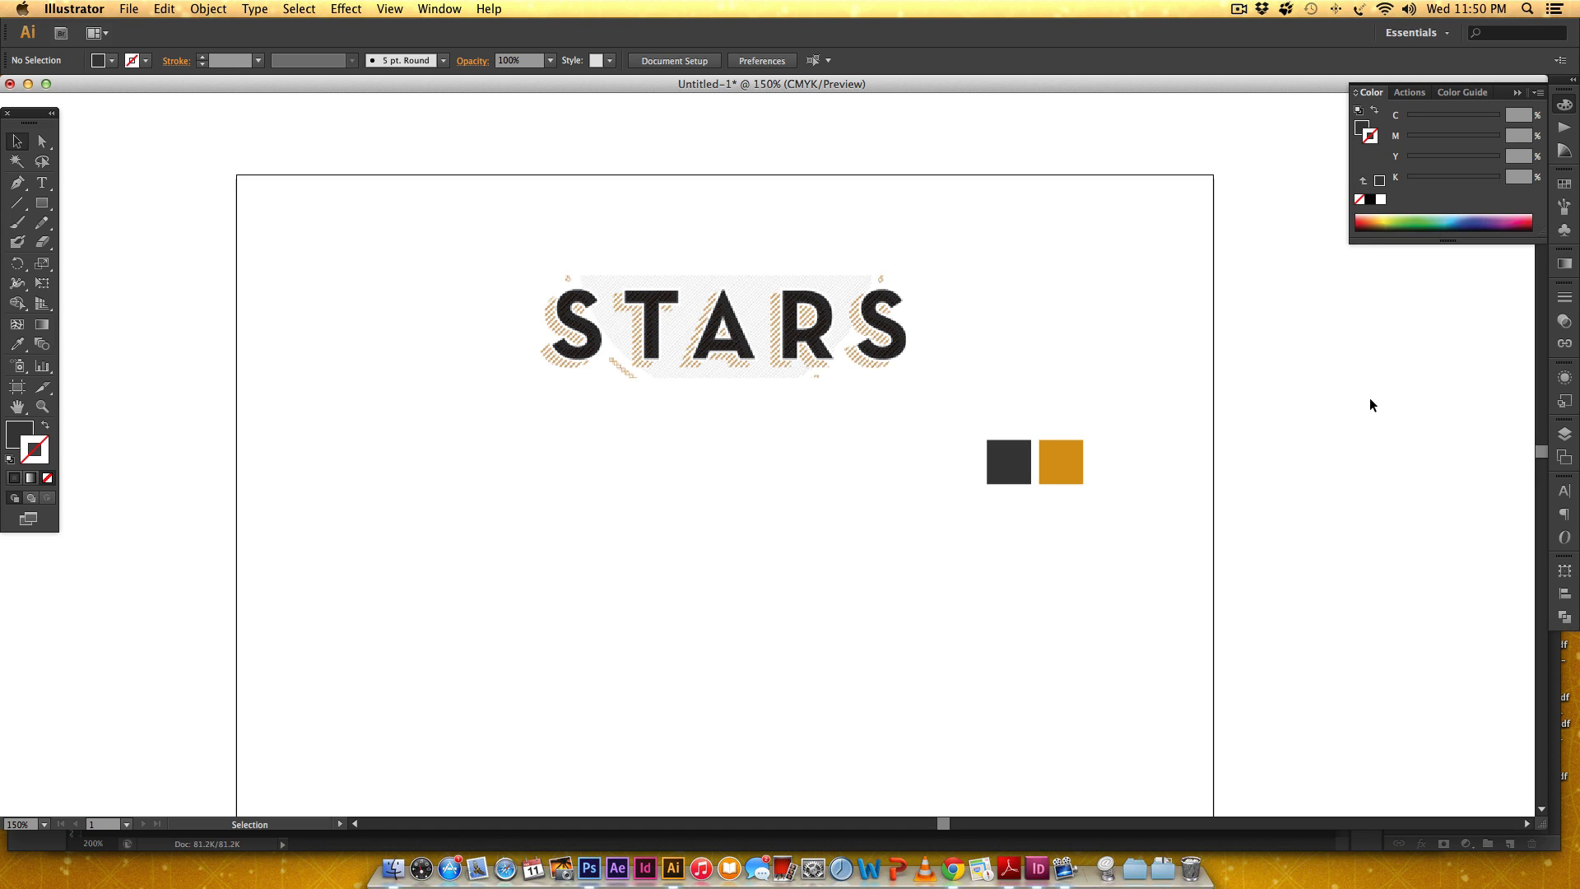
mouse_move(1139, 316)
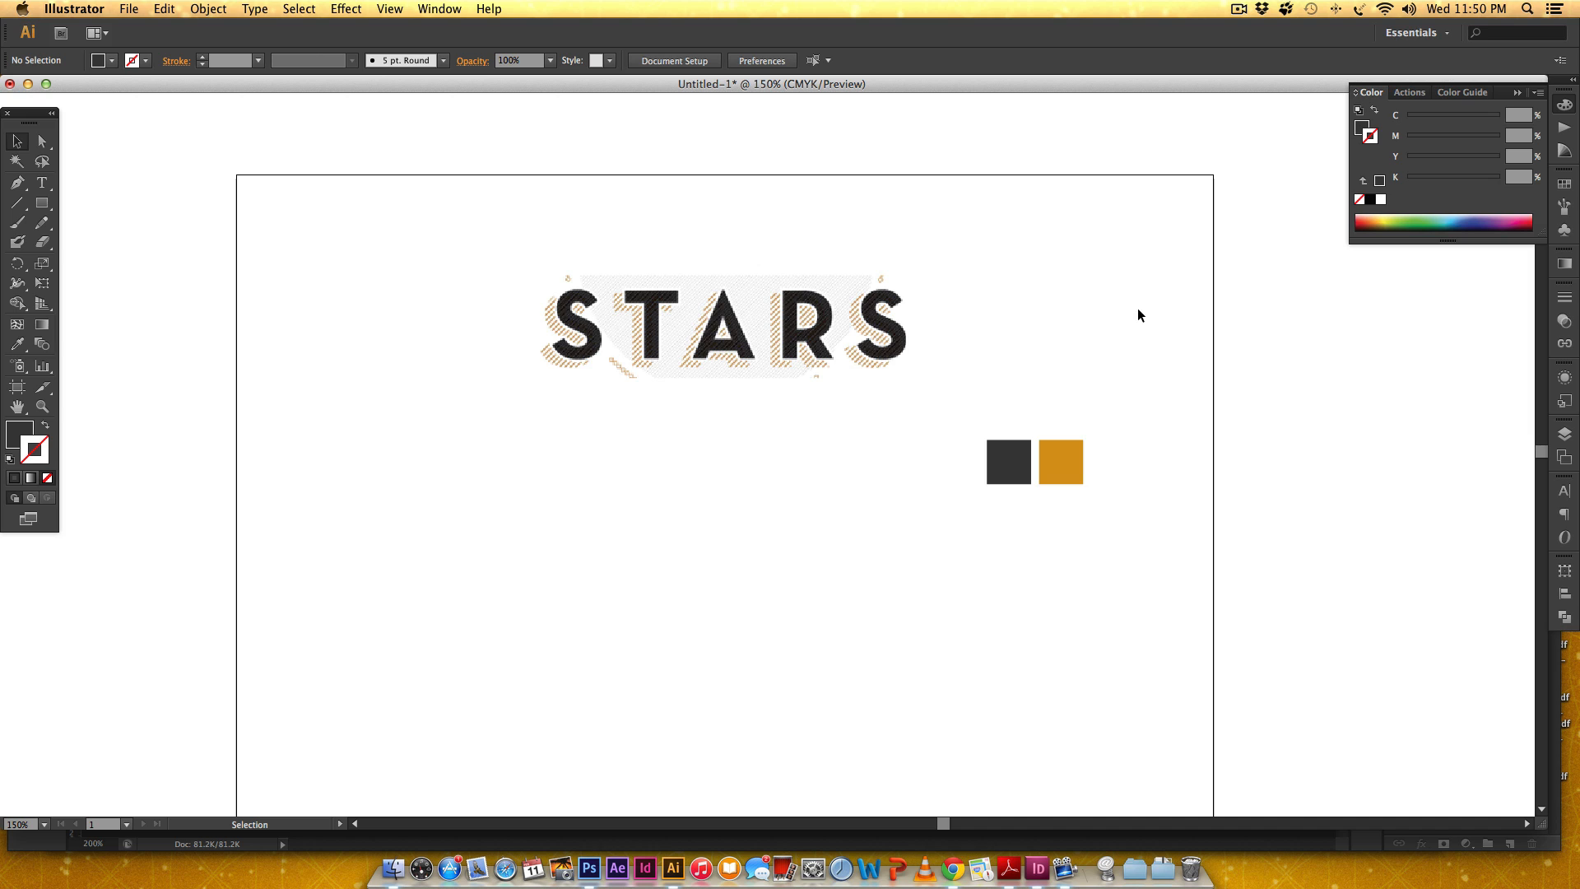
mouse_move(976, 423)
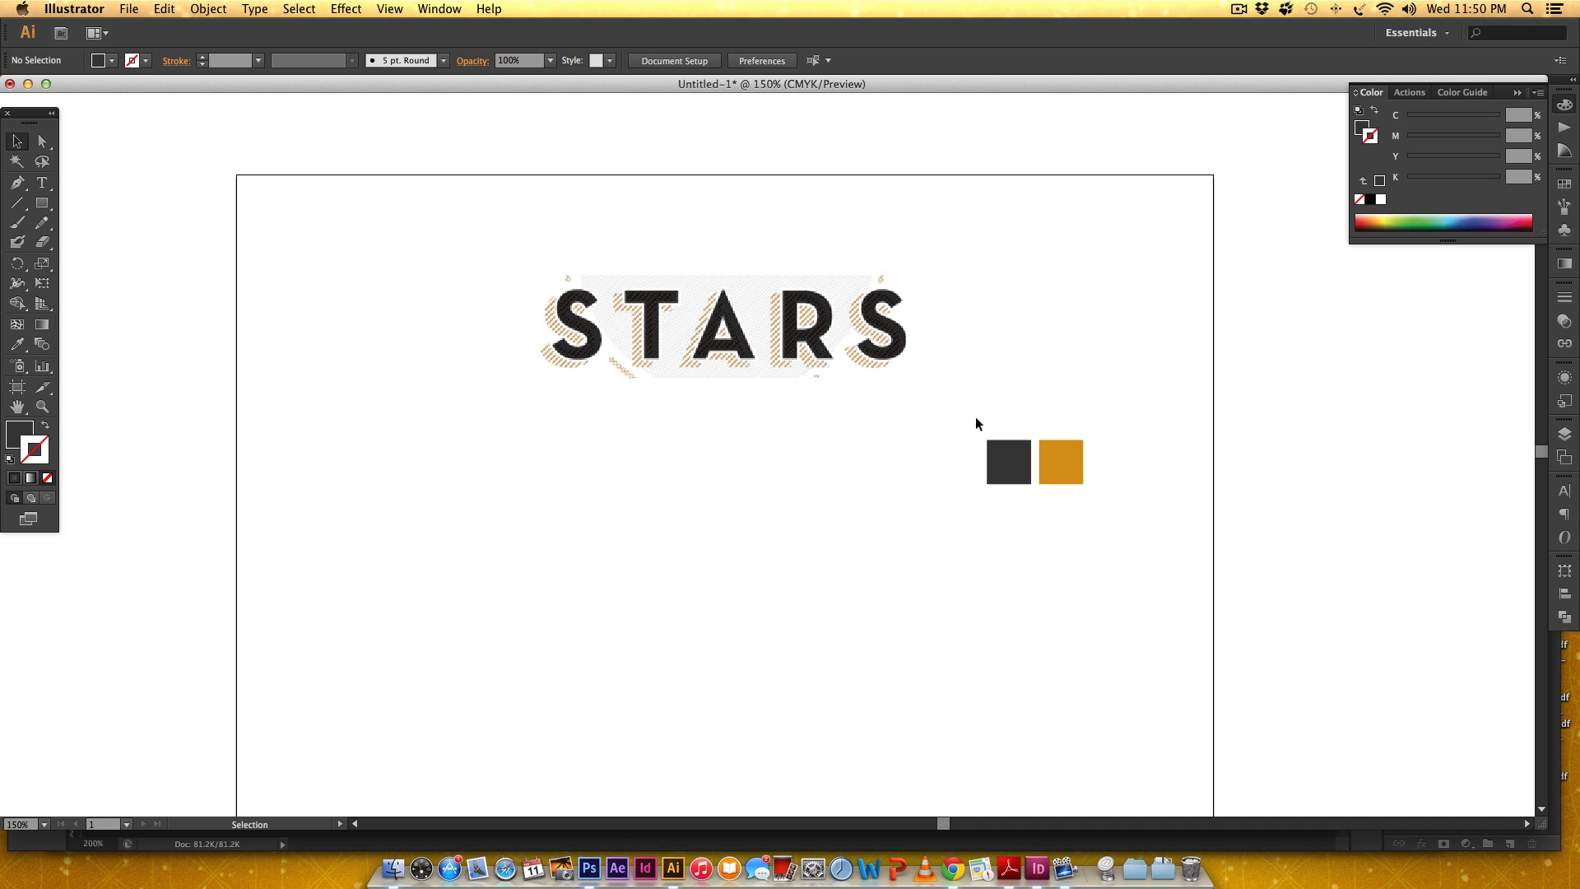
Step: Inspect the finished STARS artwork and check the dark gray and gold swatch colour values
click(564, 314)
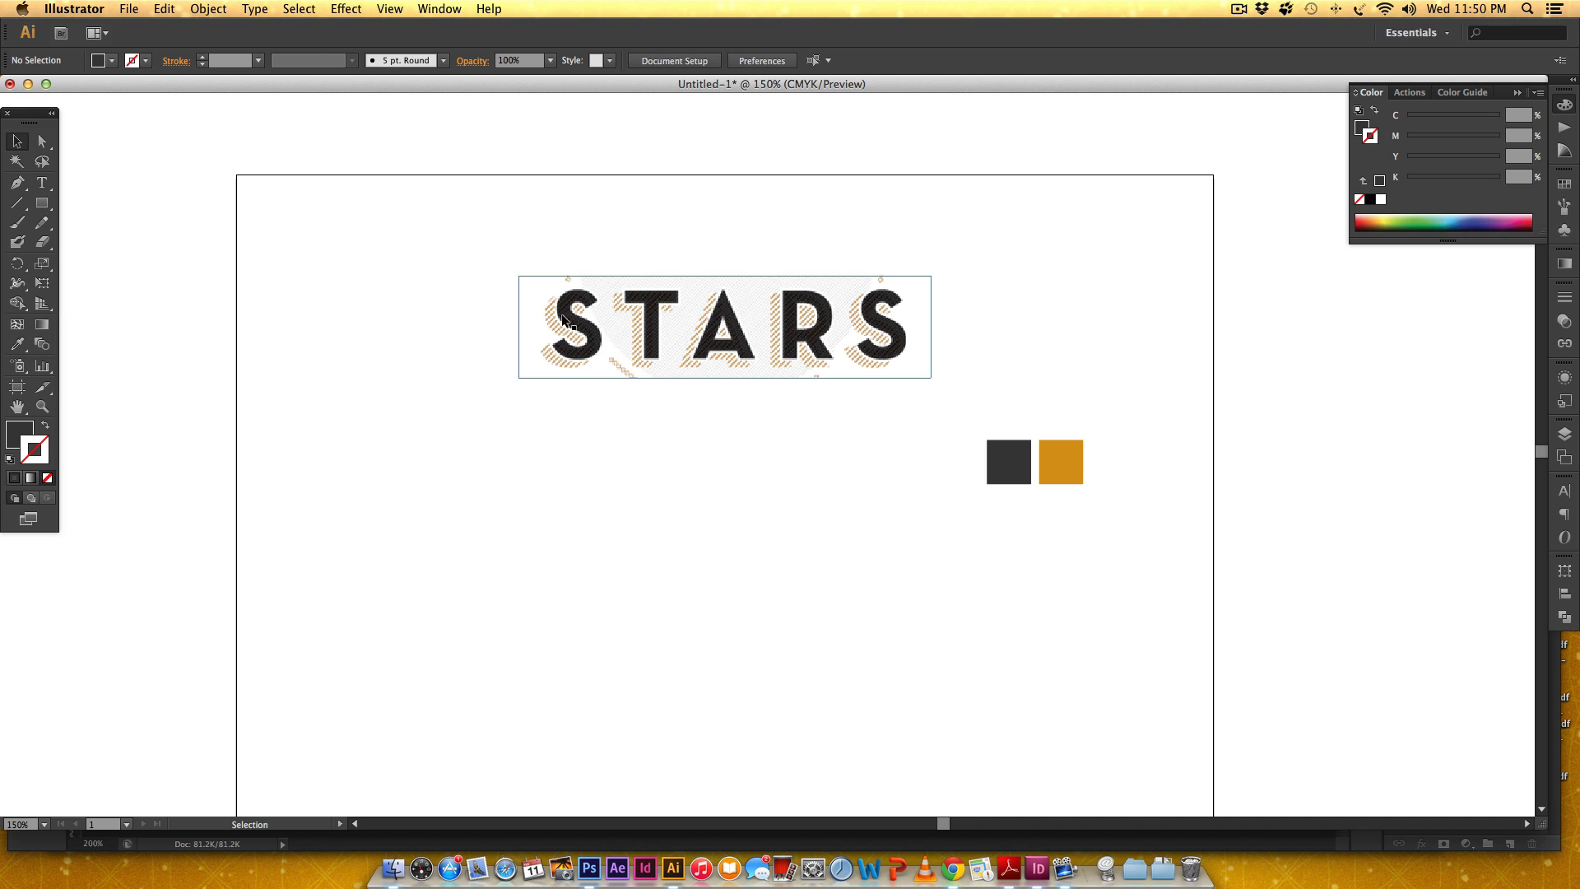
click(846, 468)
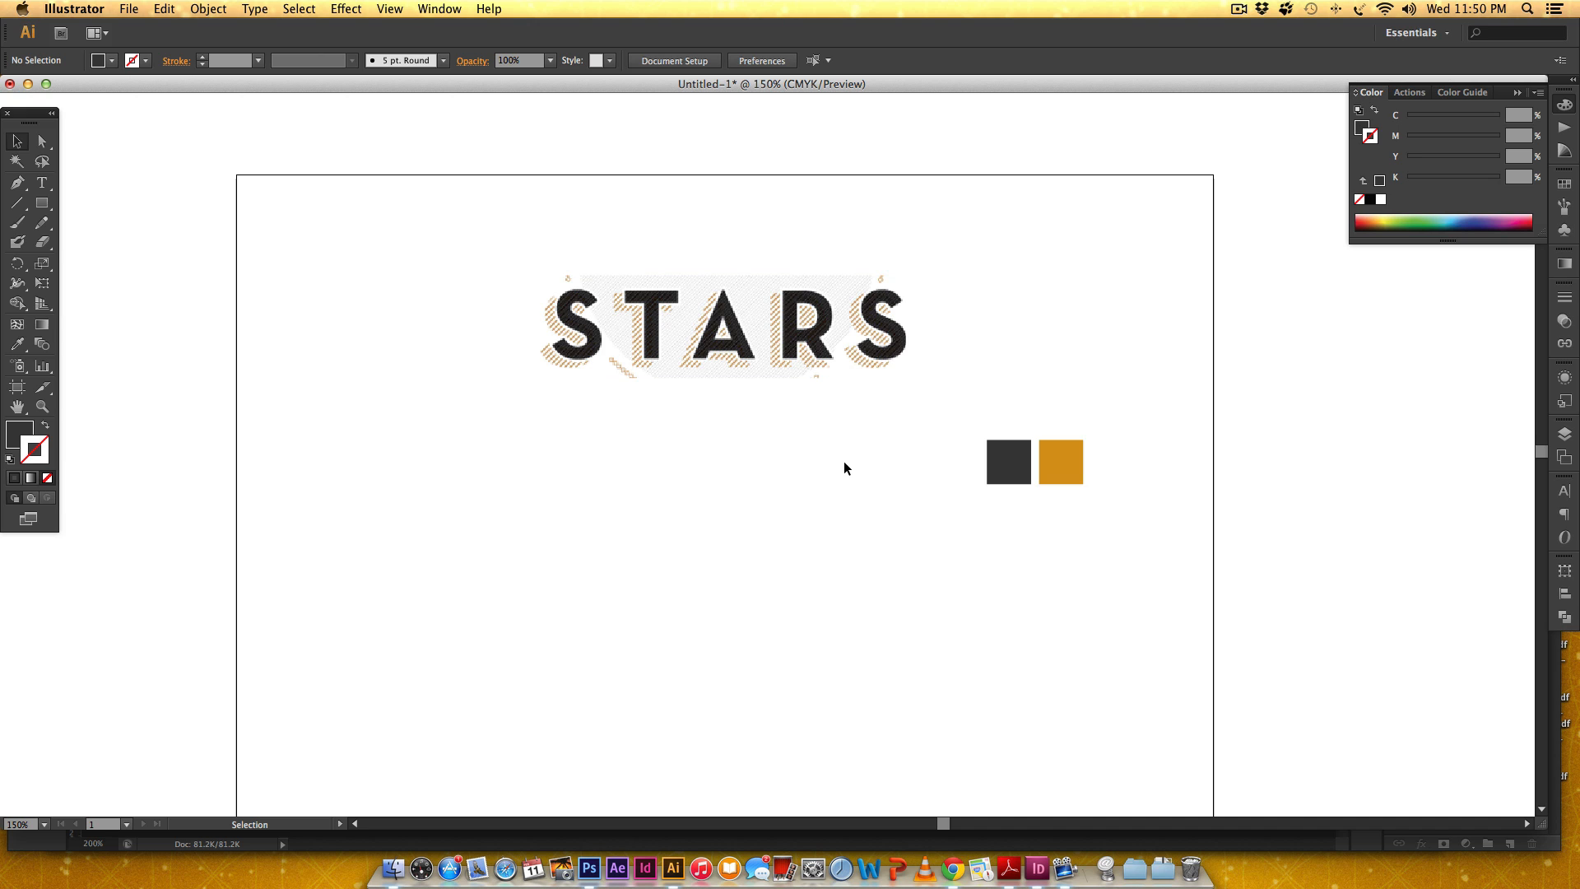
mouse_move(869, 459)
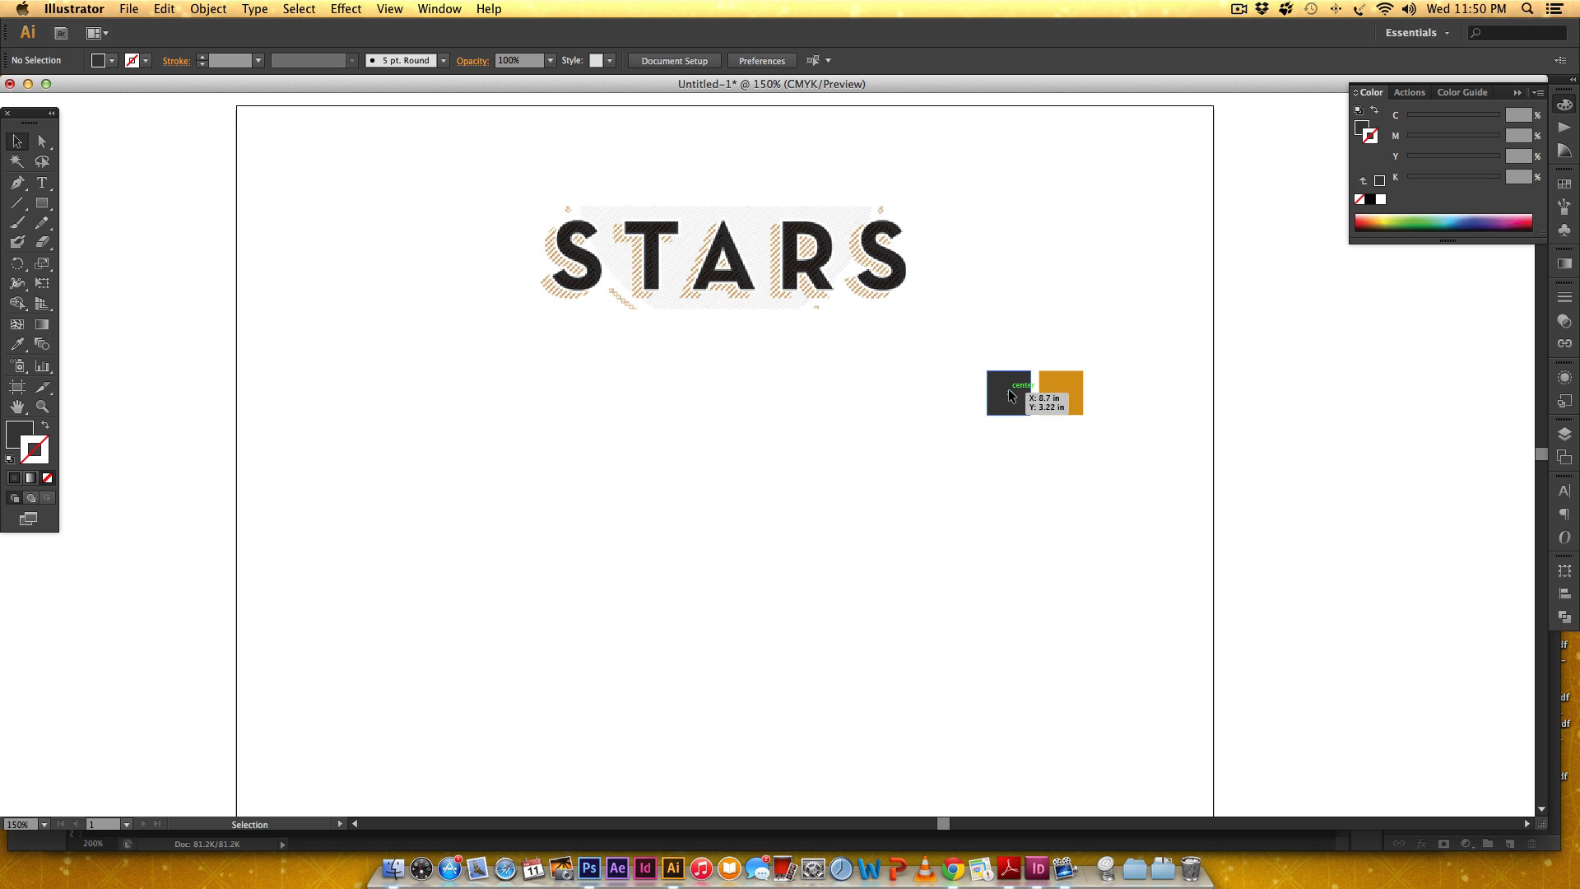
click(1008, 394)
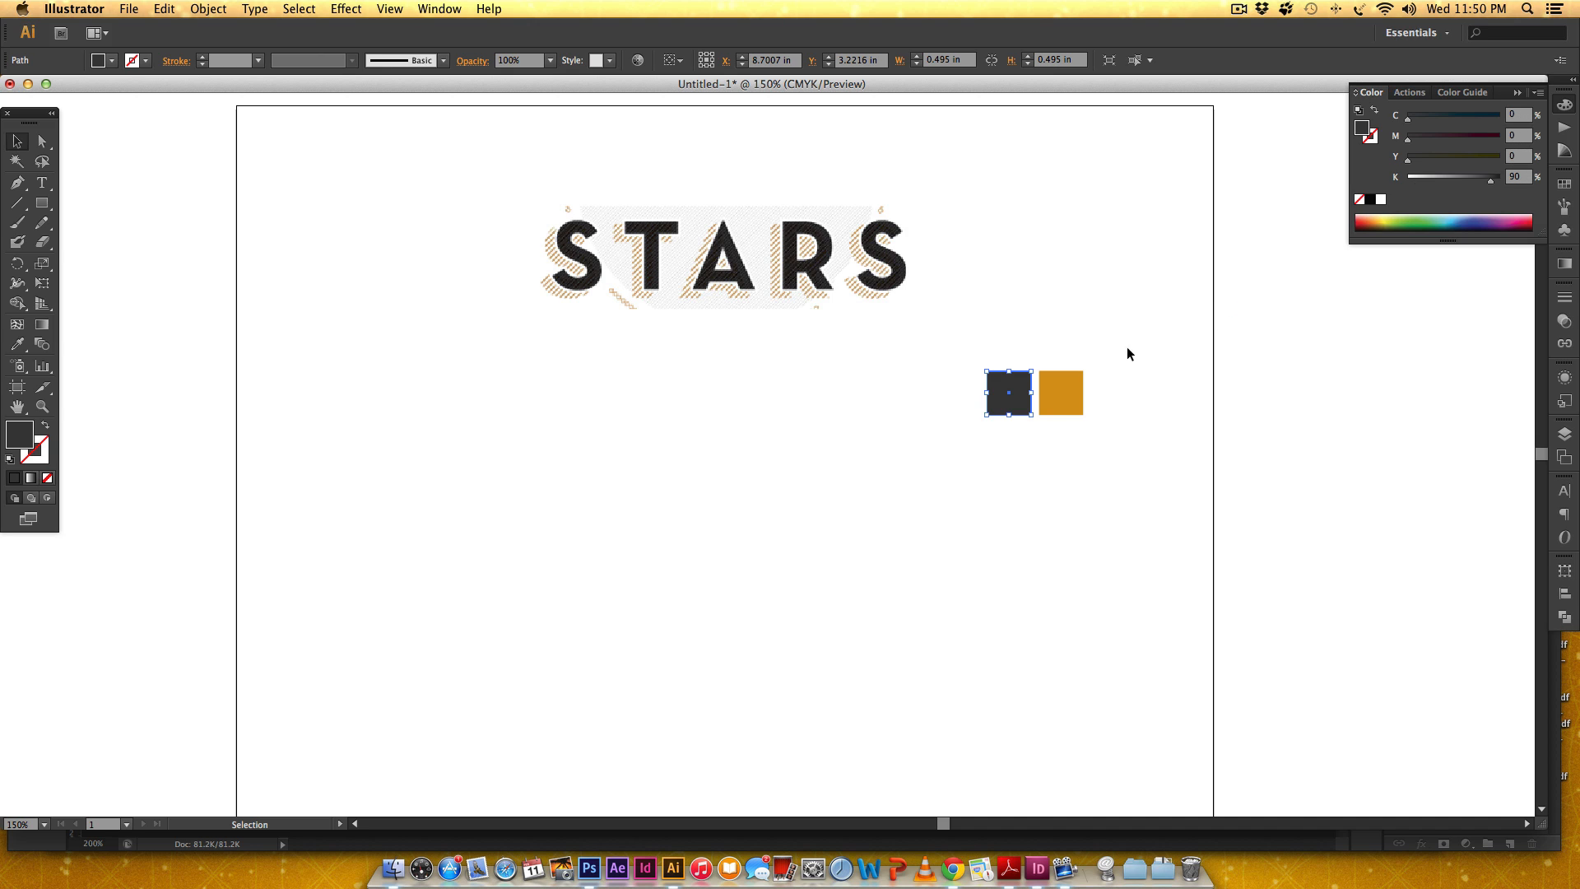
click(1059, 392)
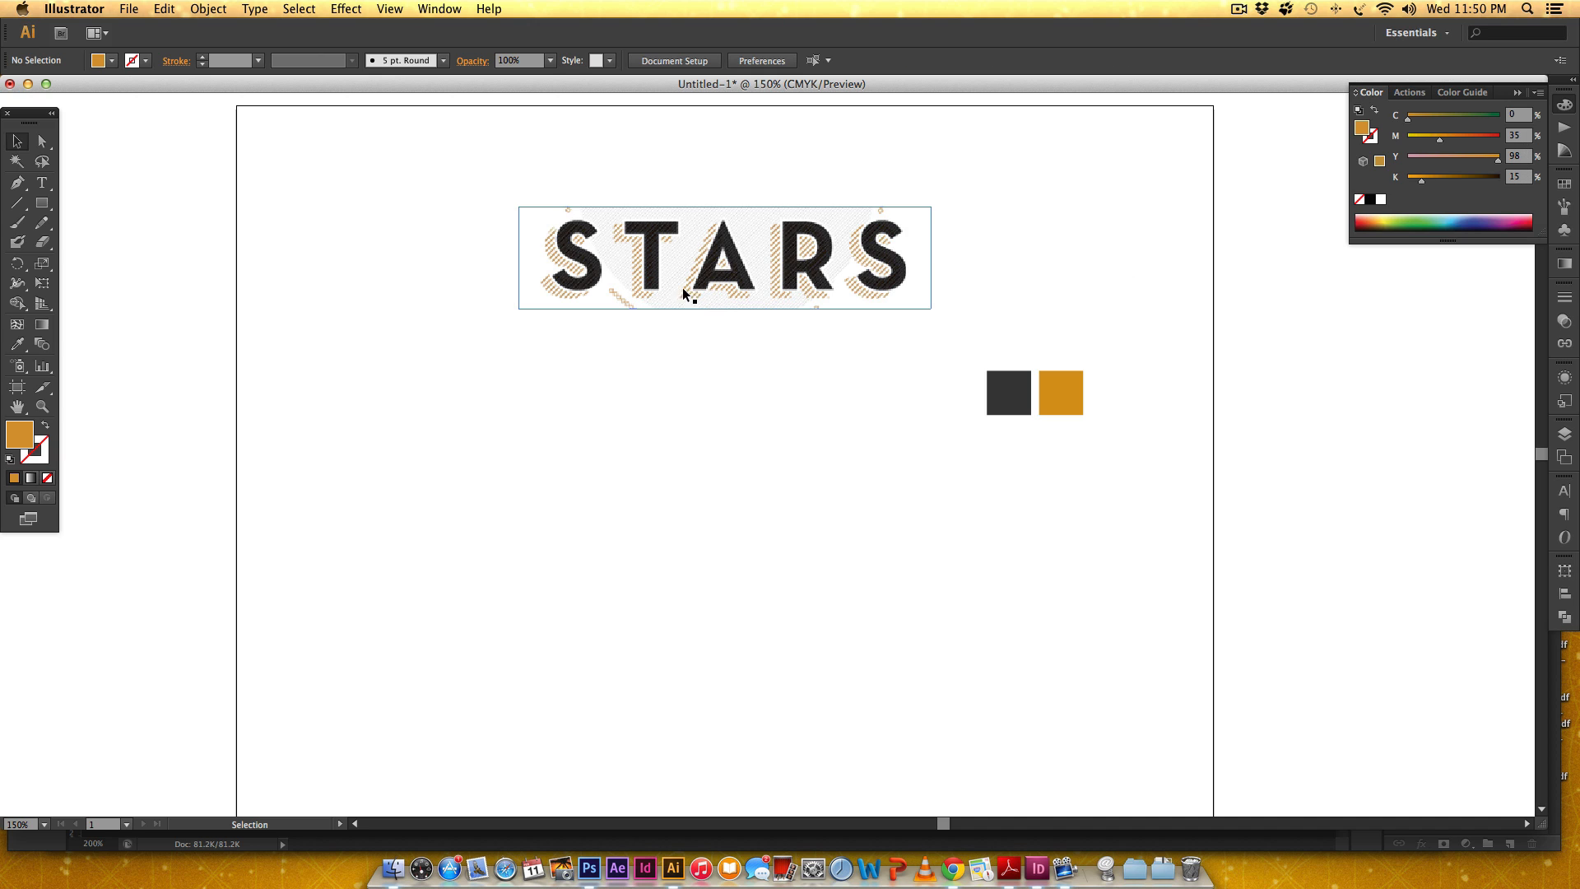
click(817, 405)
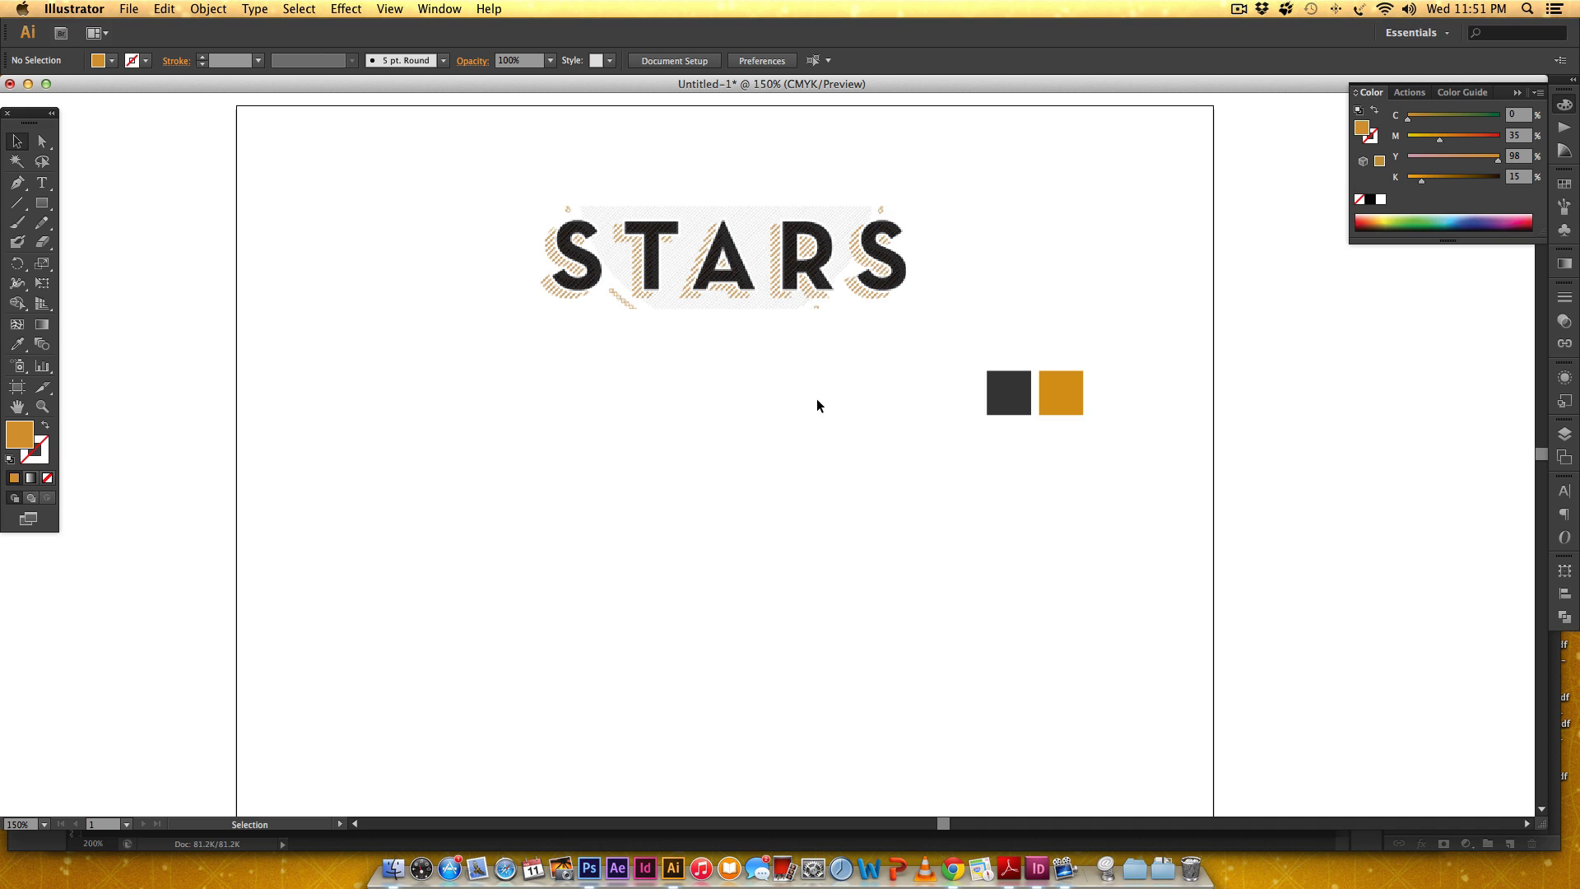
mouse_move(815, 411)
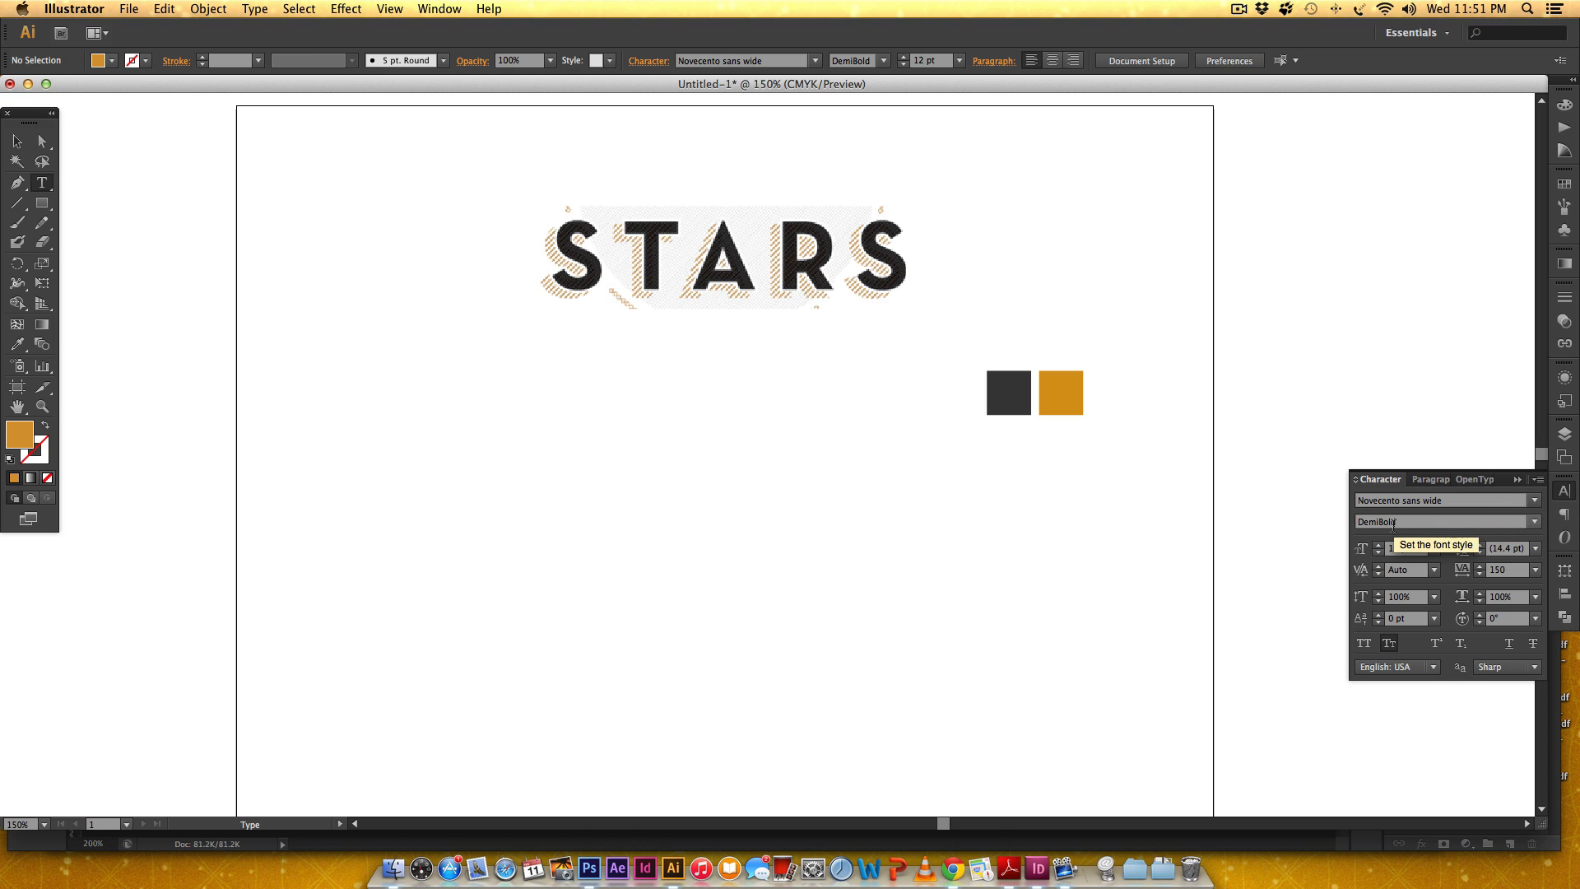
mouse_move(1496, 571)
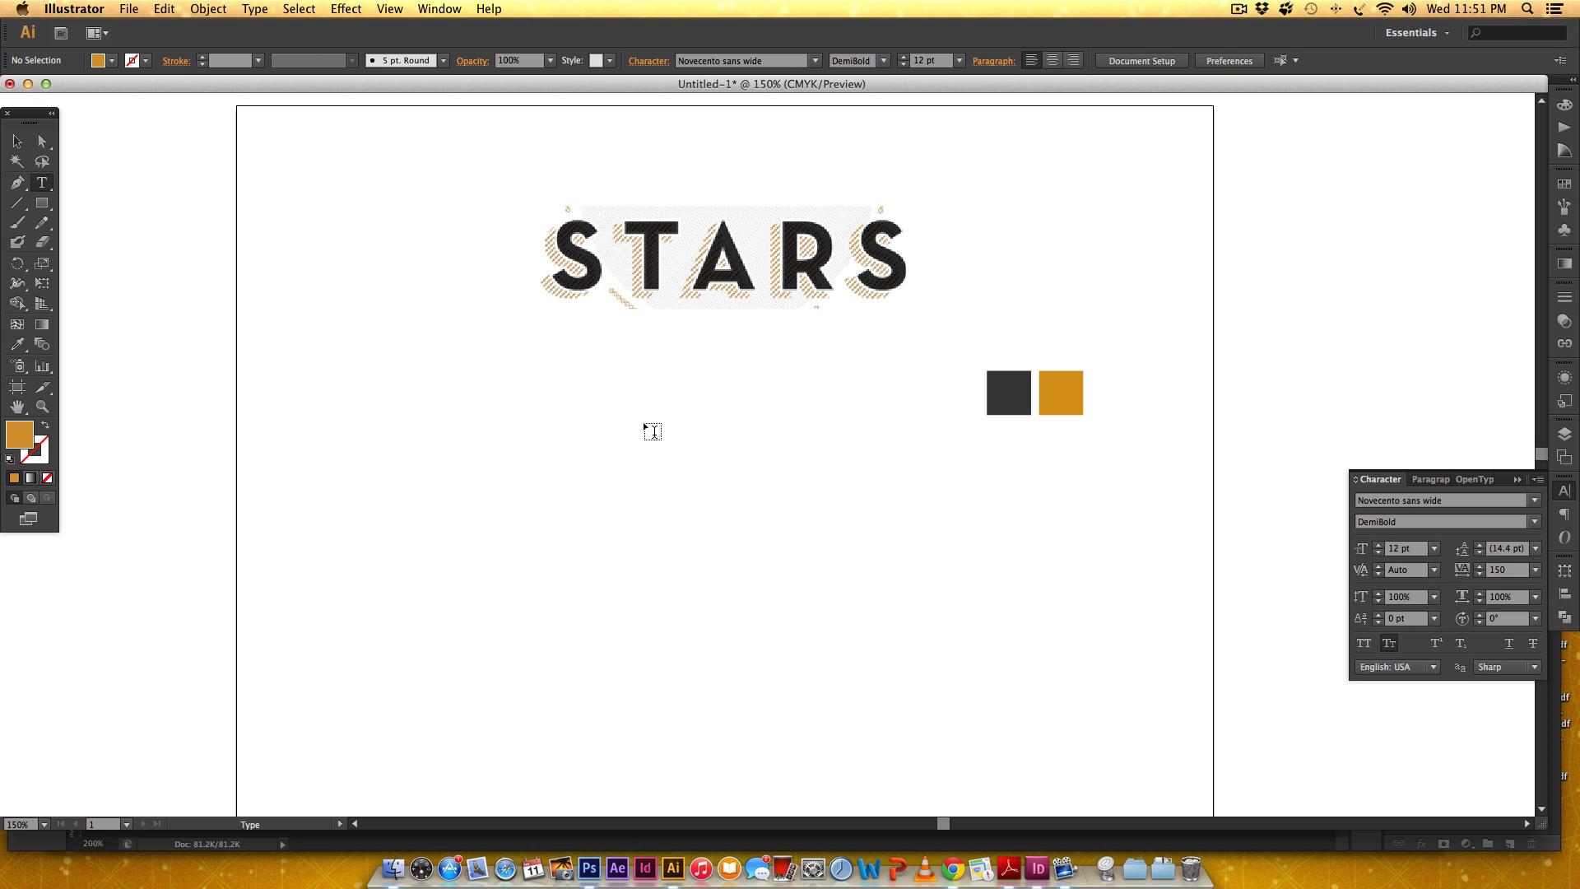
Step: Add new STARS text in Novecento sans wide DemiBold and enlarge it to 110 pt
text(STARS)
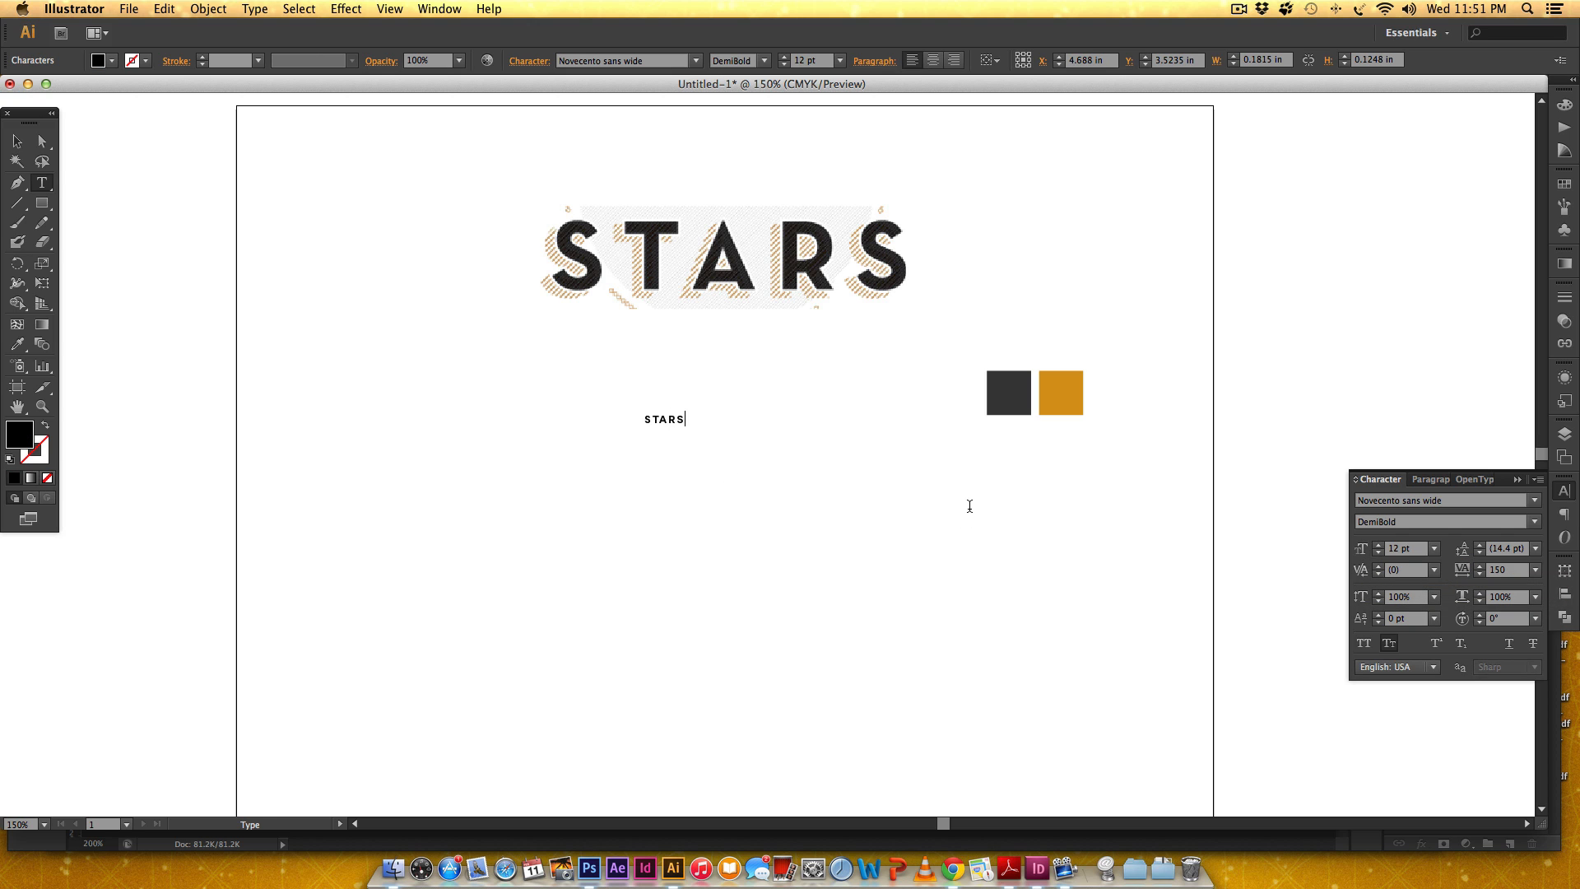
mouse_move(402, 229)
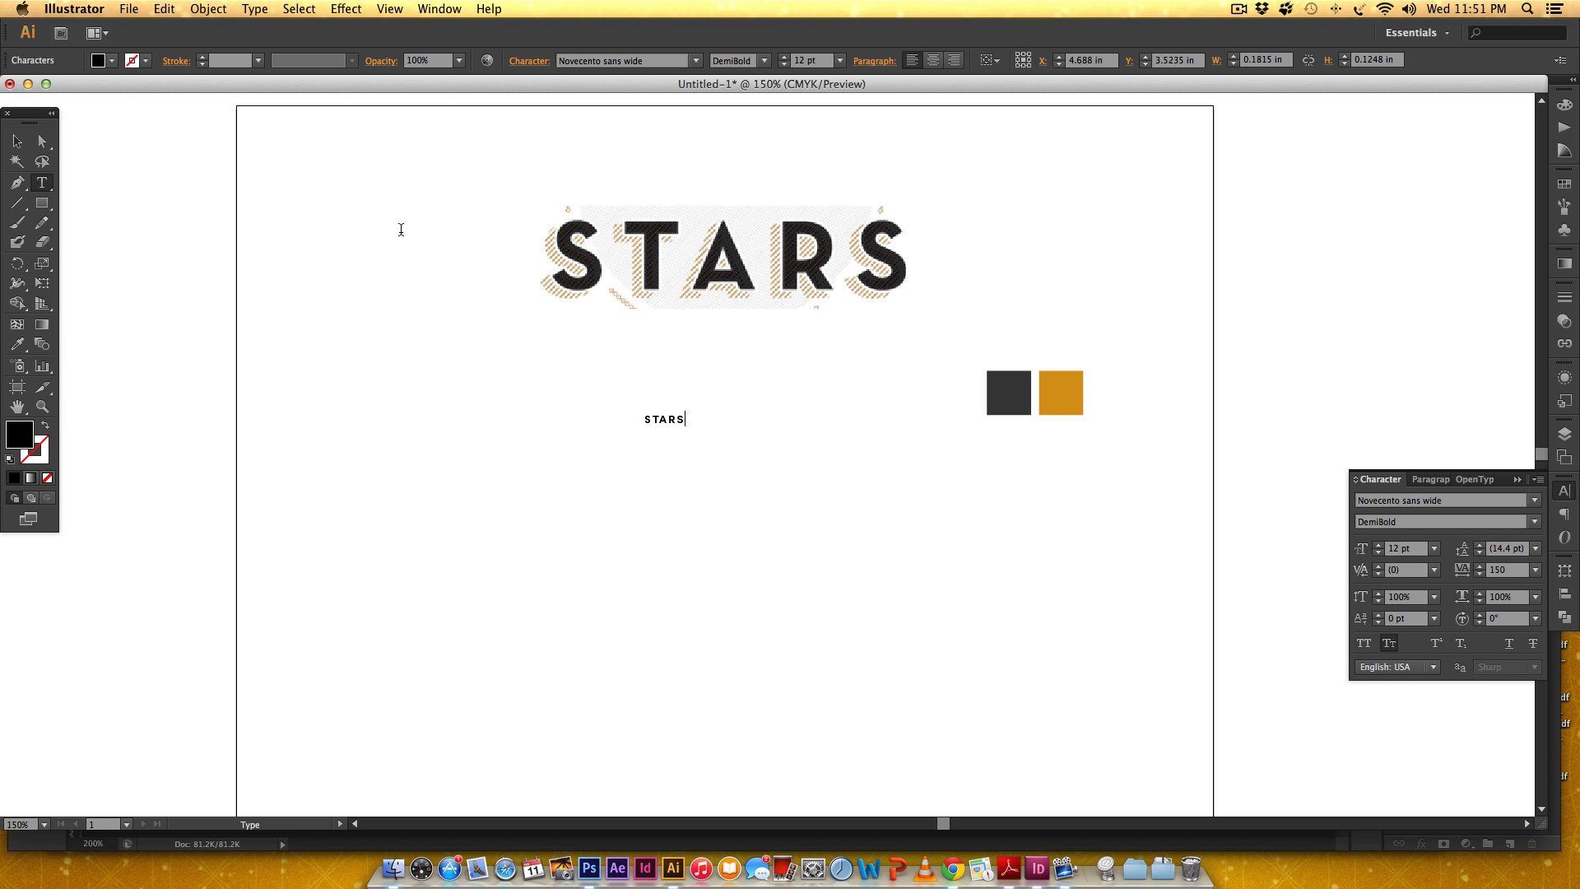
mouse_move(502, 349)
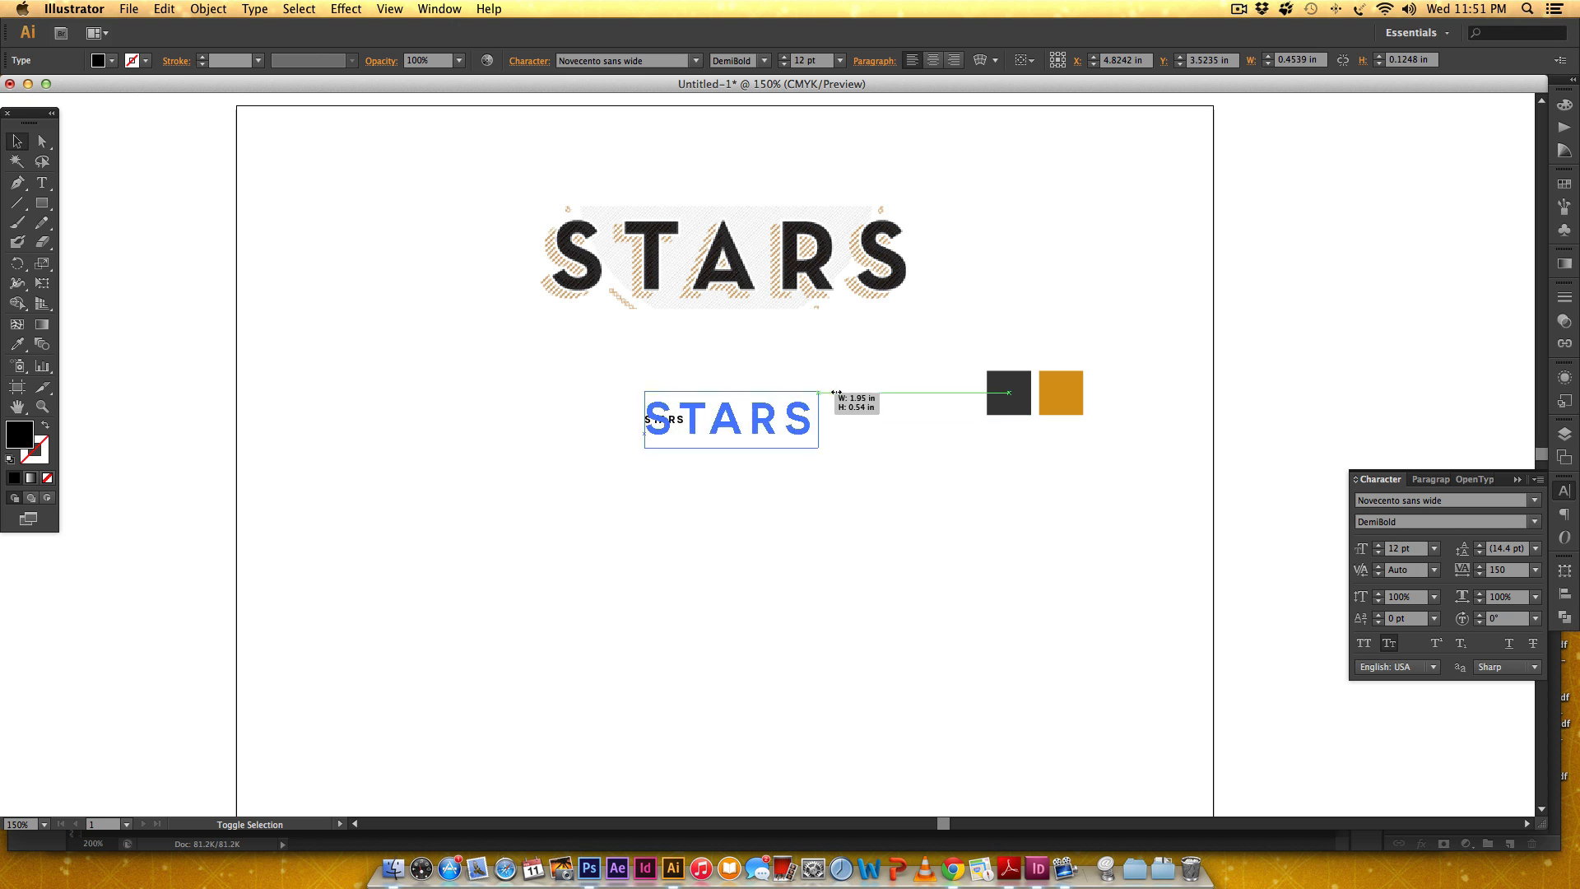
drag(815, 393, 907, 418)
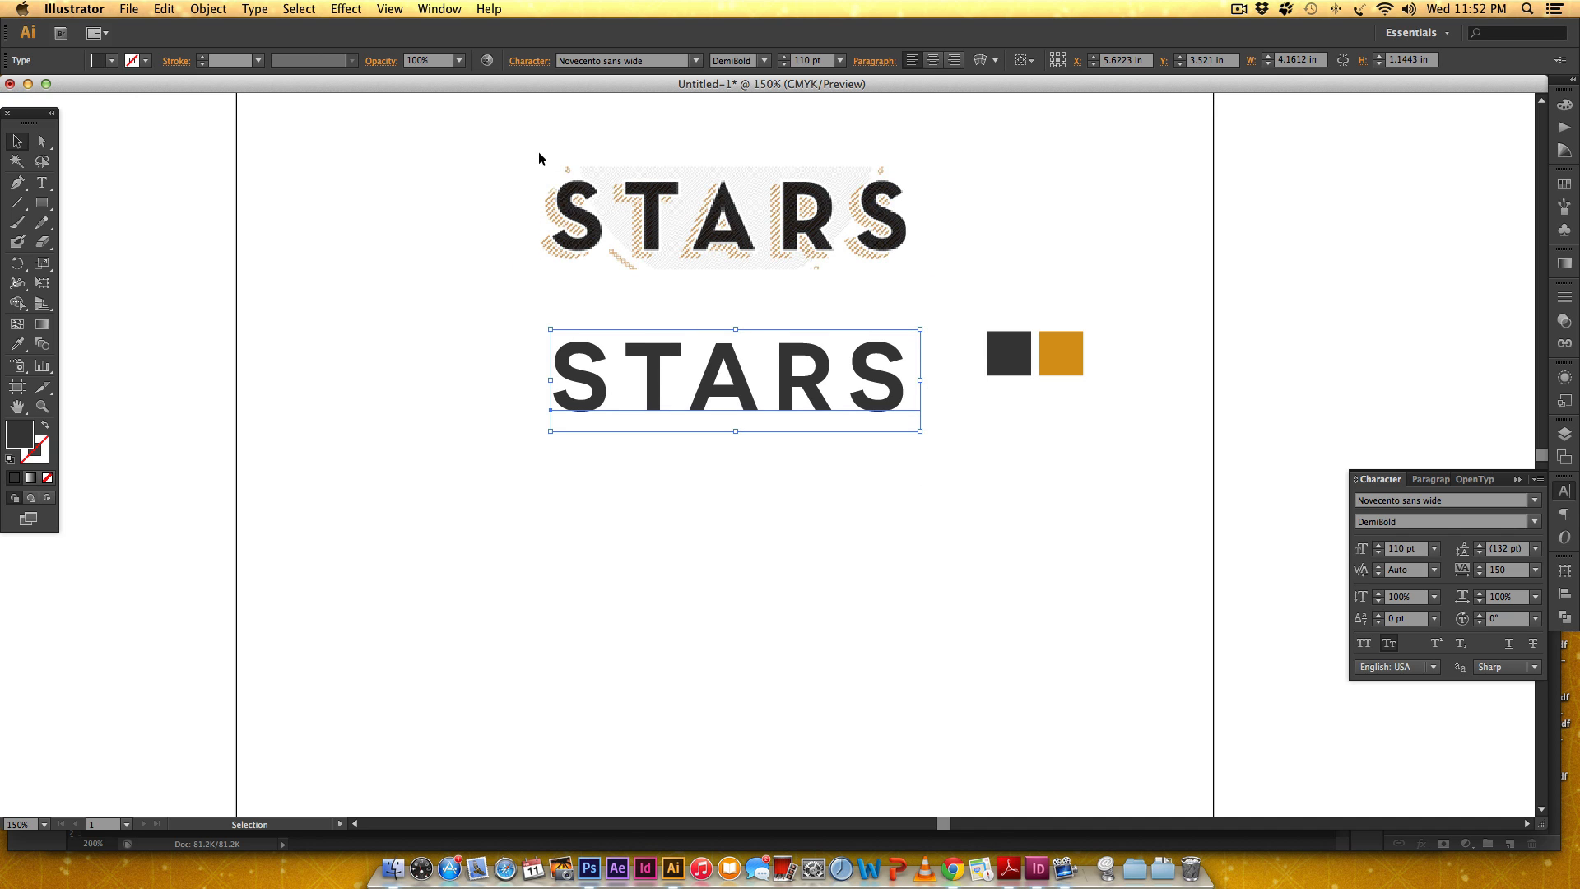
mouse_move(818, 341)
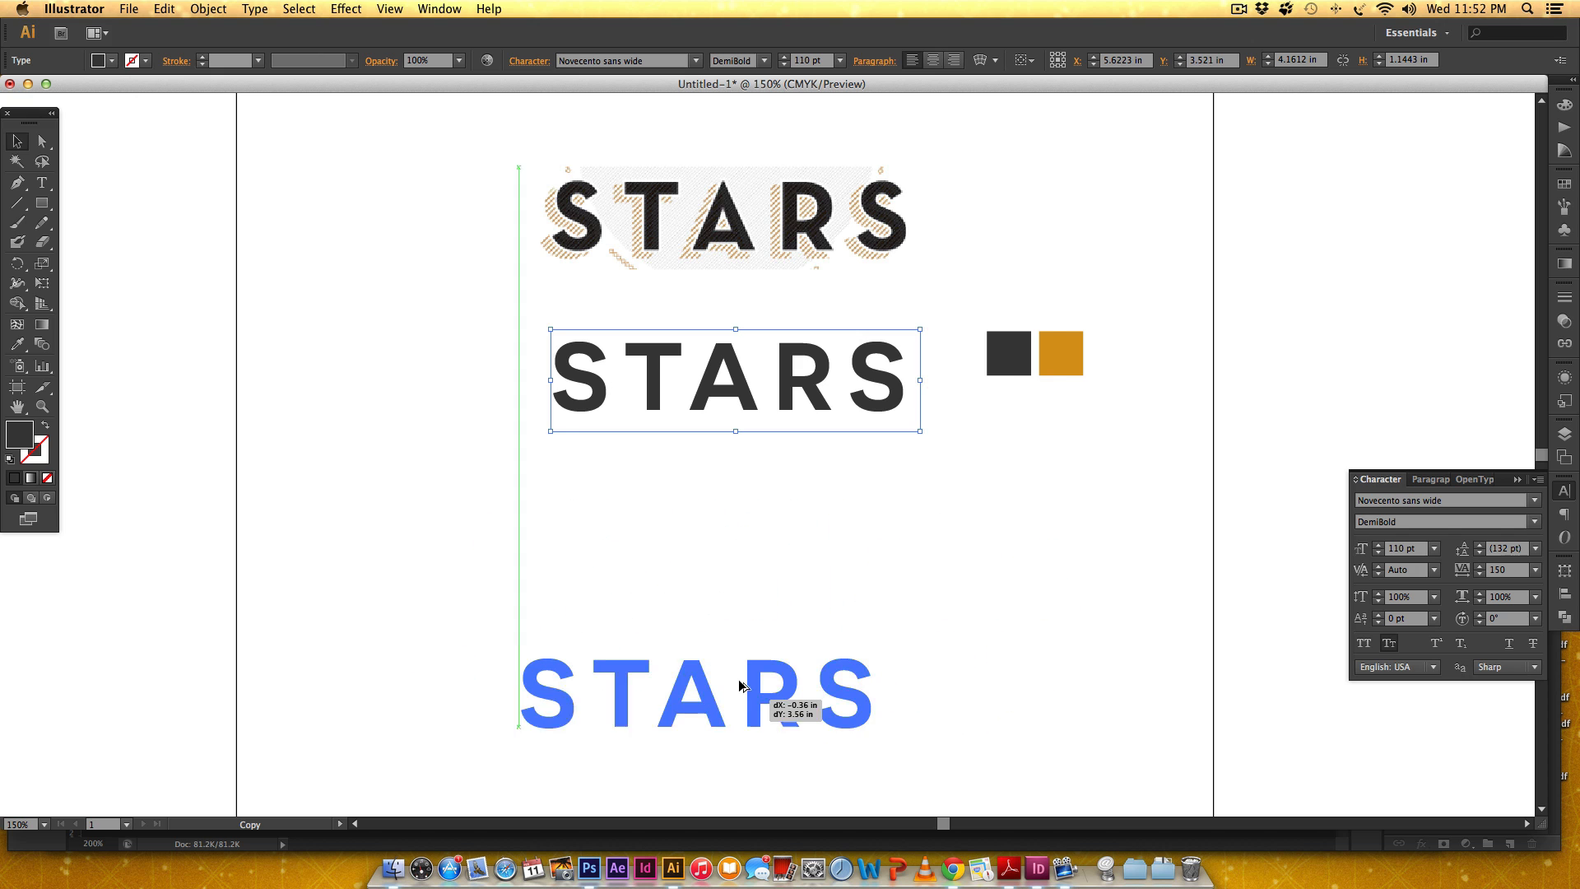
Step: Option-drag a copy of the 110 pt STARS text straight down, aligned under the original
drag(695, 694, 797, 583)
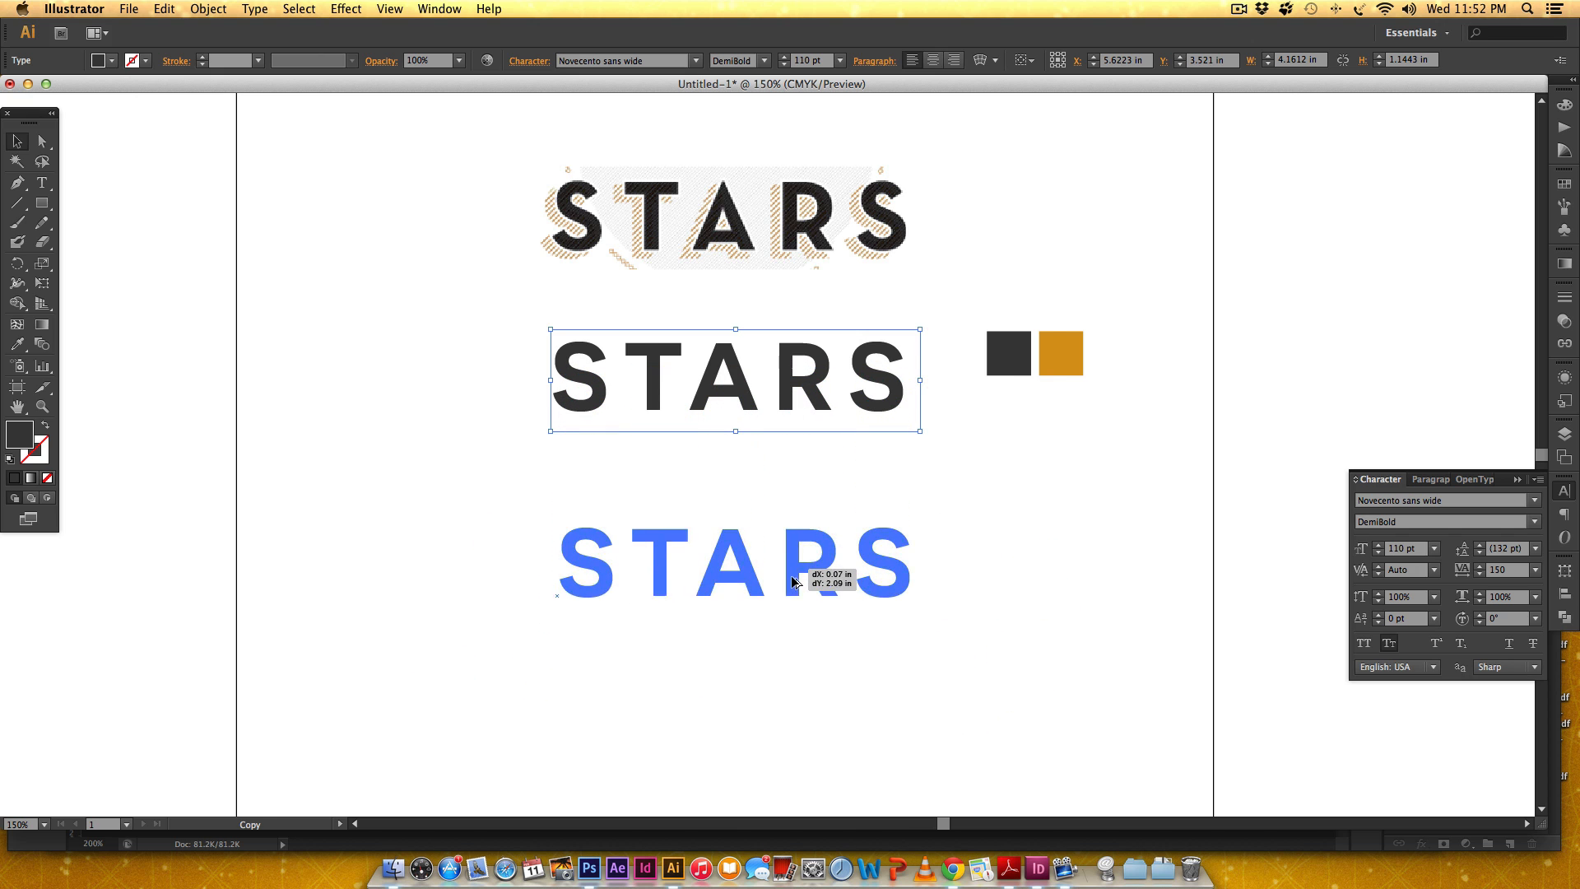
drag(793, 563, 780, 626)
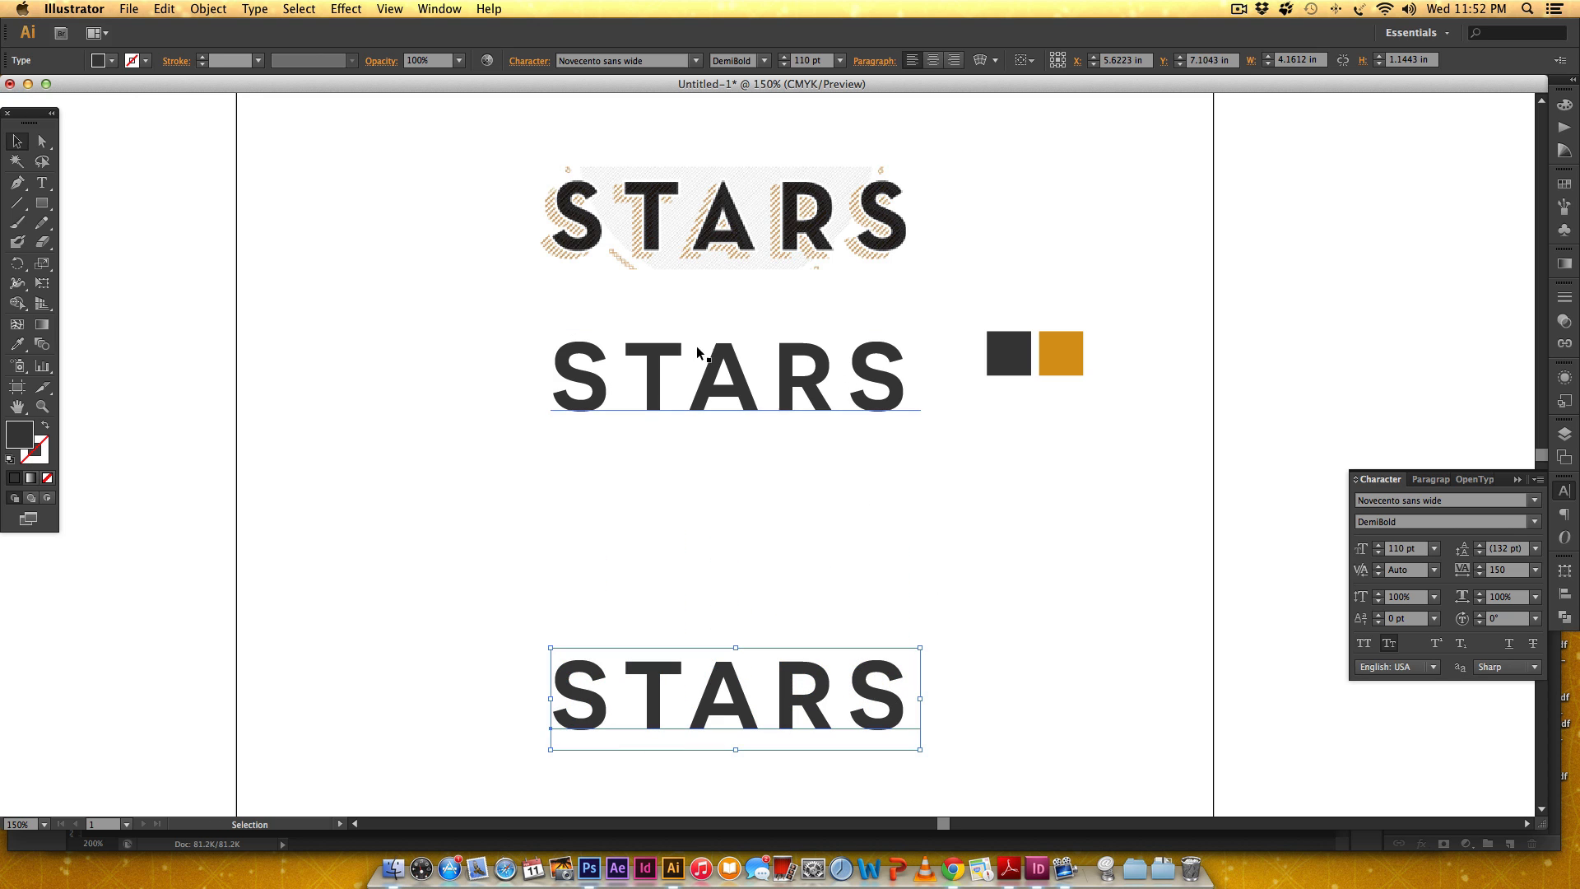
scroll(down, 3)
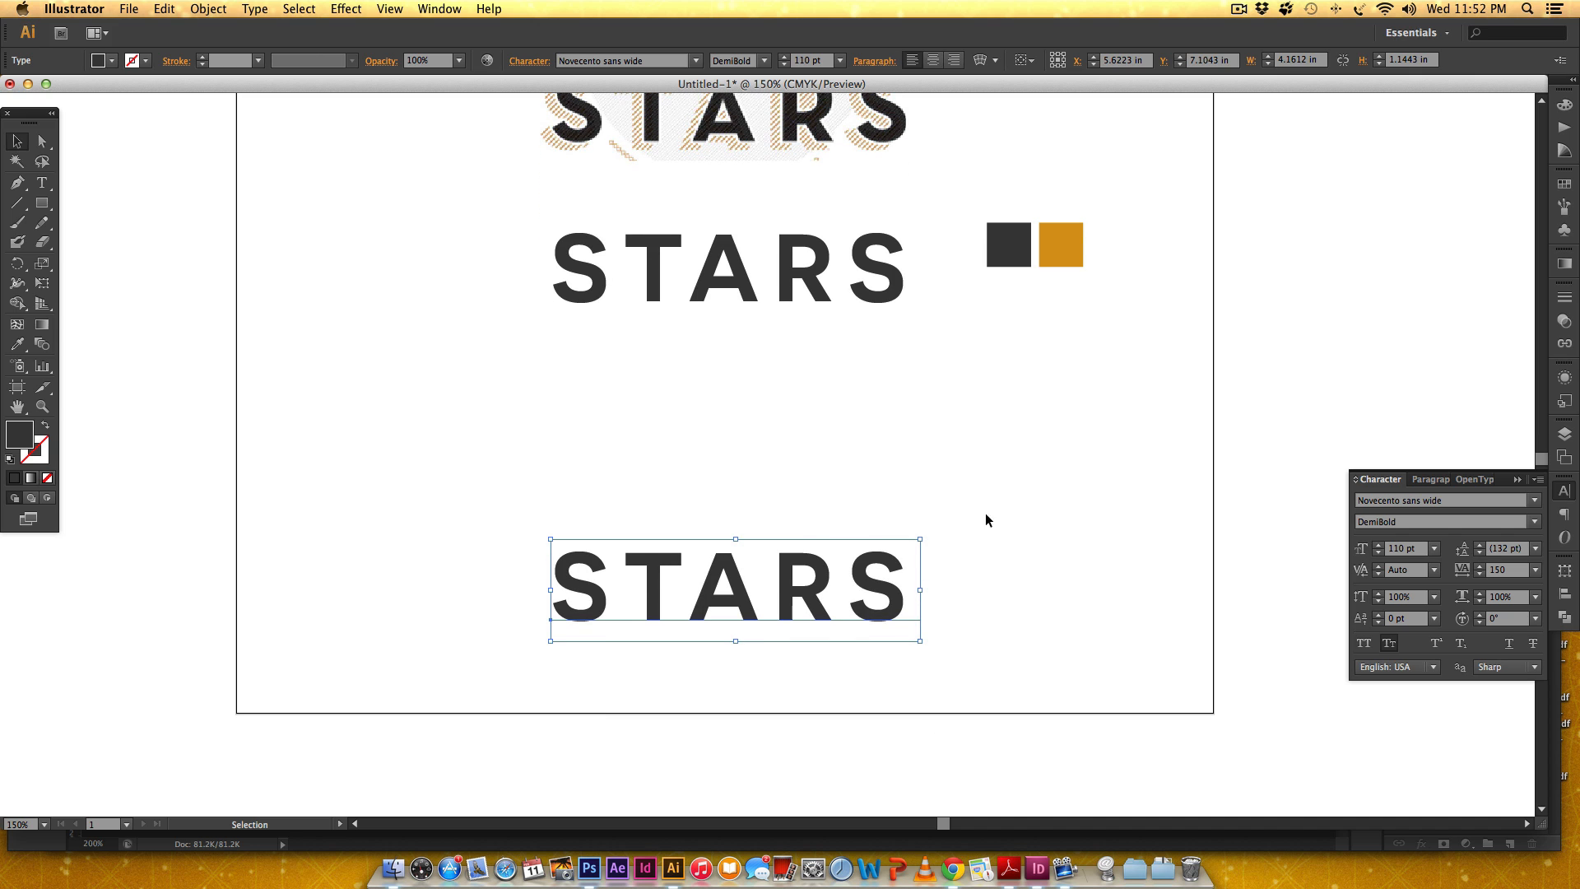
mouse_move(1053, 548)
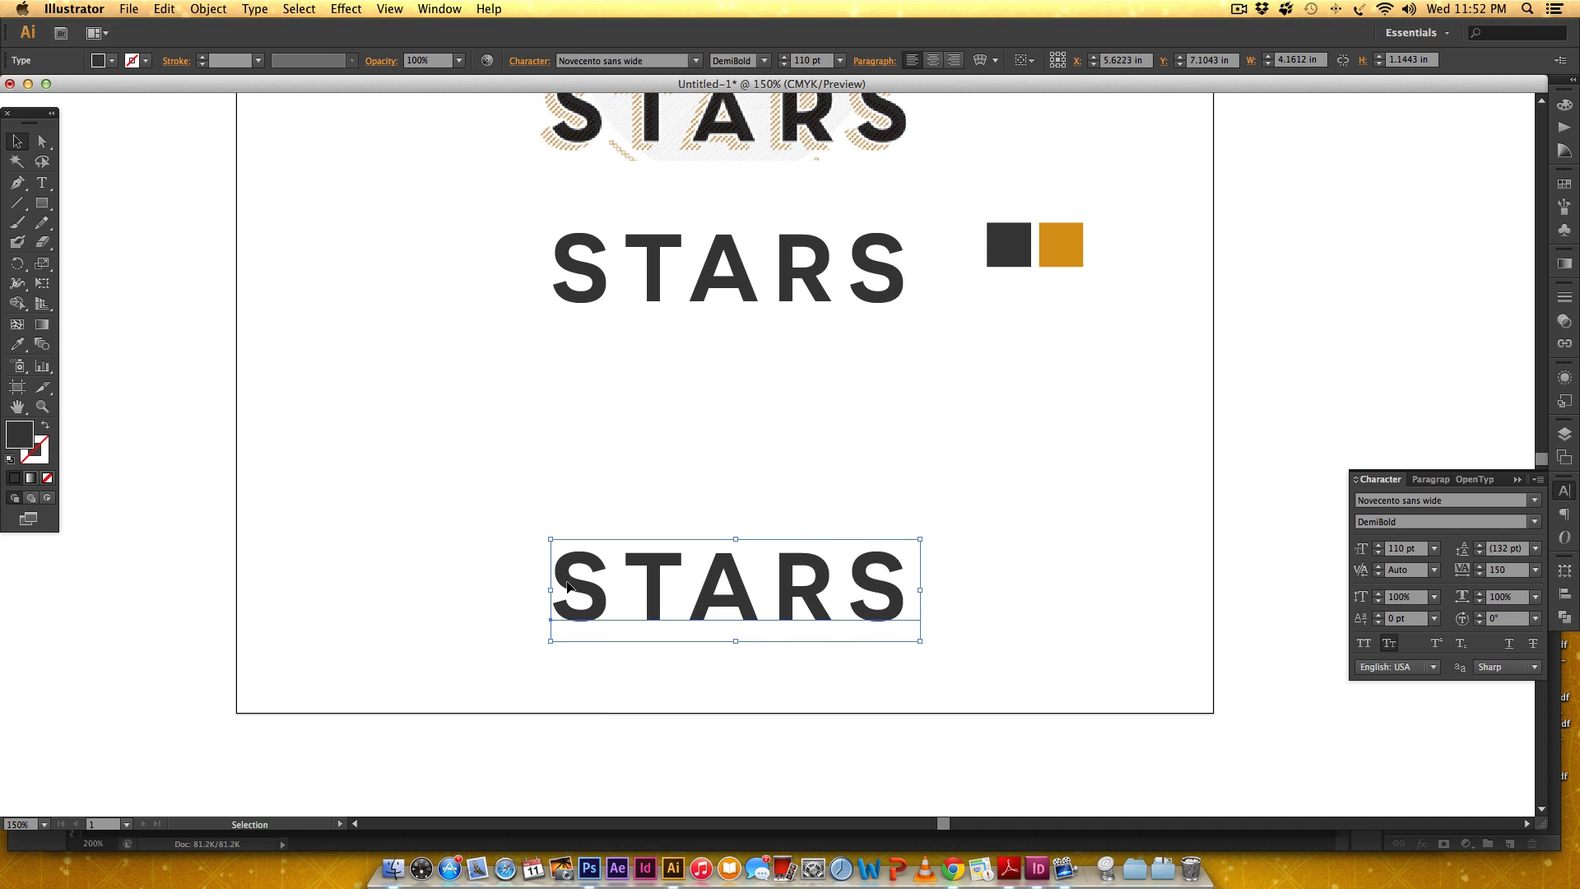
mouse_move(910, 567)
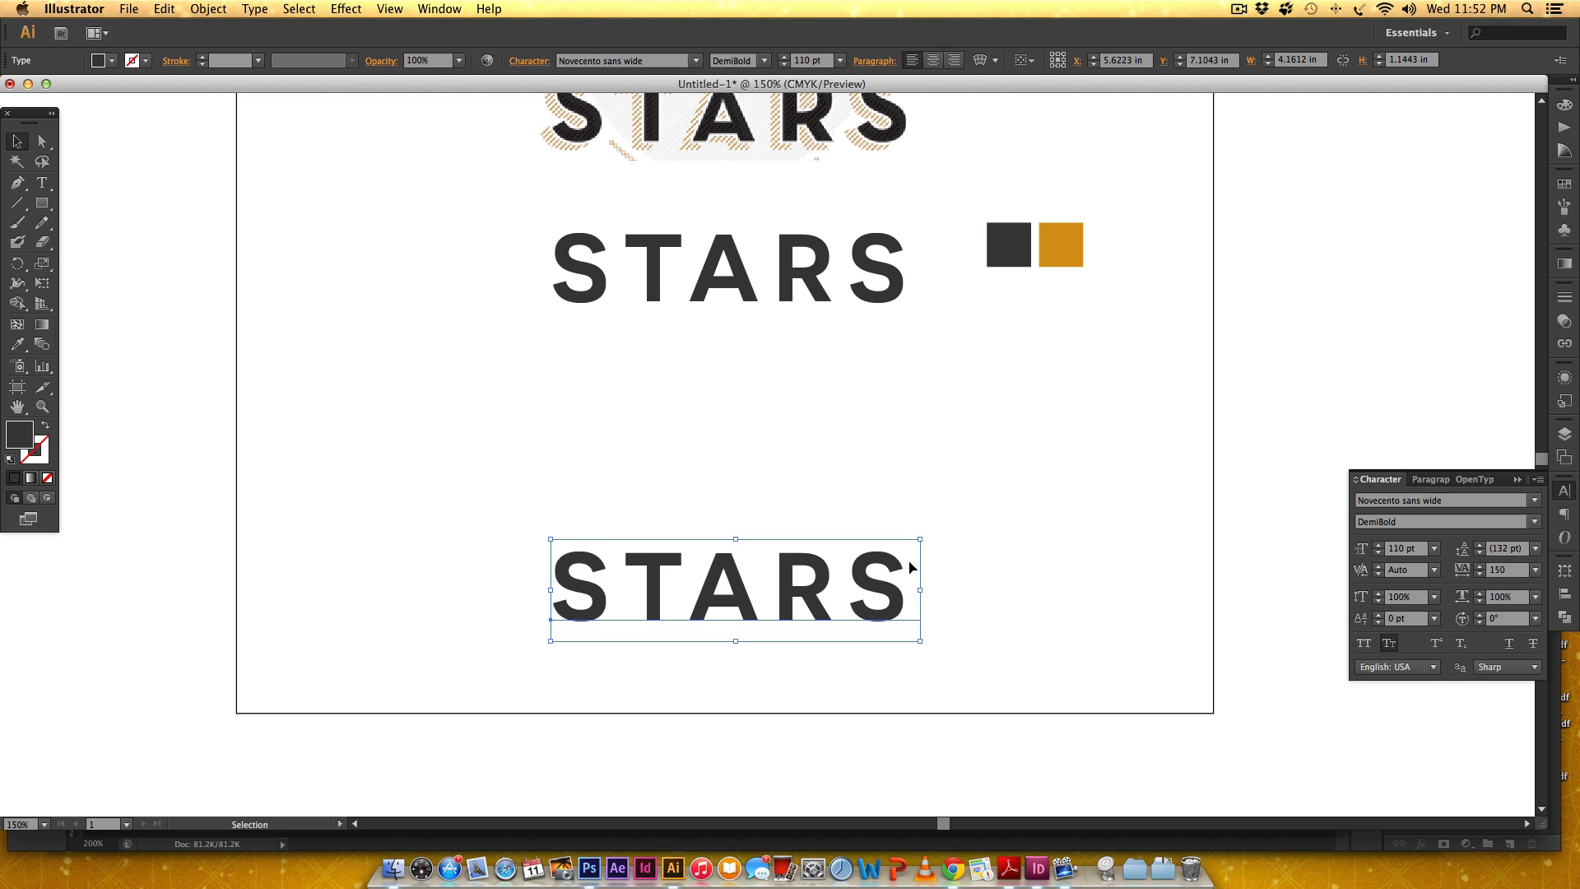
mouse_move(992, 513)
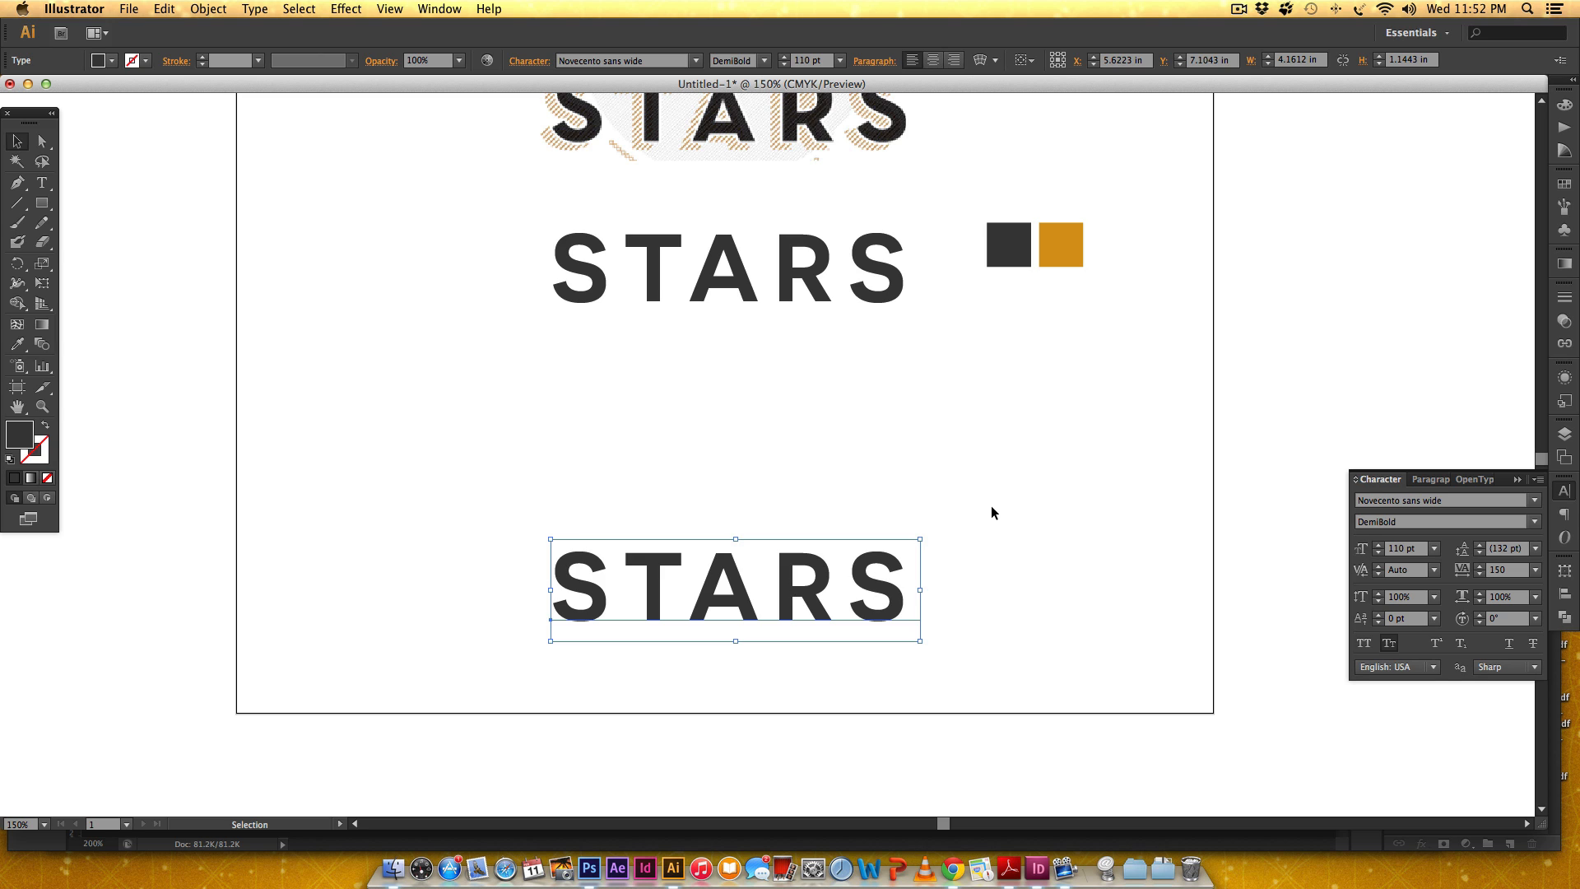
mouse_move(992, 525)
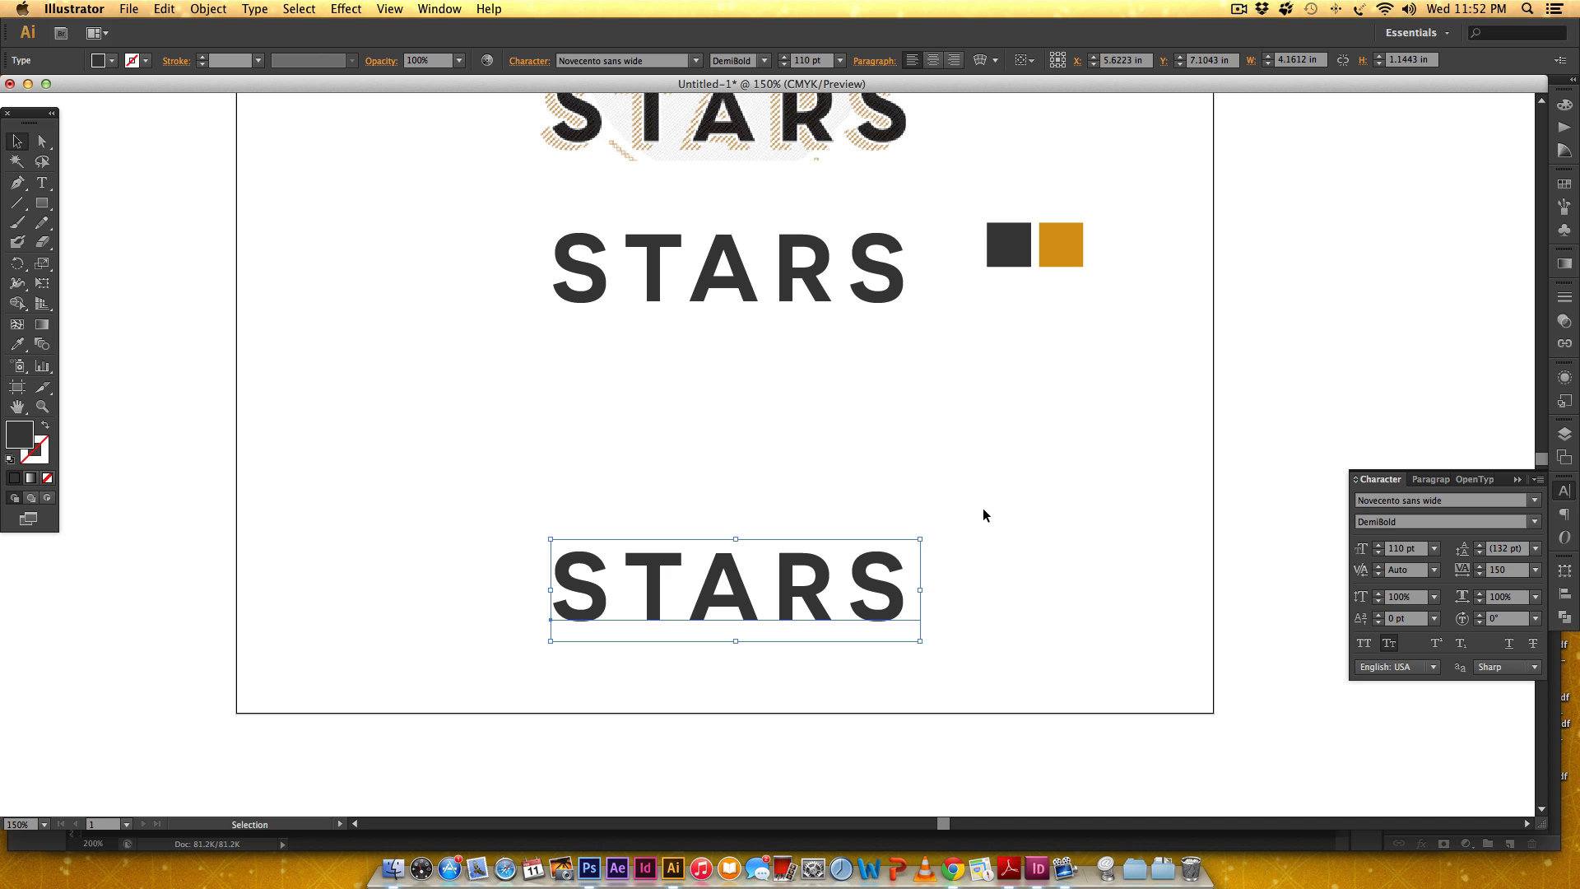
mouse_move(1029, 441)
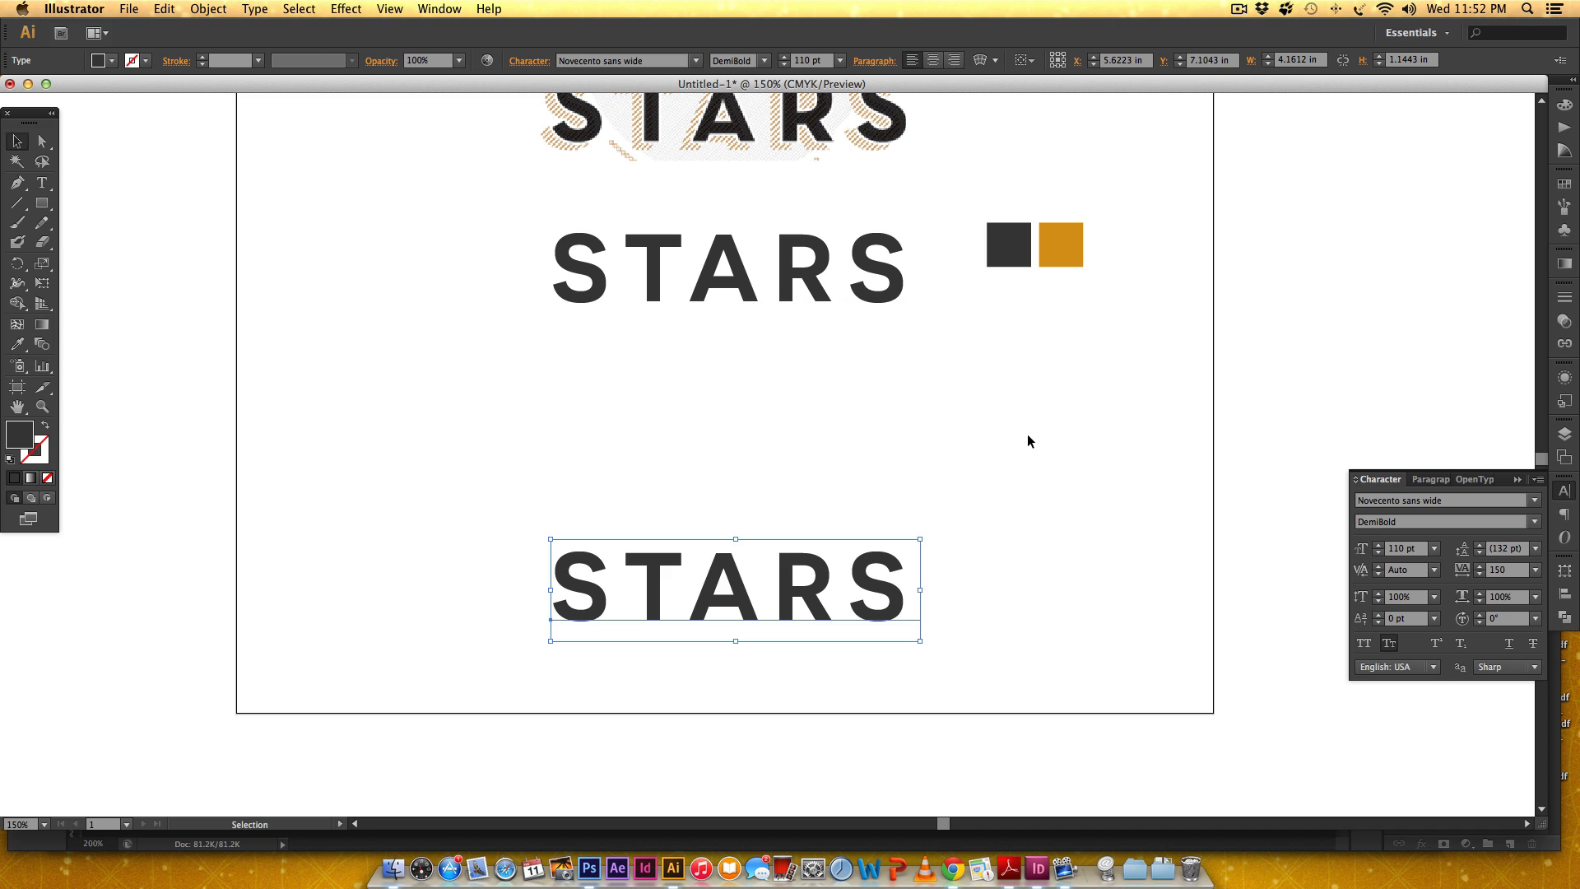
mouse_move(877, 527)
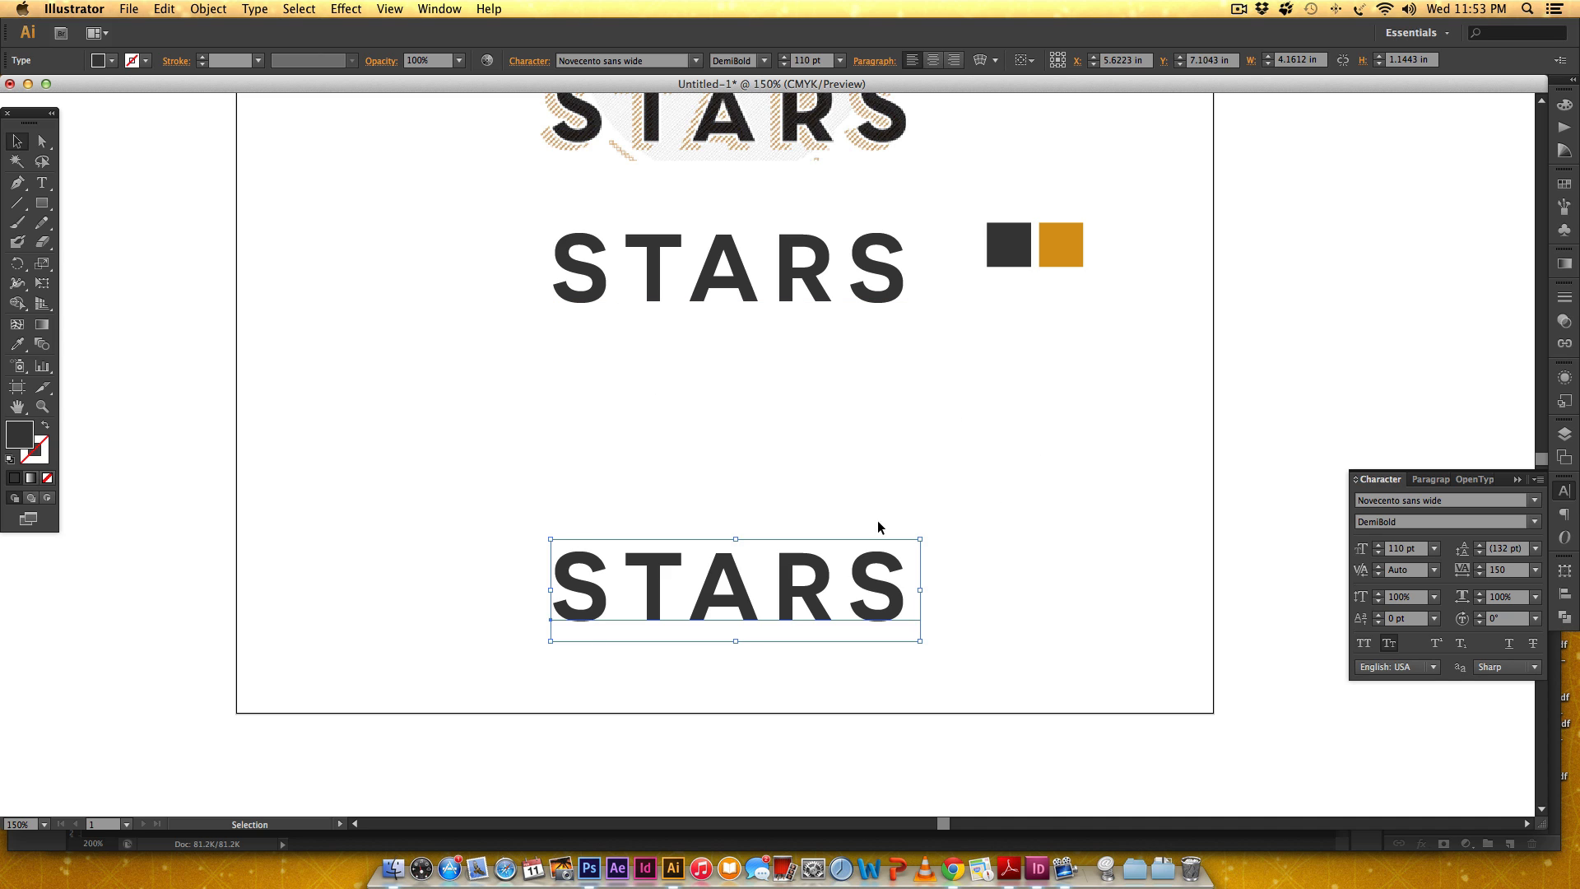
mouse_move(1028, 603)
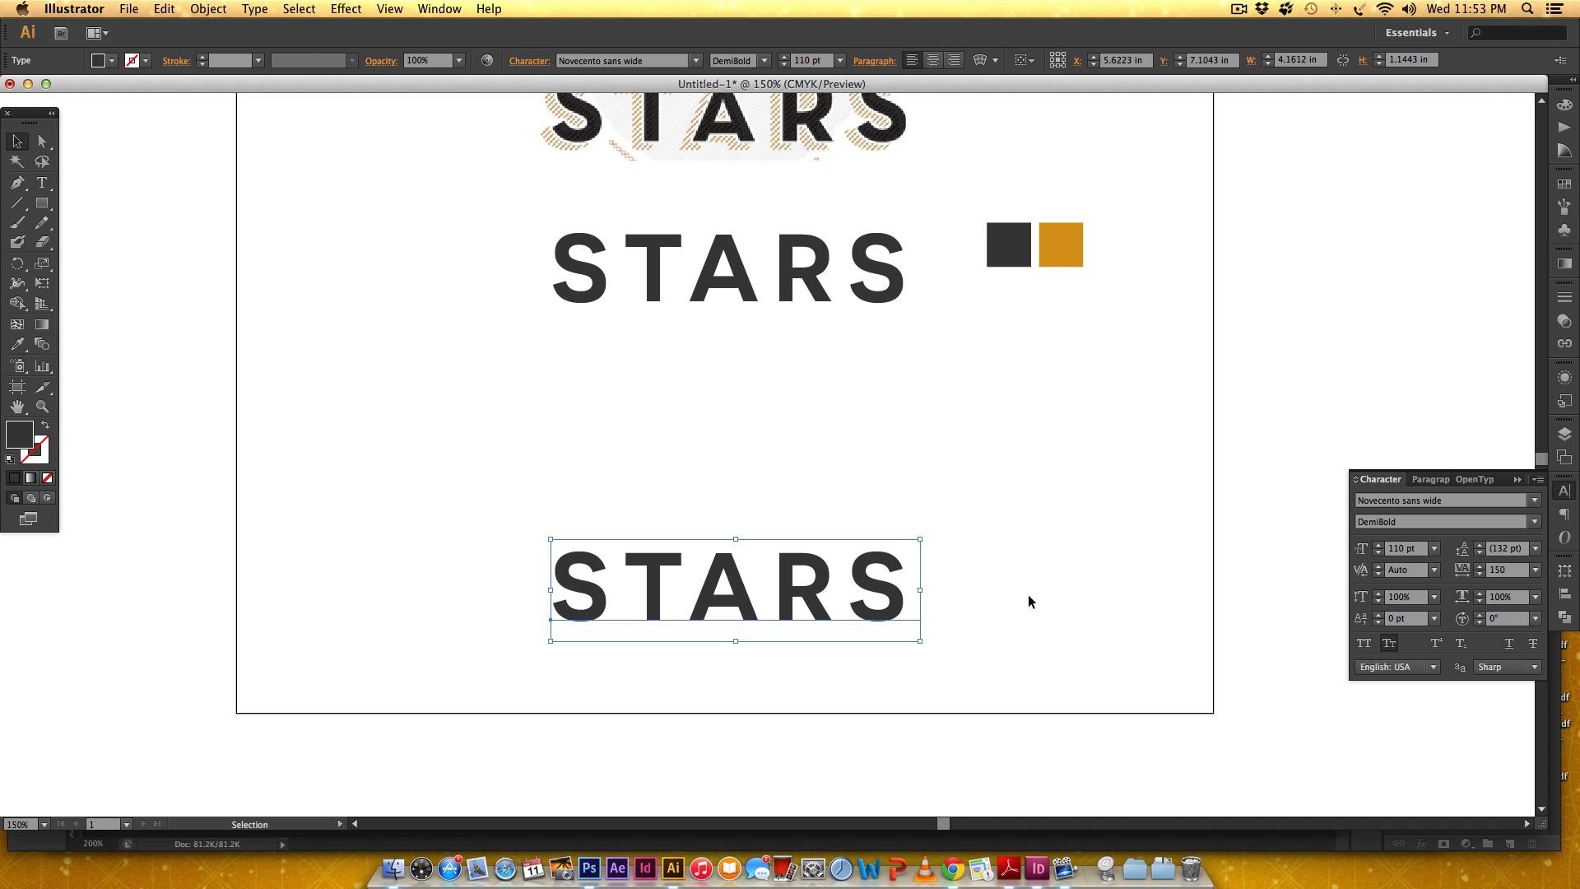
Step: Convert the lower STARS copy to outlines via the Type menu
click(254, 8)
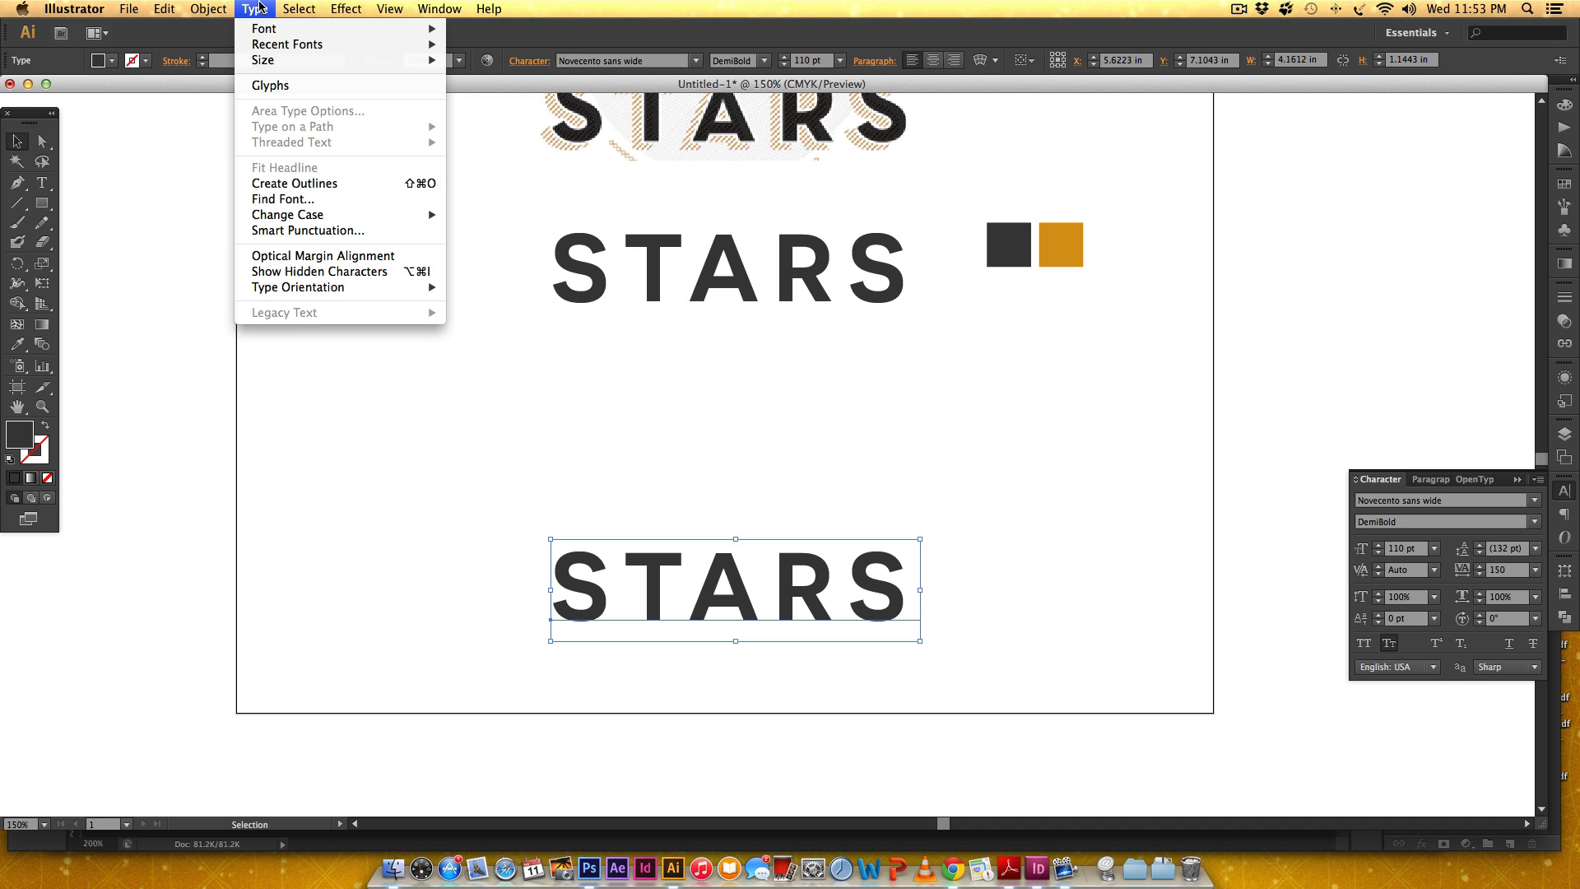
click(293, 183)
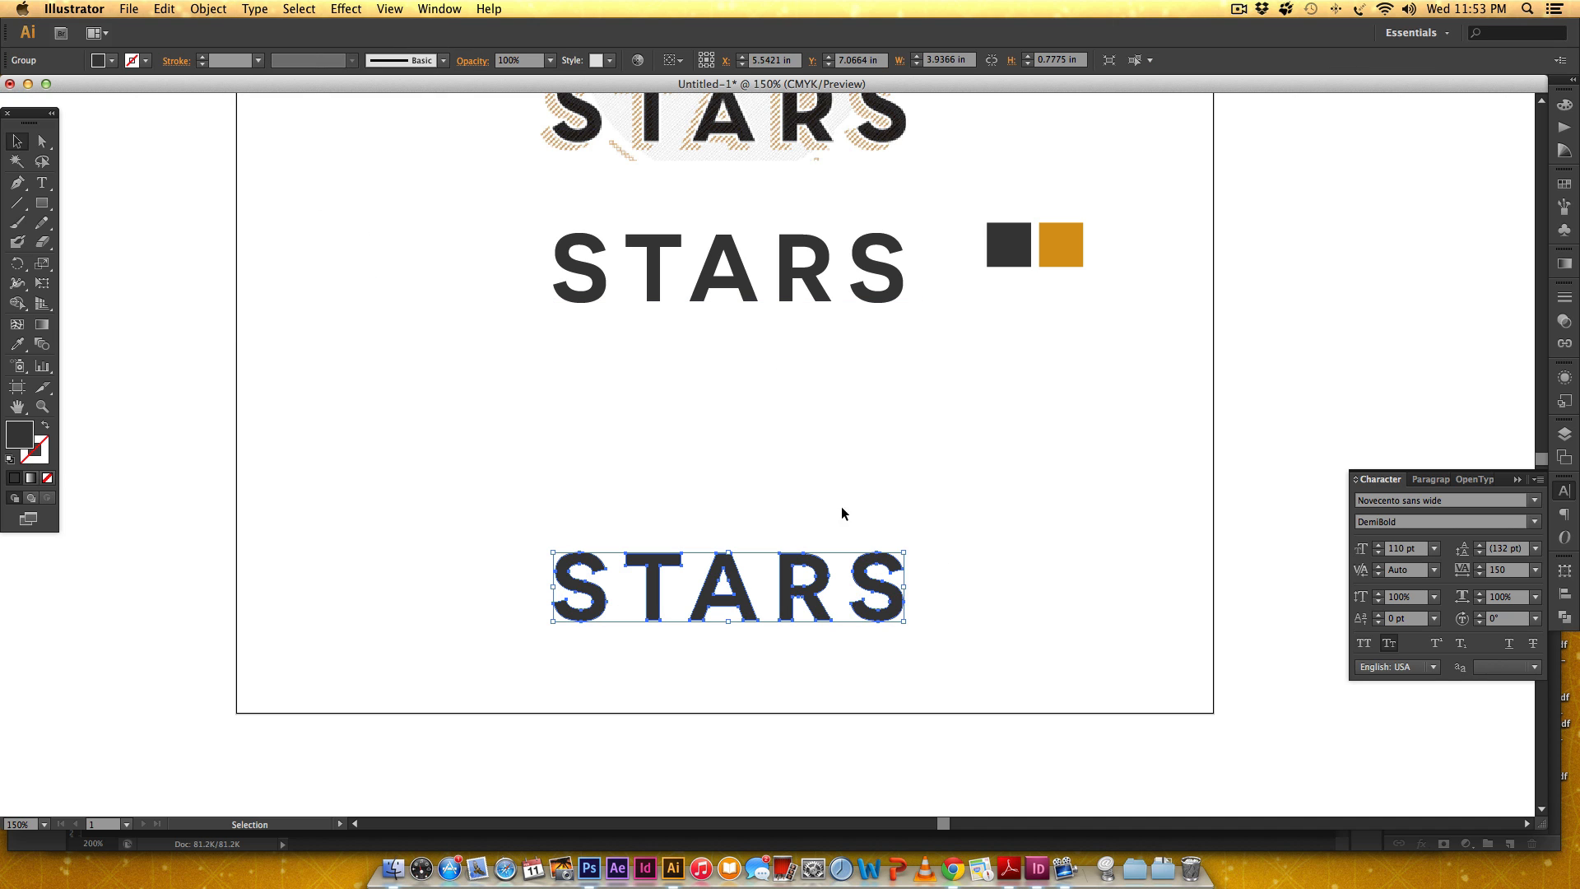
mouse_move(1053, 643)
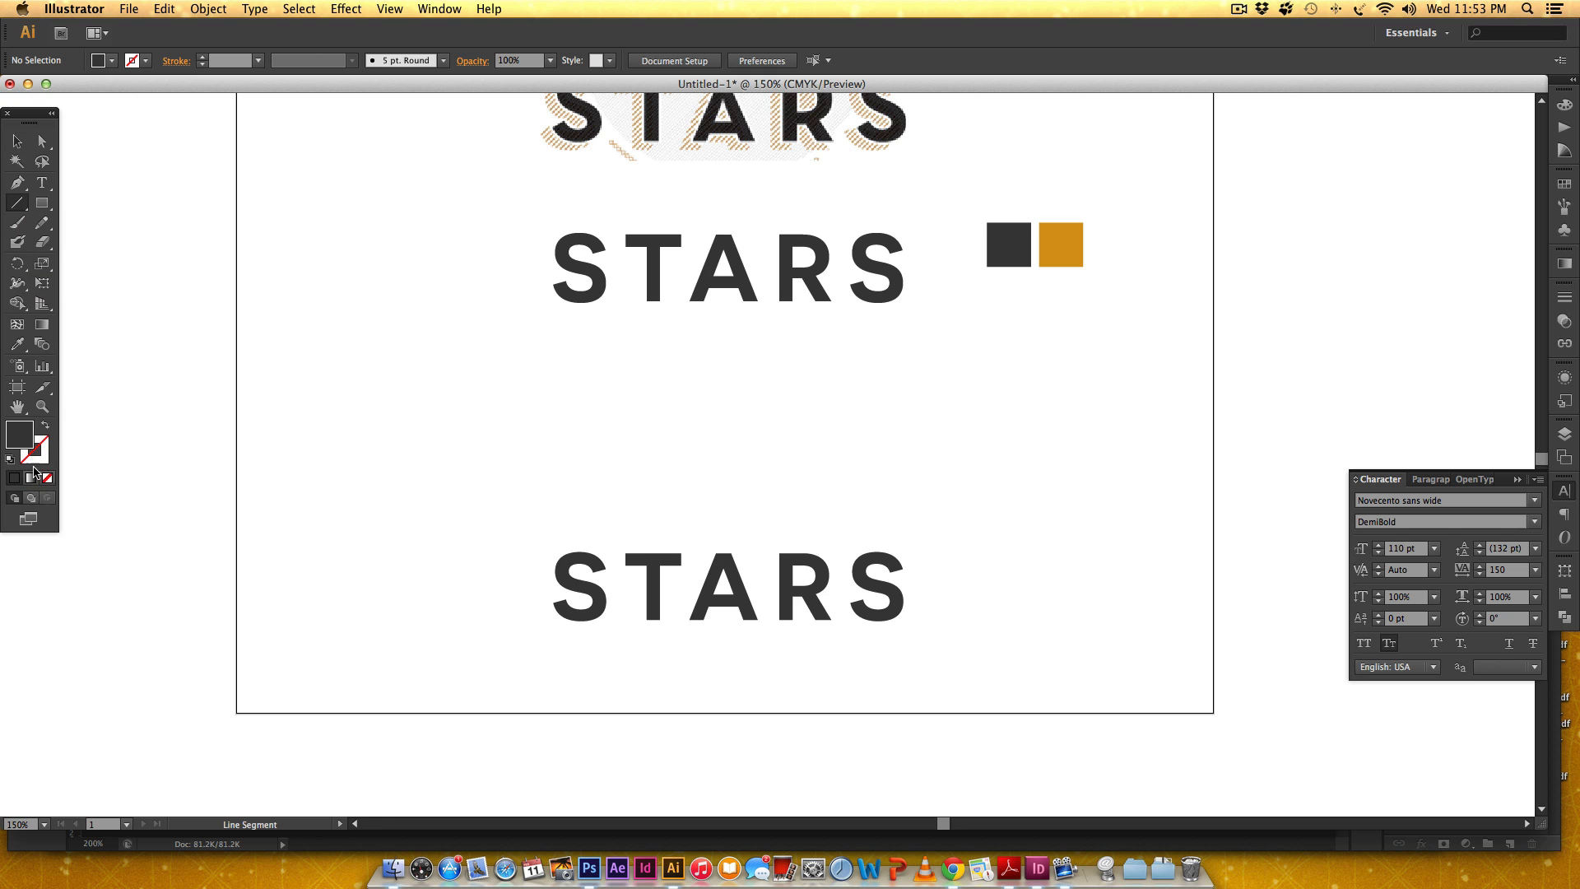
mouse_move(19, 433)
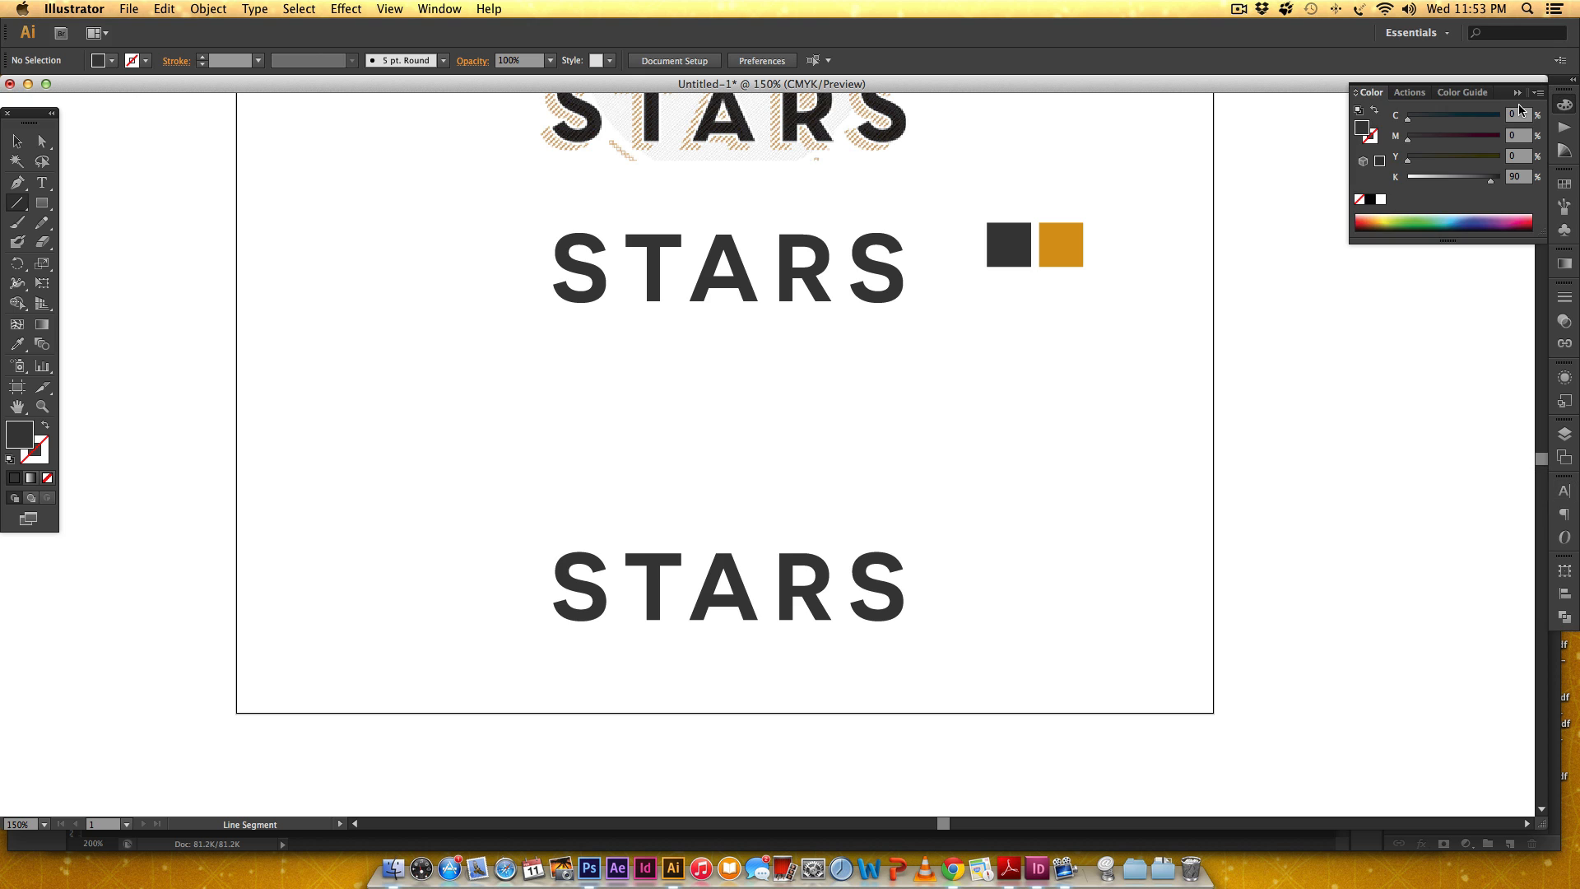
Step: Show the Color panel and set the fill to None
drag(721, 108, 1117, 108)
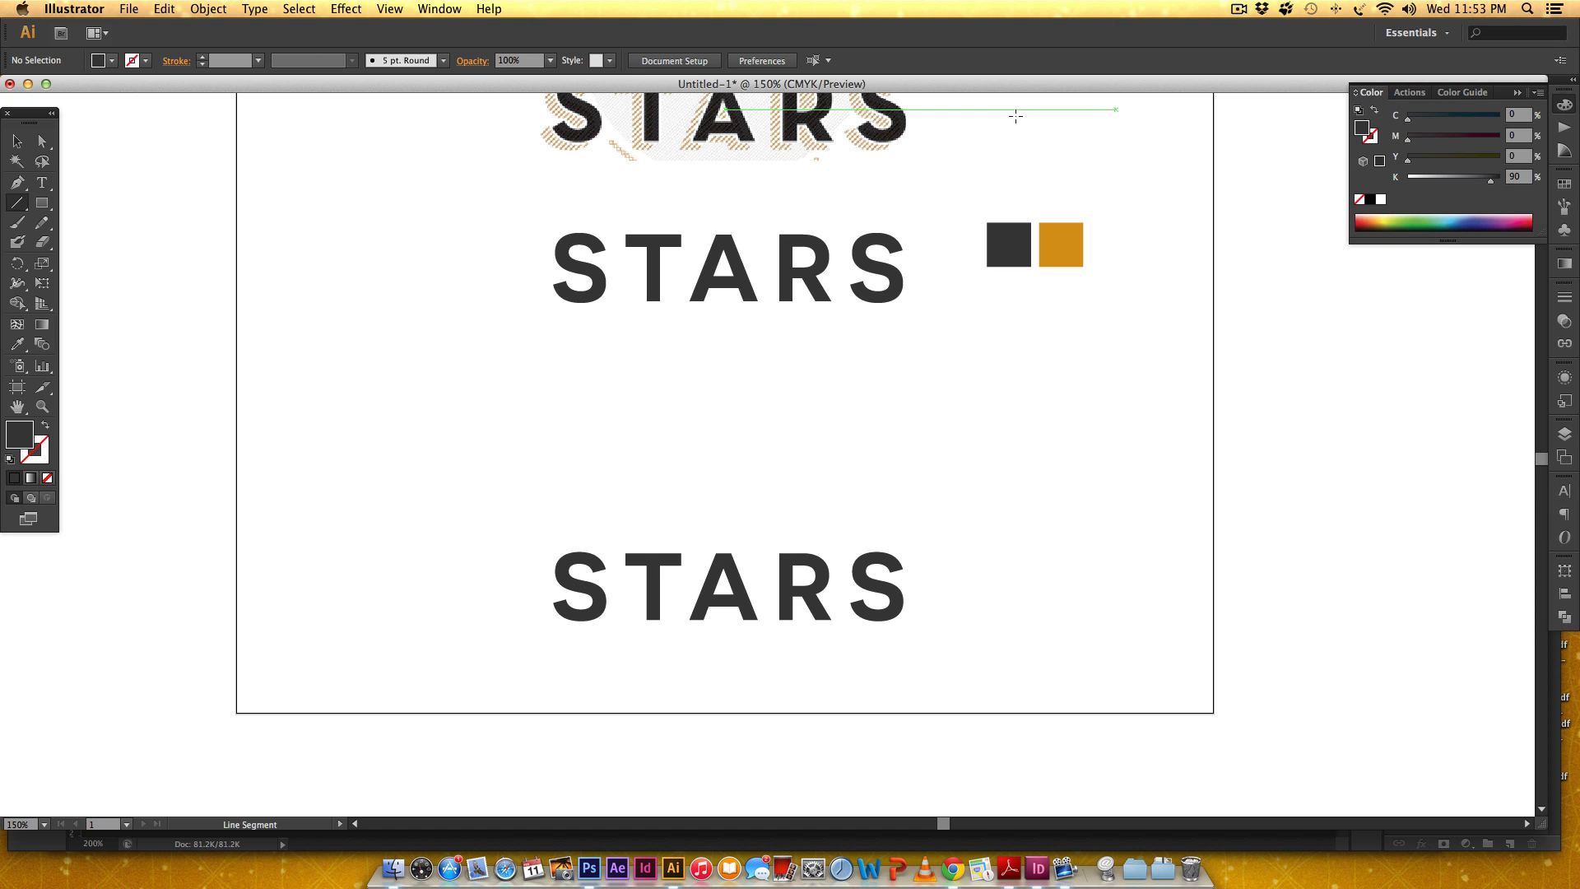
click(438, 8)
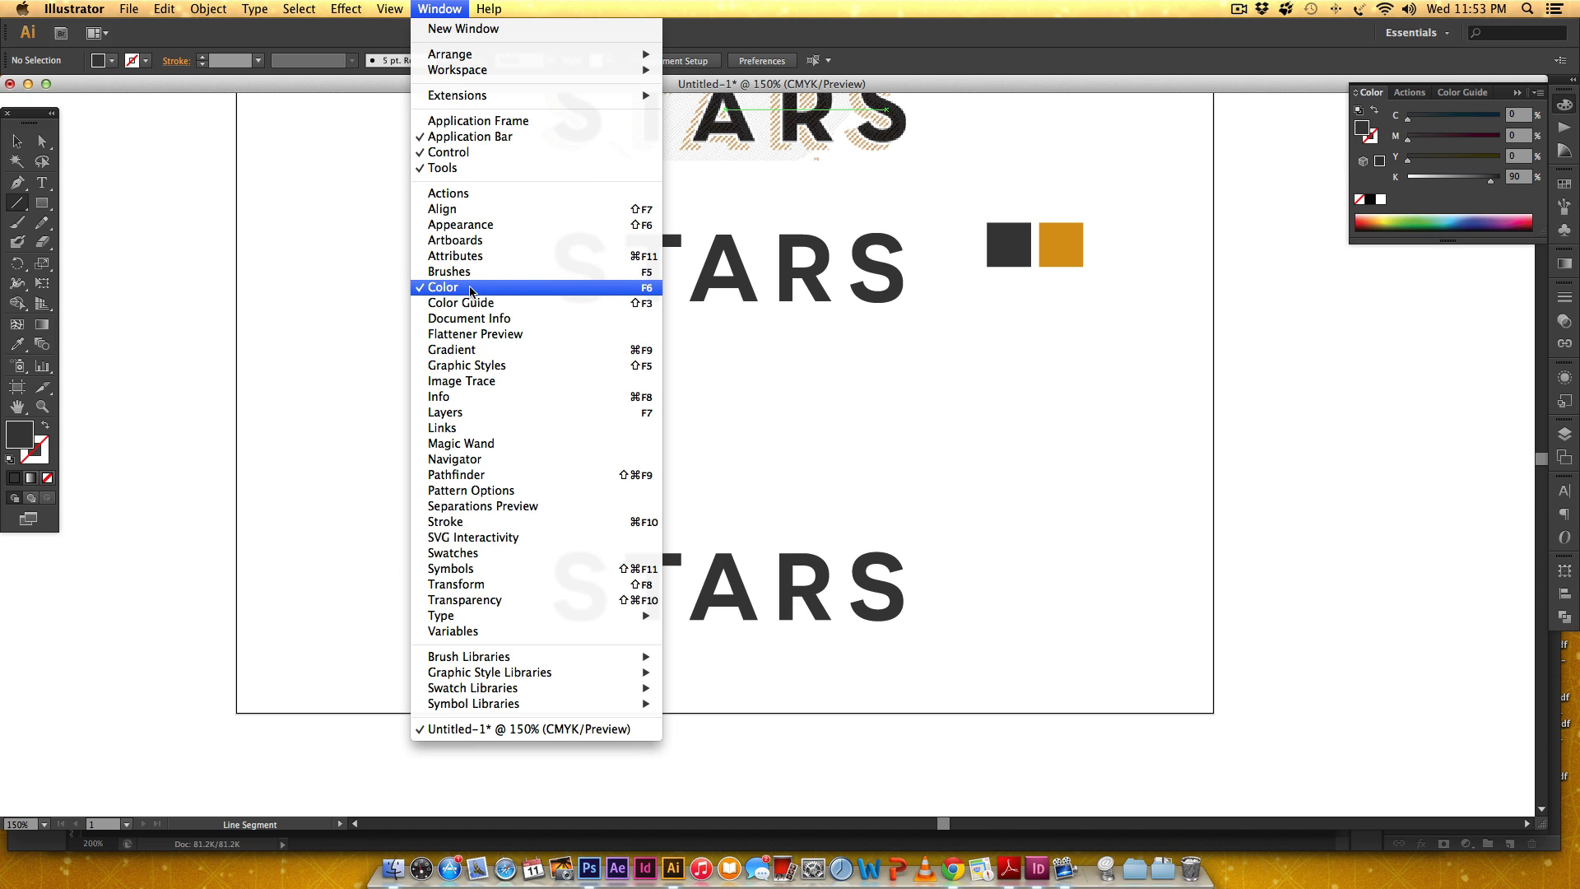
click(442, 287)
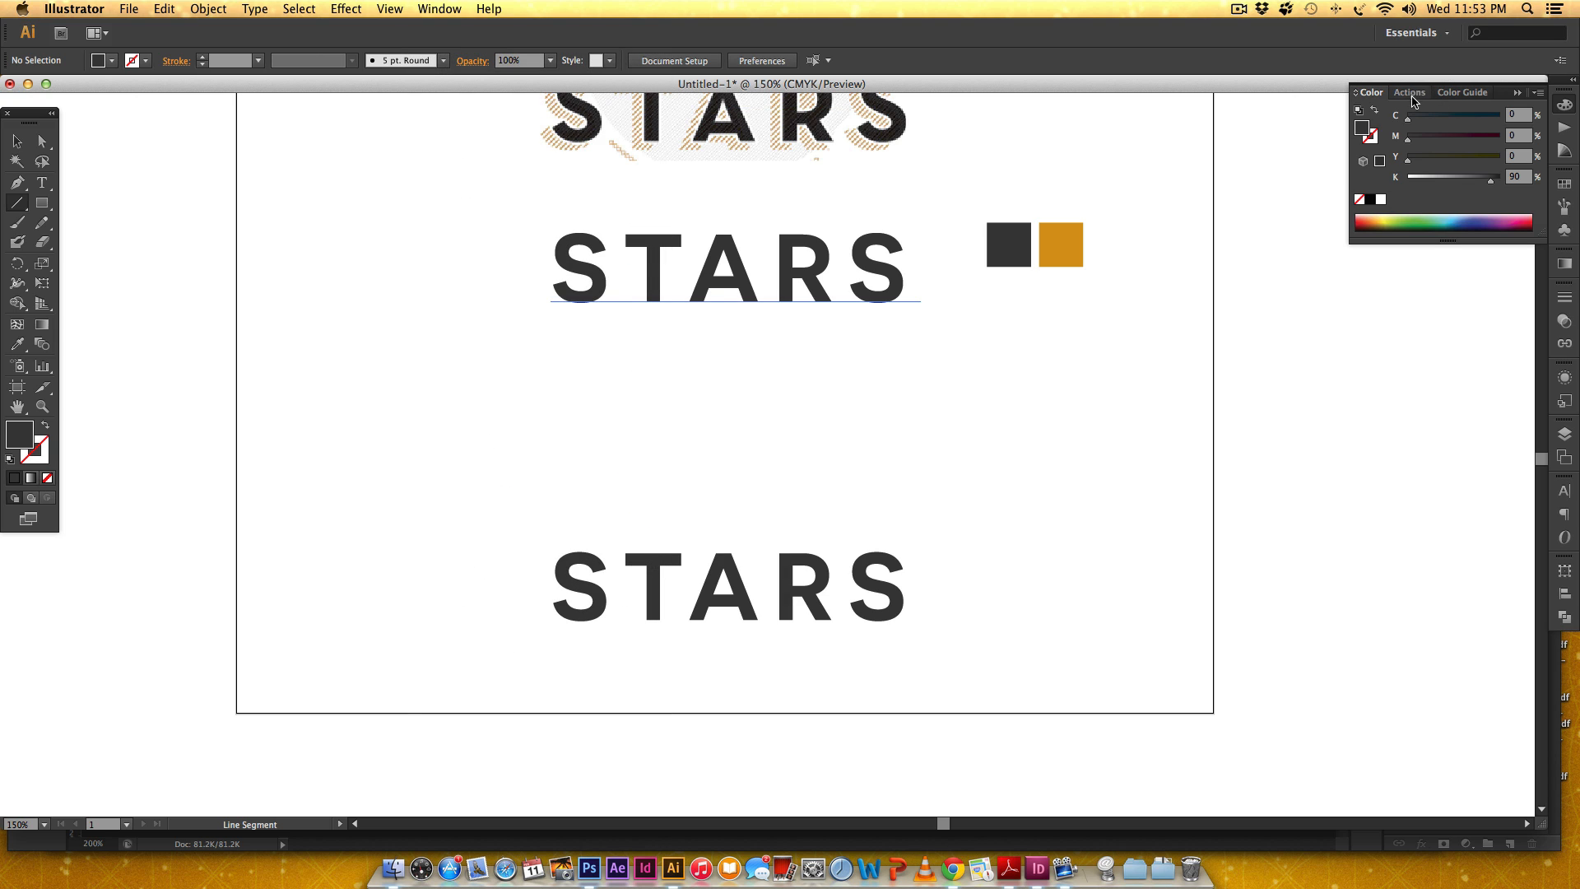
mouse_move(1363, 131)
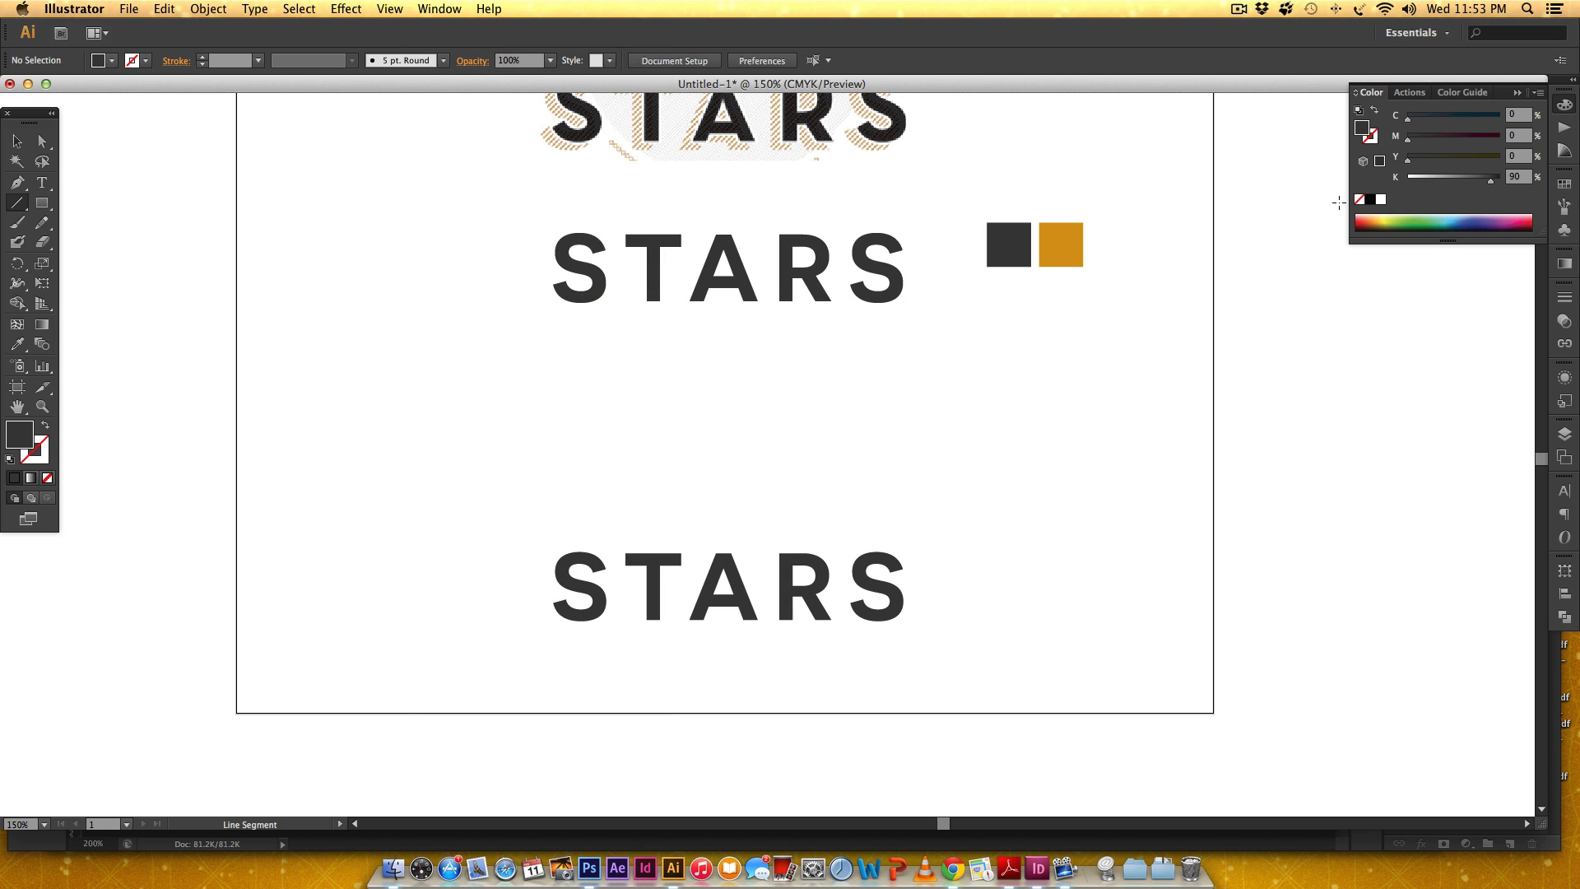
mouse_move(1360, 201)
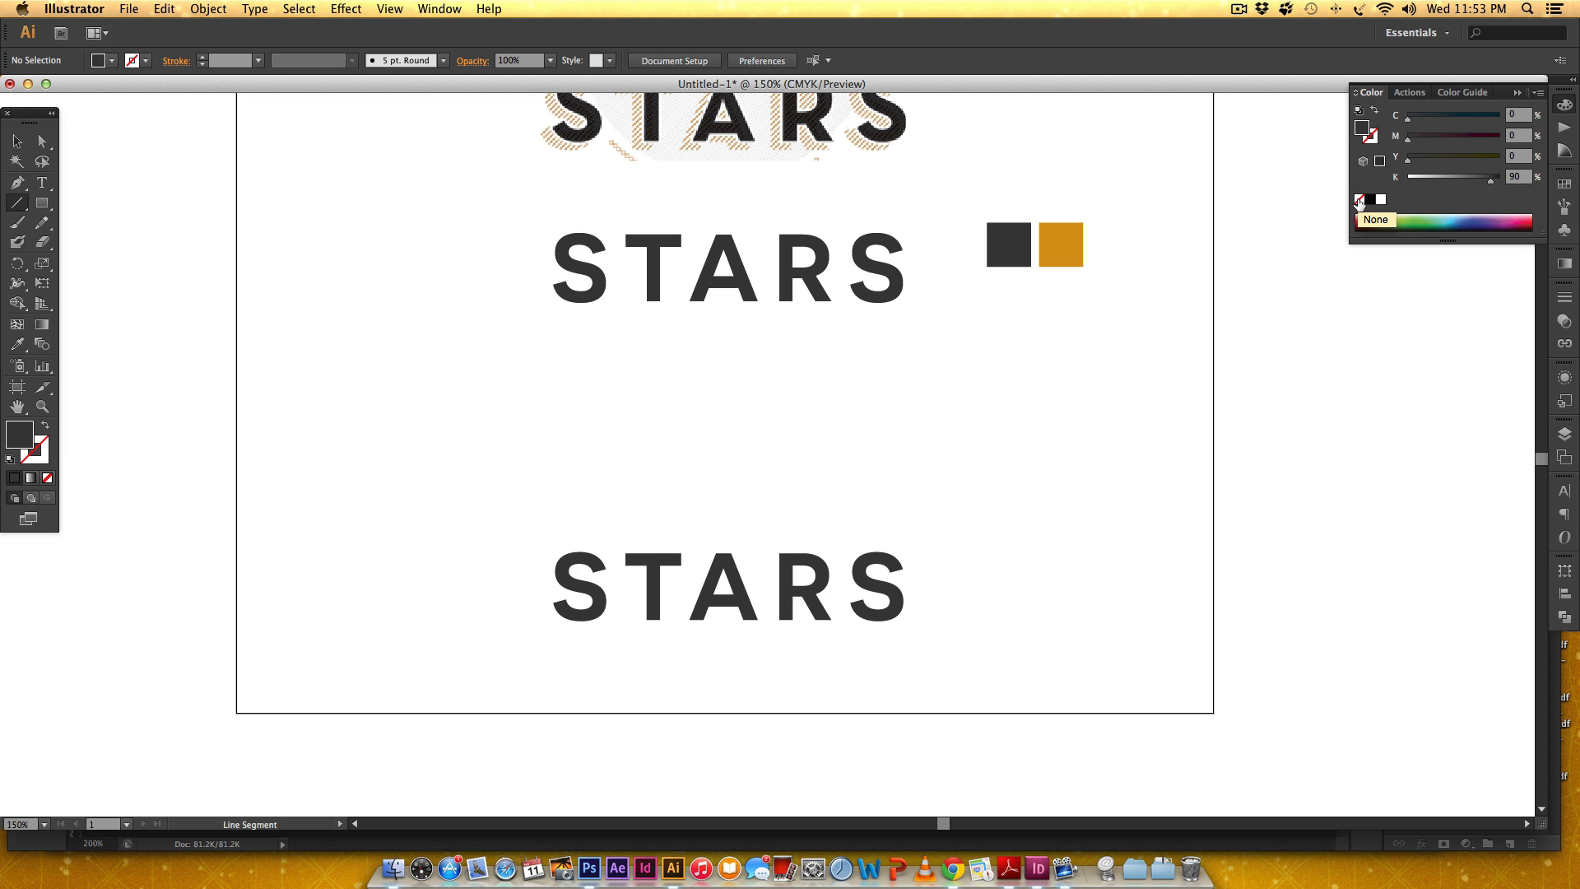
click(1367, 131)
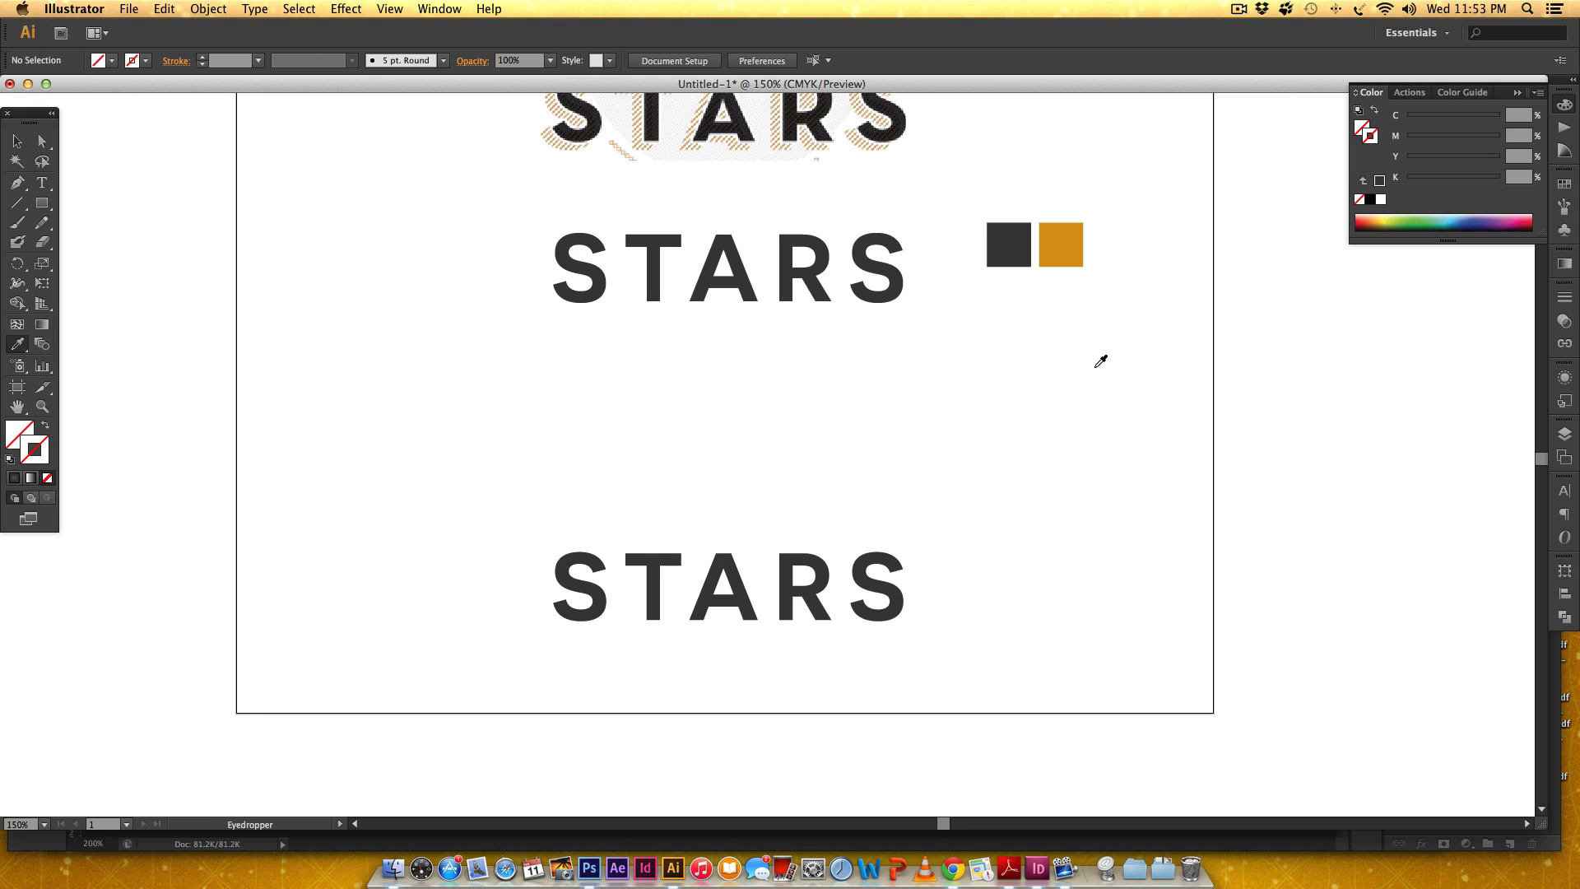
Step: Switch to the stroke and eyedropper the gold swatch (C0 M35 Y98 K15) as a 1 pt stroke
click(1059, 245)
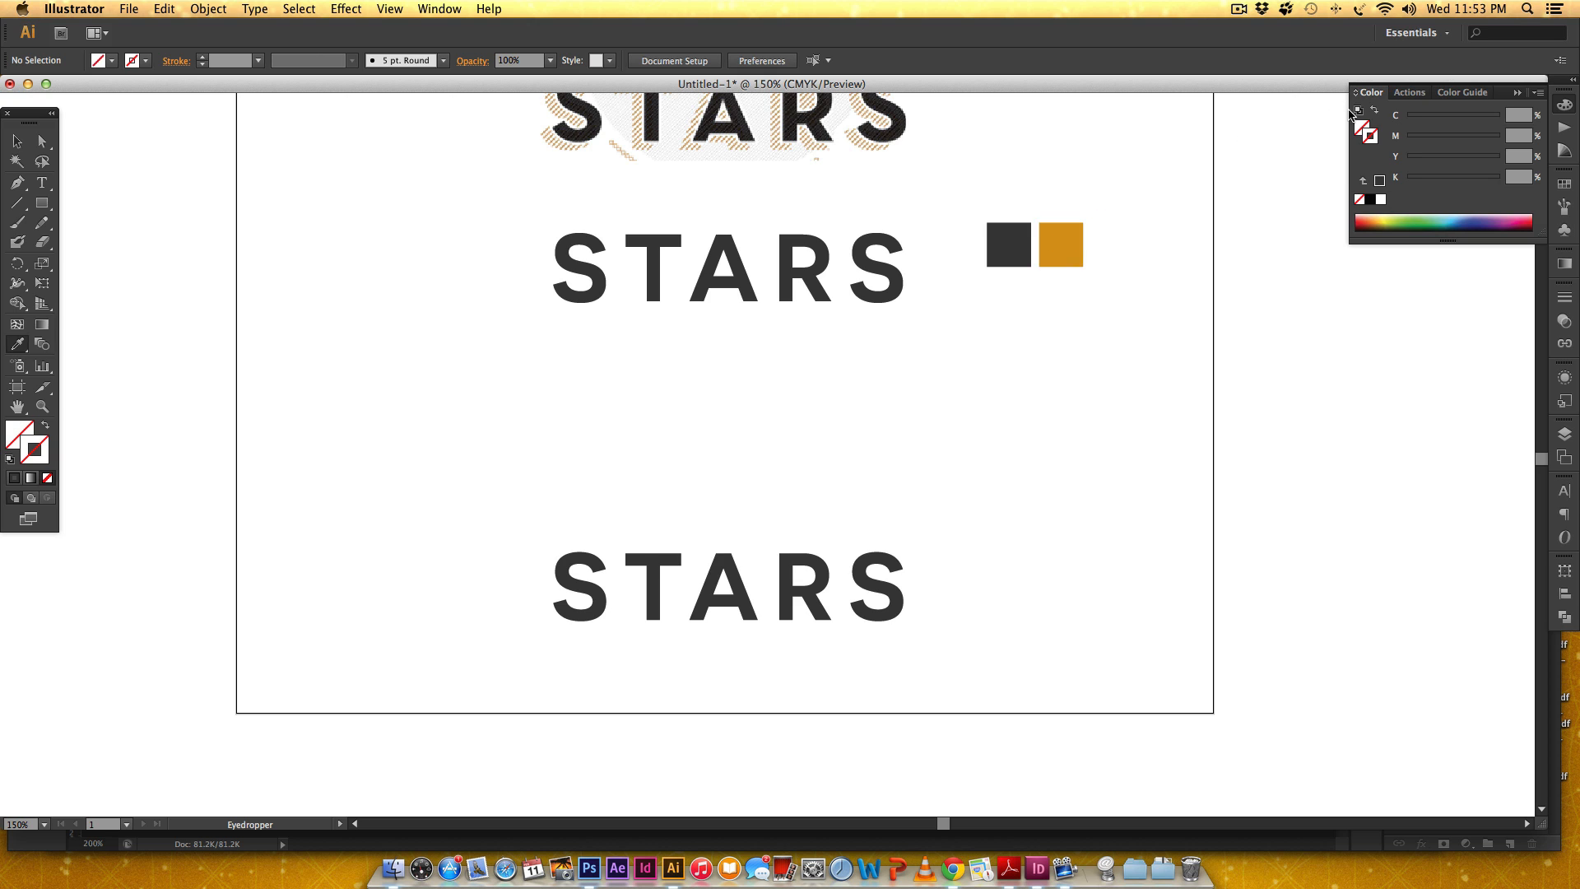
click(1059, 246)
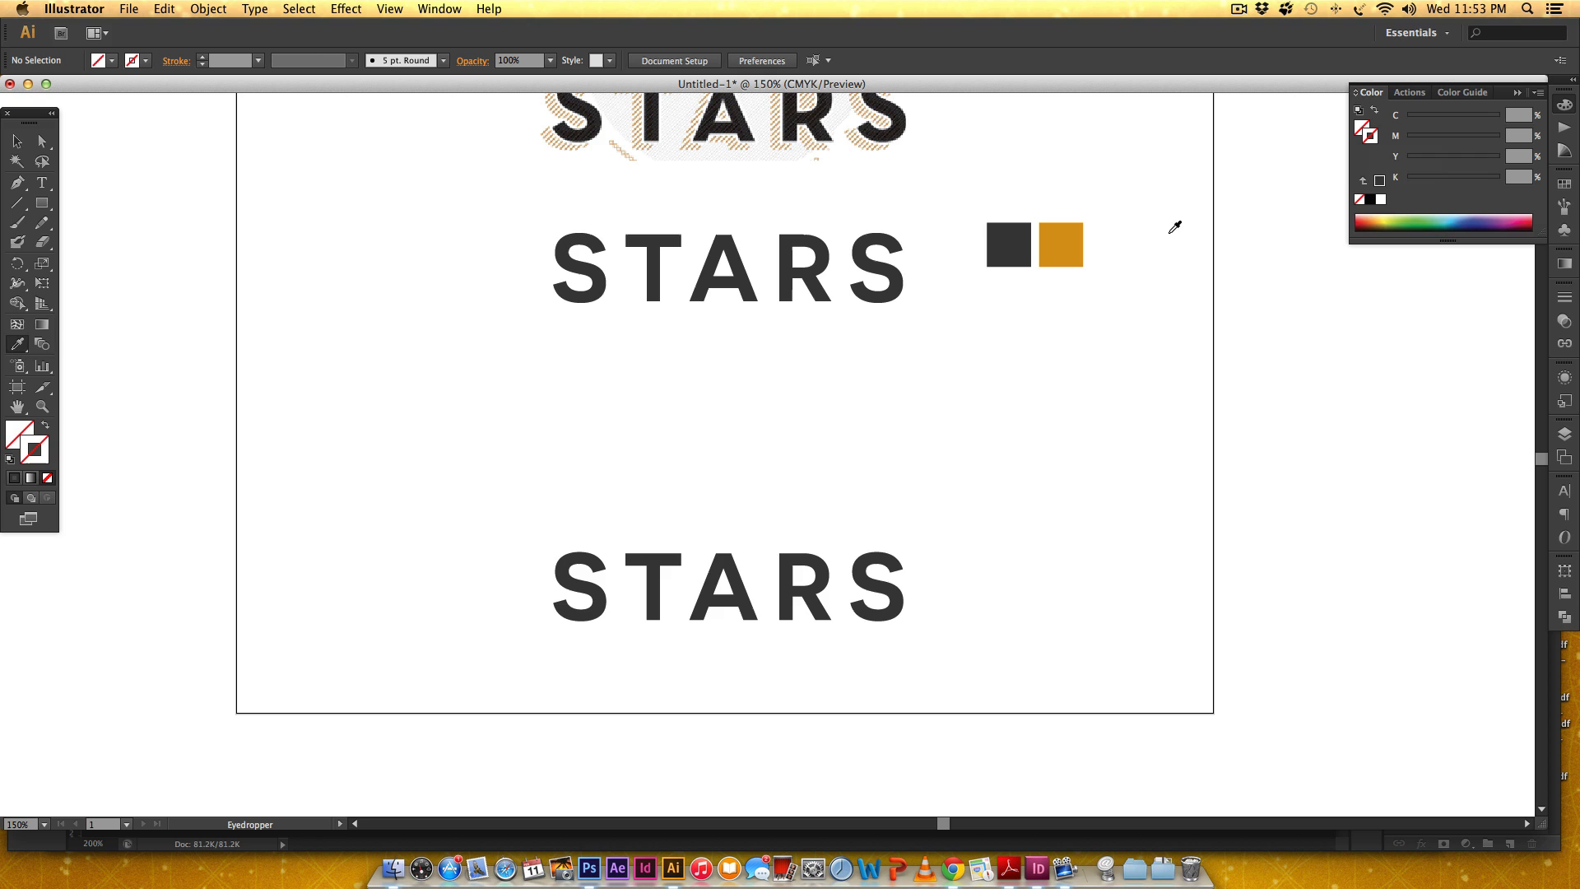
click(1065, 244)
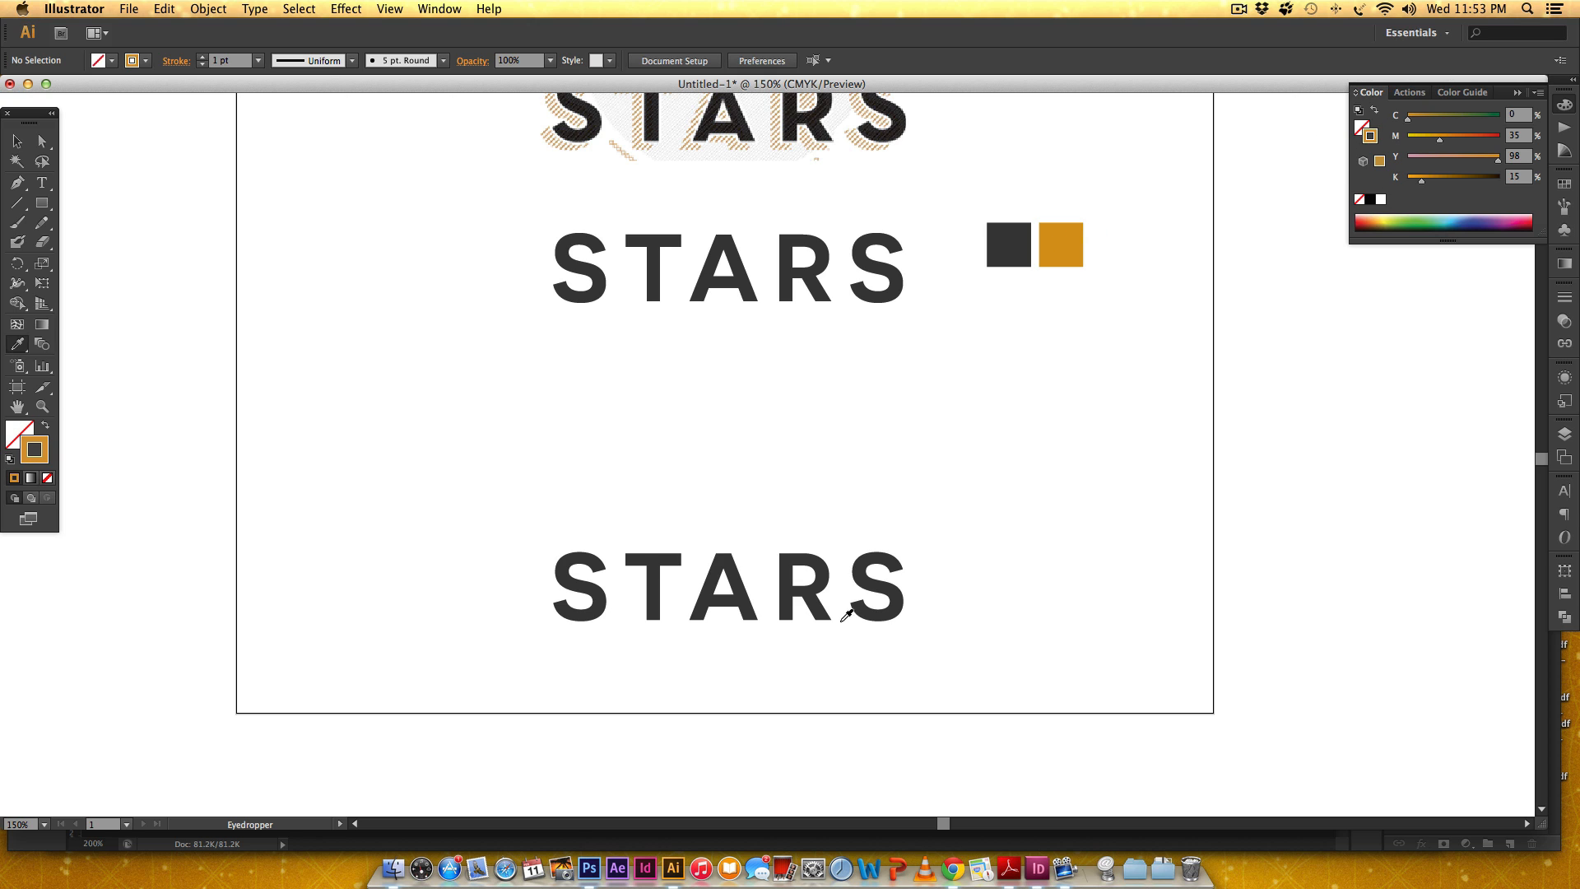
Step: Draw a 45° gold line left of the lower STARS and Option-drag a parallel copy to its right
drag(680, 532, 680, 620)
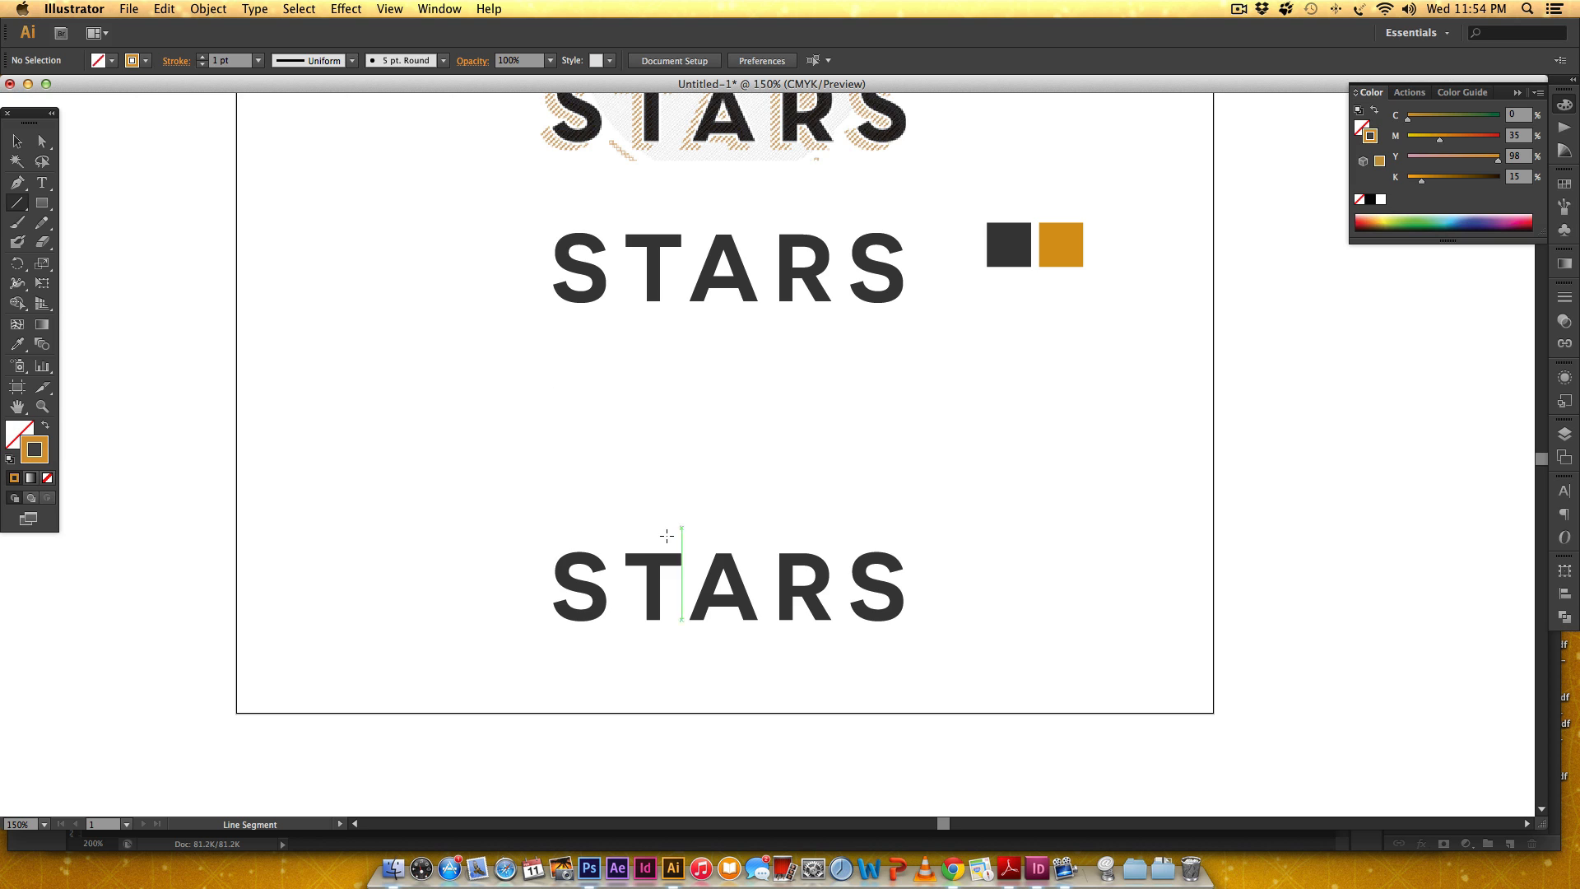
mouse_move(331, 684)
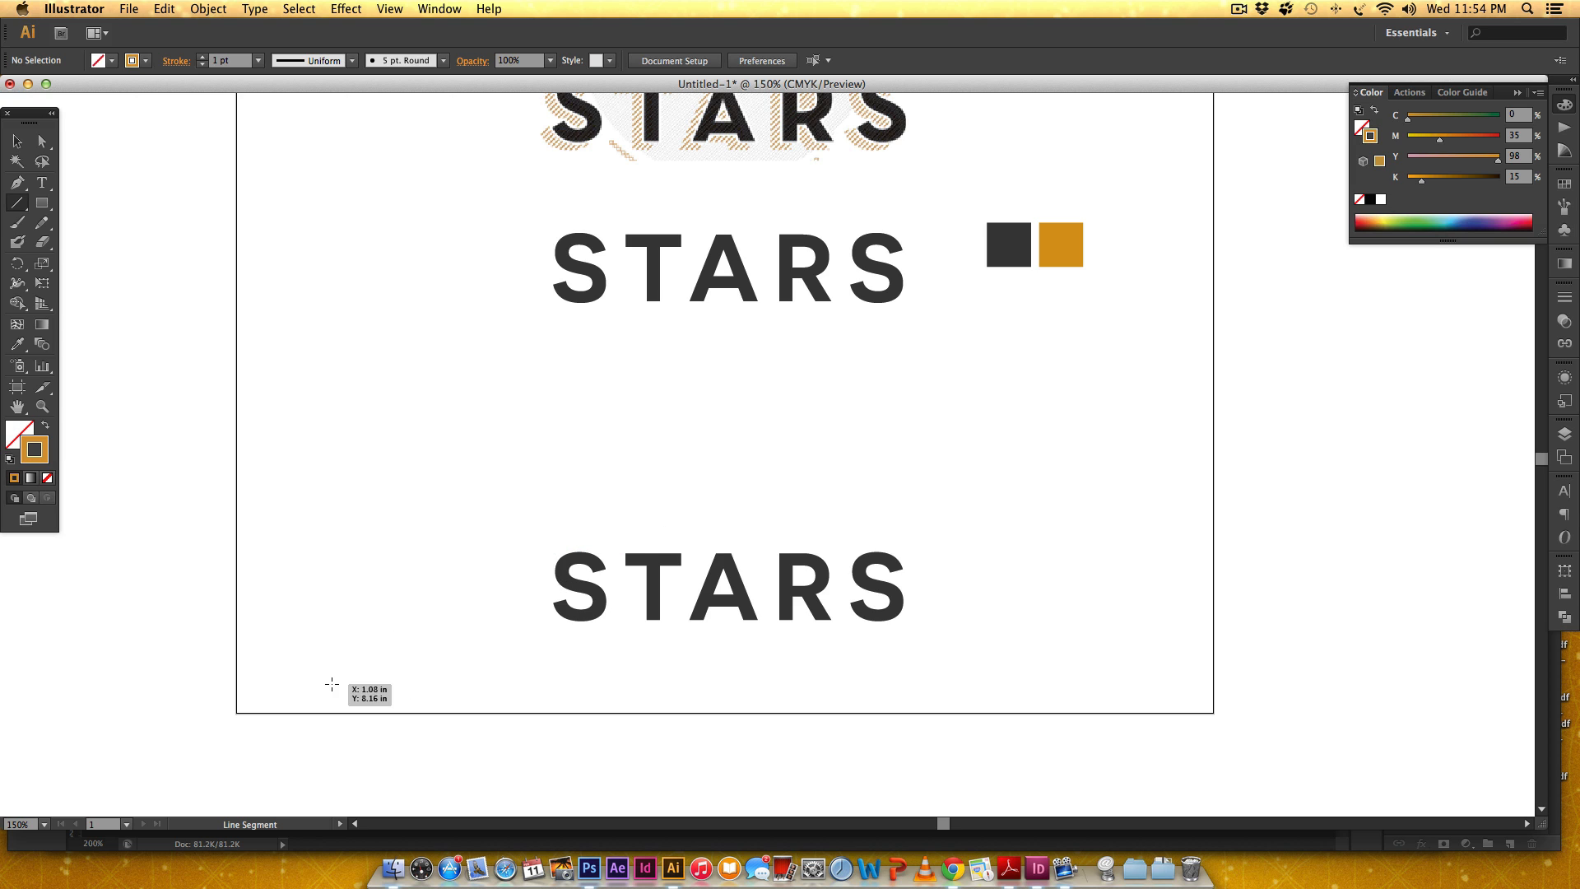
drag(331, 685, 436, 573)
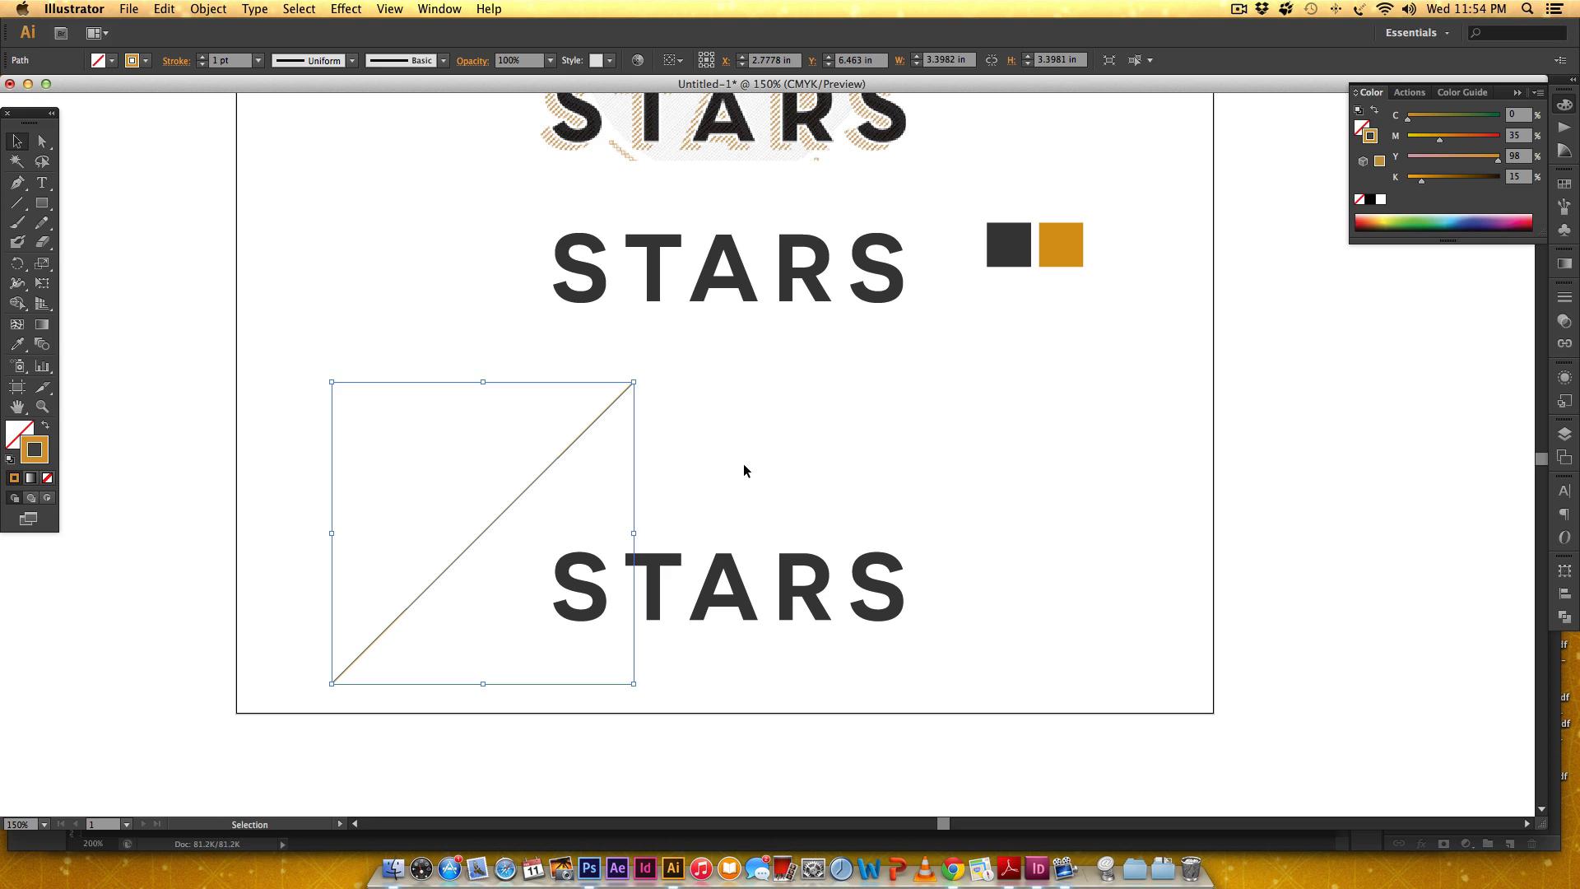
mouse_move(541, 463)
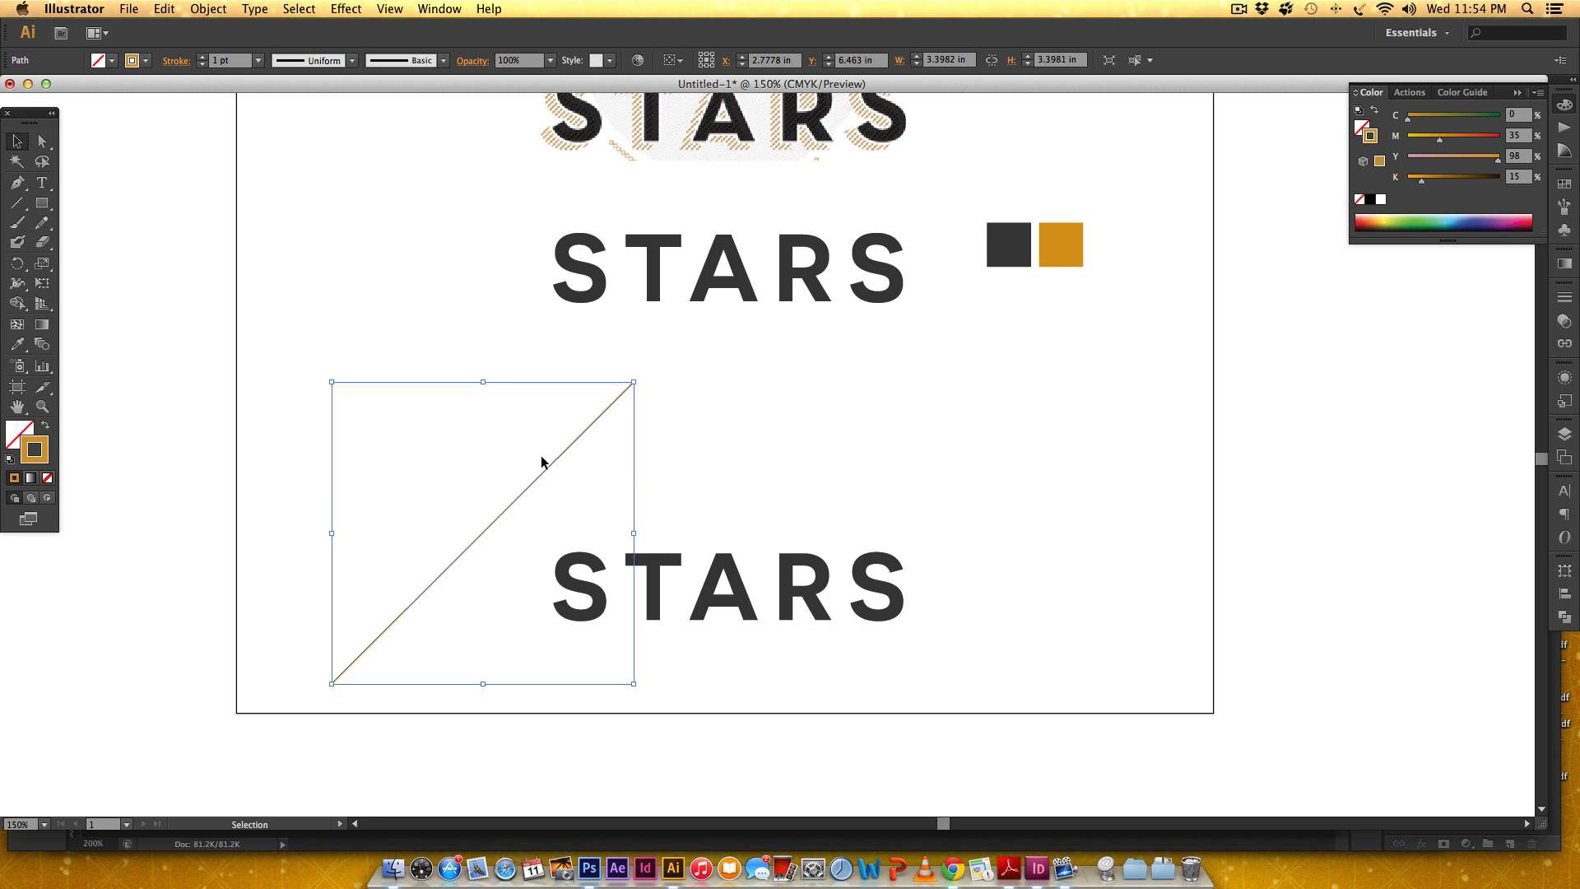
mouse_move(493, 529)
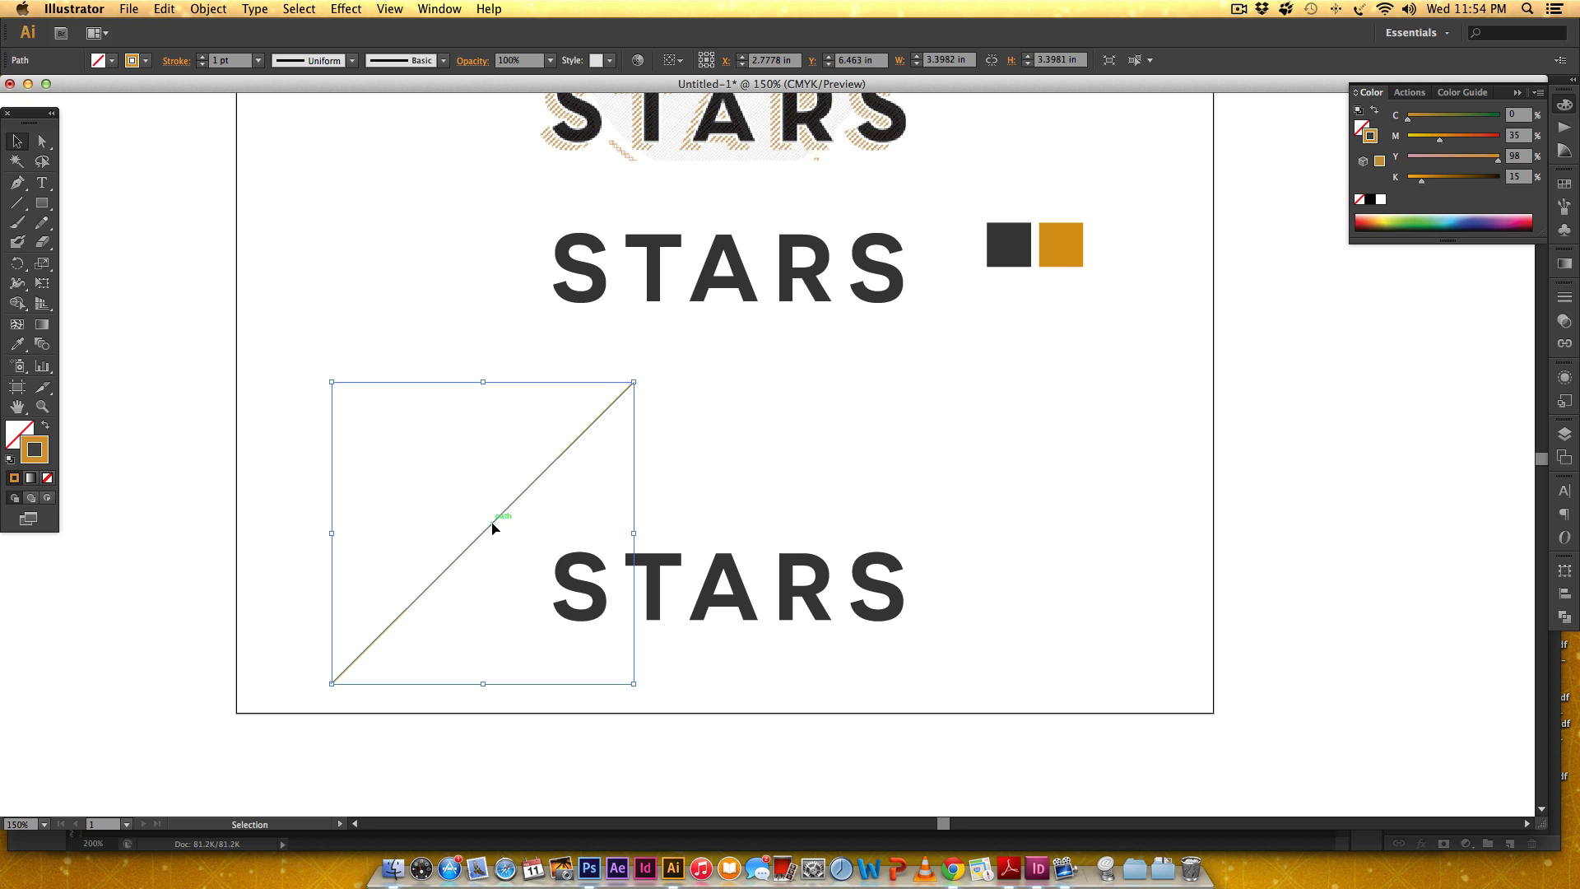
drag(493, 524, 780, 546)
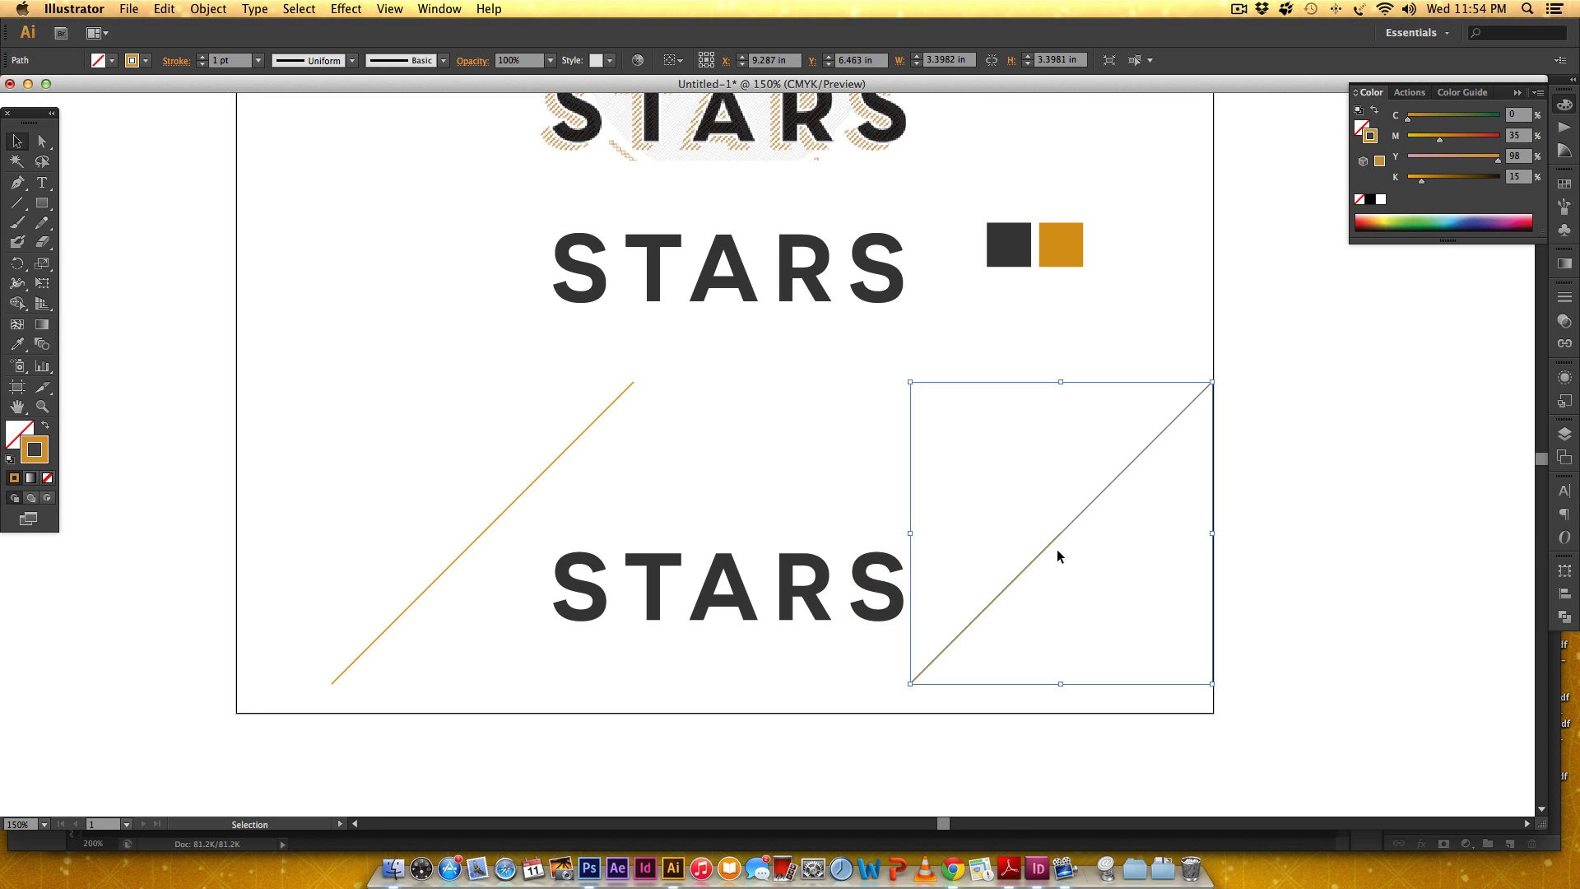
mouse_move(487, 492)
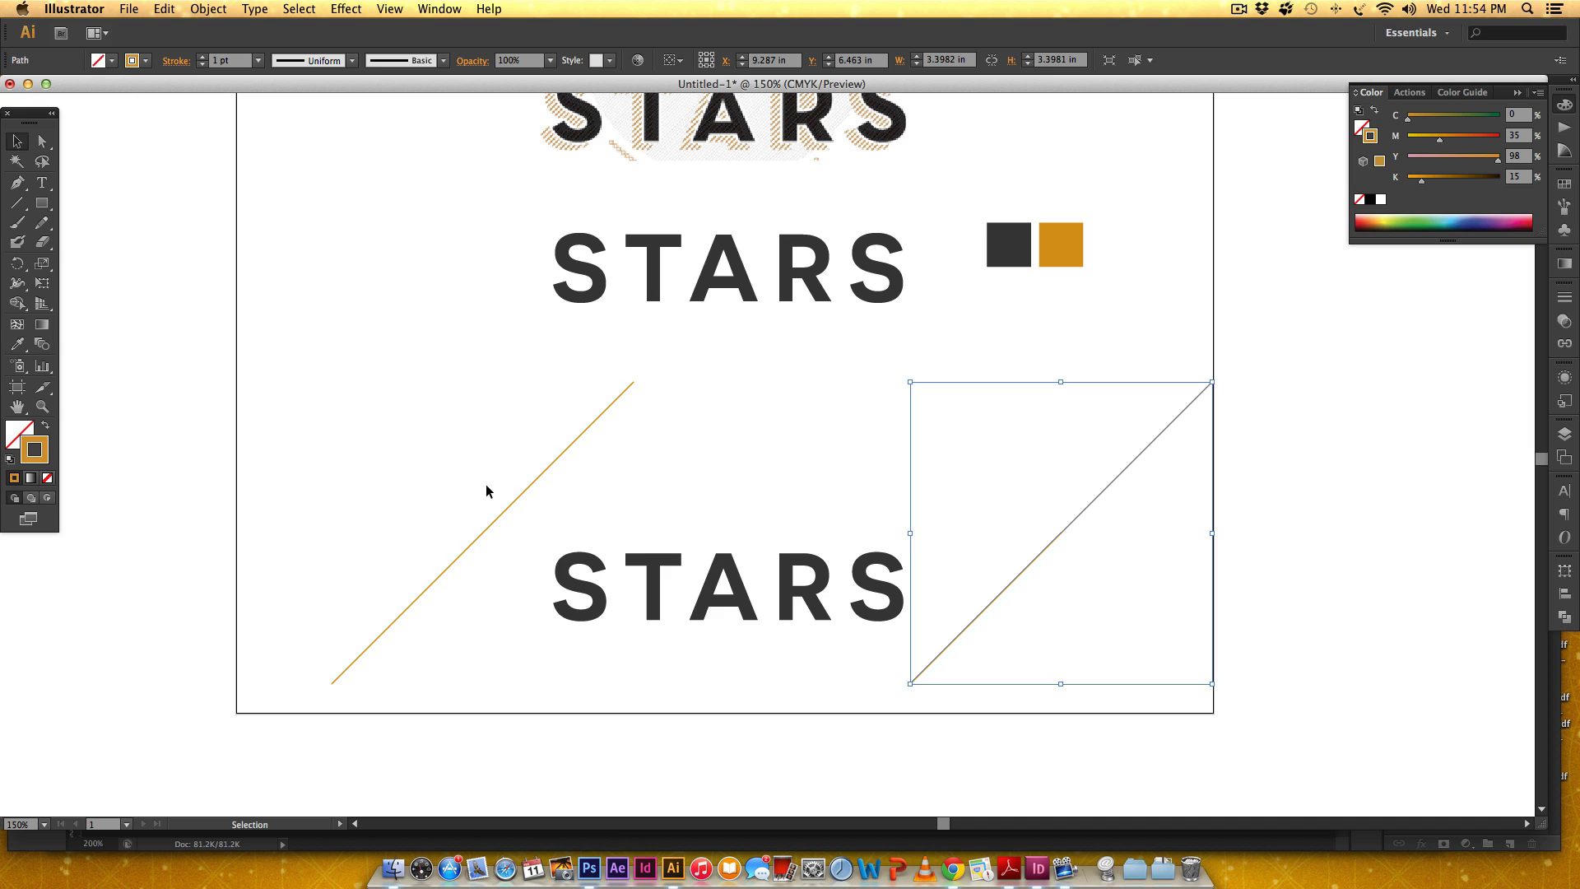
mouse_move(512, 630)
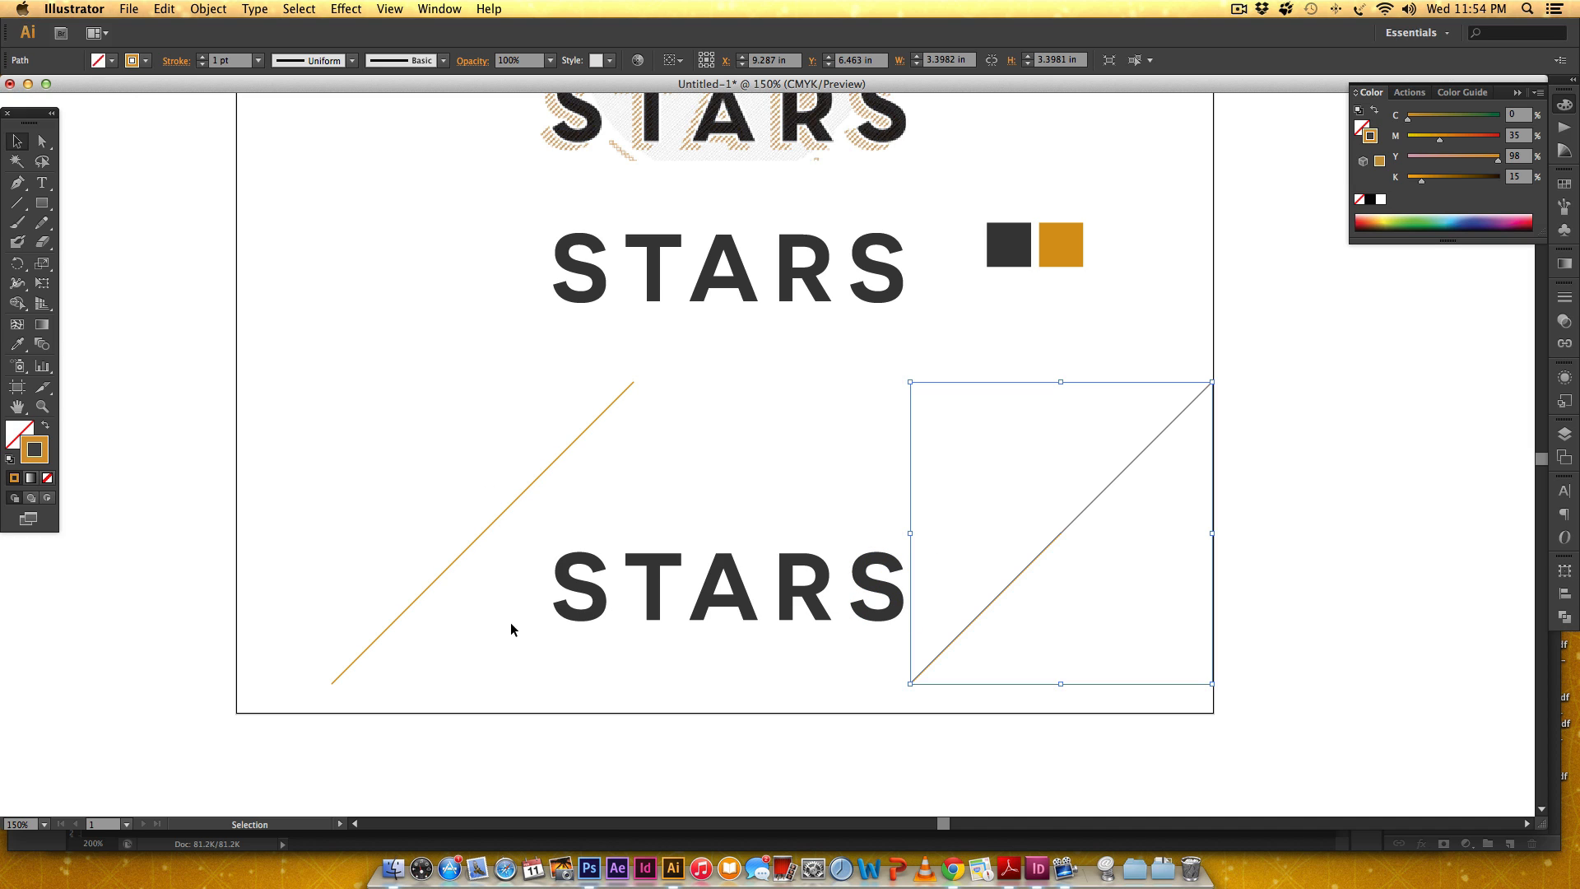
mouse_move(1039, 572)
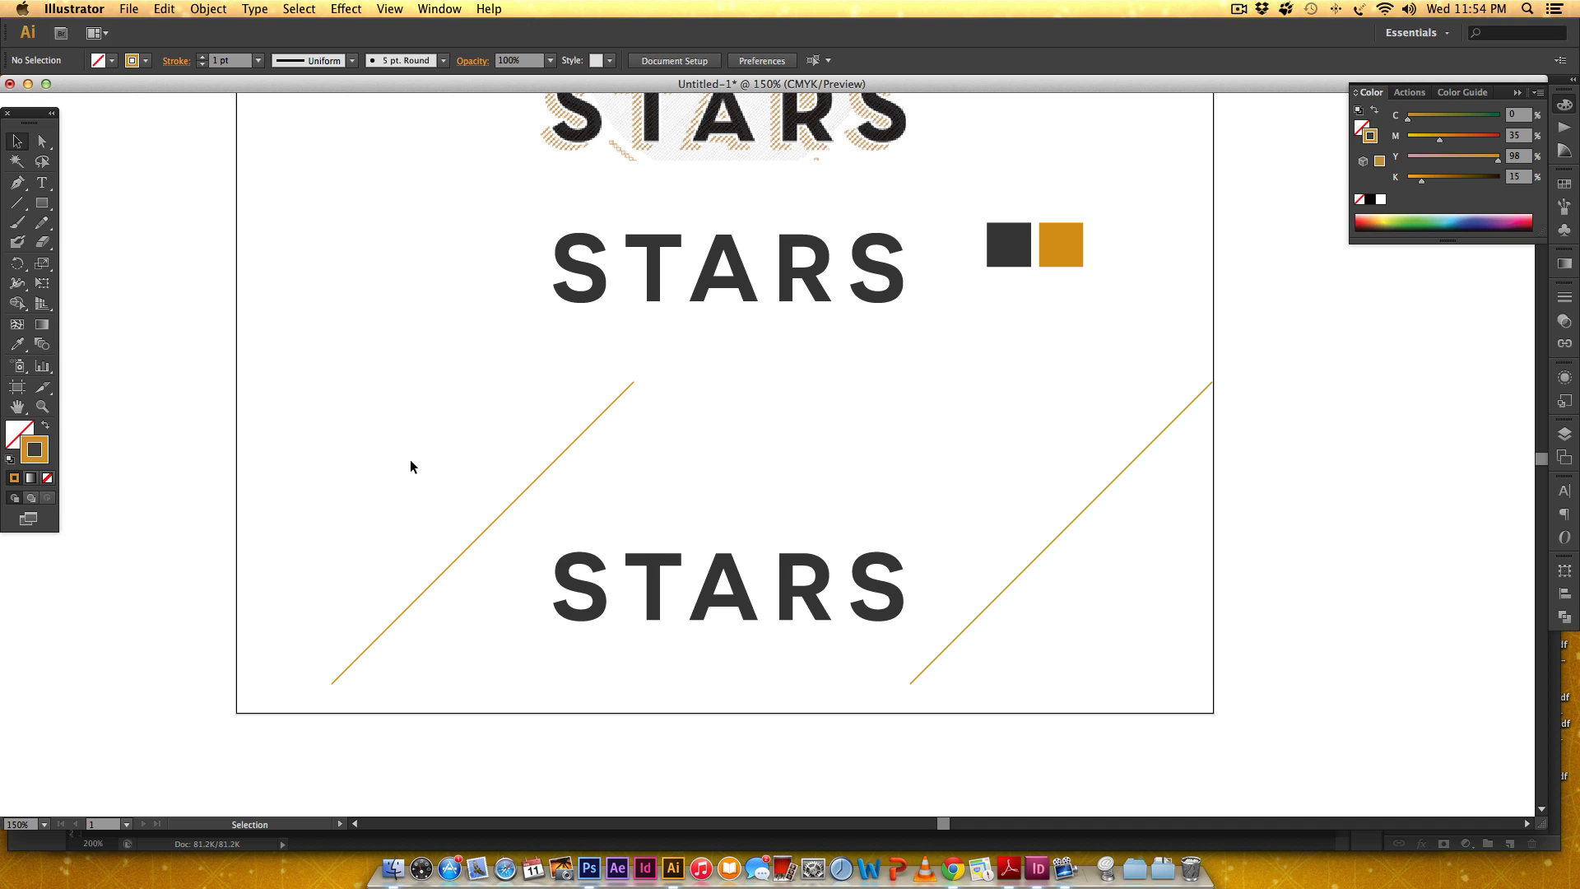
mouse_move(608, 415)
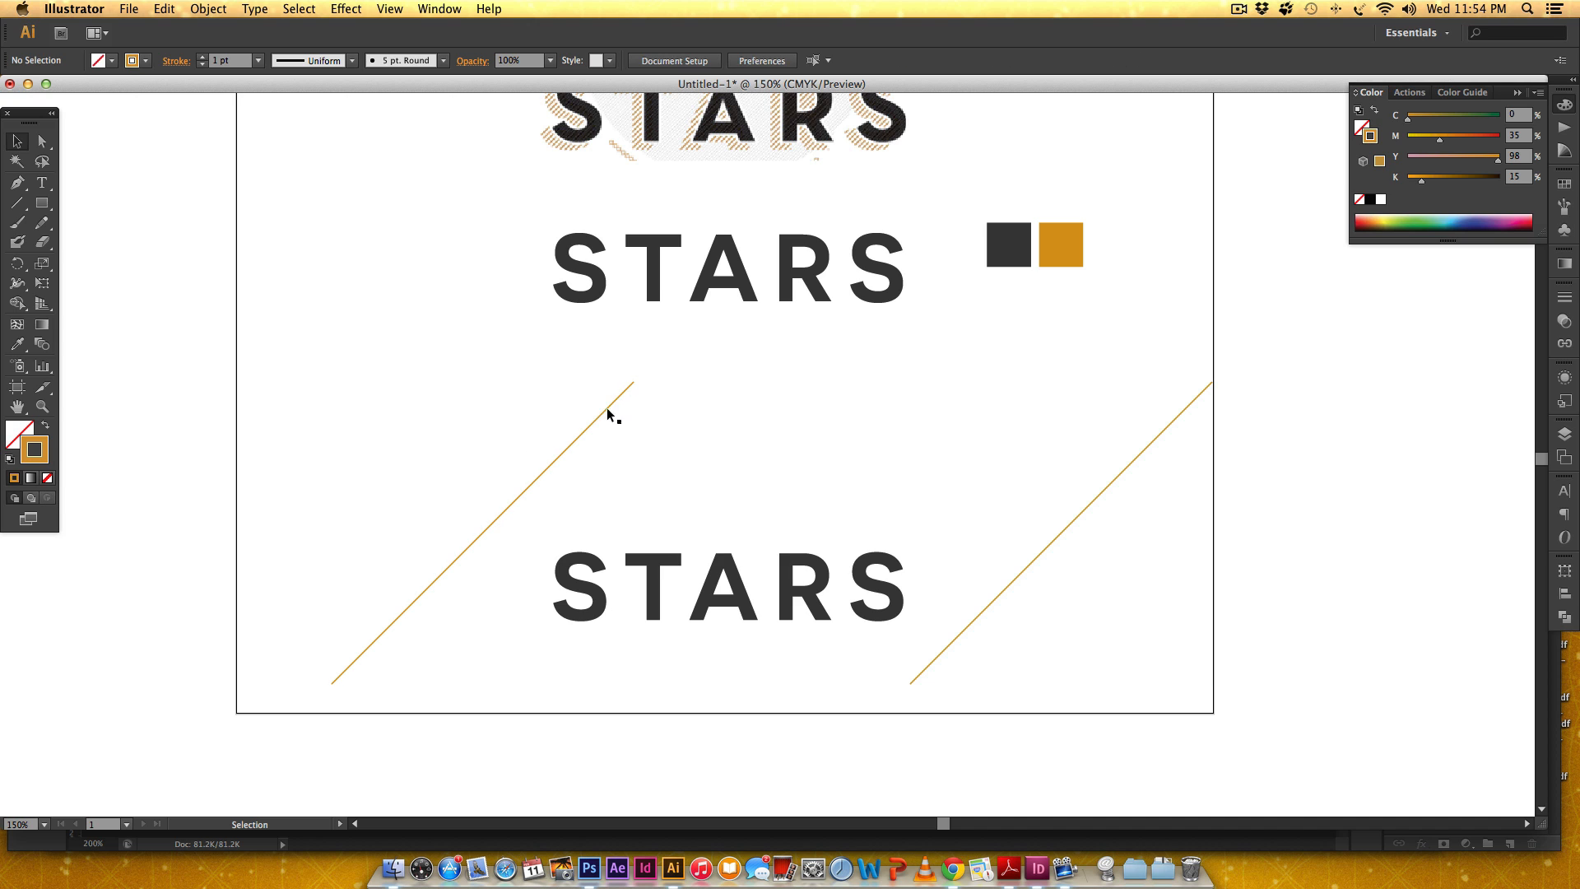
mouse_move(1091, 461)
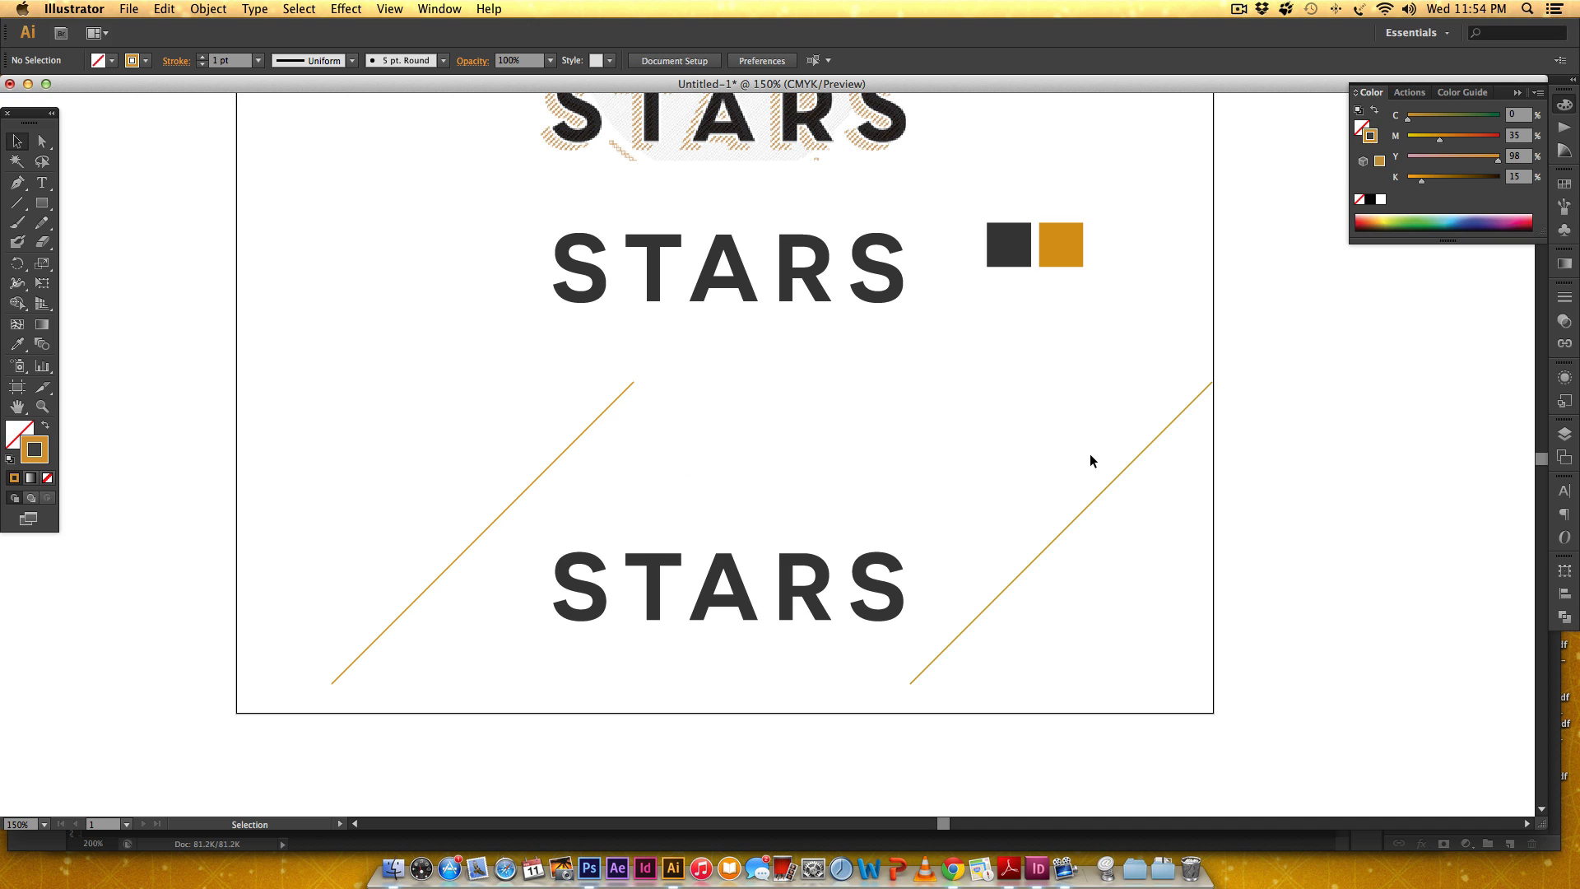
mouse_move(41, 344)
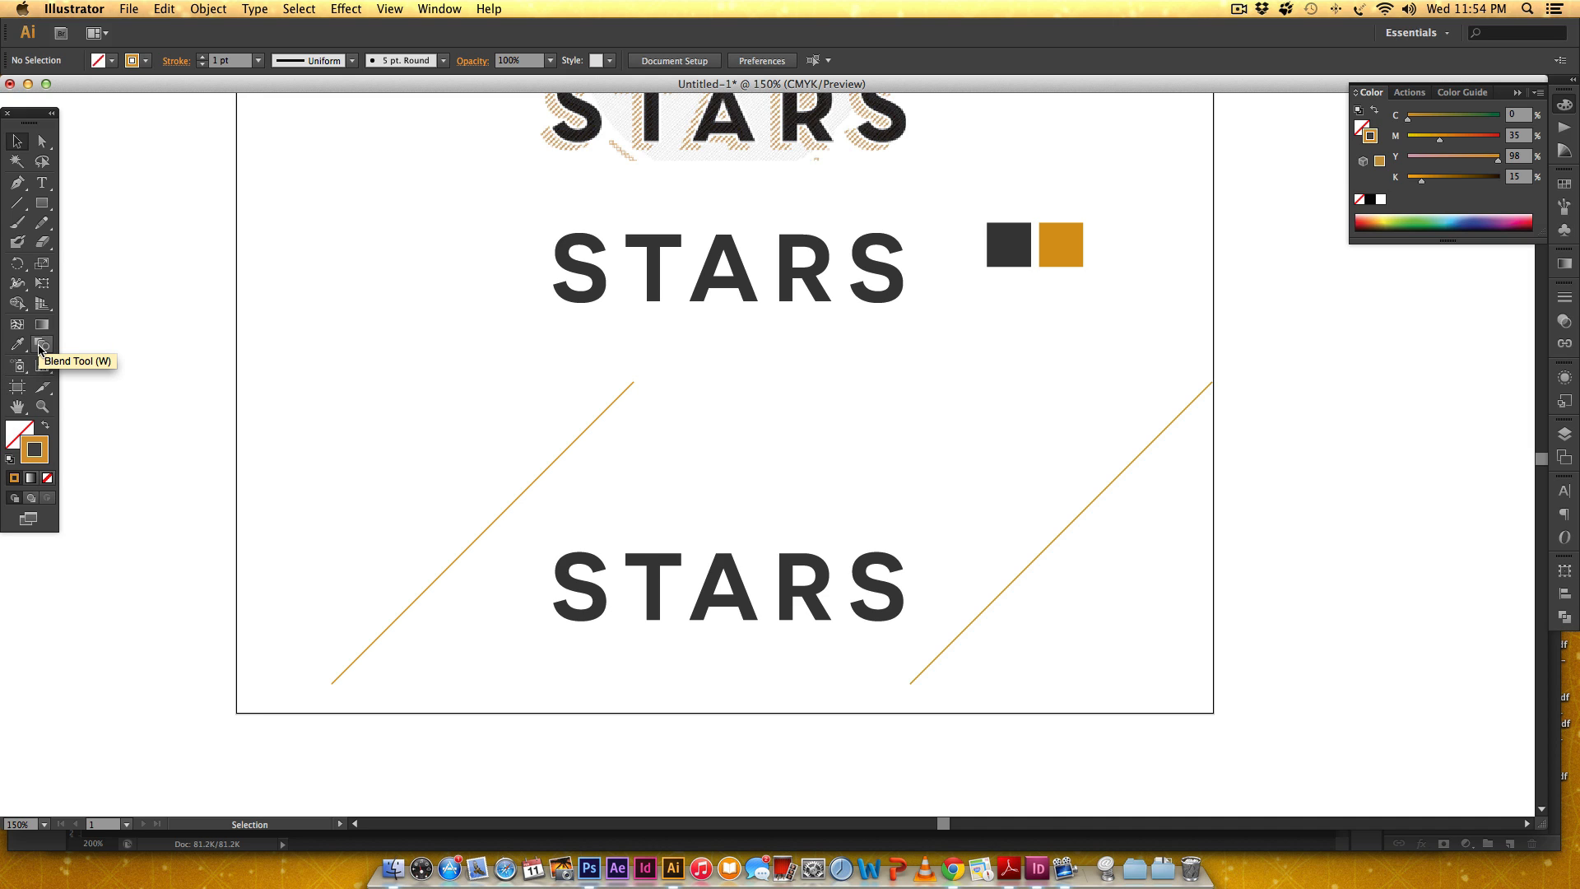
Step: Set Blend Options spacing to Specified Steps with 125 steps and confirm
double_click(43, 347)
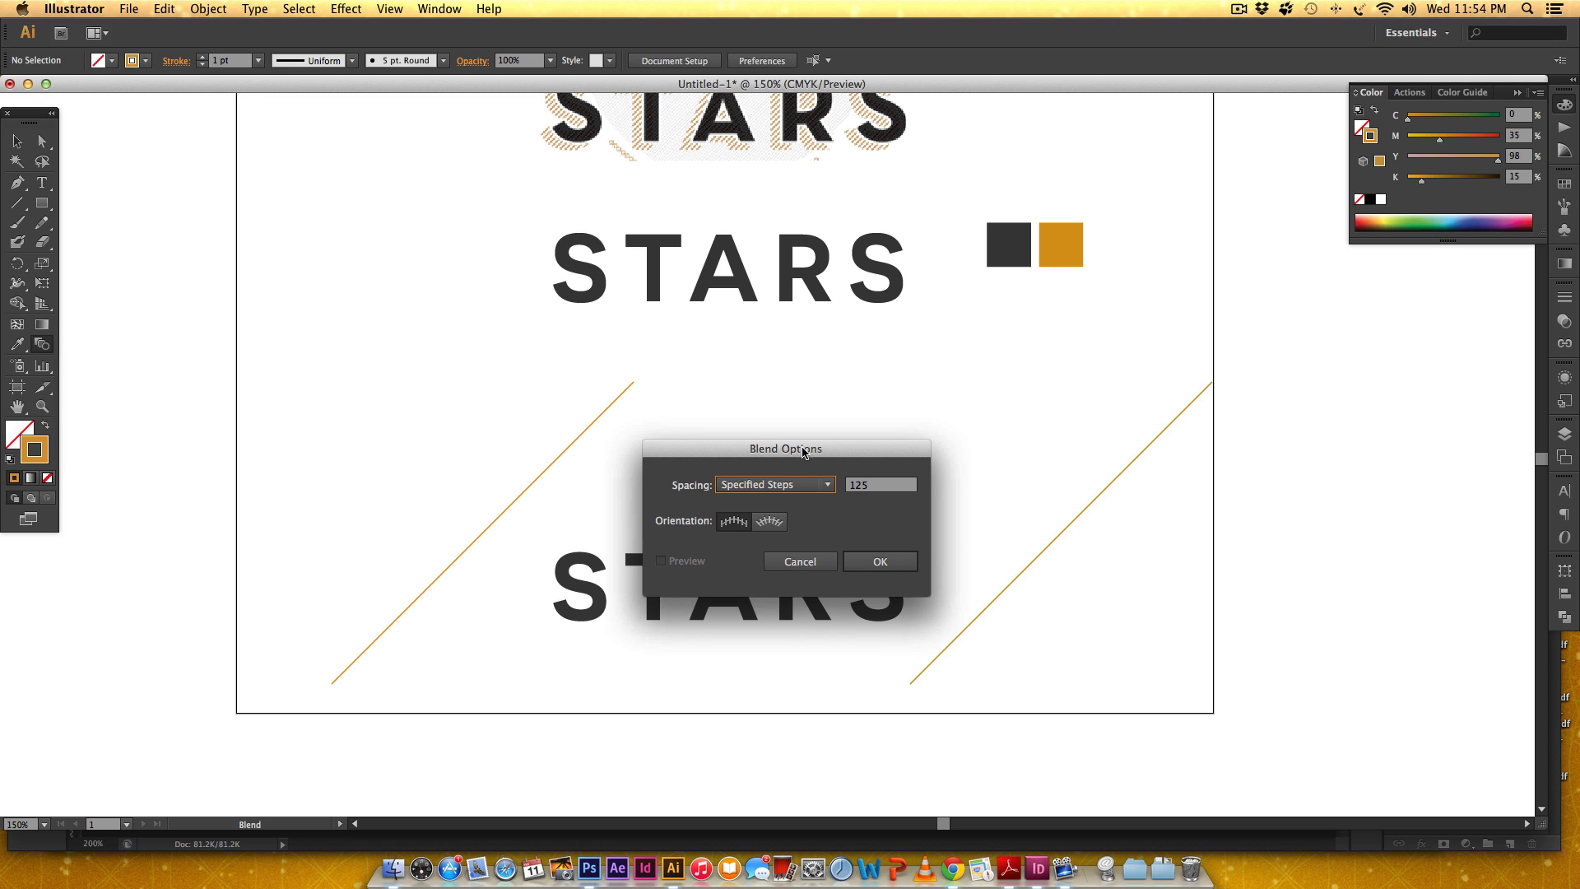
drag(787, 447, 380, 303)
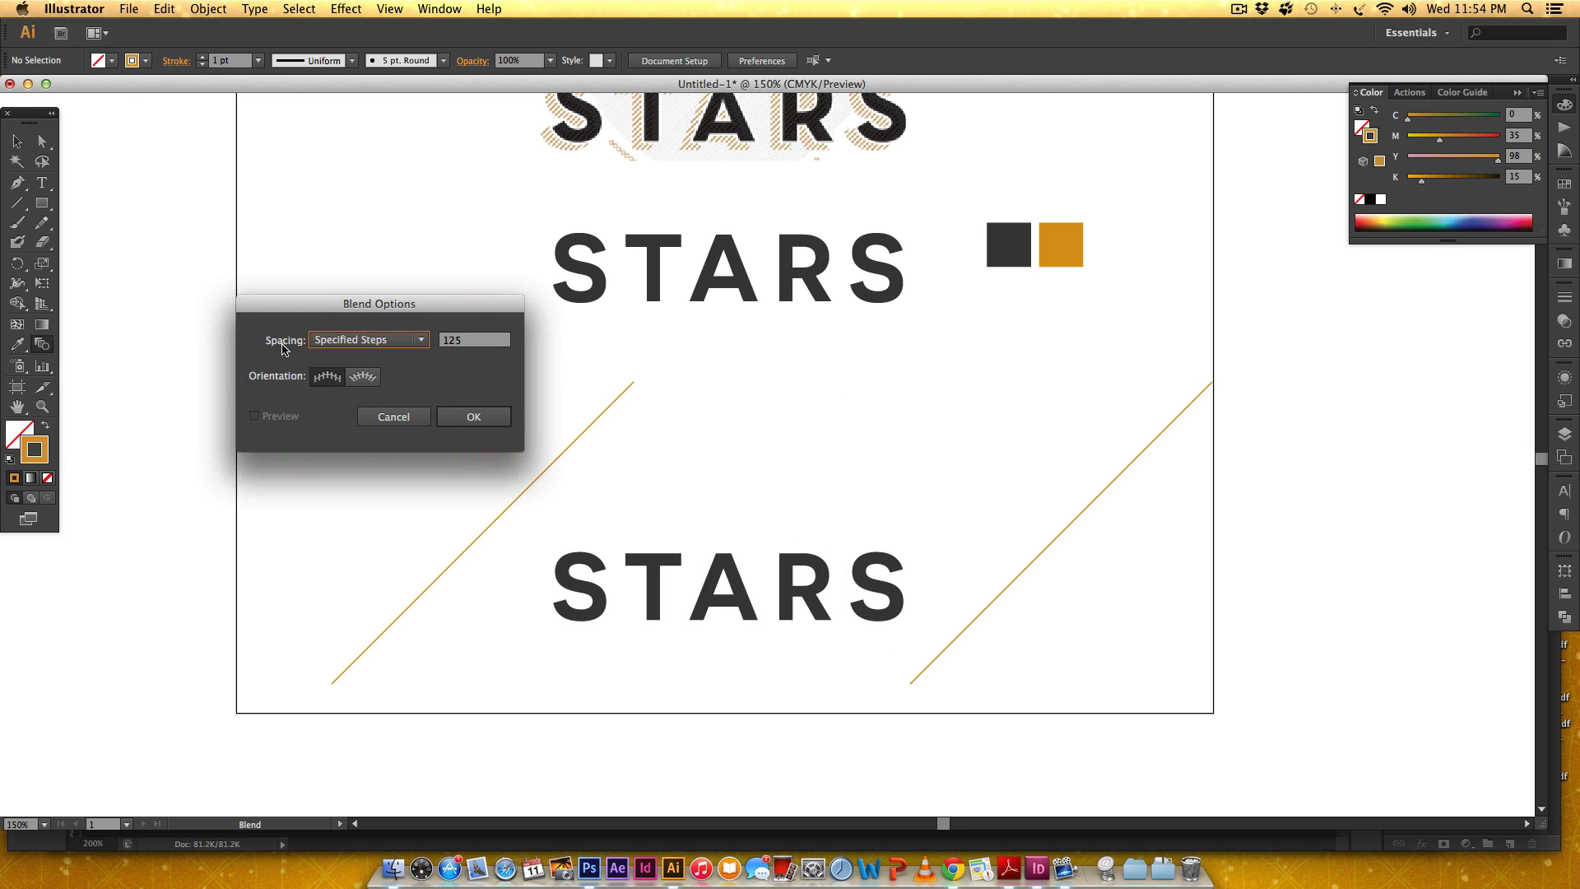
click(367, 339)
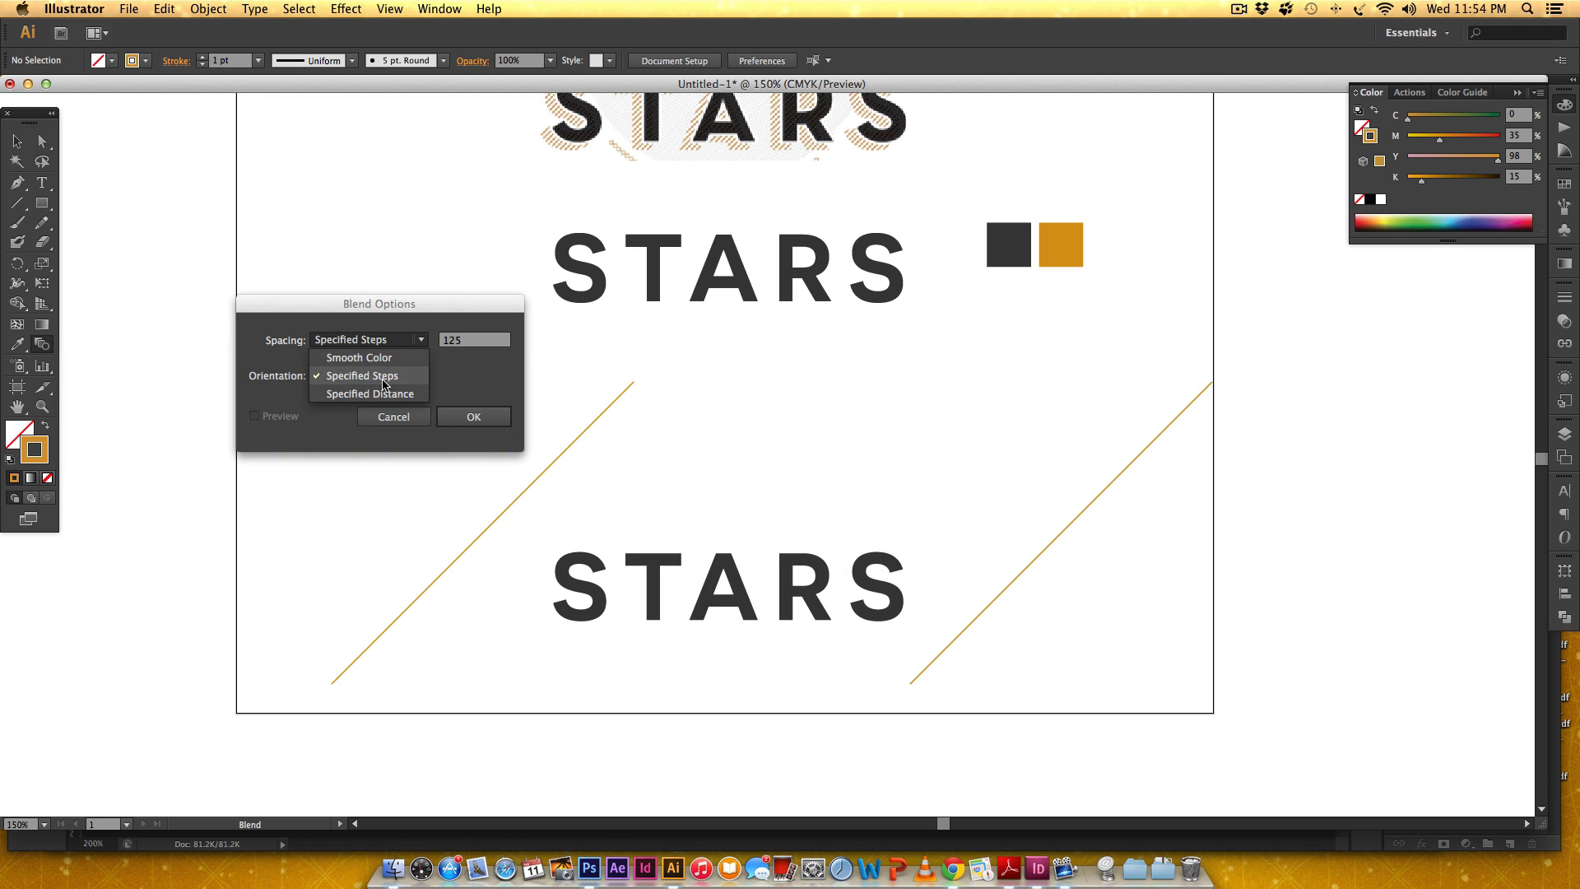
click(362, 375)
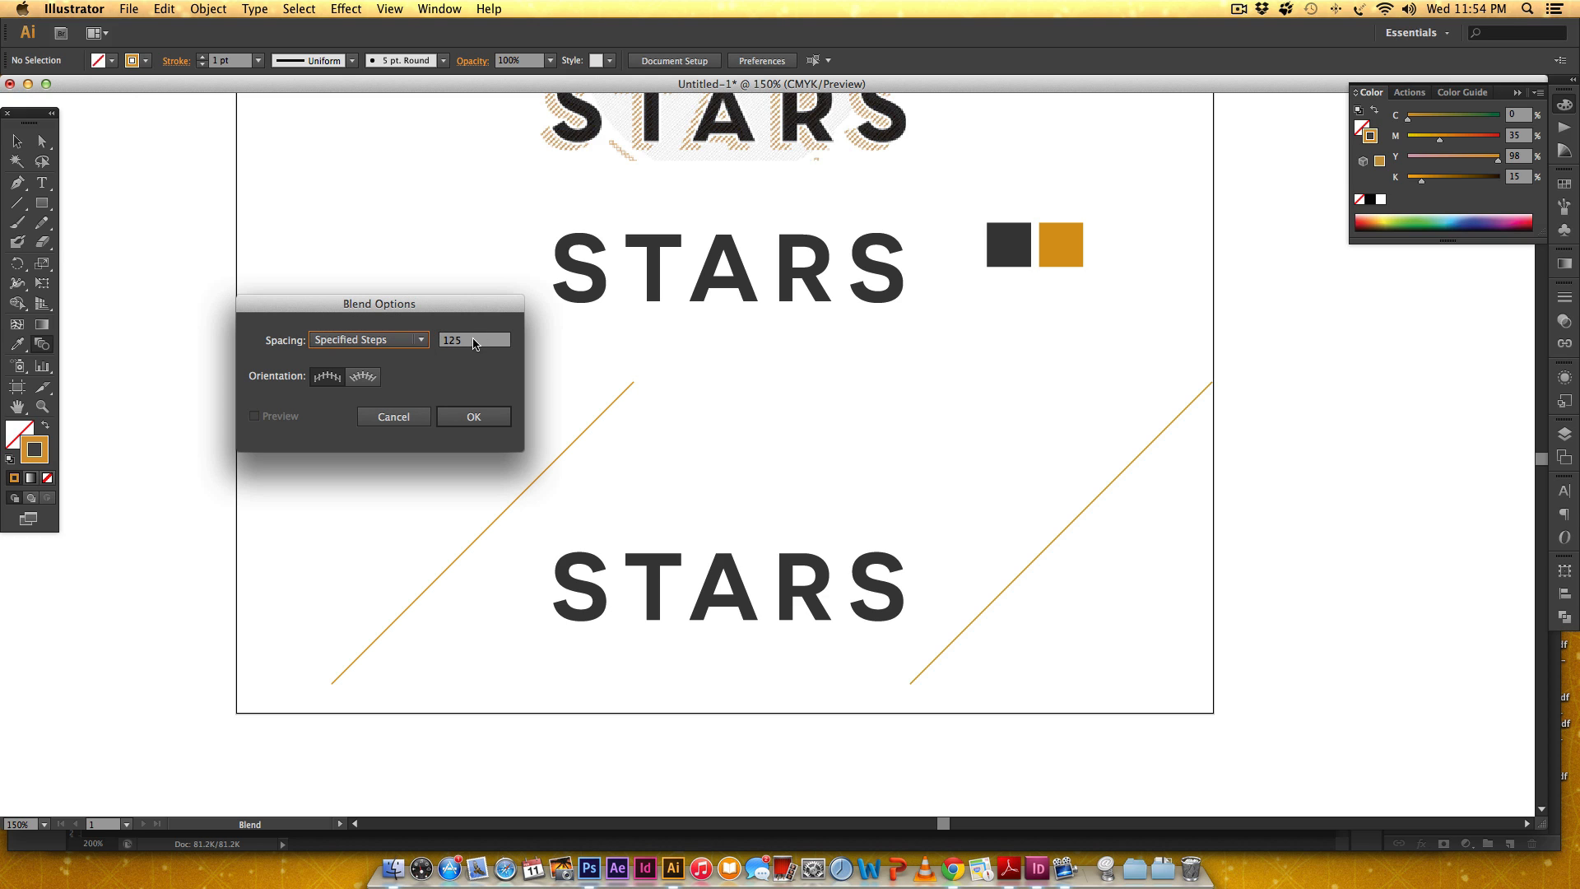
mouse_move(456, 344)
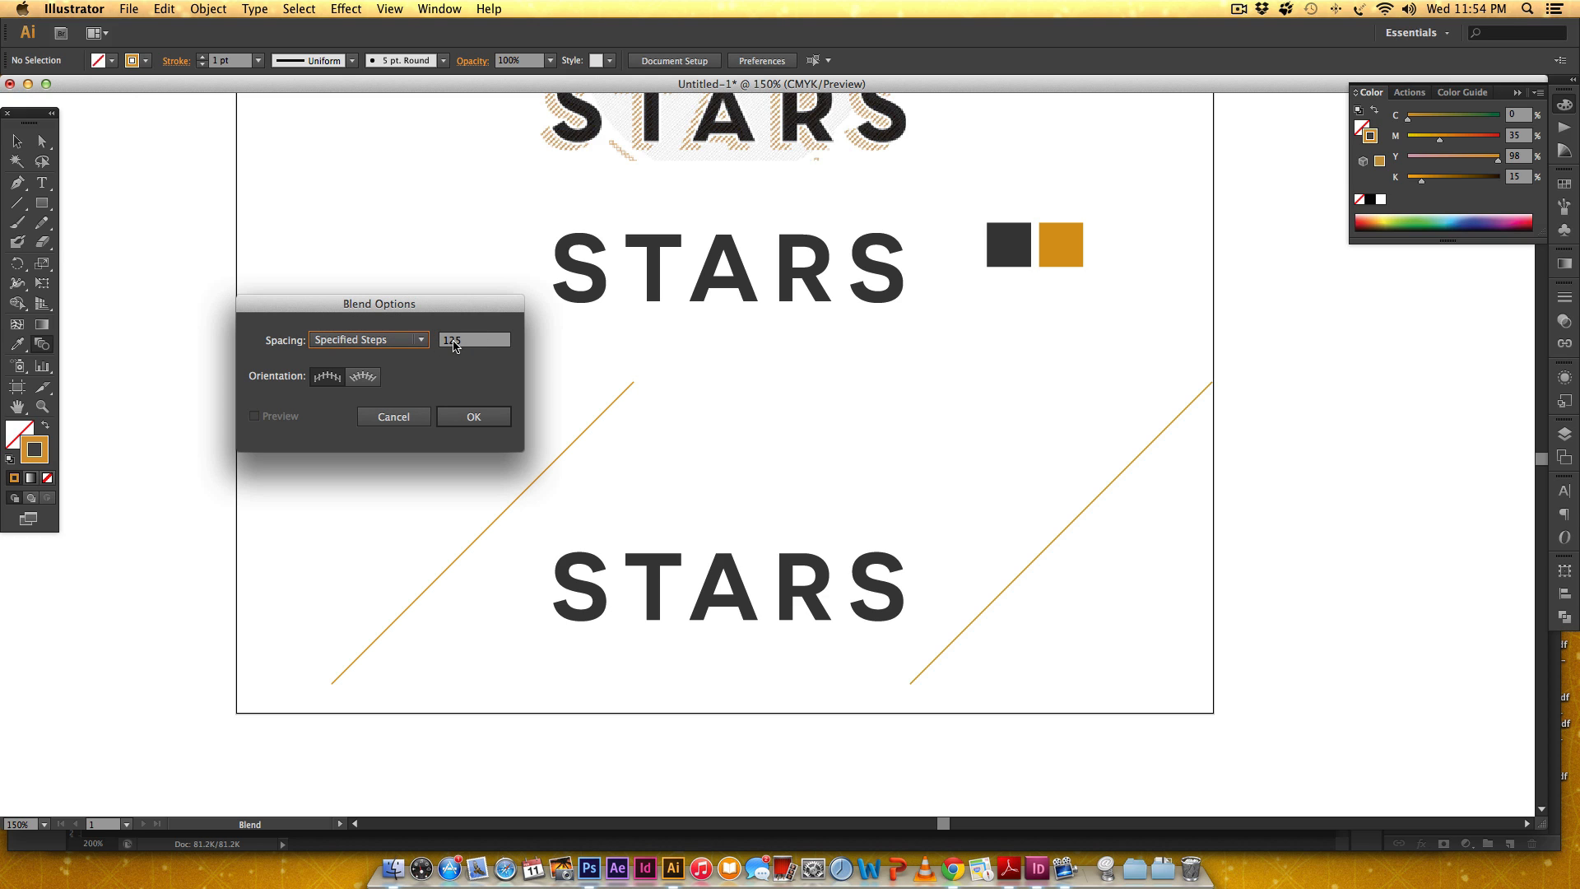
mouse_move(614, 405)
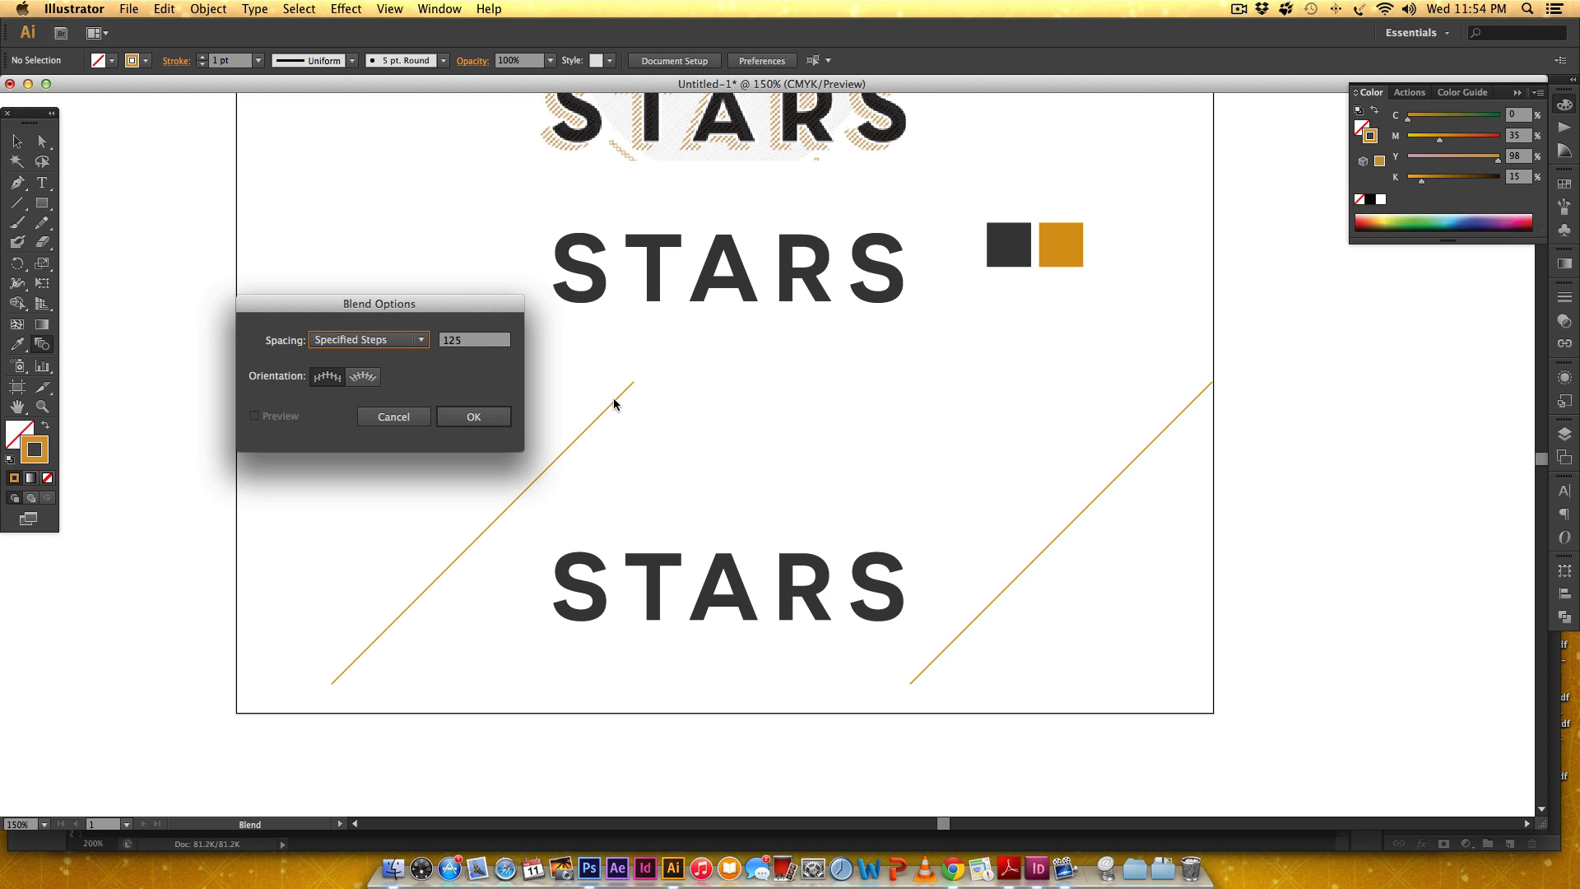
mouse_move(727, 379)
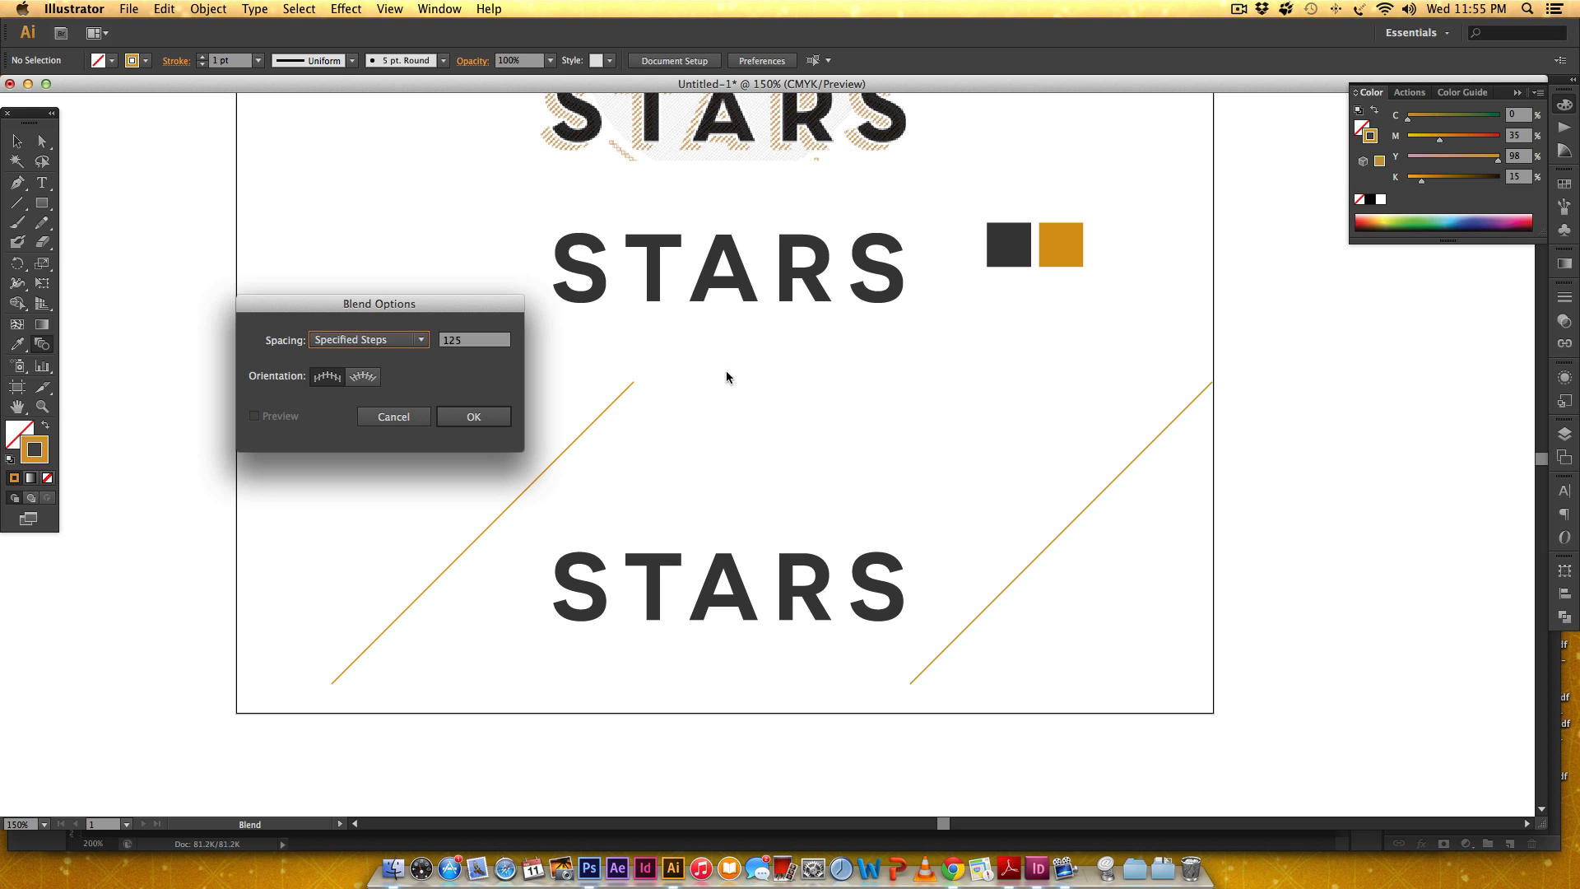
mouse_move(565, 439)
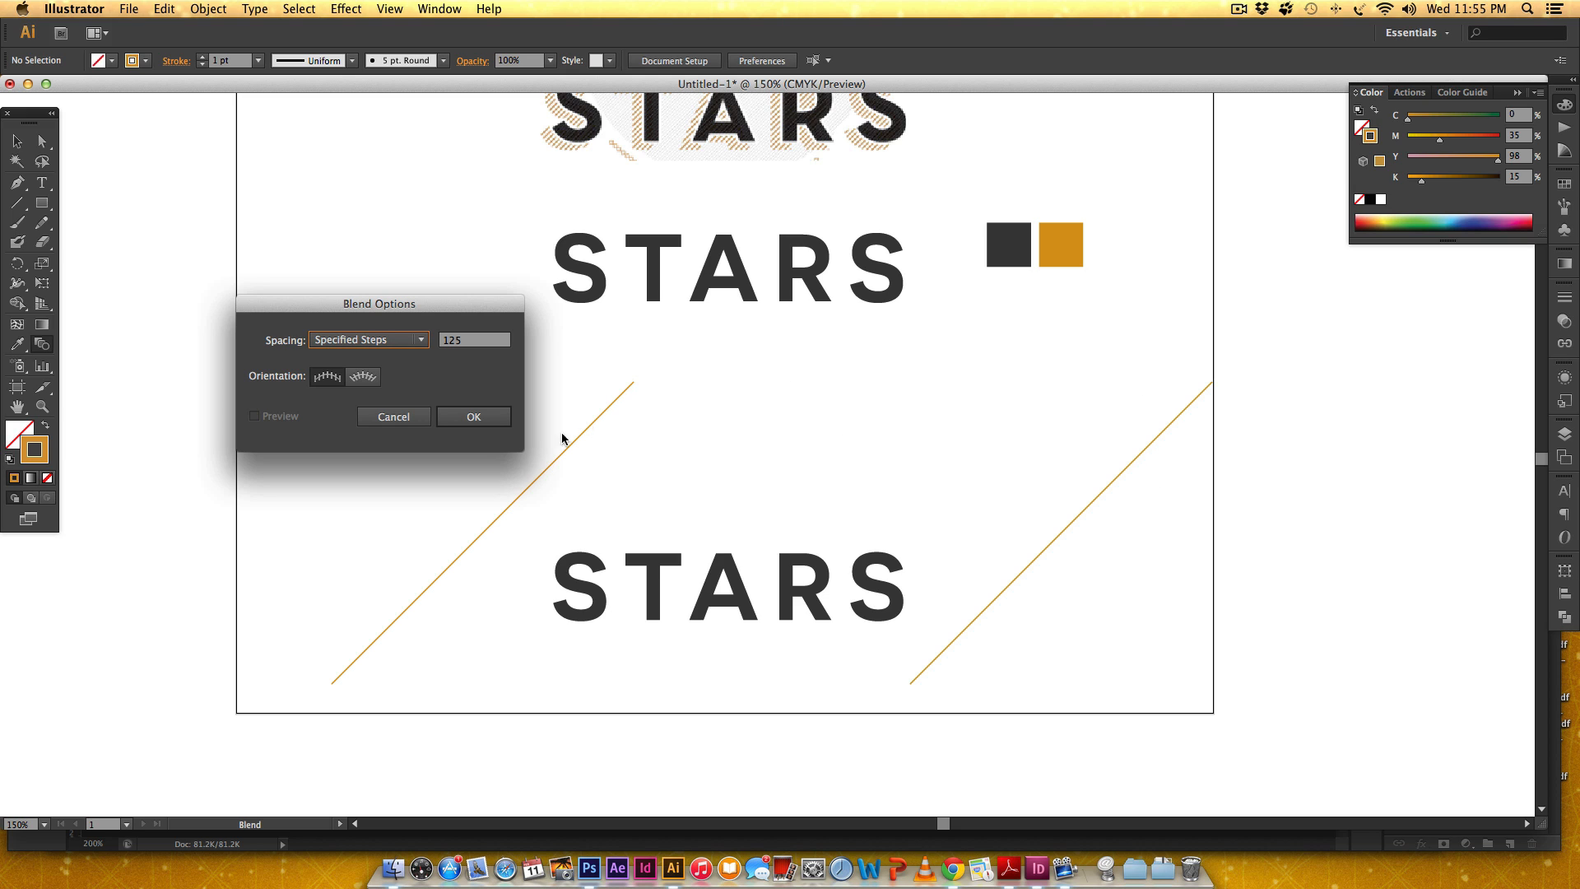
click(473, 417)
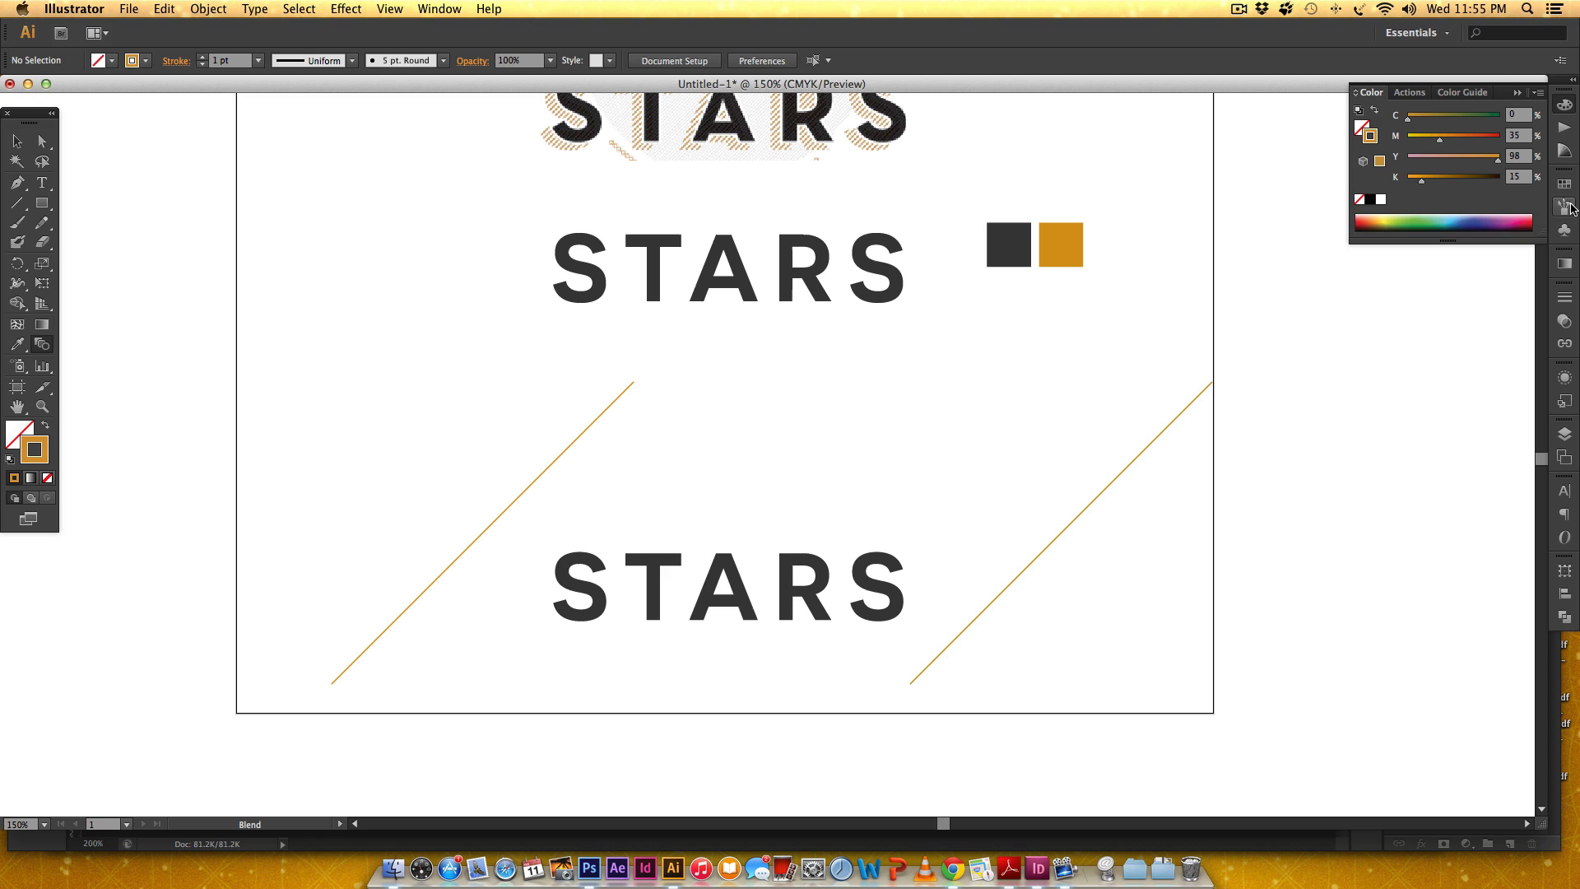
Step: Display the Stroke panel showing the 1 pt weight
click(1566, 207)
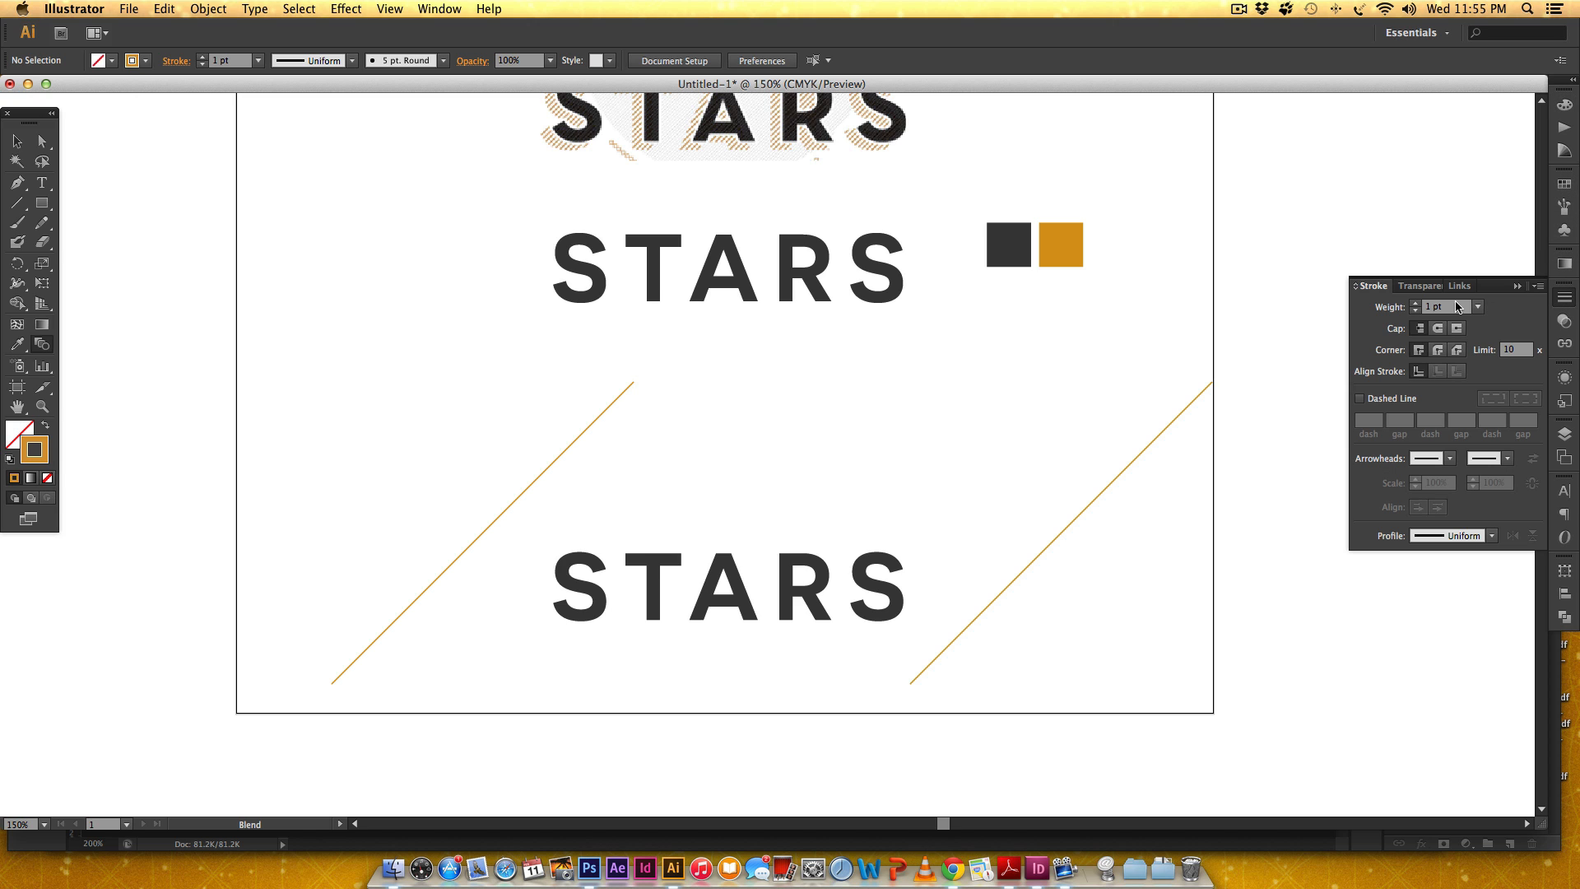
mouse_move(1449, 319)
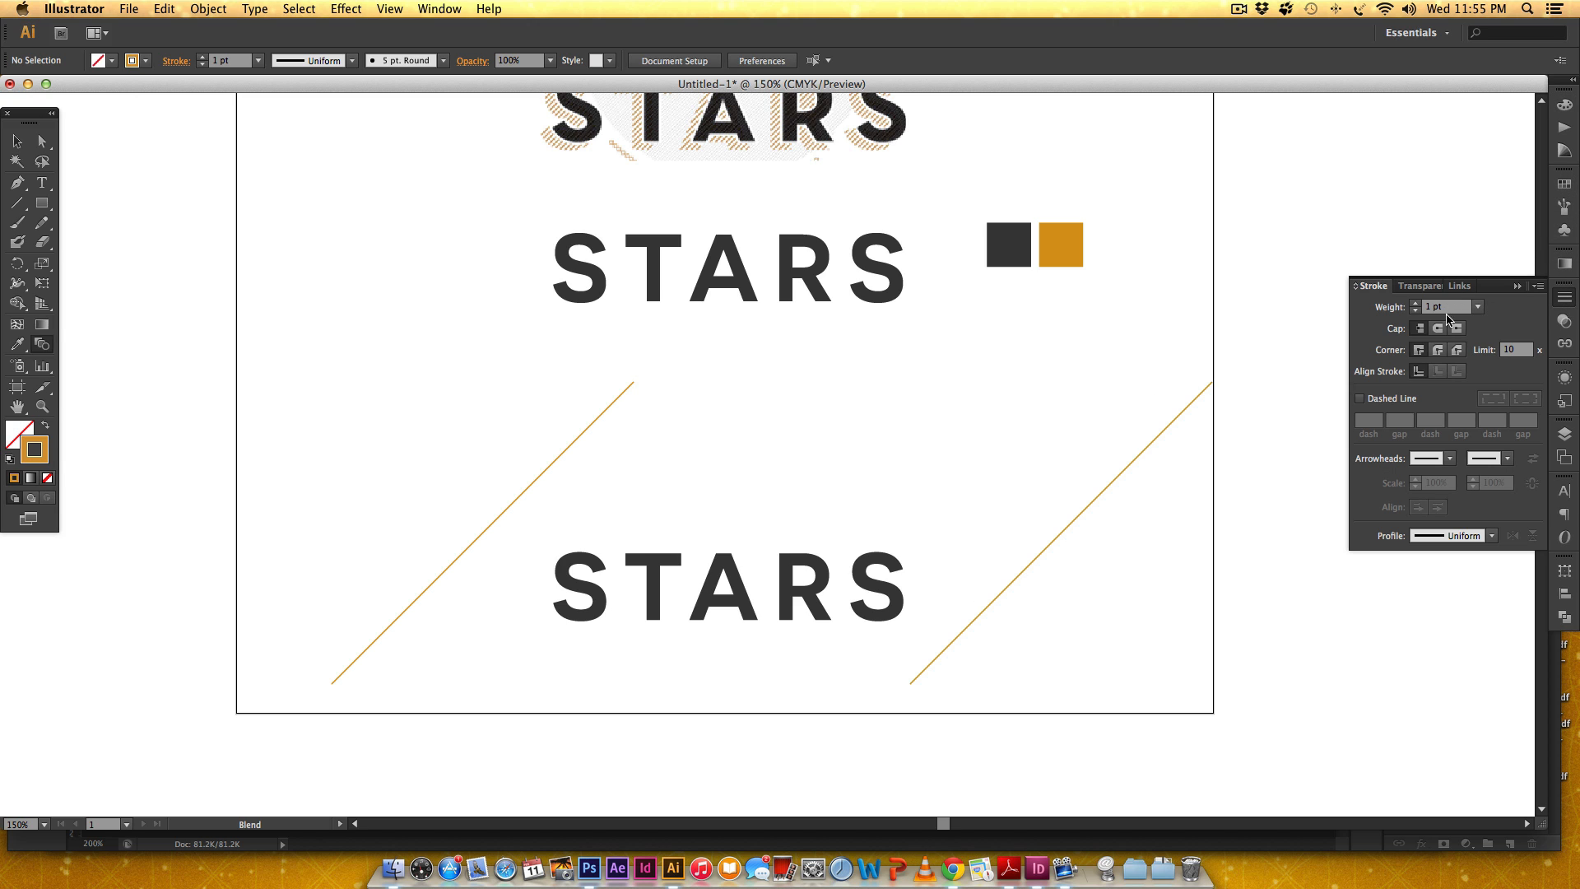
mouse_move(451, 484)
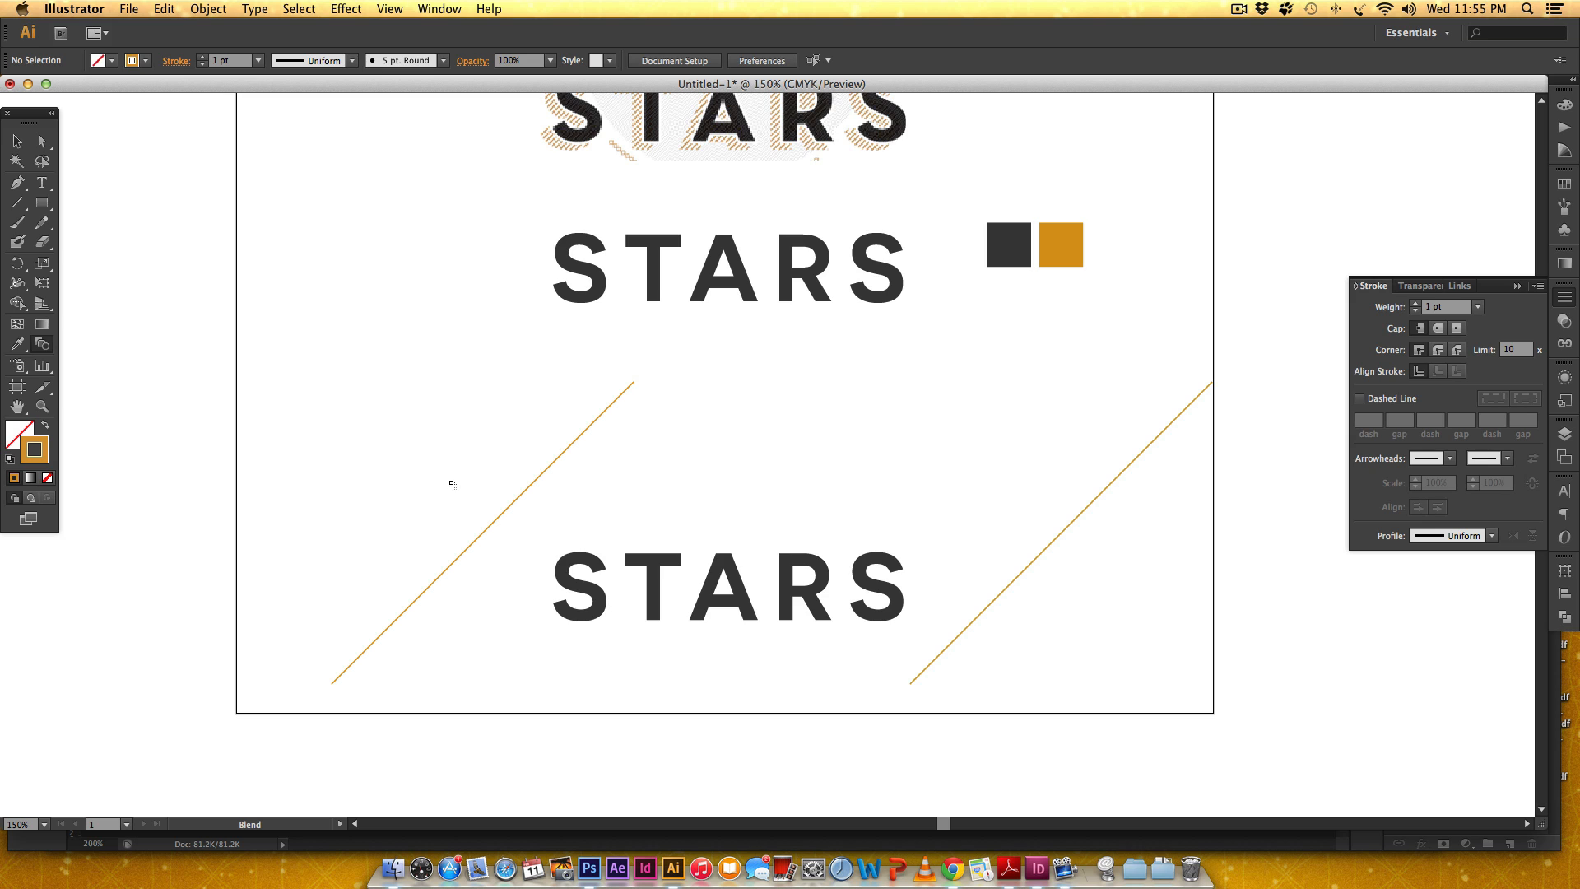
mouse_move(518, 503)
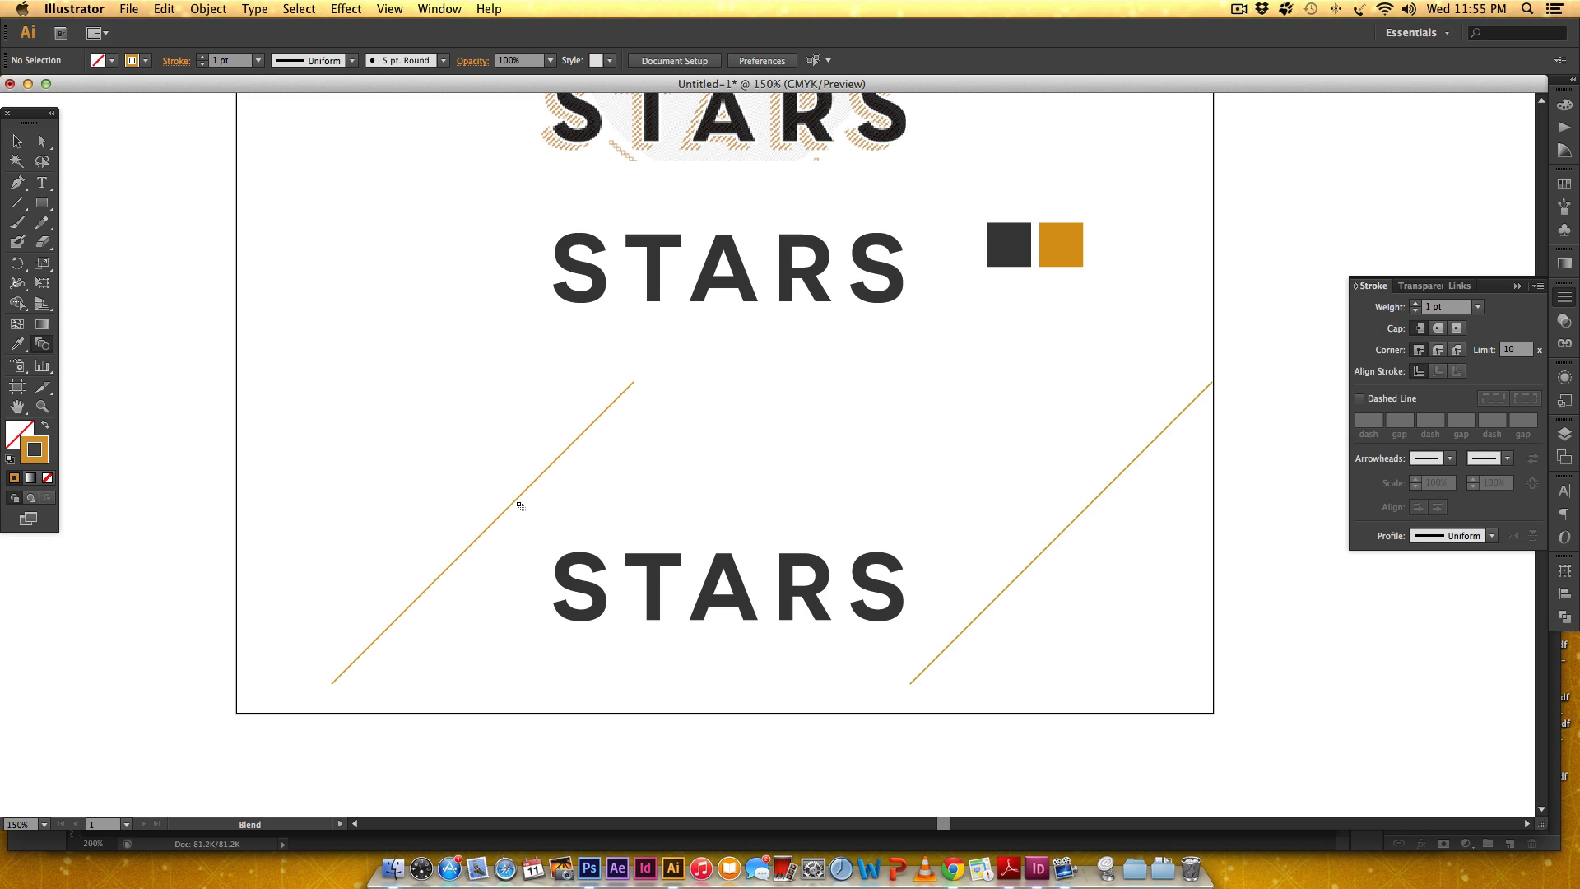
mouse_move(553, 481)
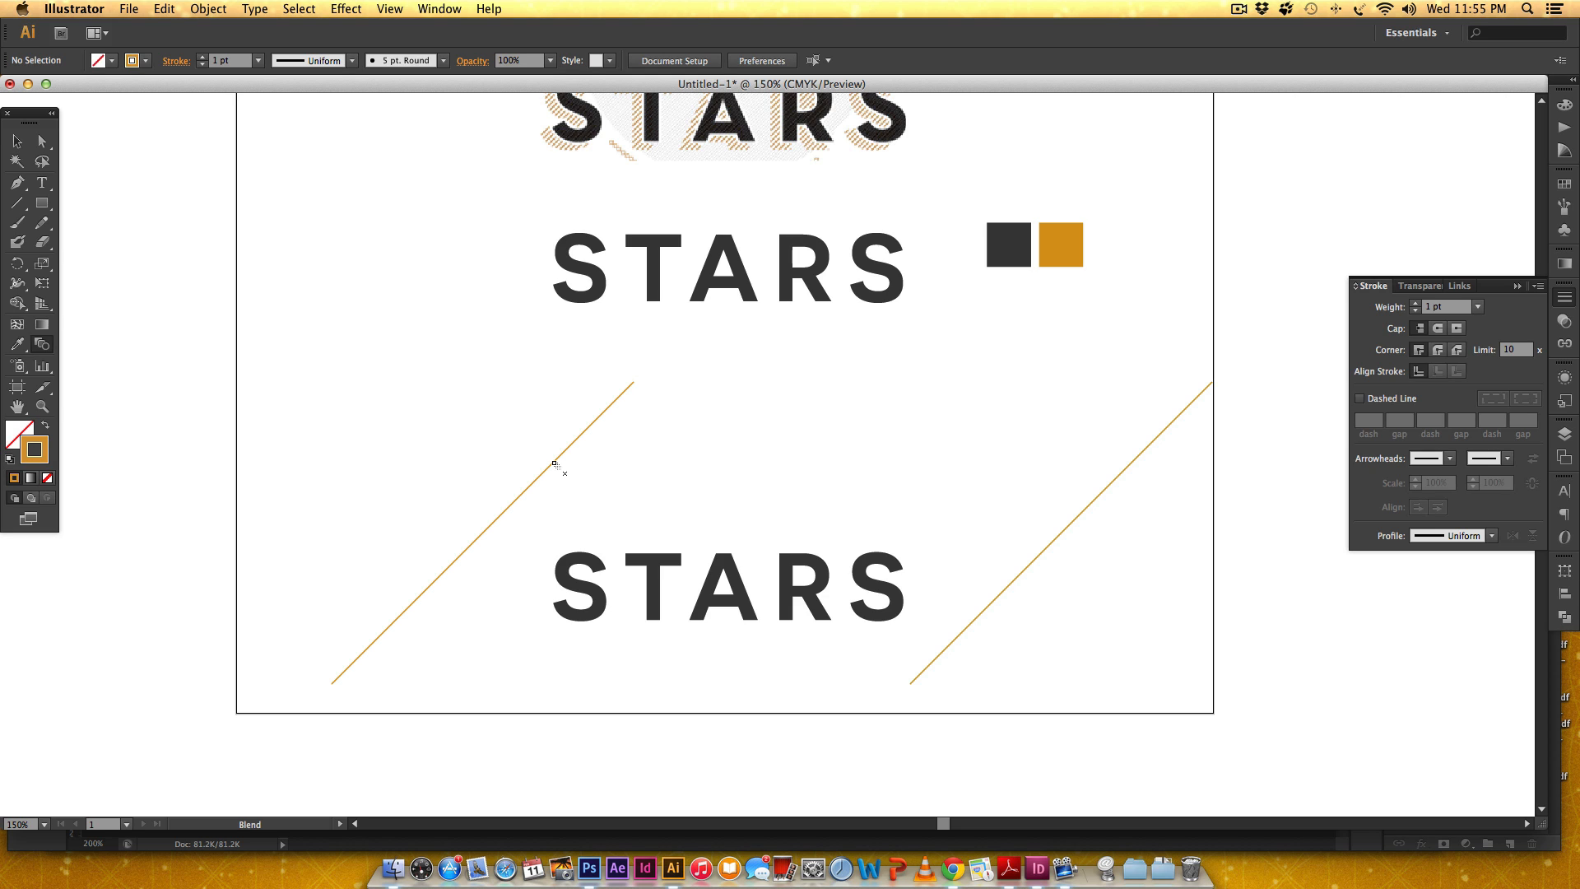
mouse_move(1125, 469)
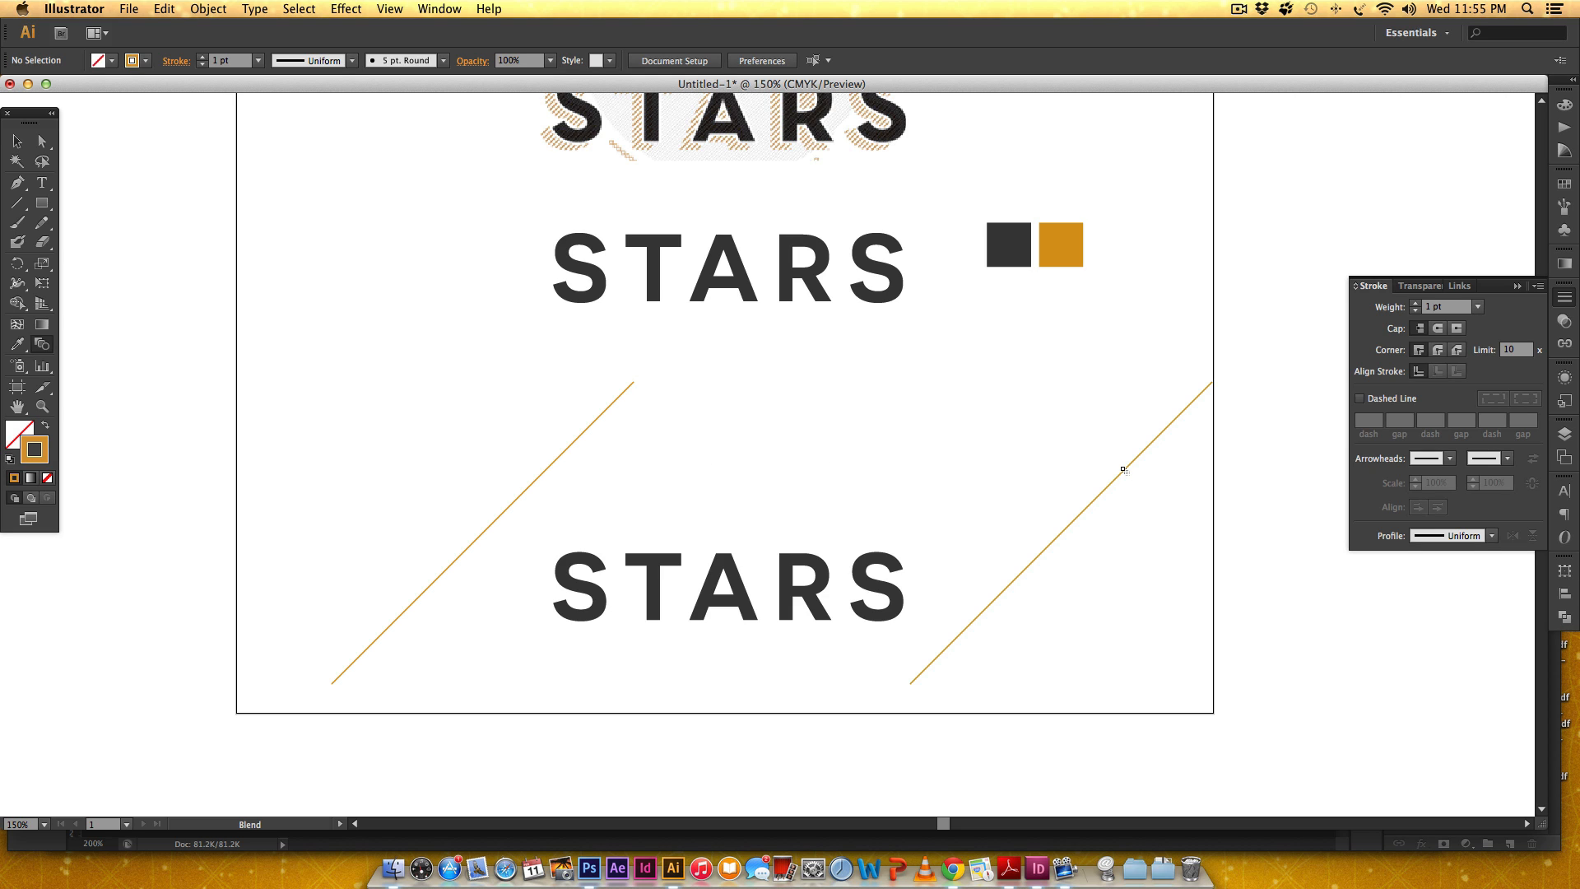
mouse_move(1134, 480)
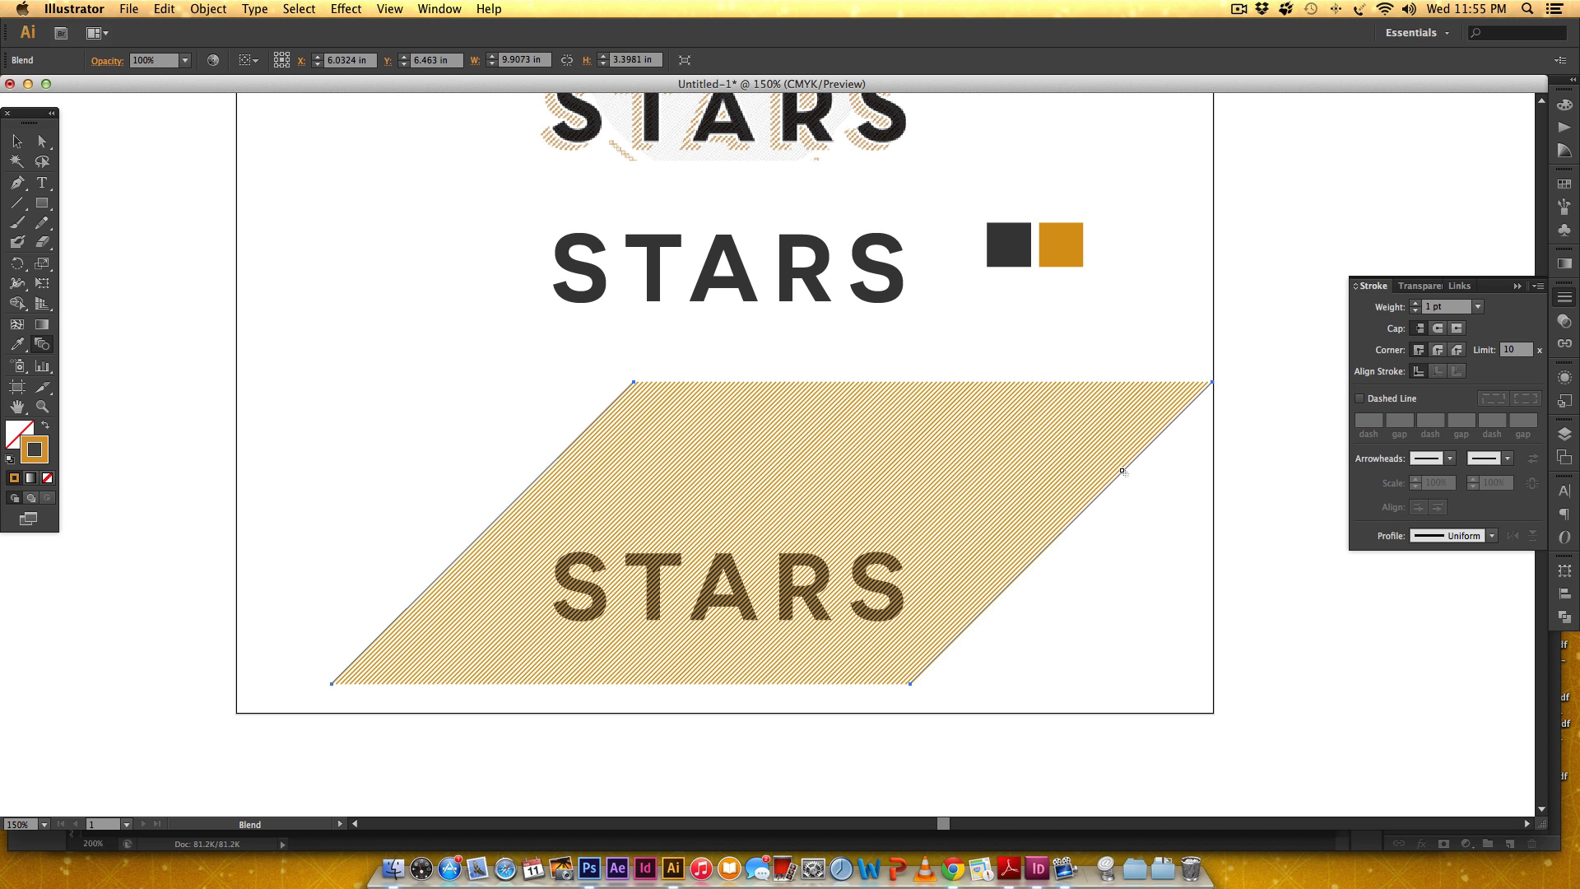
mouse_move(183, 209)
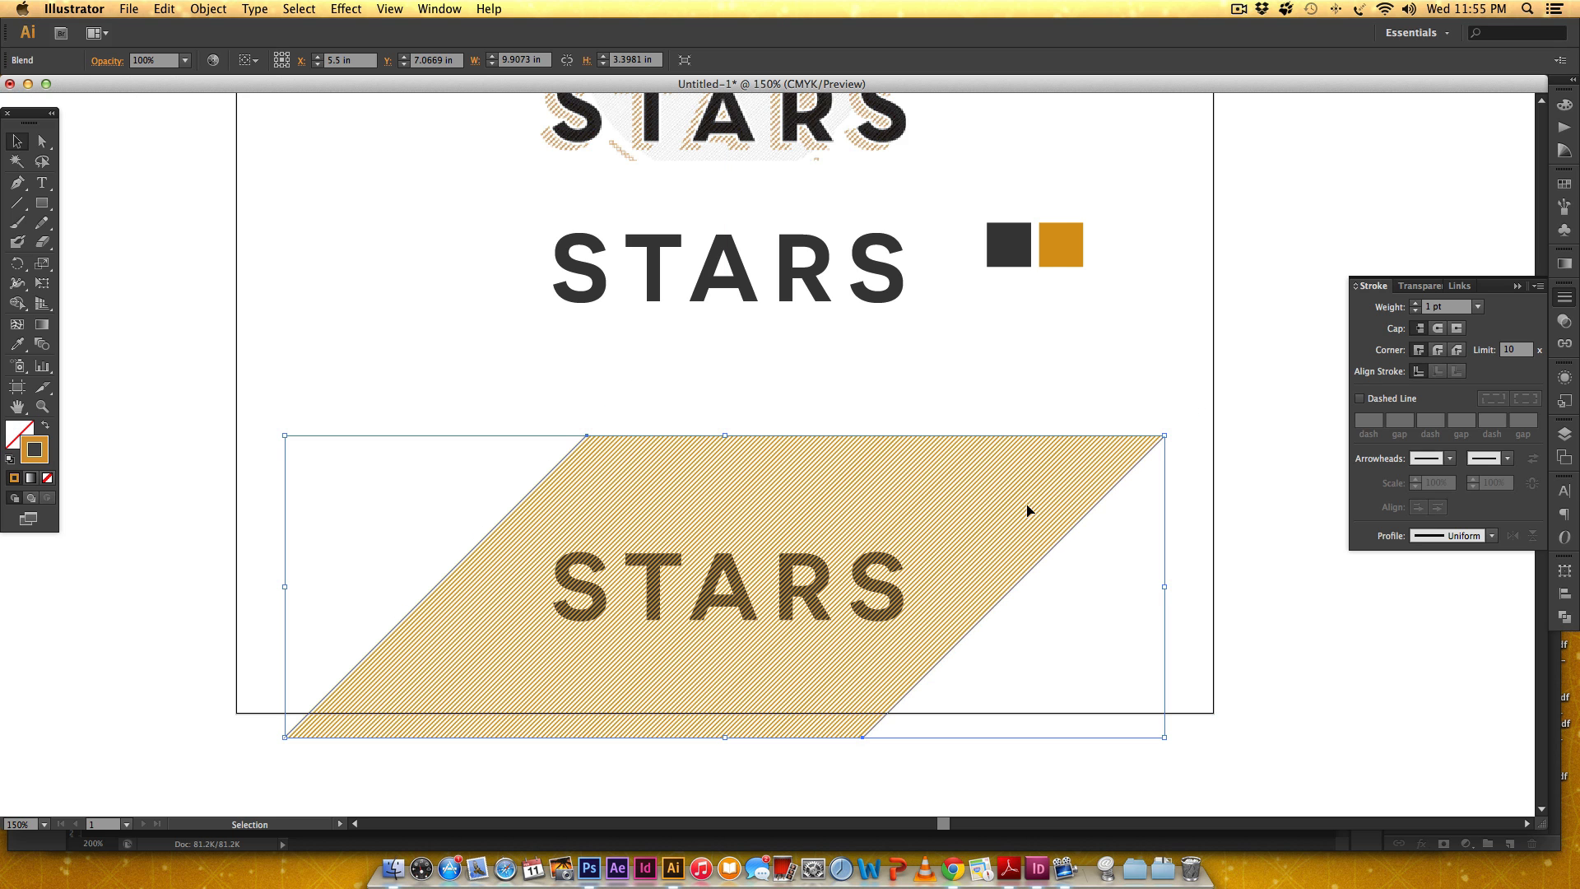
Step: Position the gold hatched blend parallelogram over the lower STARS outlines
drag(1027, 510, 1055, 516)
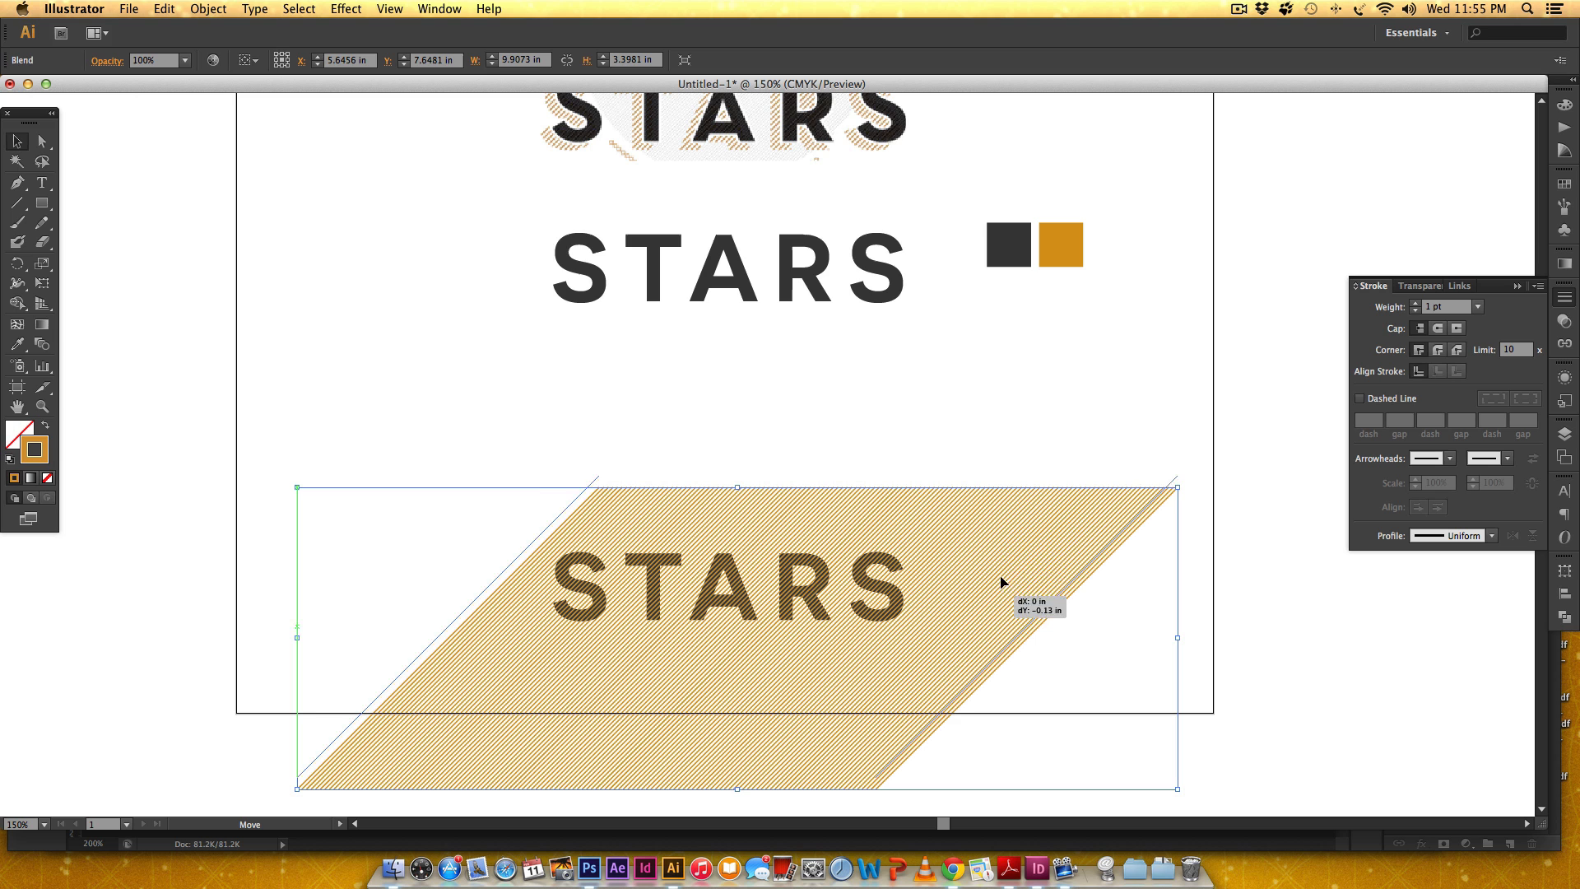
drag(1003, 582, 1034, 521)
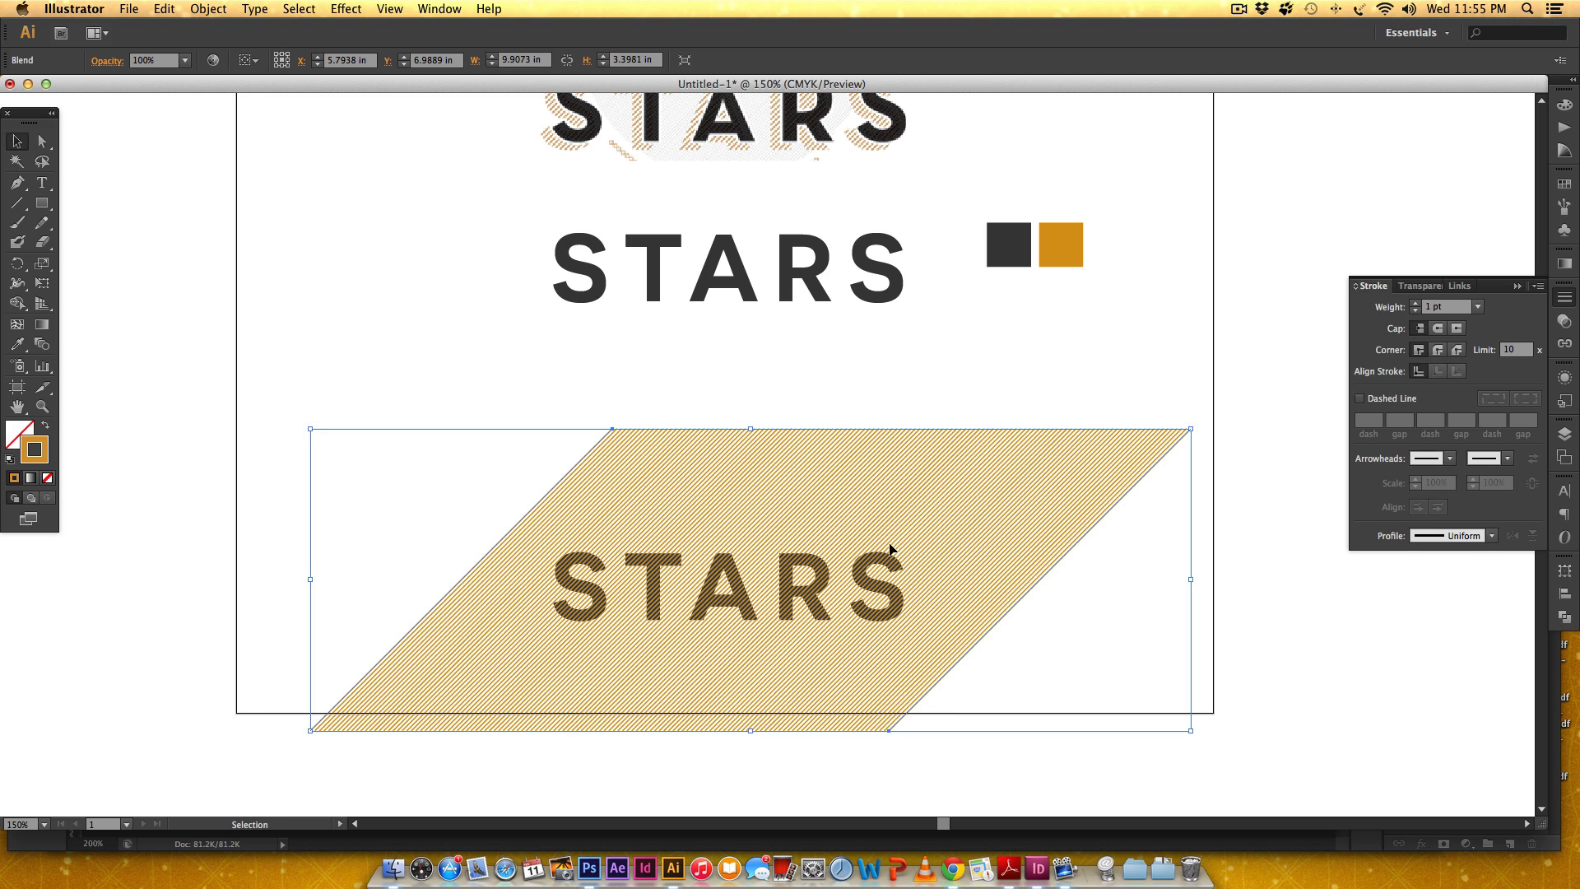
mouse_move(608, 618)
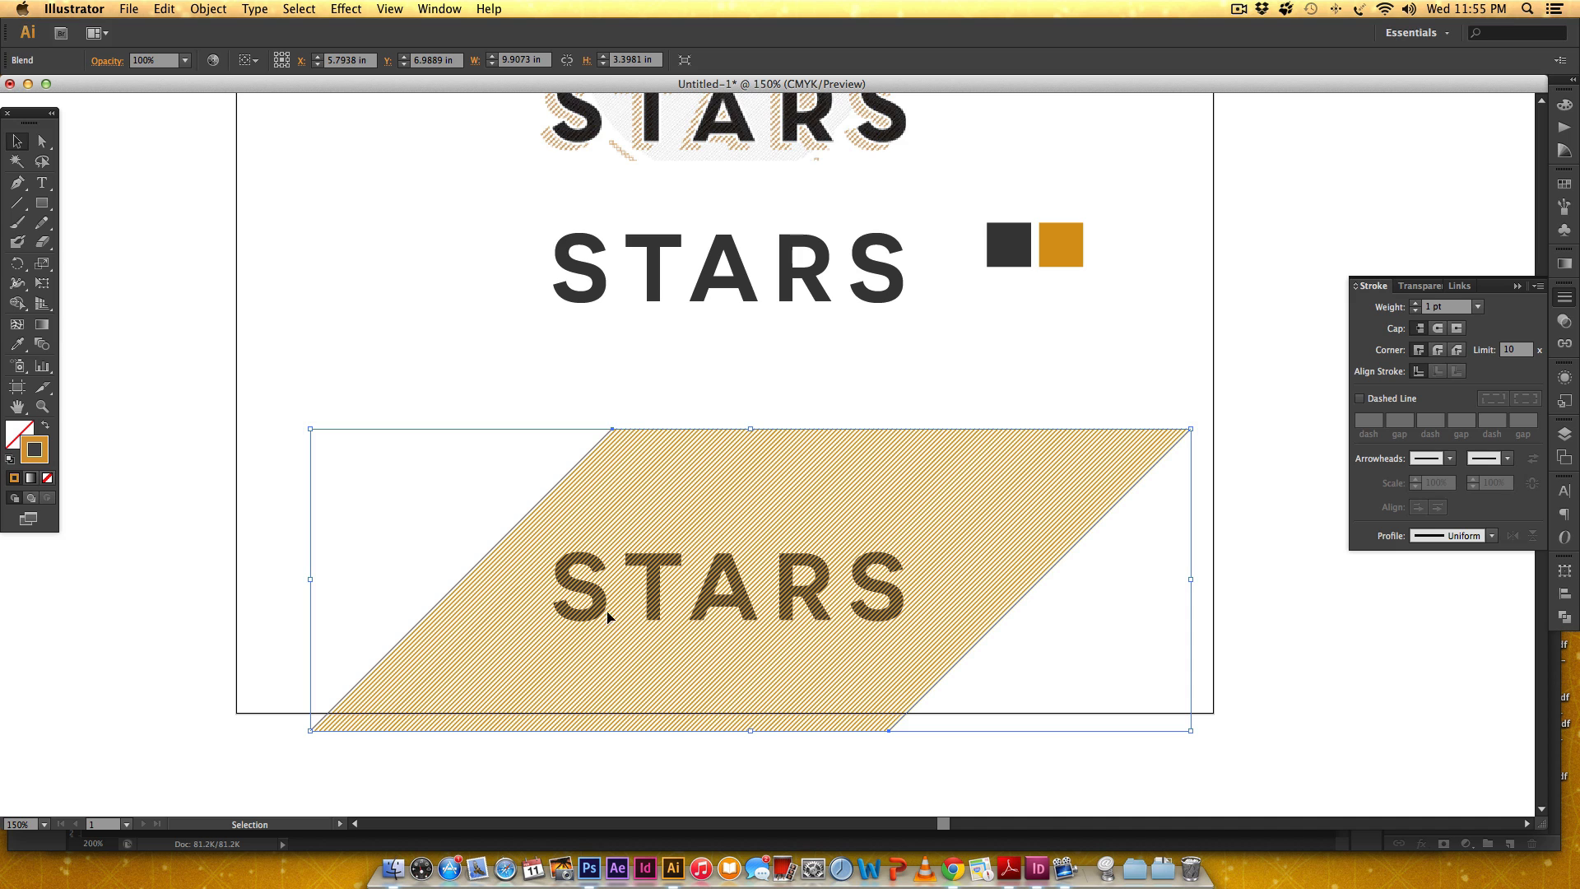
mouse_move(854, 560)
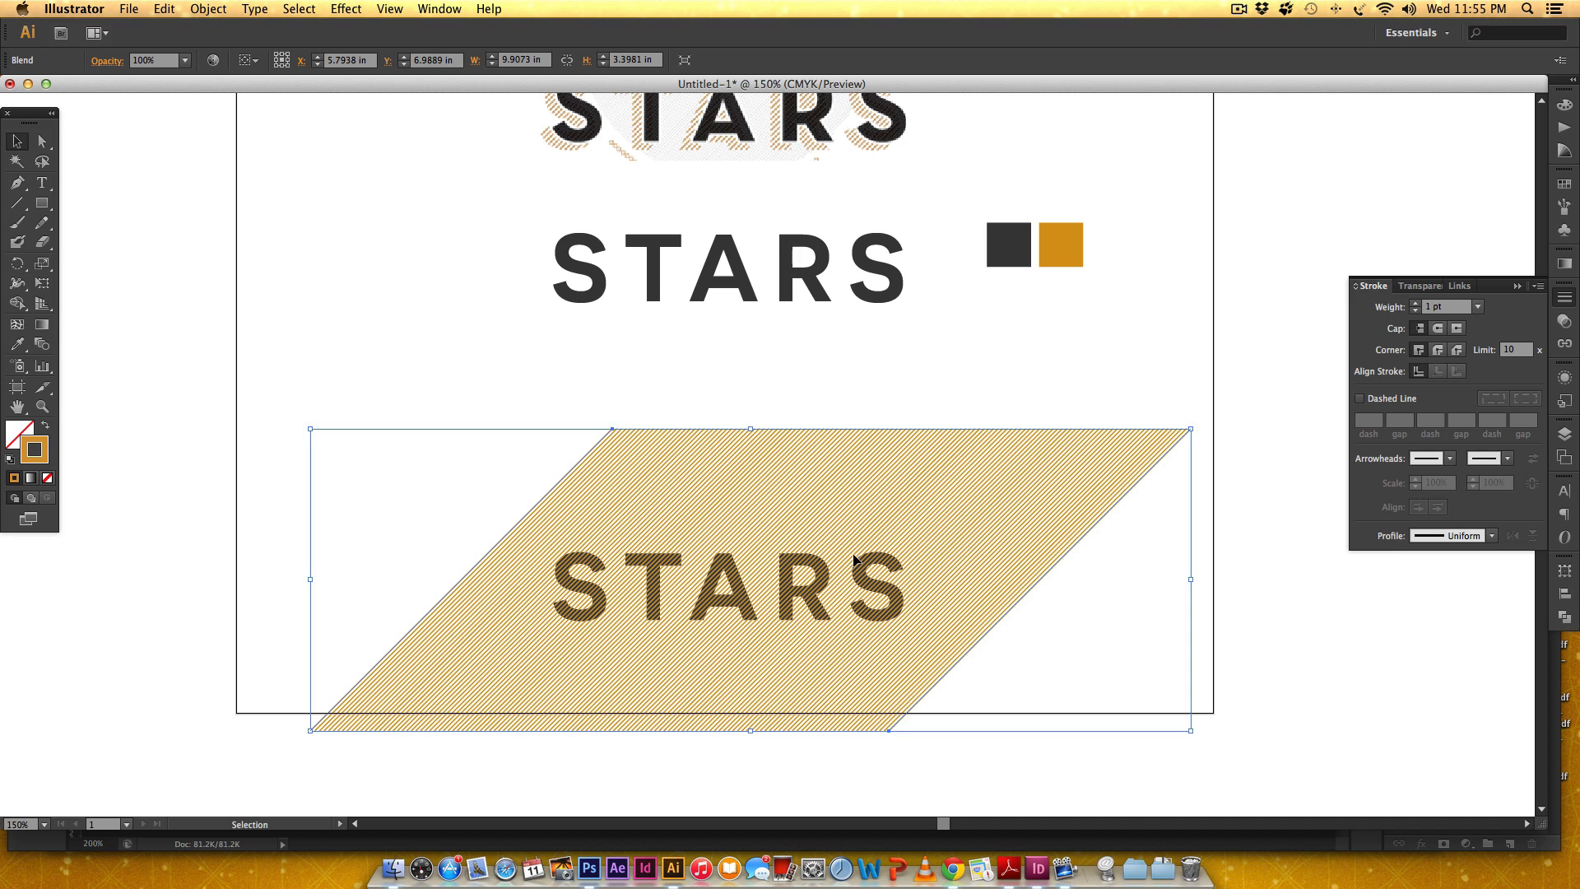
mouse_move(474, 264)
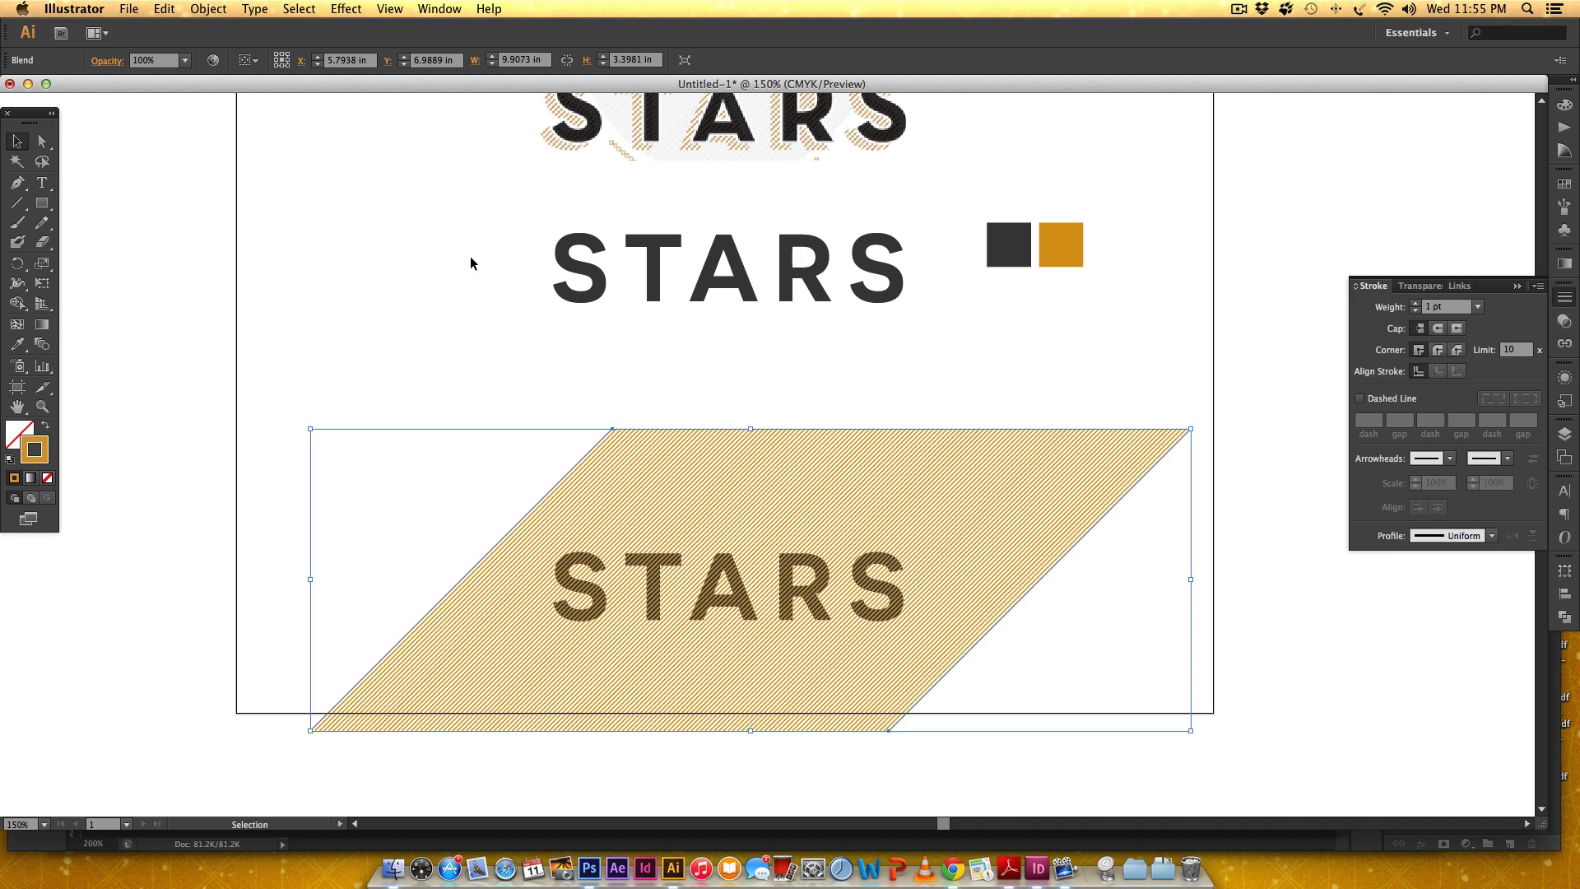
Step: Expand the hatched blend into a group of individual stripe paths via Object > Expand
click(208, 9)
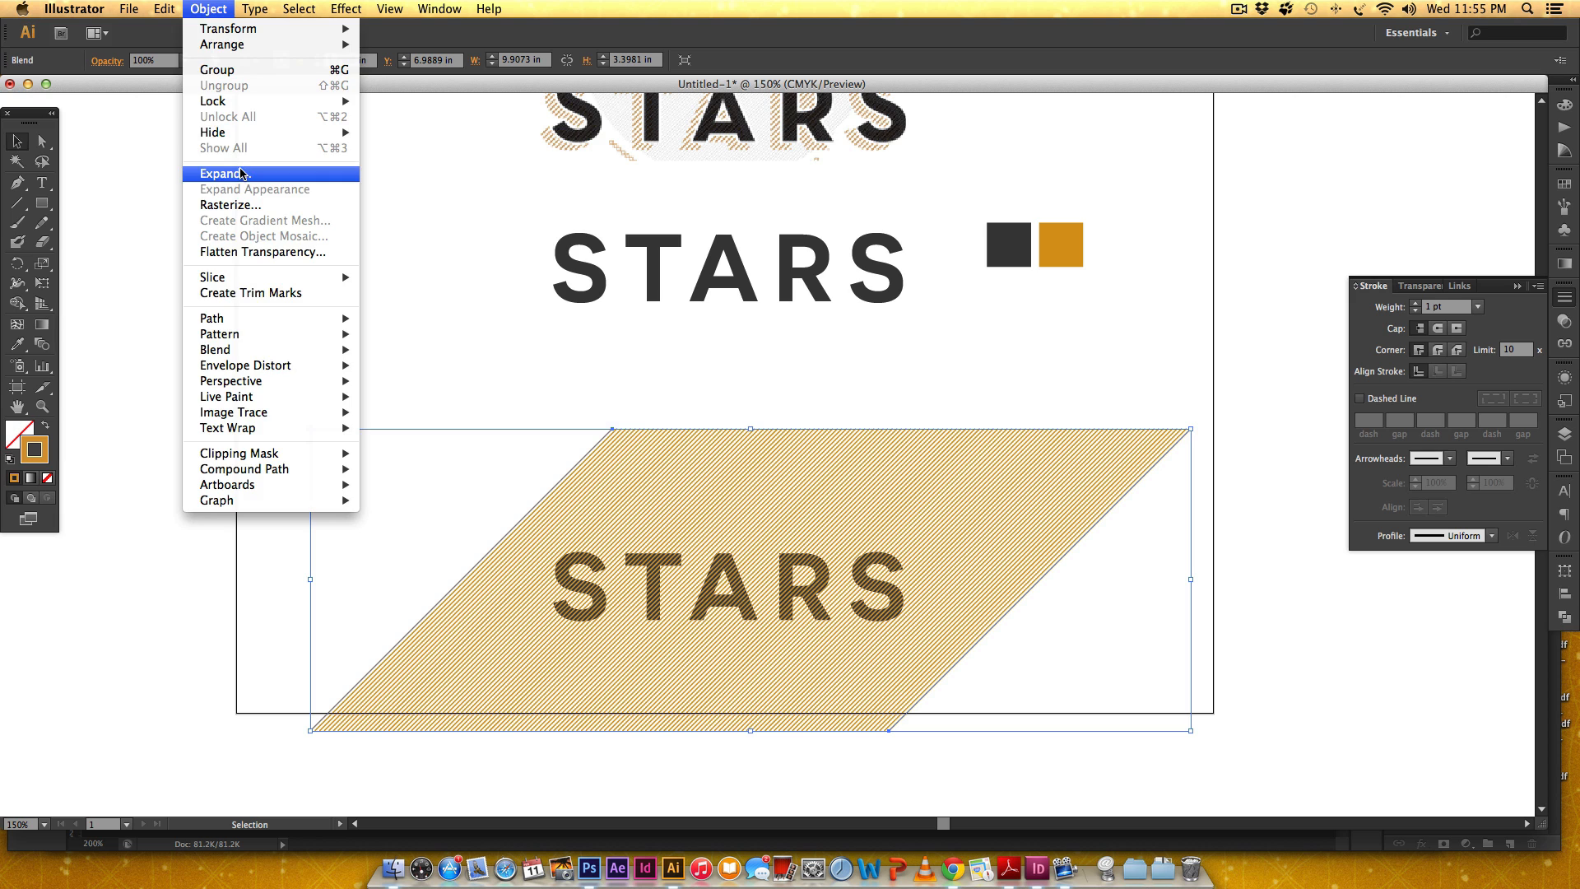
click(222, 173)
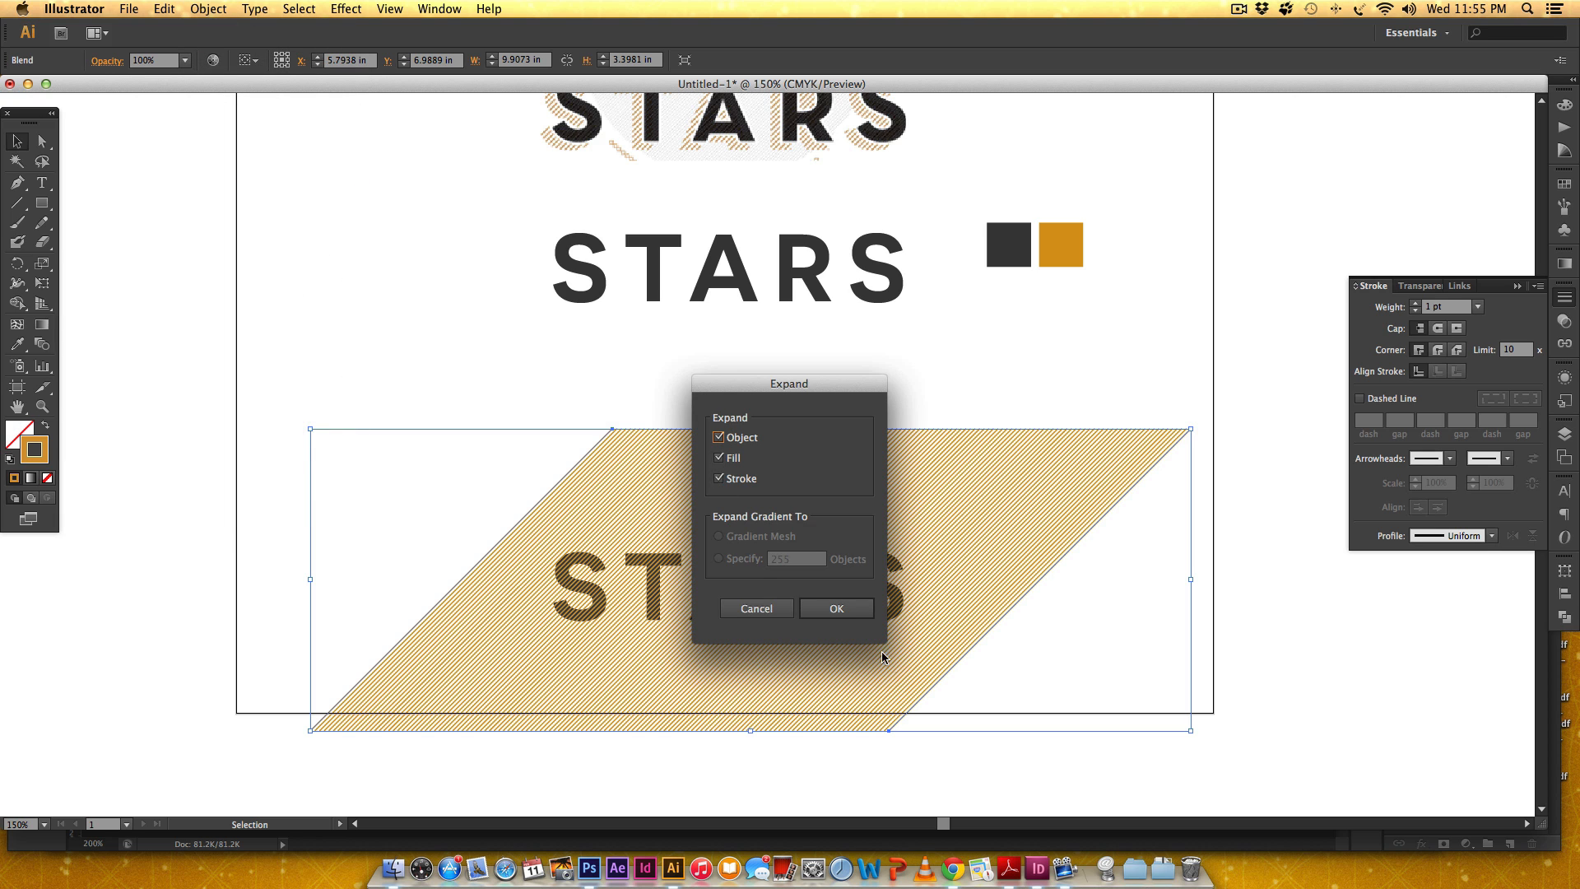
click(835, 607)
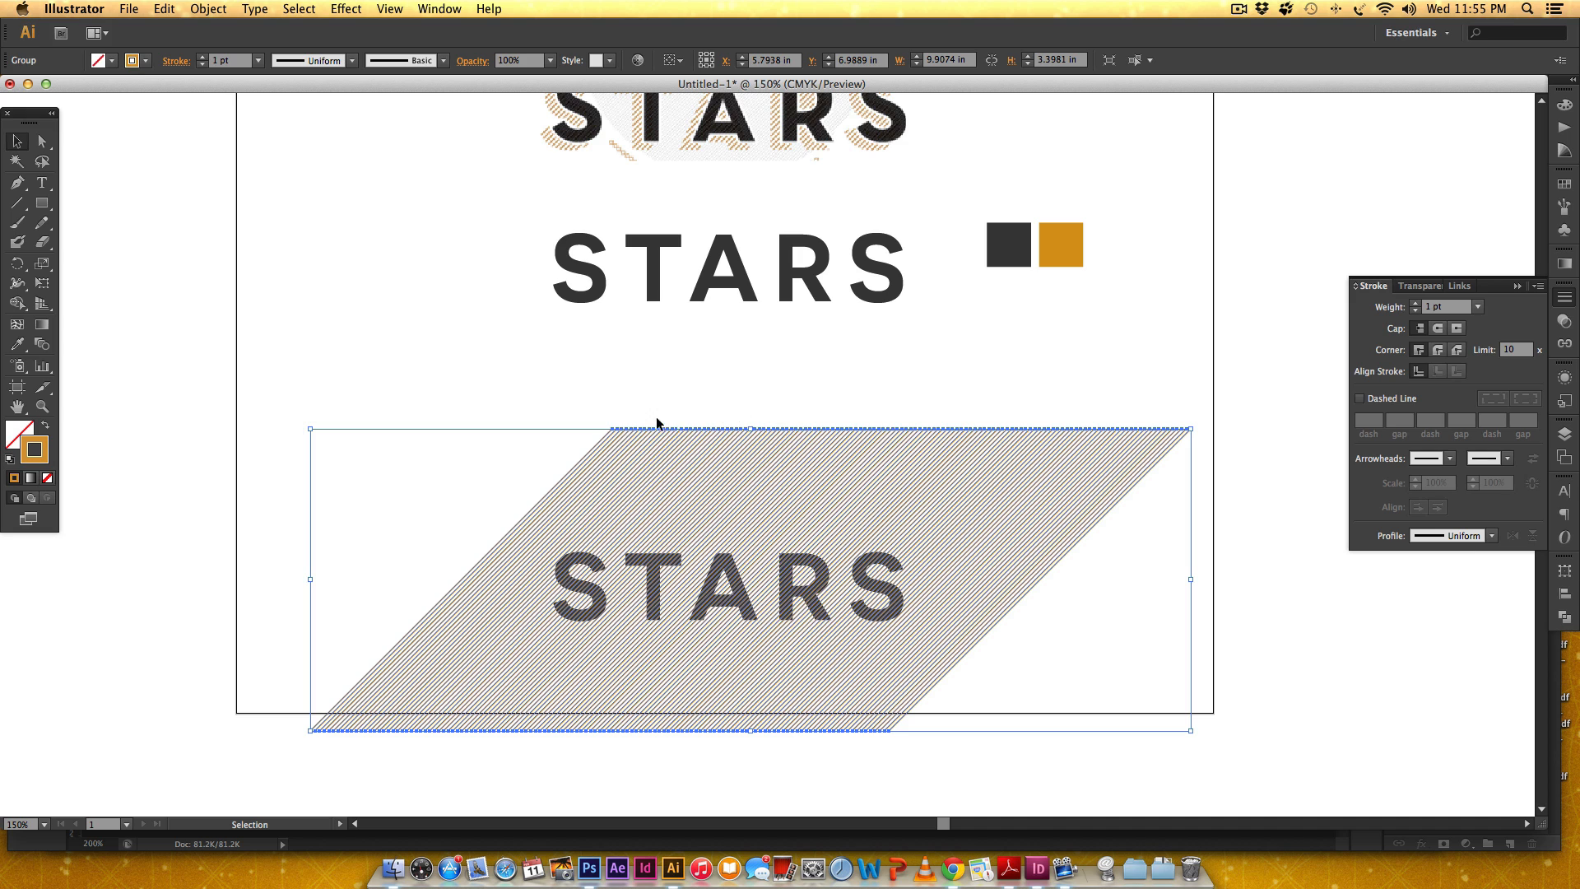
mouse_move(817, 423)
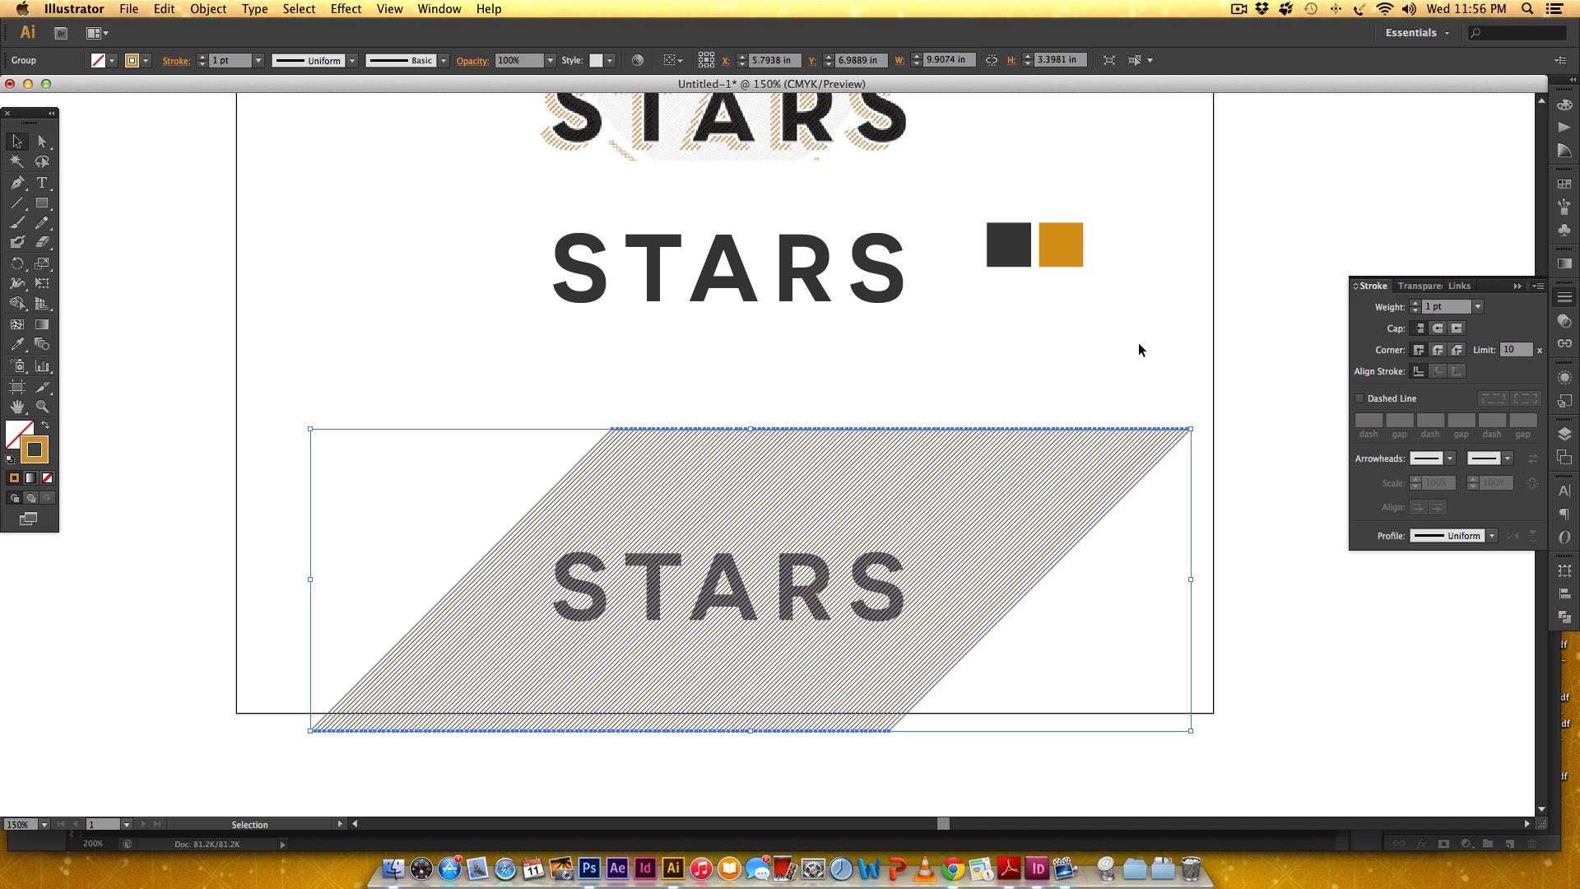
mouse_move(833, 404)
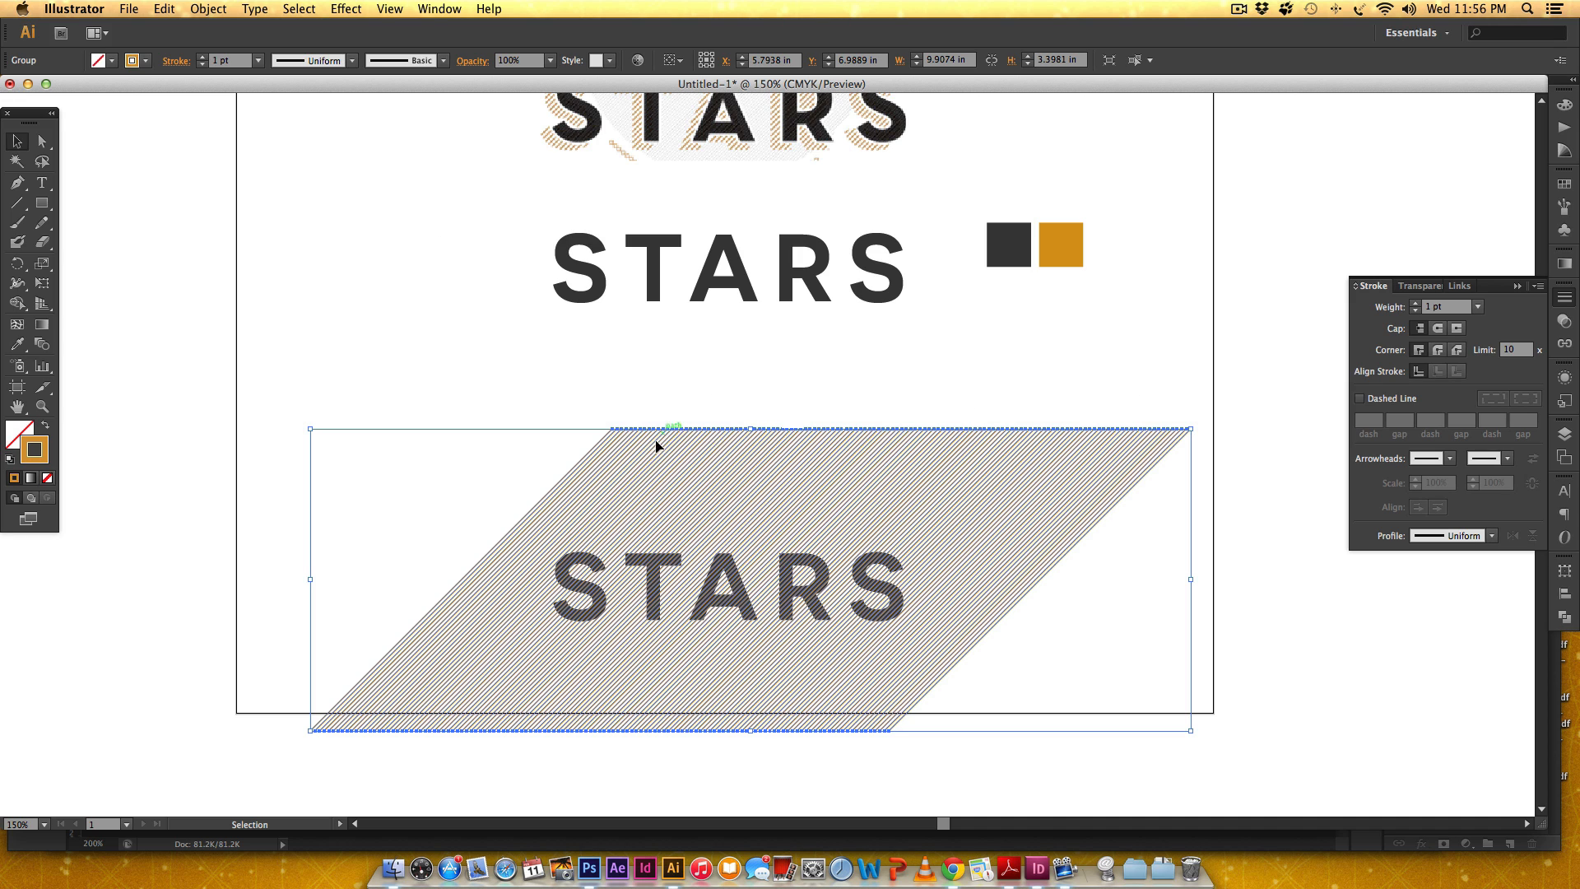
mouse_move(1407, 280)
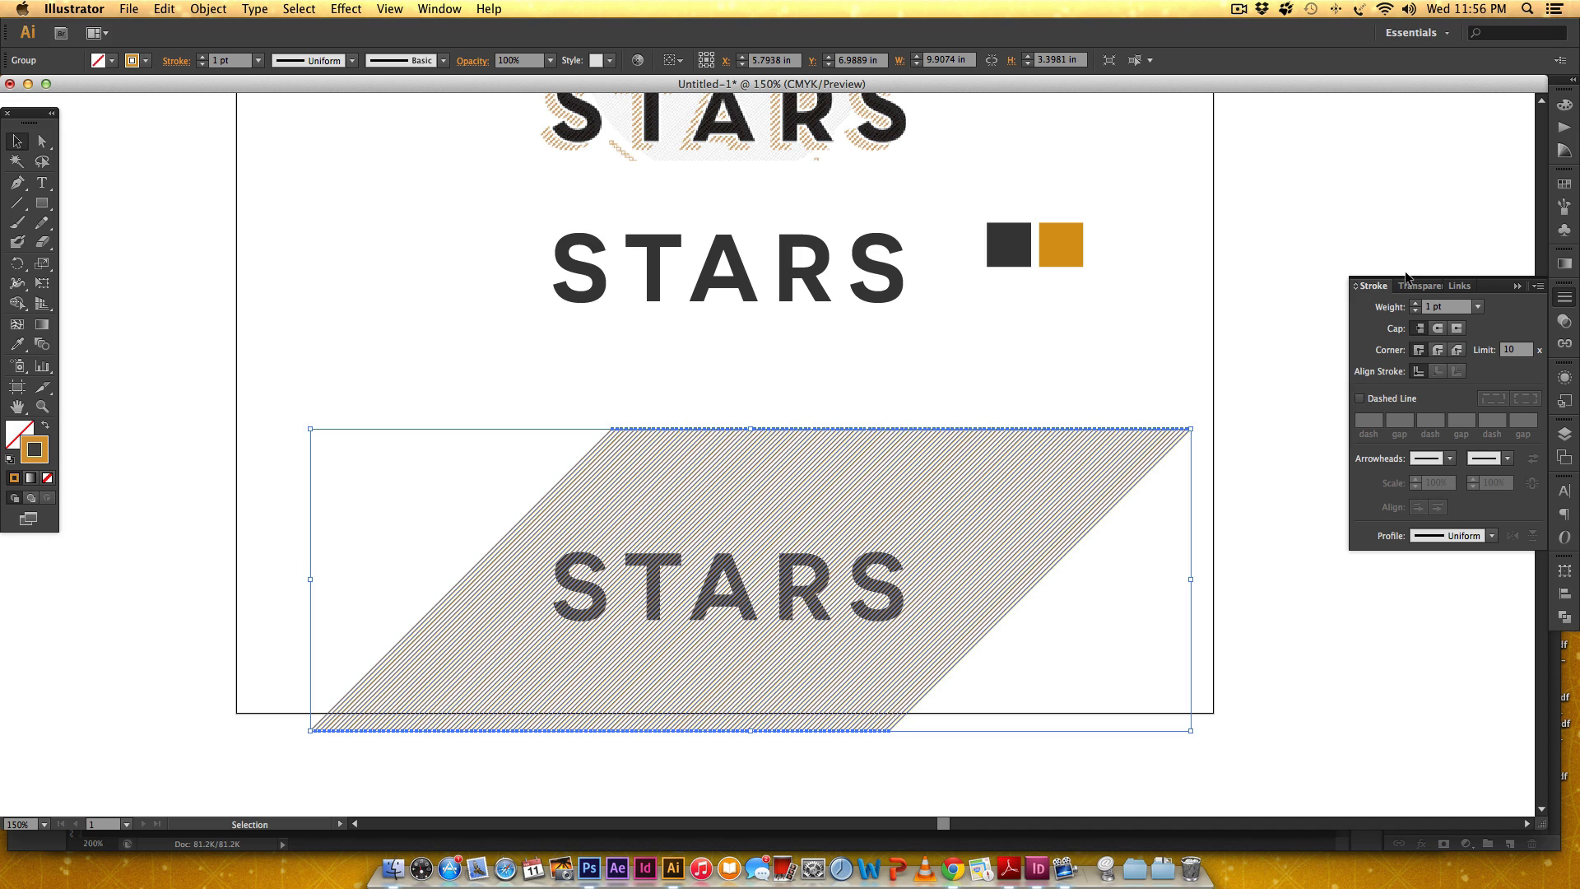
Step: Try heavier stroke weights on the hatch group, then return it to 1 pt
click(1415, 303)
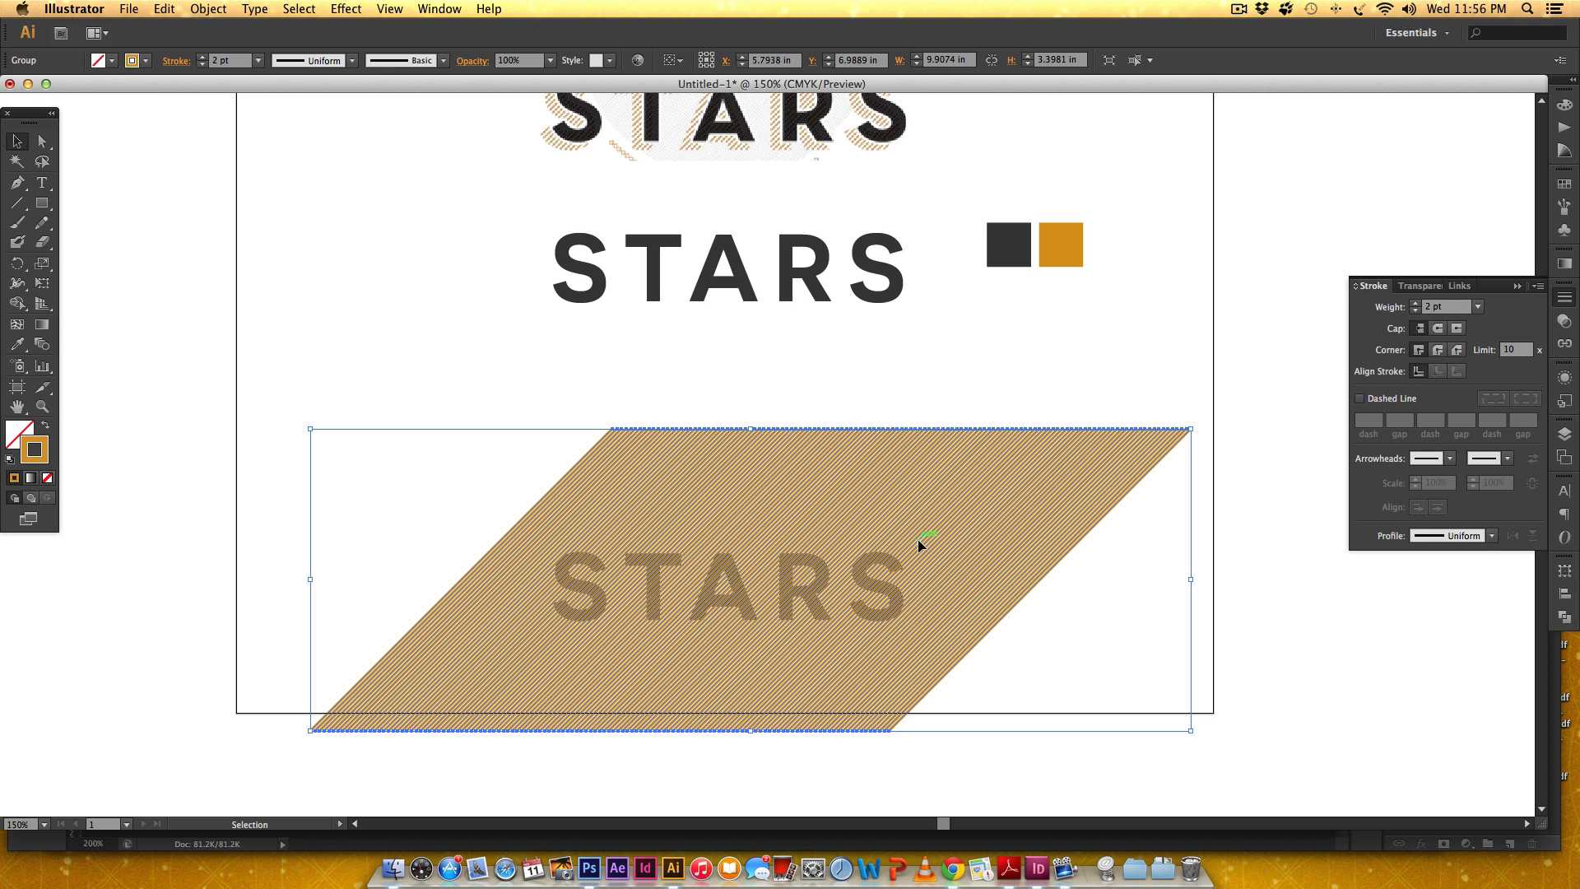
click(1475, 306)
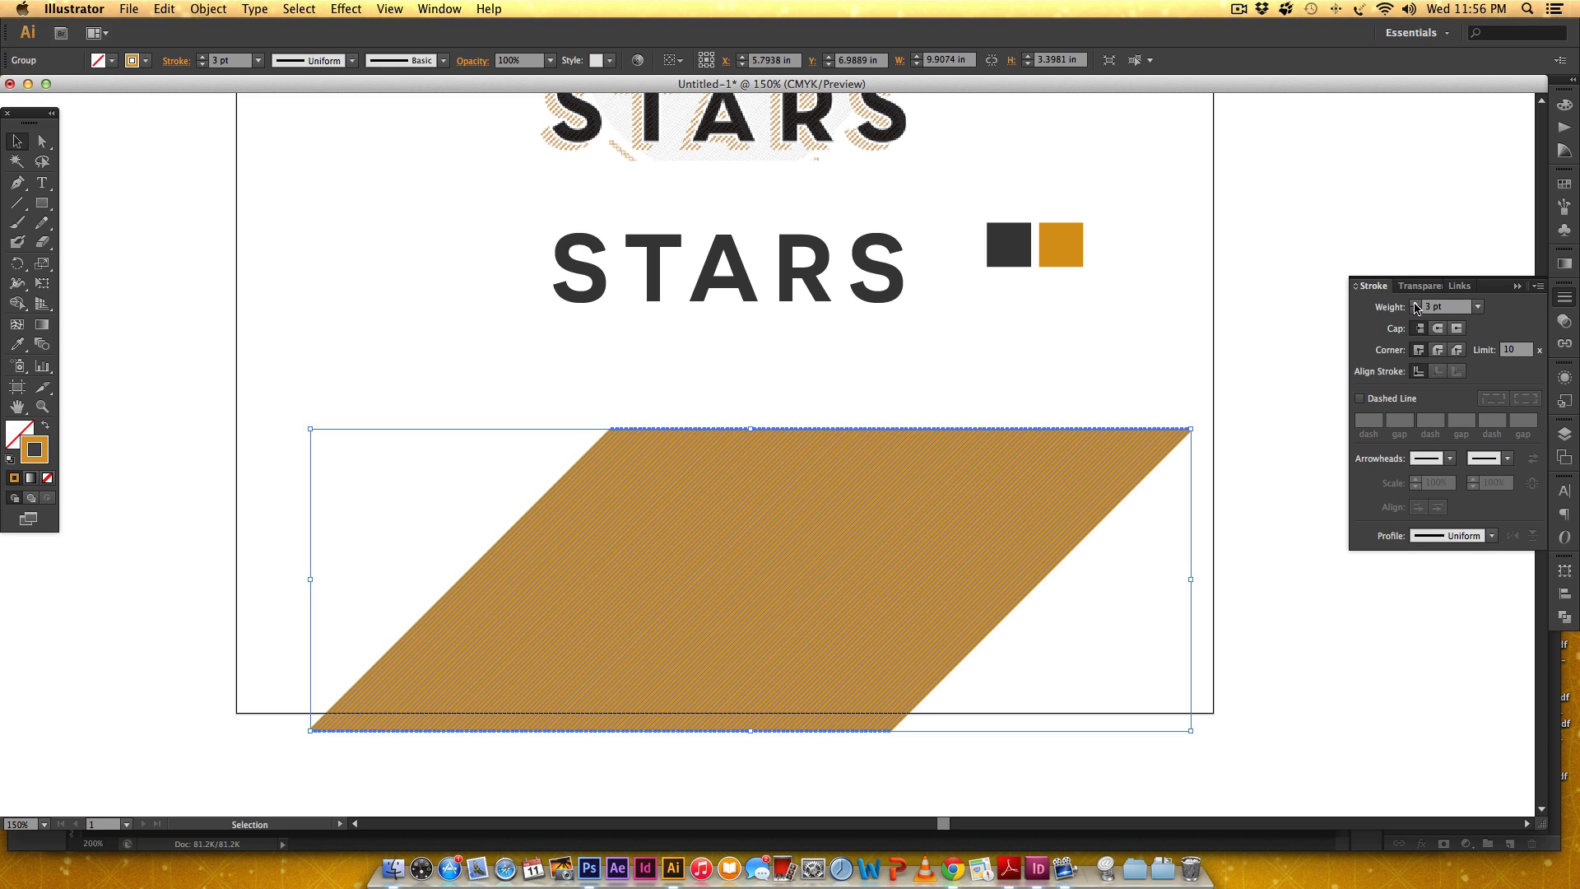
click(1416, 303)
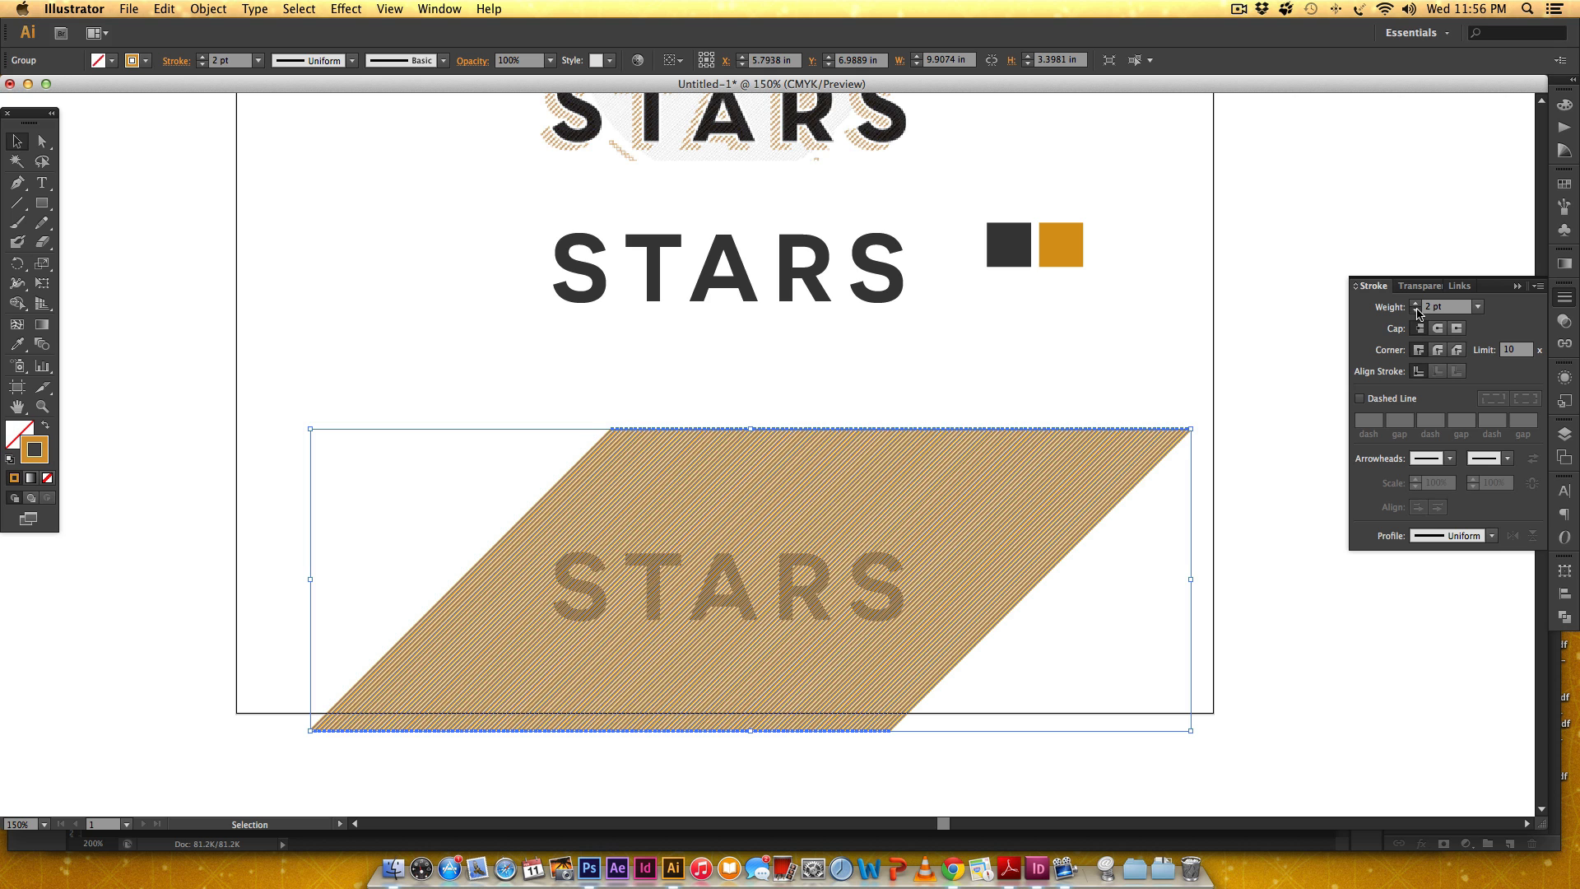
click(1416, 306)
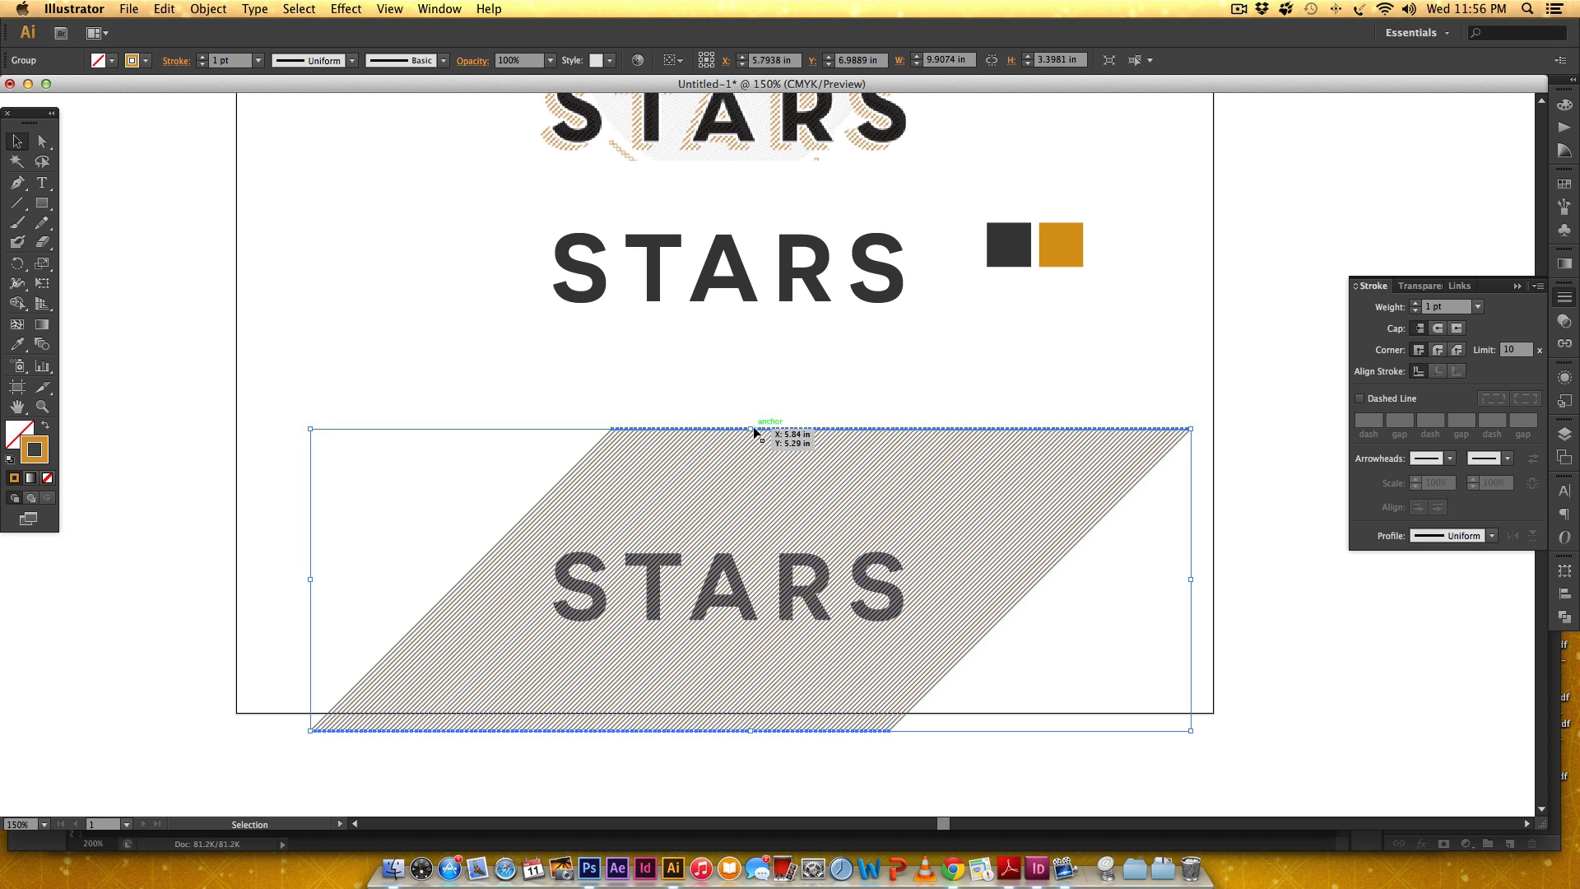
mouse_move(1227, 415)
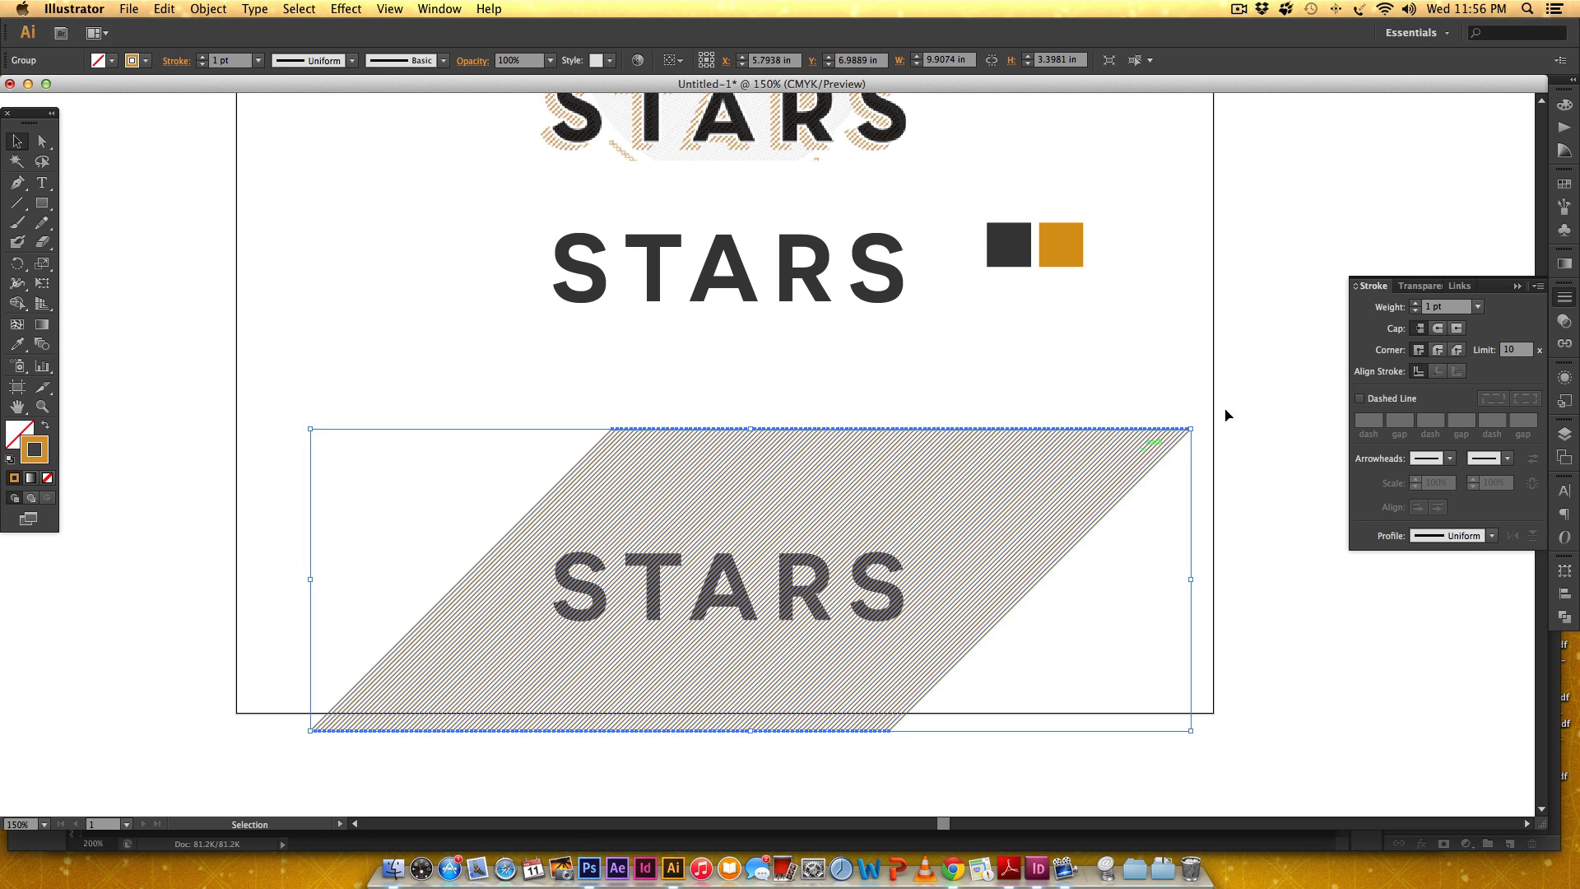
Step: Expand the hatch lines' fill and stroke into solid gold filled shapes
click(207, 8)
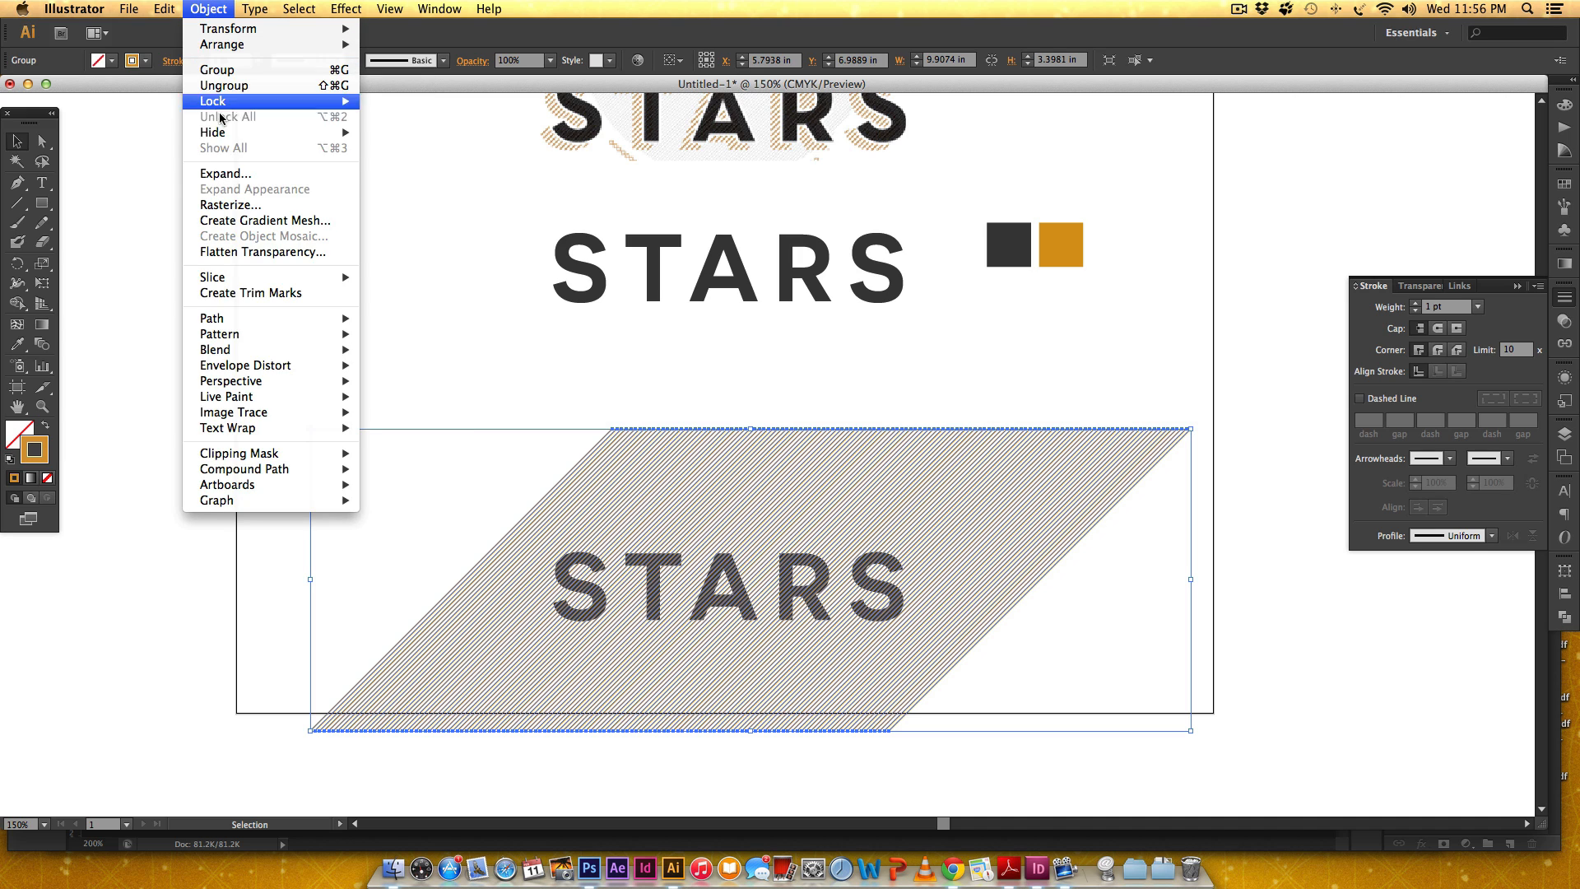
click(225, 173)
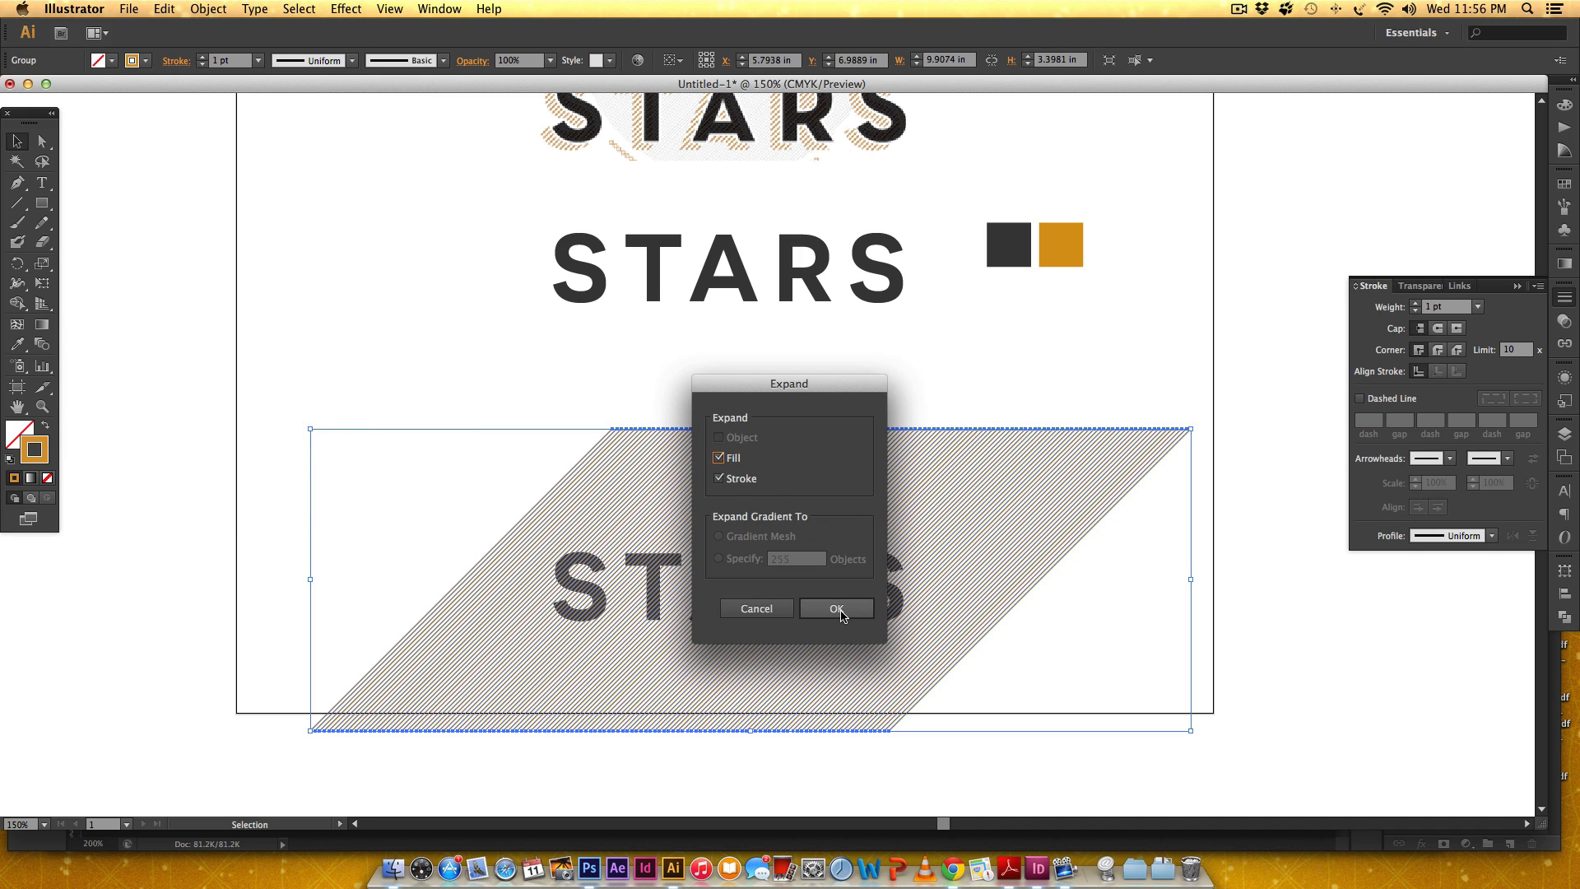
click(835, 607)
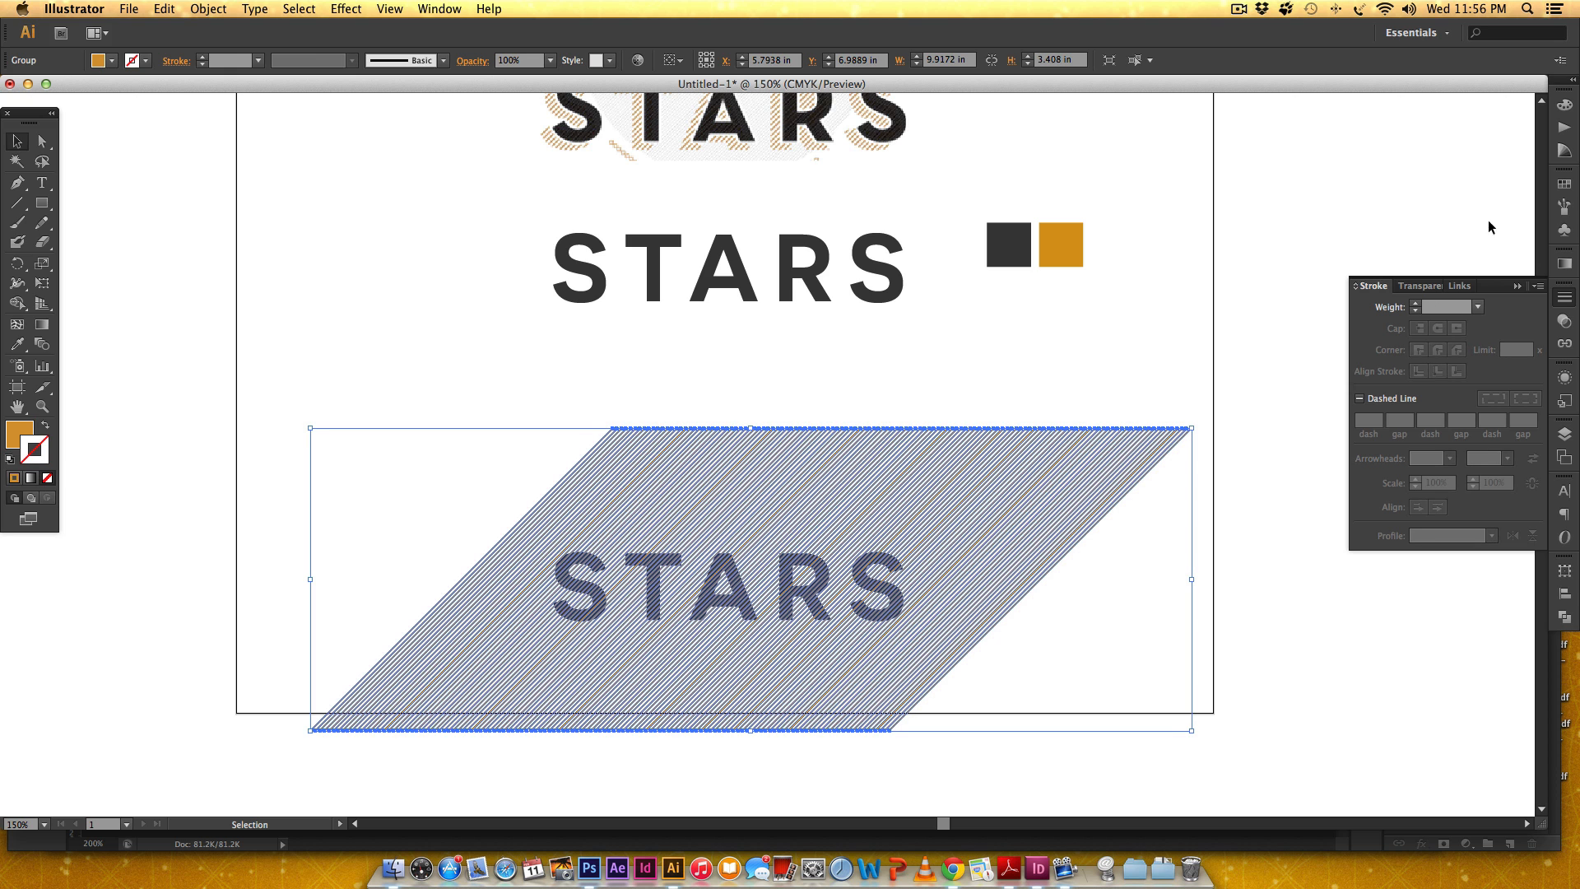
mouse_move(1180, 407)
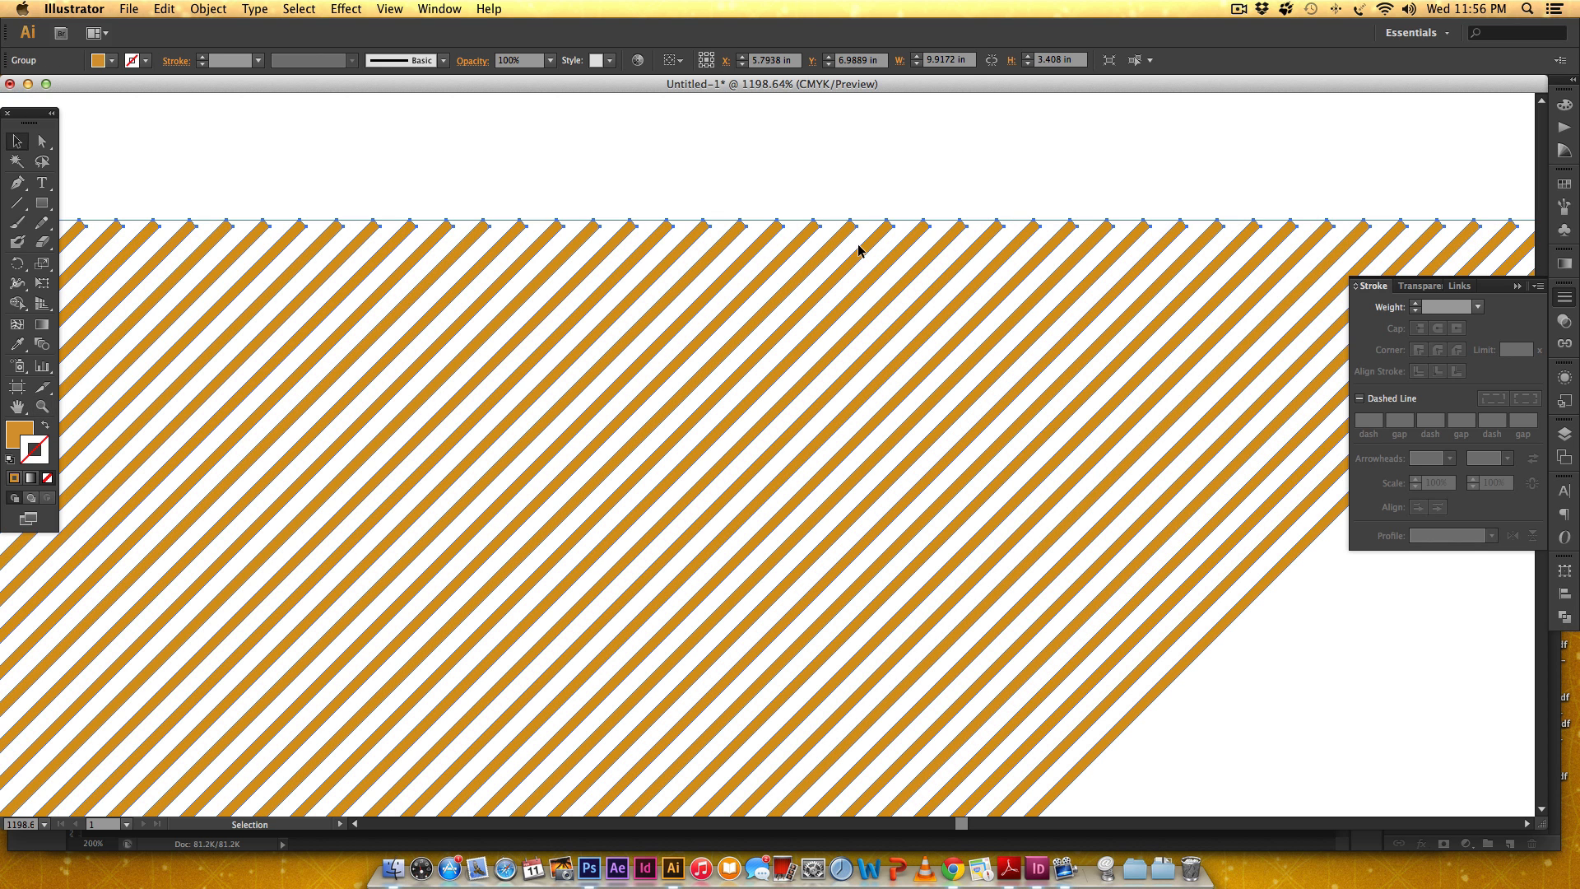
mouse_move(895, 183)
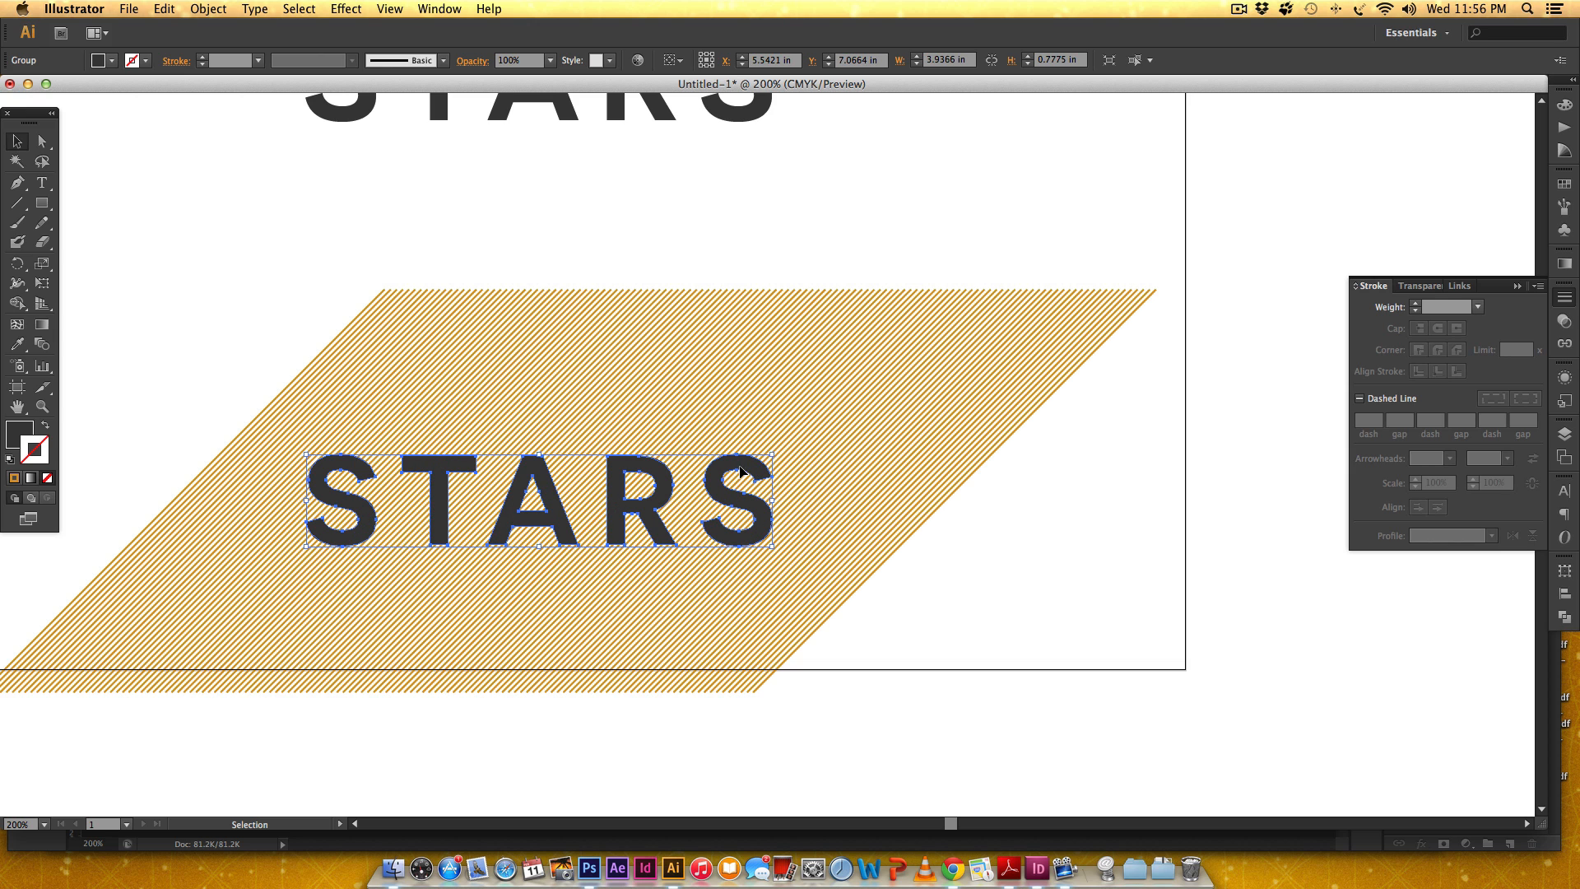
mouse_move(652, 535)
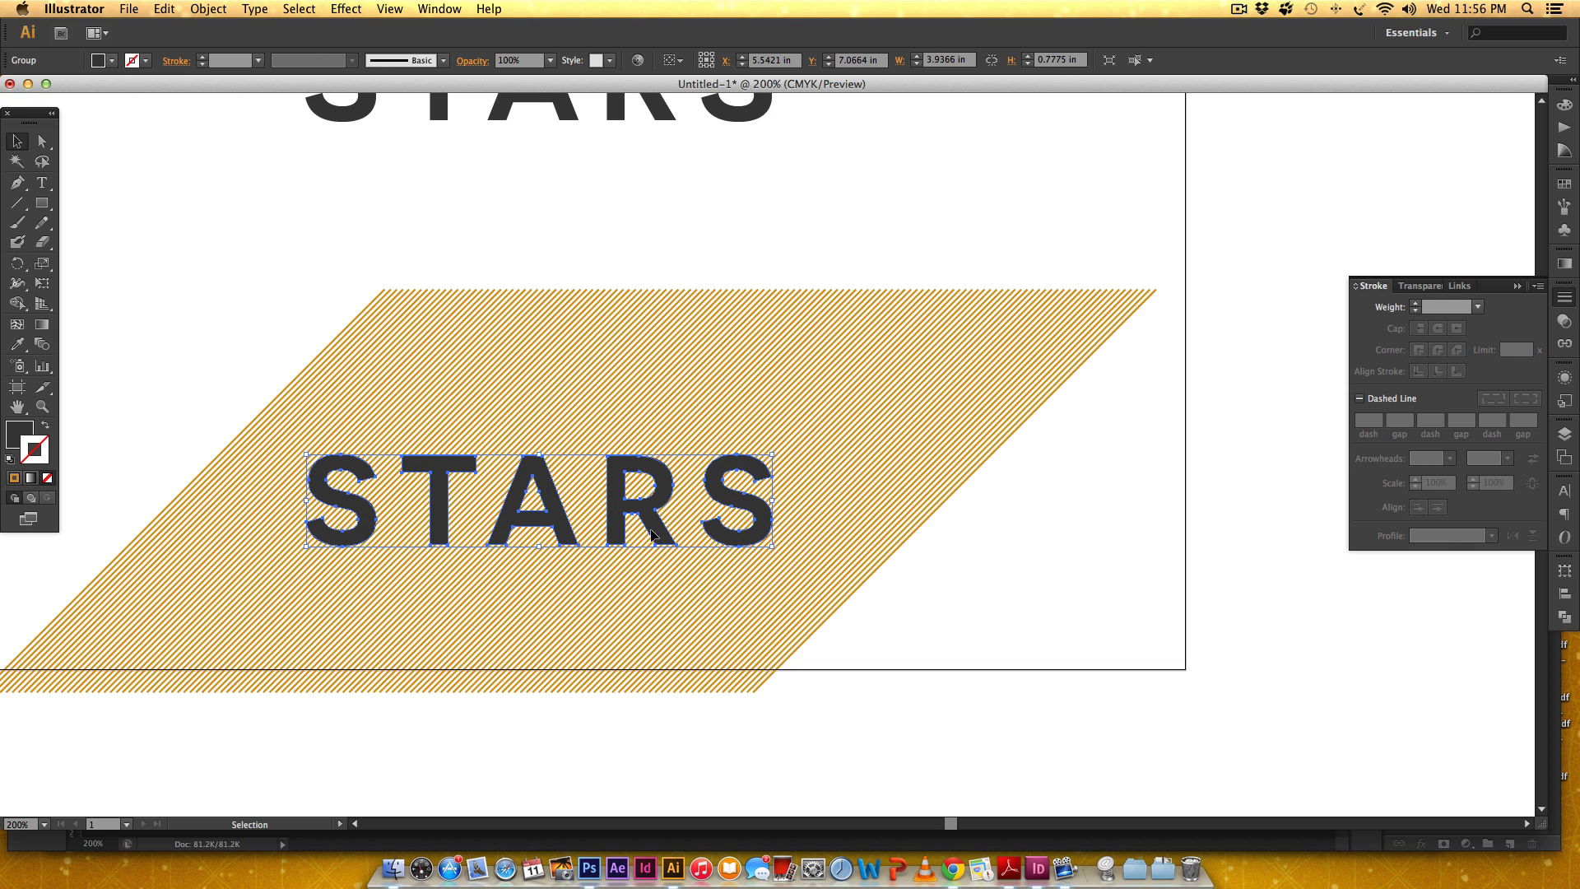
mouse_move(536, 525)
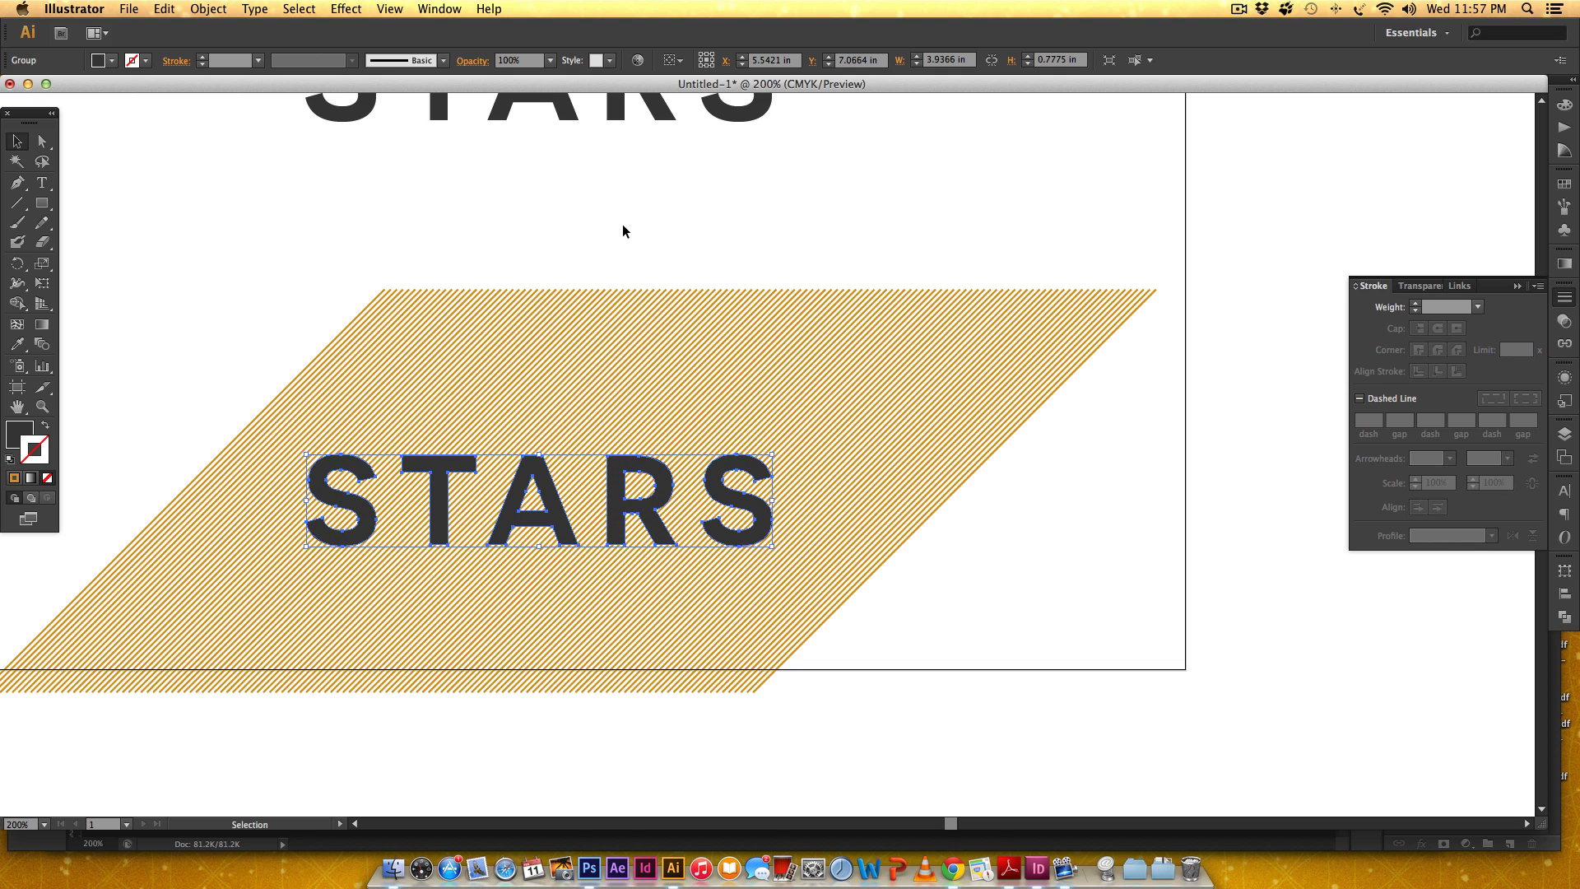
mouse_move(872, 276)
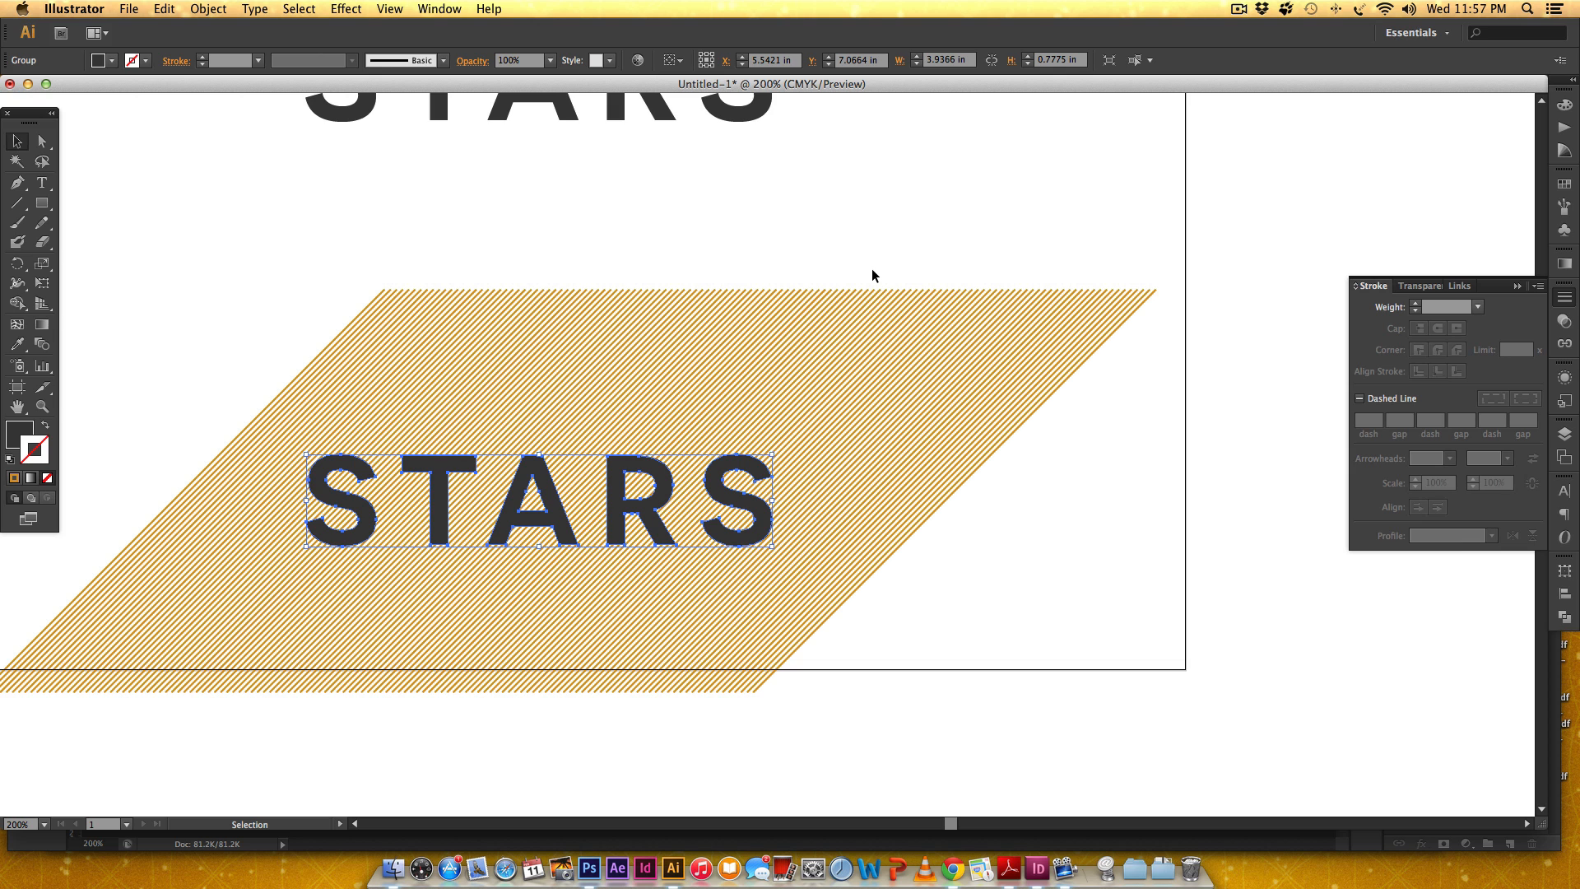
mouse_move(528, 482)
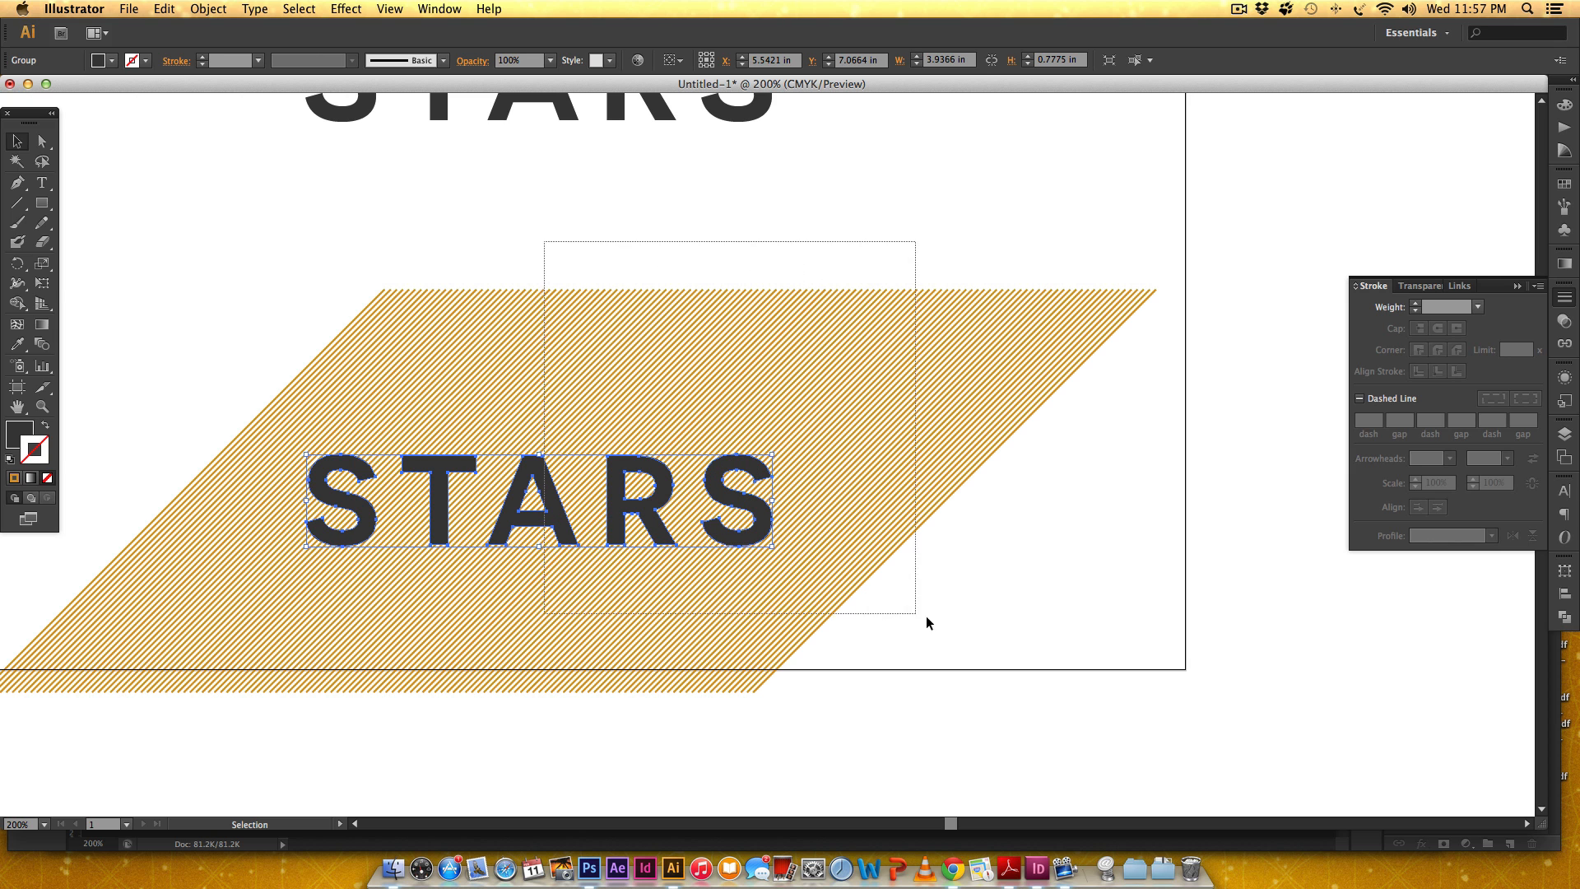
Step: Send the hatch shape behind the letters and attempt a clipping mask, then reselect the artwork
right_click(741, 479)
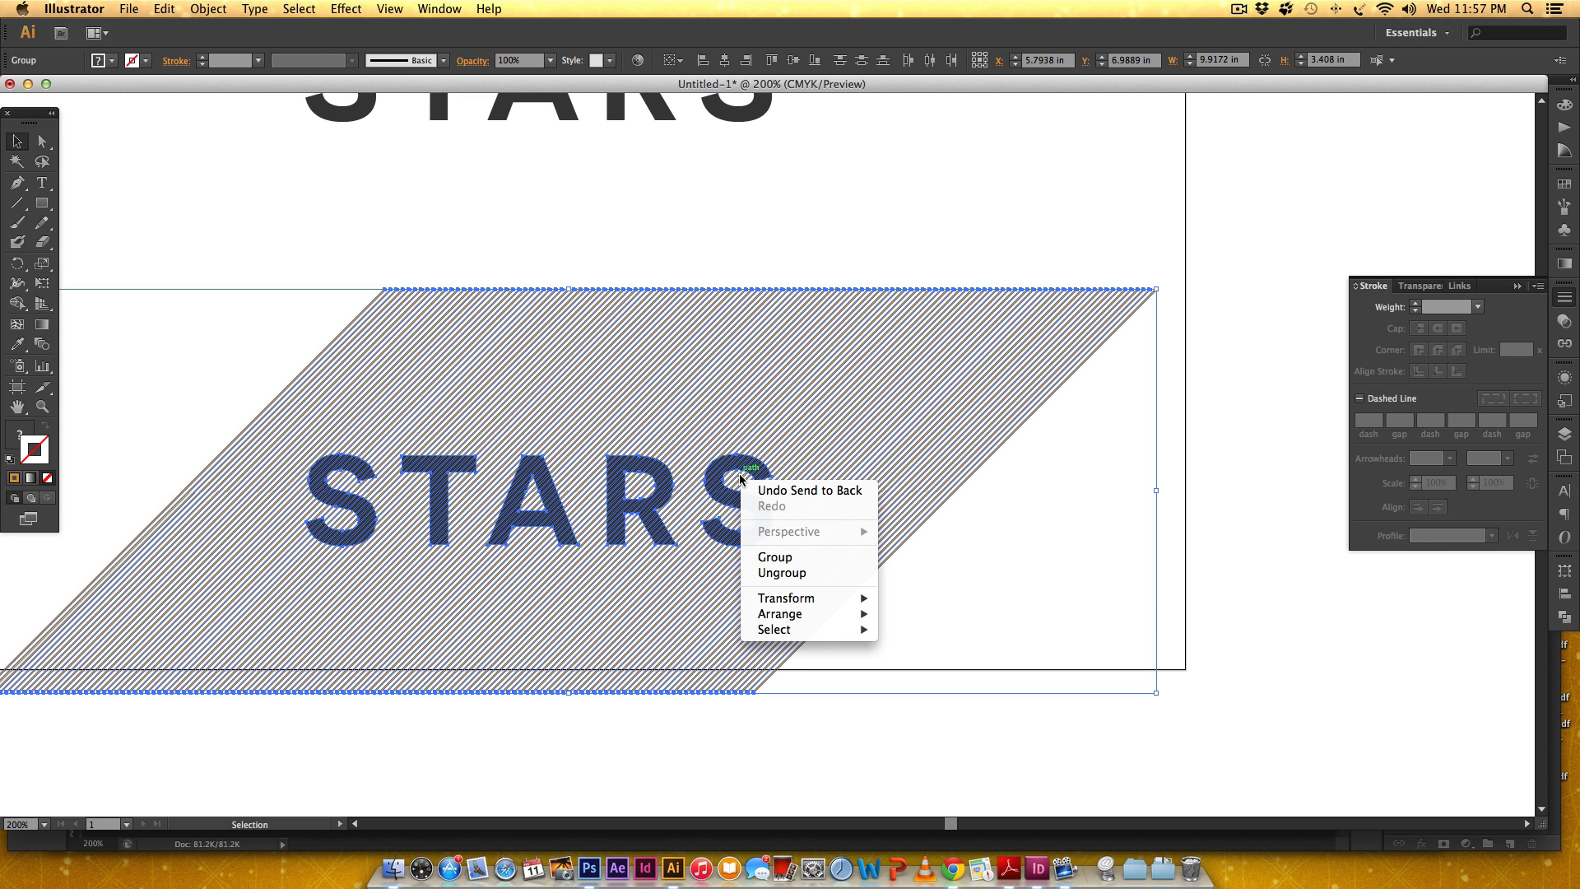
click(207, 8)
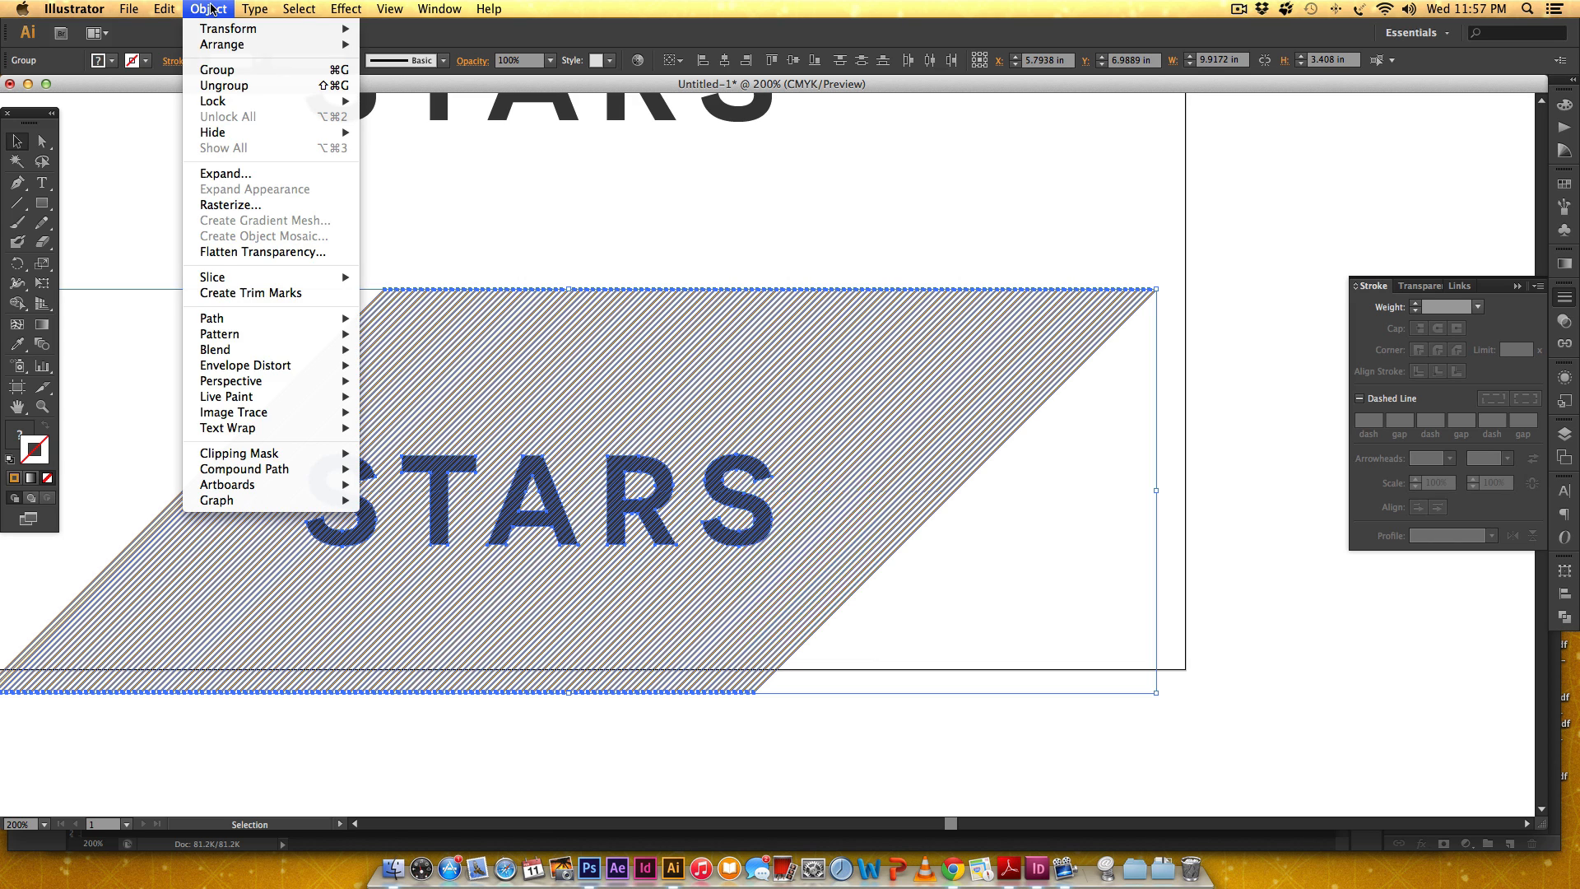
mouse_move(230, 380)
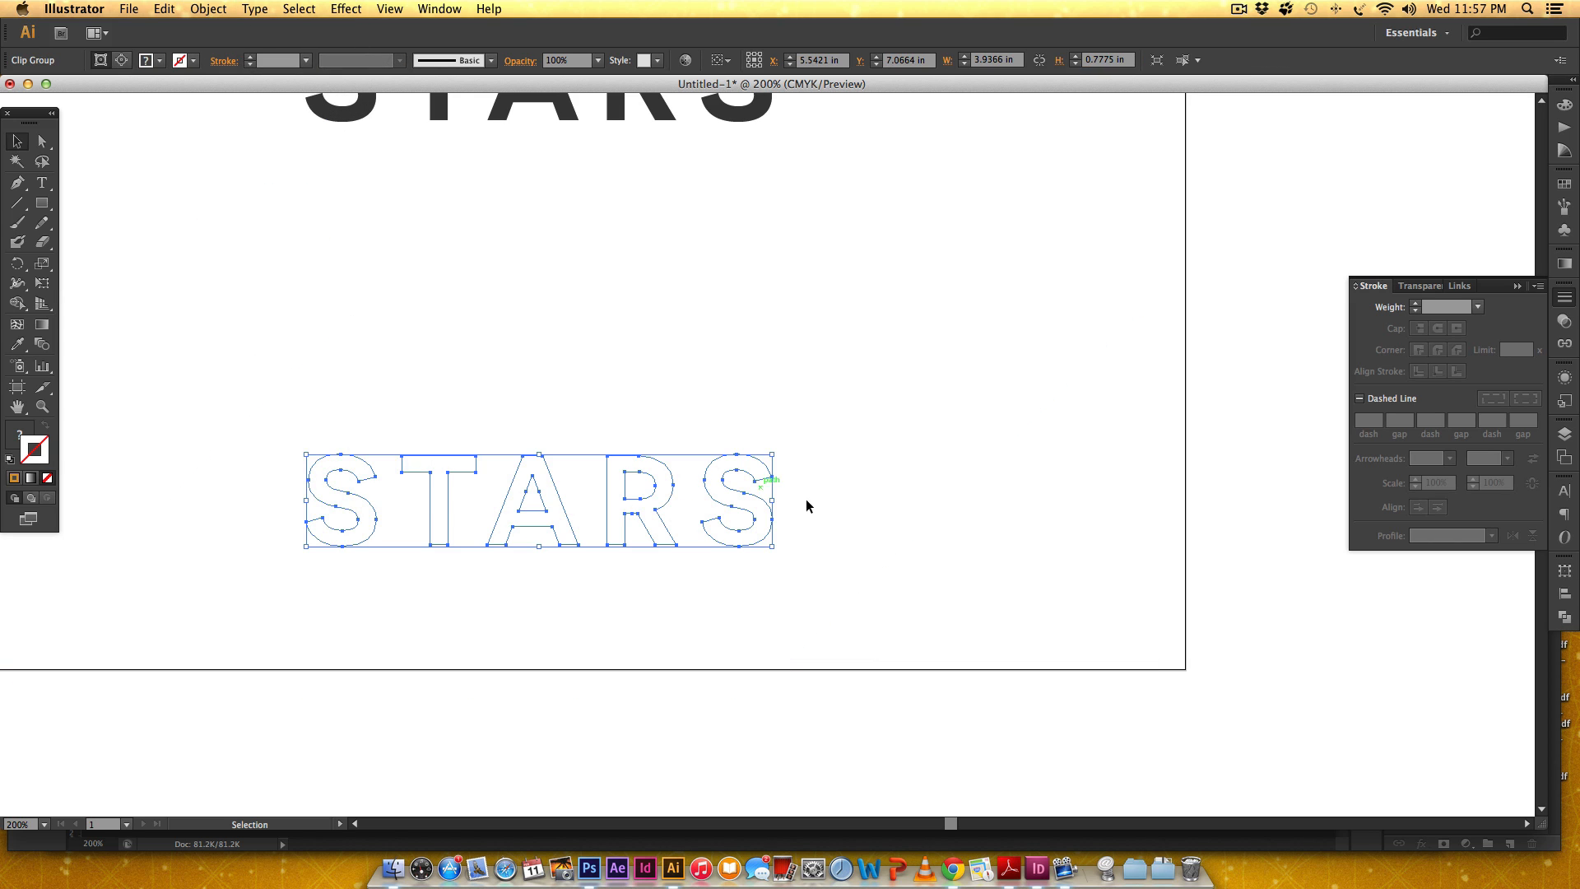
click(663, 430)
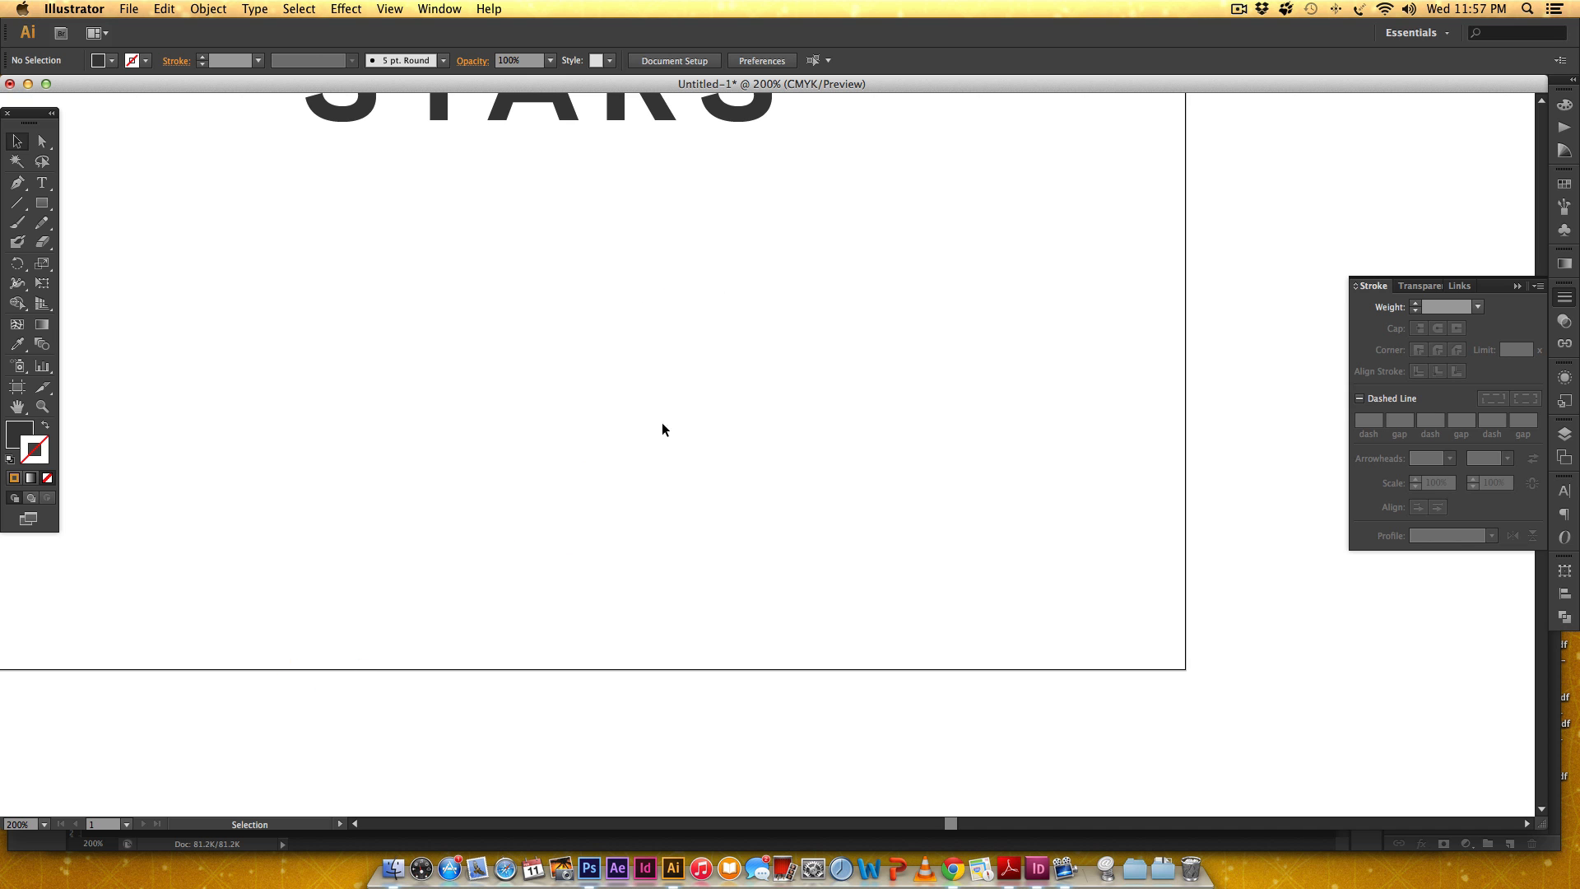
drag(234, 693, 636, 289)
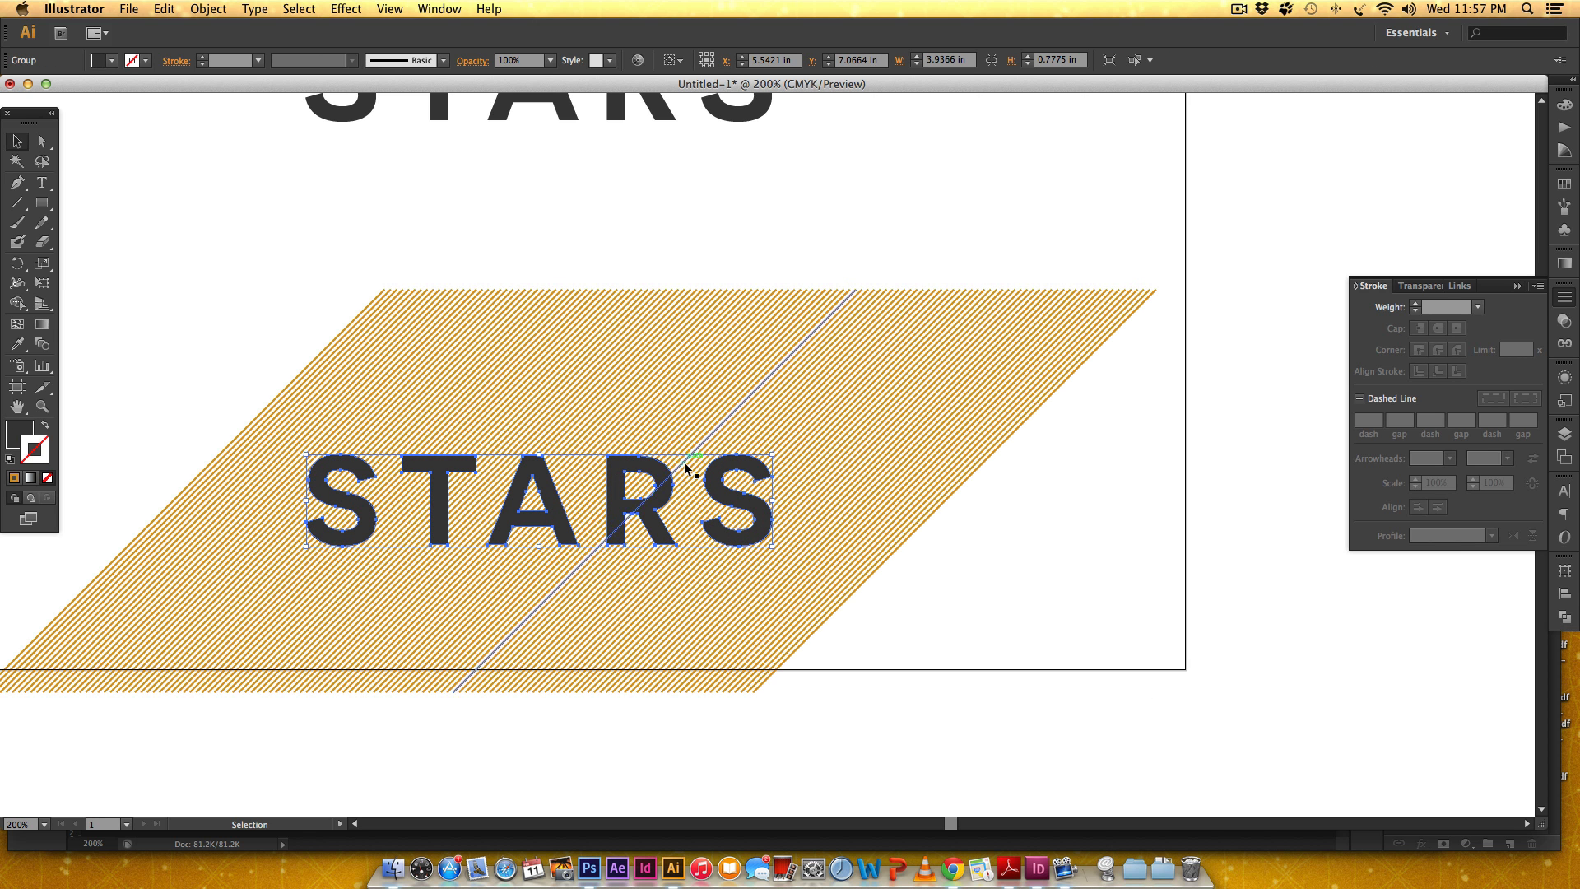
Step: Make the STARS outlines a compound path and clip the gold hatch lines inside it
click(207, 10)
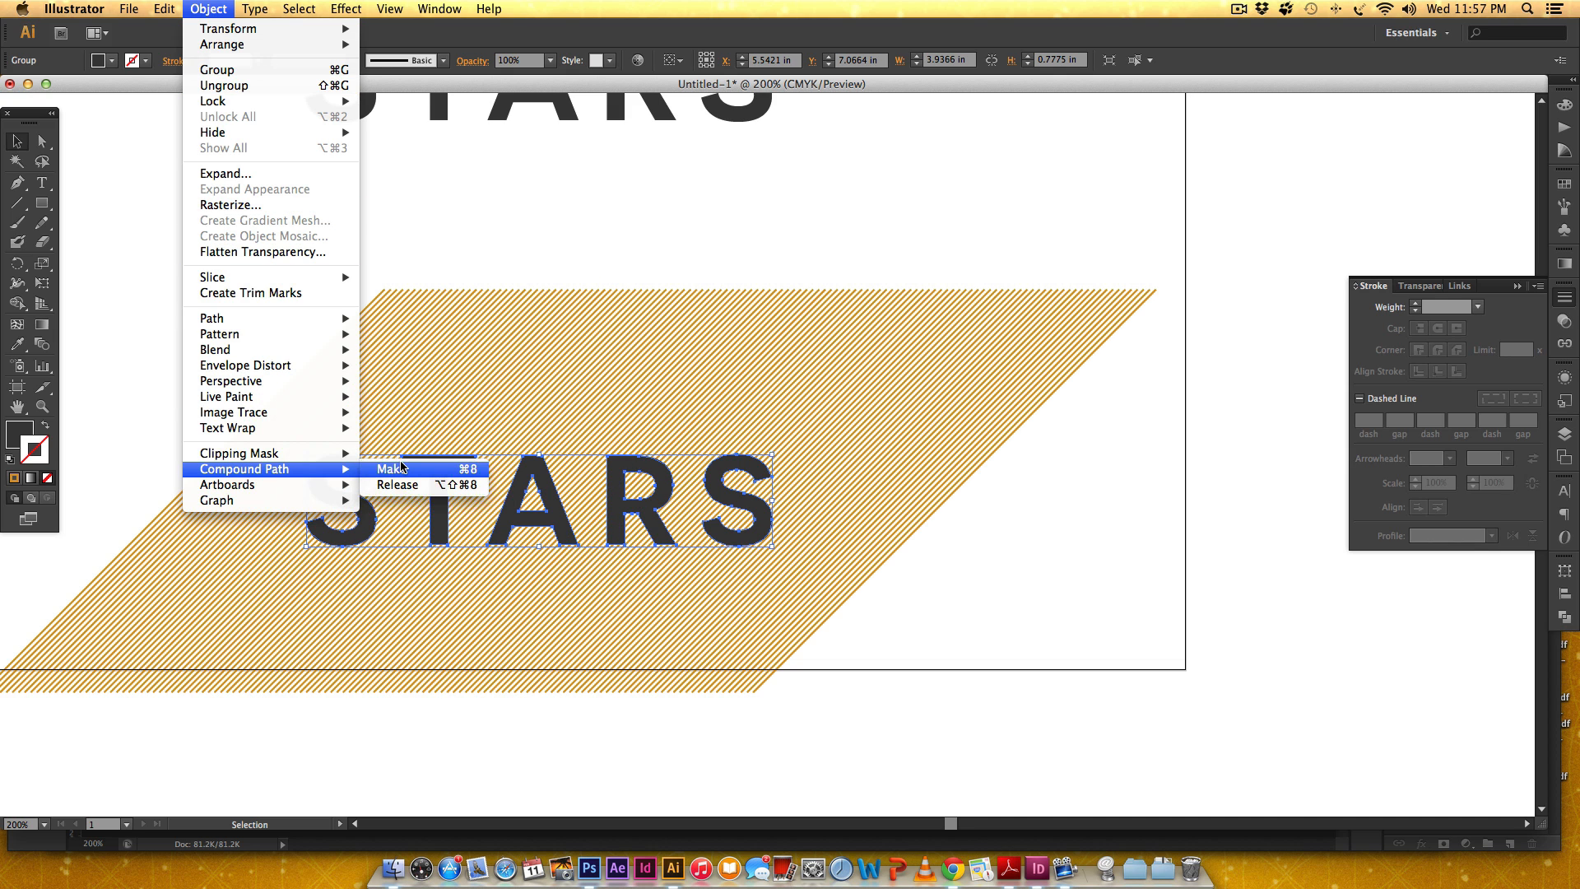
click(392, 469)
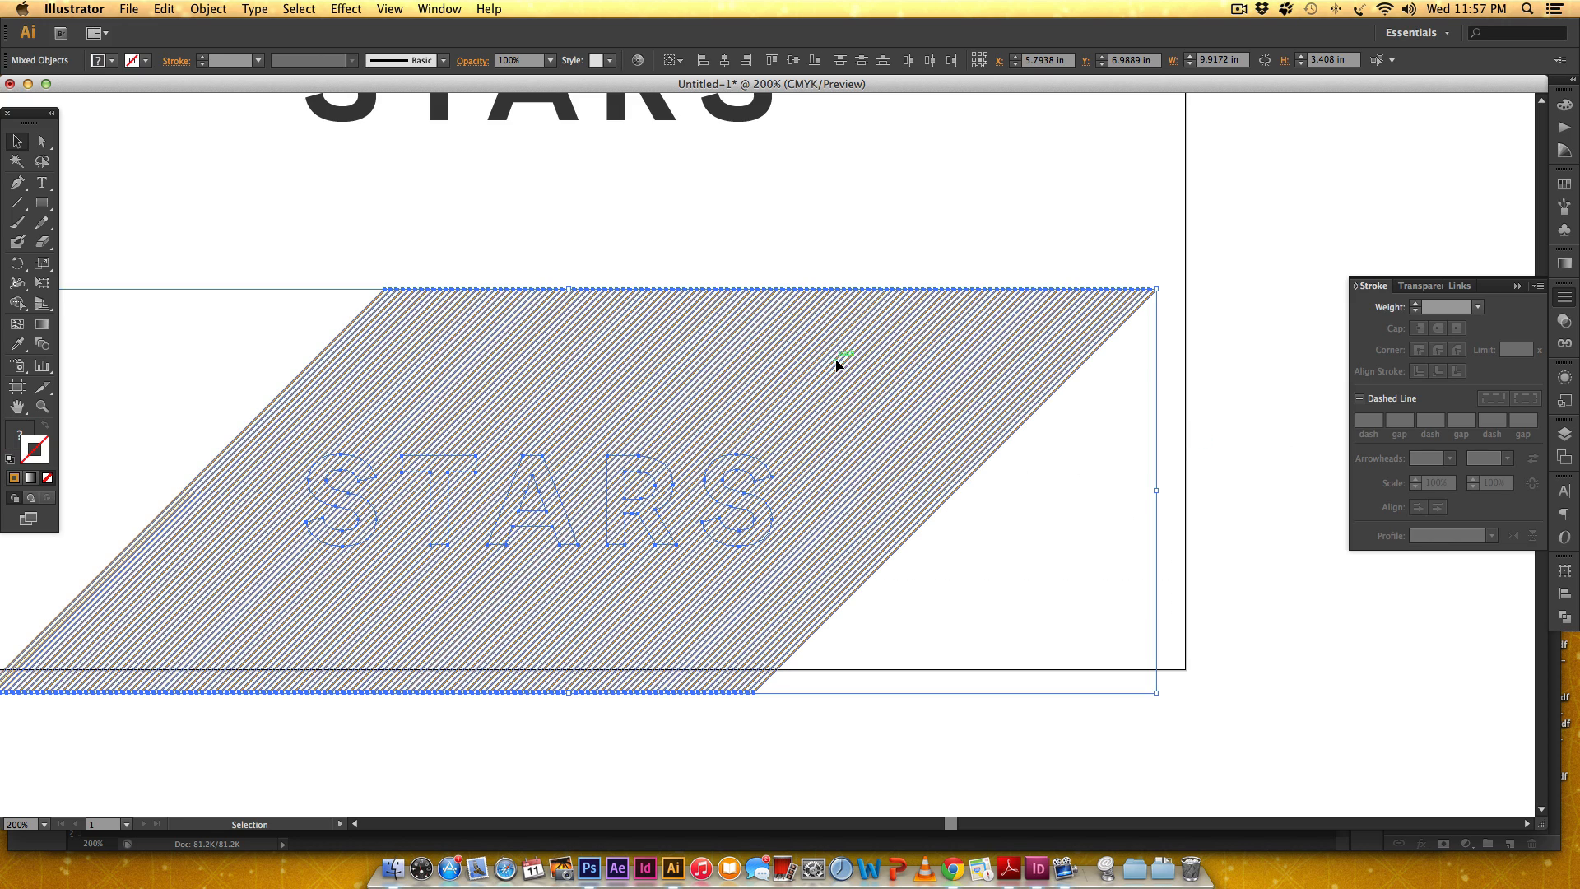
right_click(847, 360)
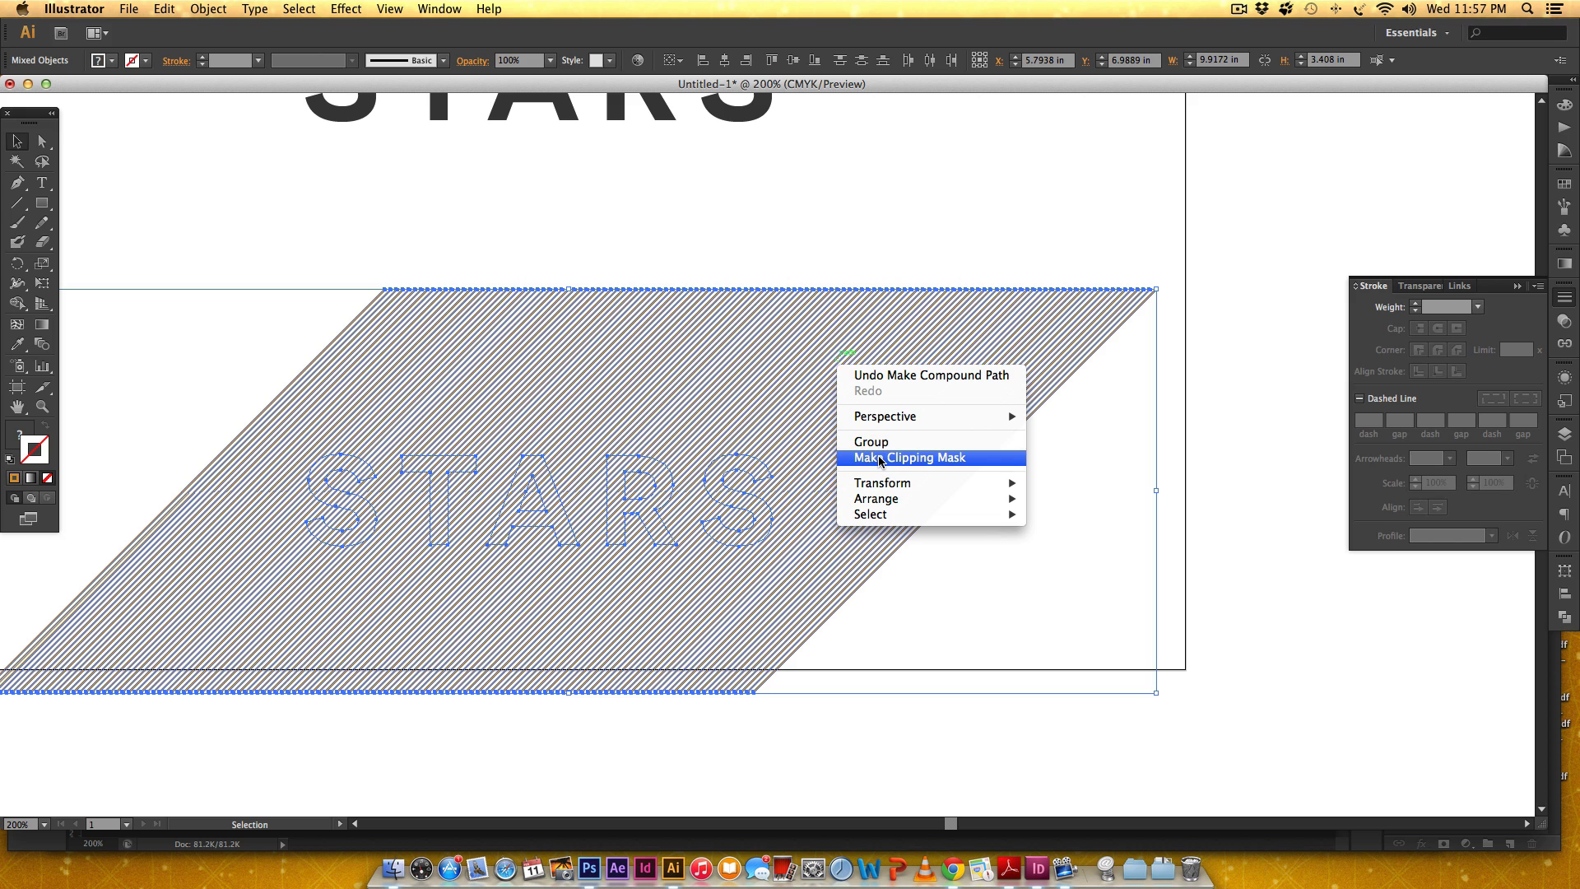
click(907, 458)
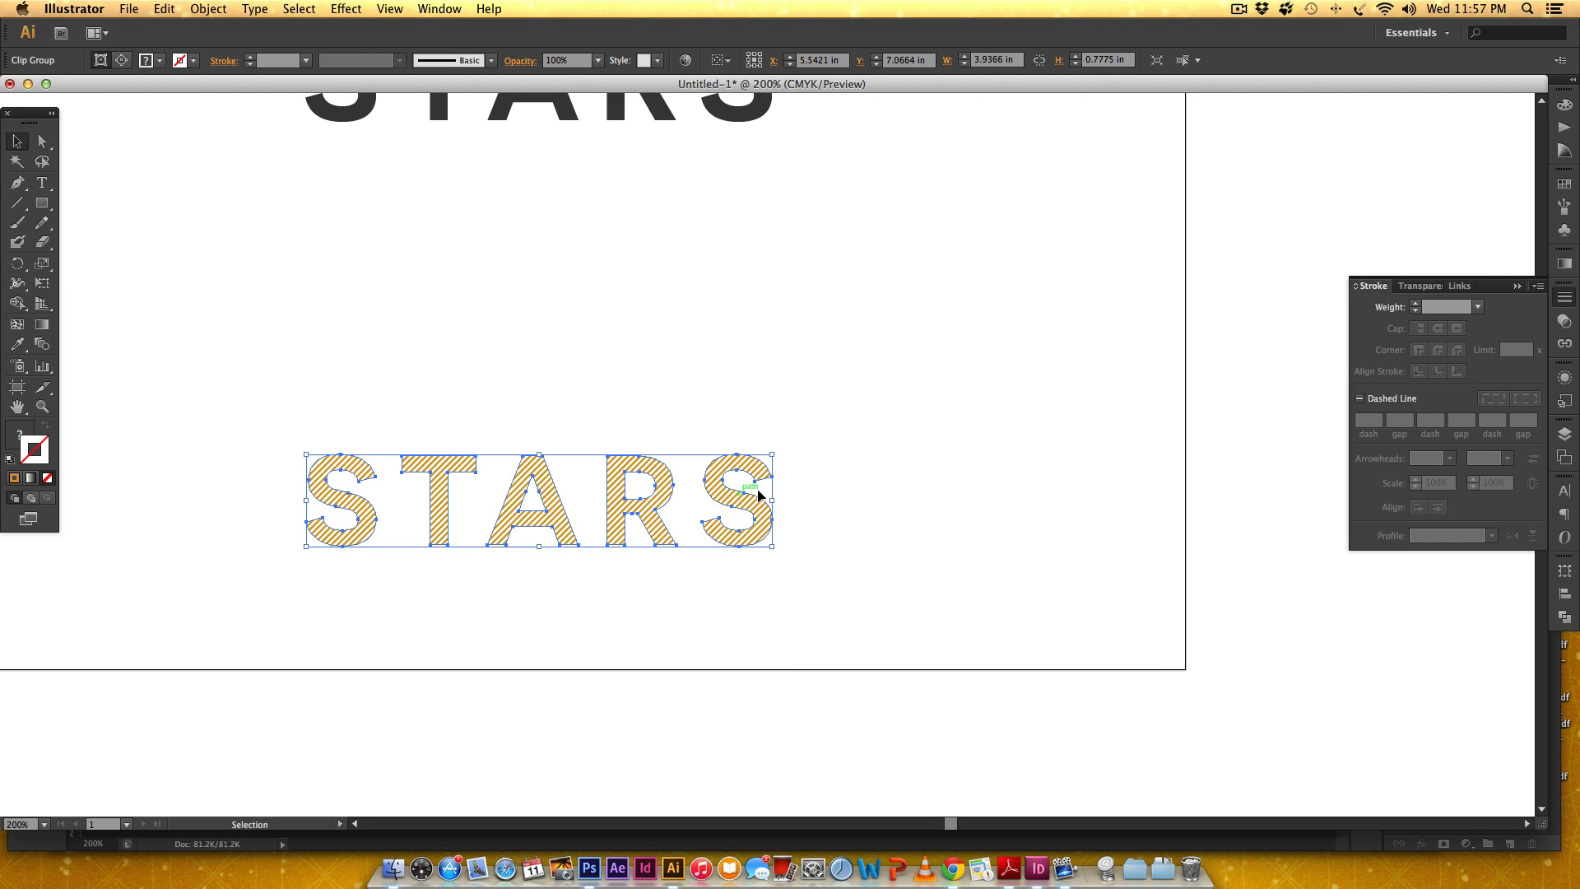
mouse_move(886, 597)
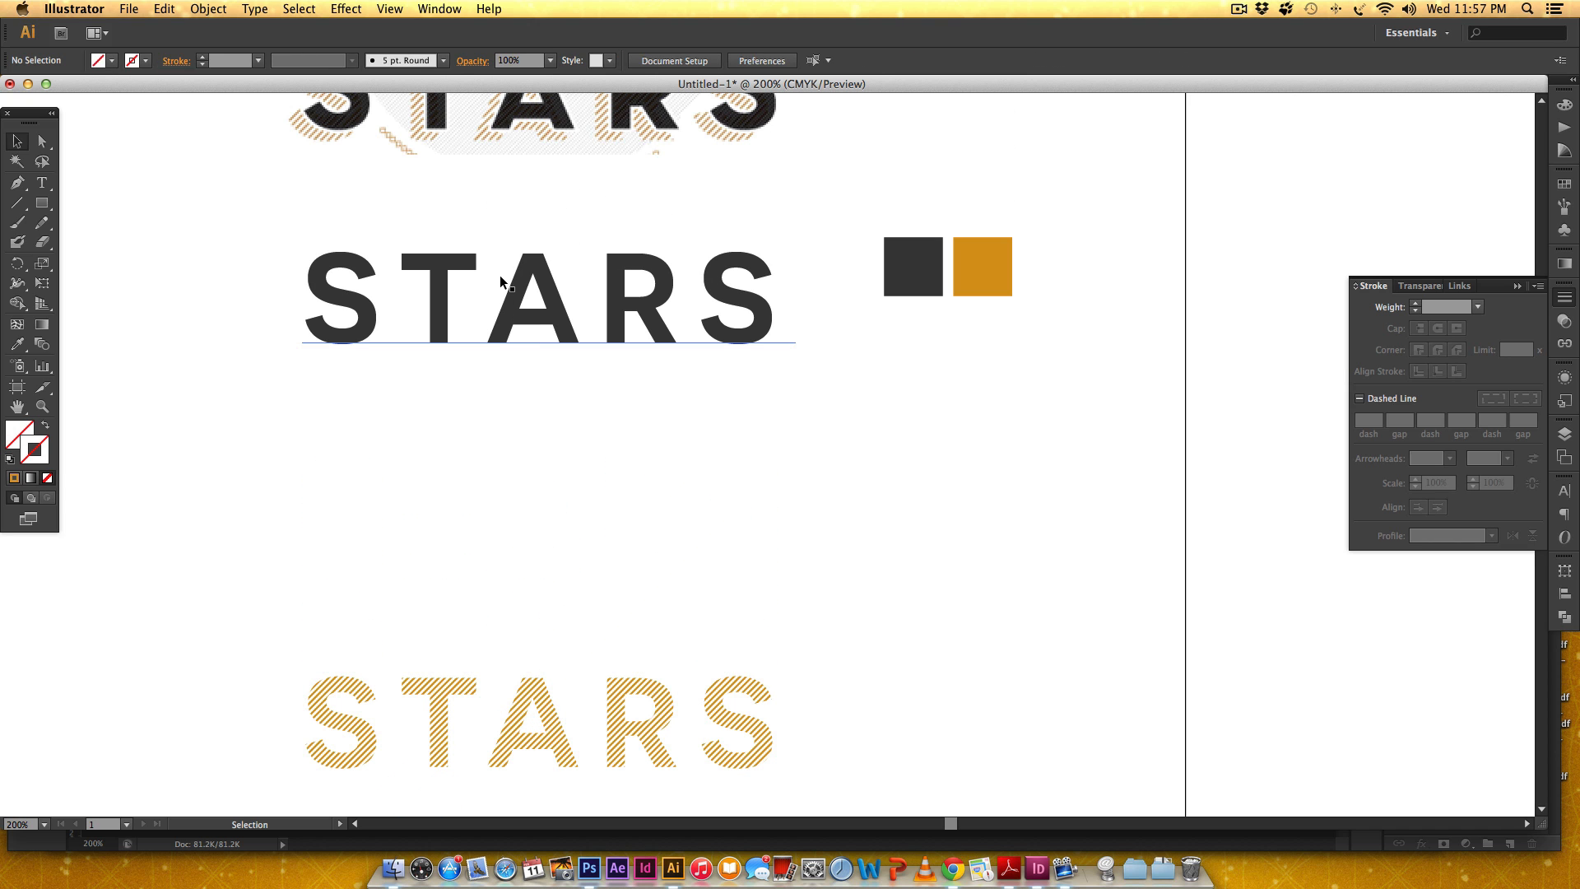
mouse_move(533, 451)
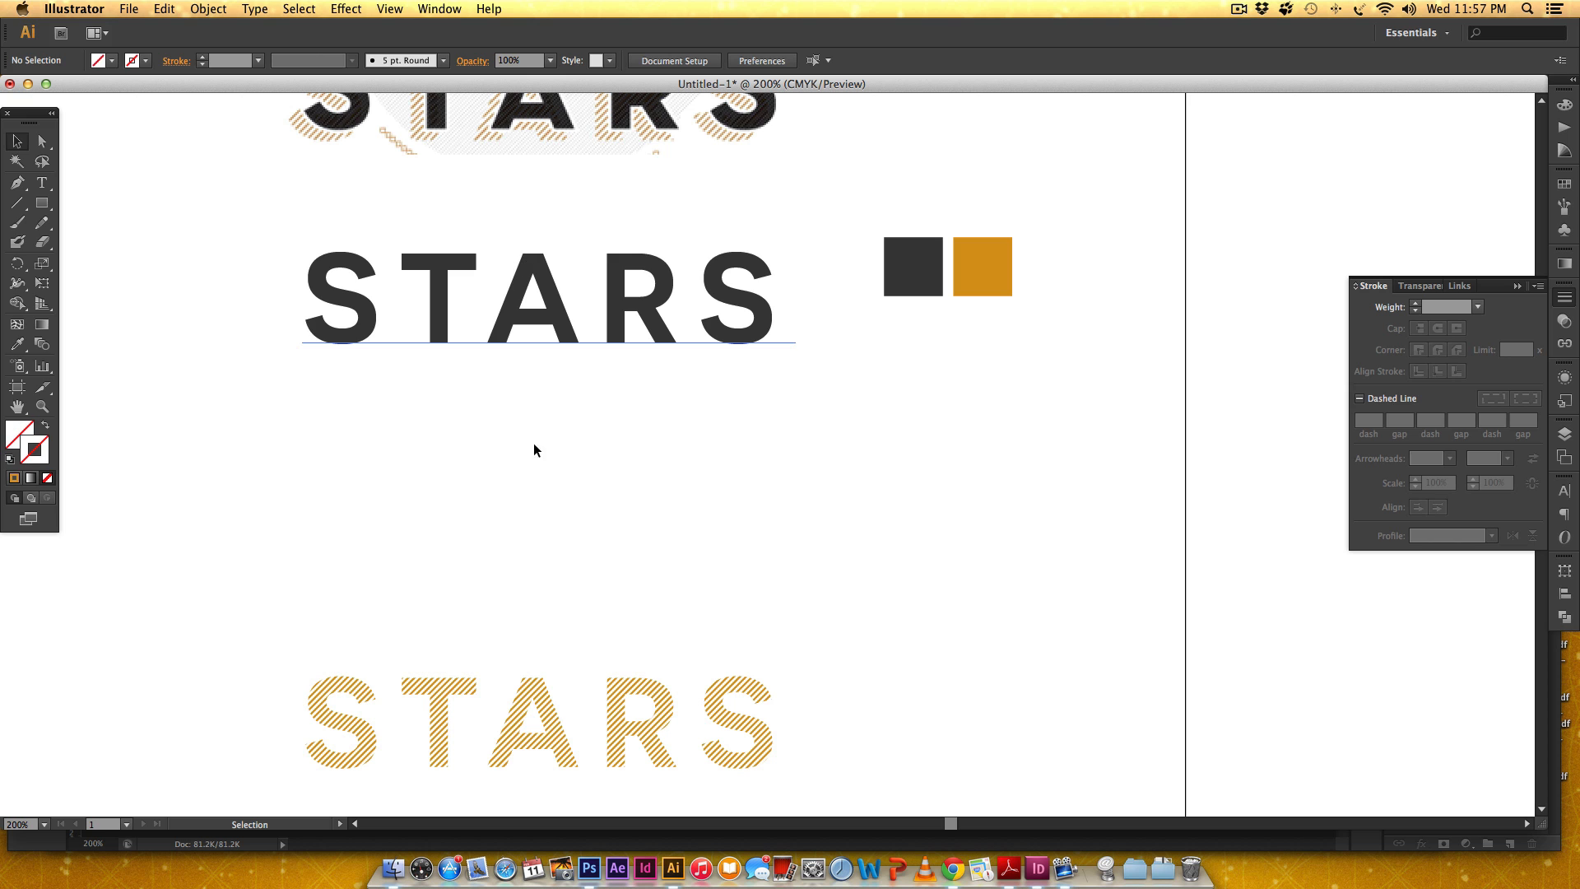
Step: Move the hatched STARS up into offset position over the dark STARS text
click(577, 724)
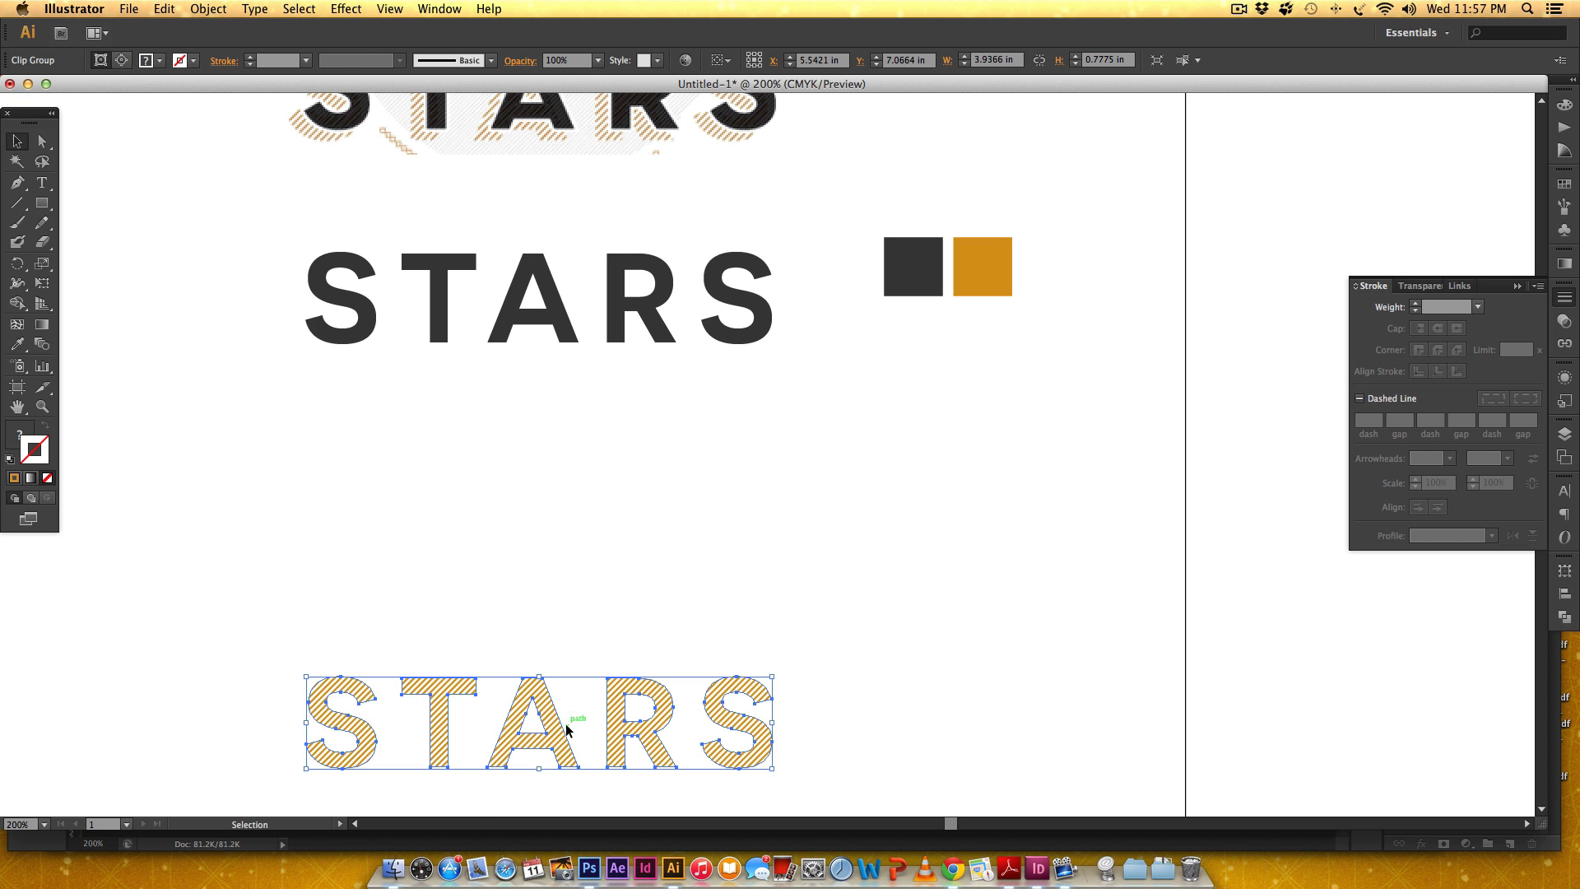
drag(571, 731, 574, 599)
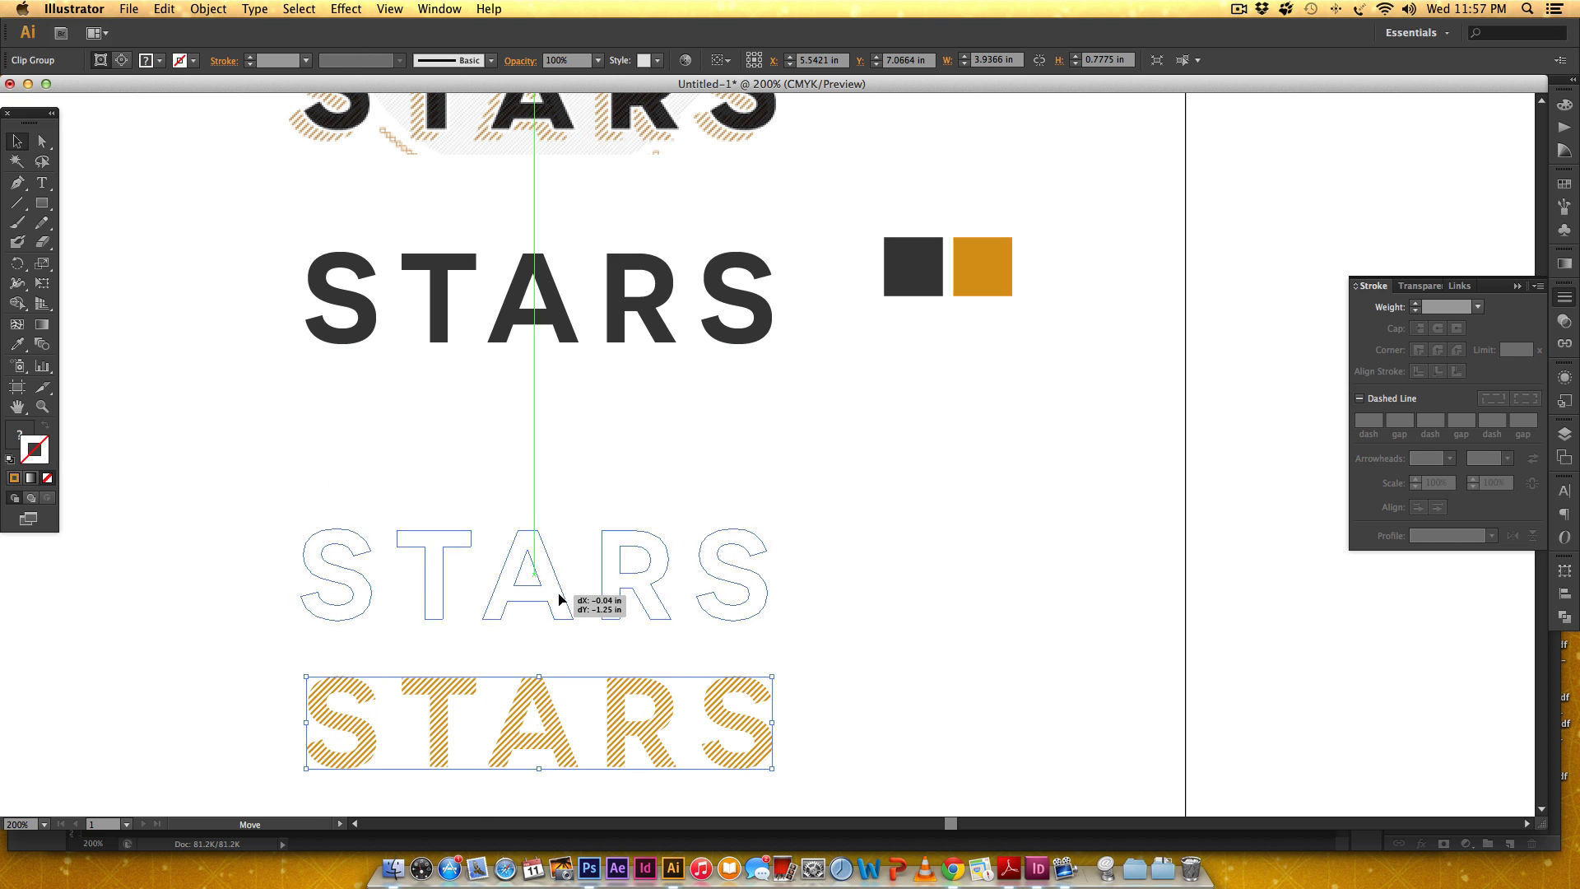
drag(540, 570, 540, 302)
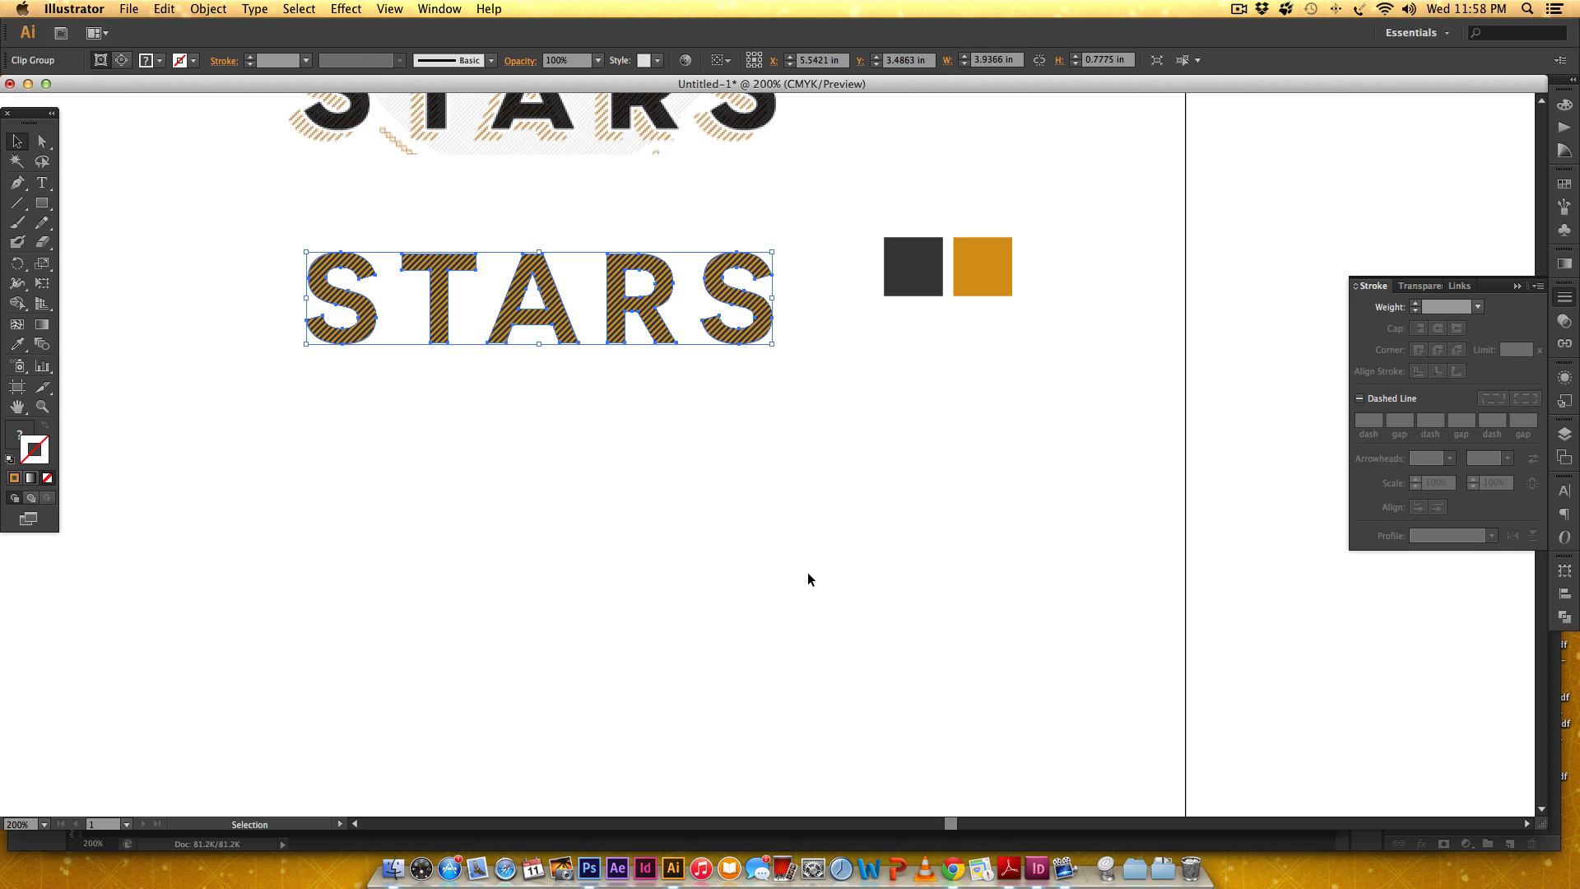
mouse_move(887, 43)
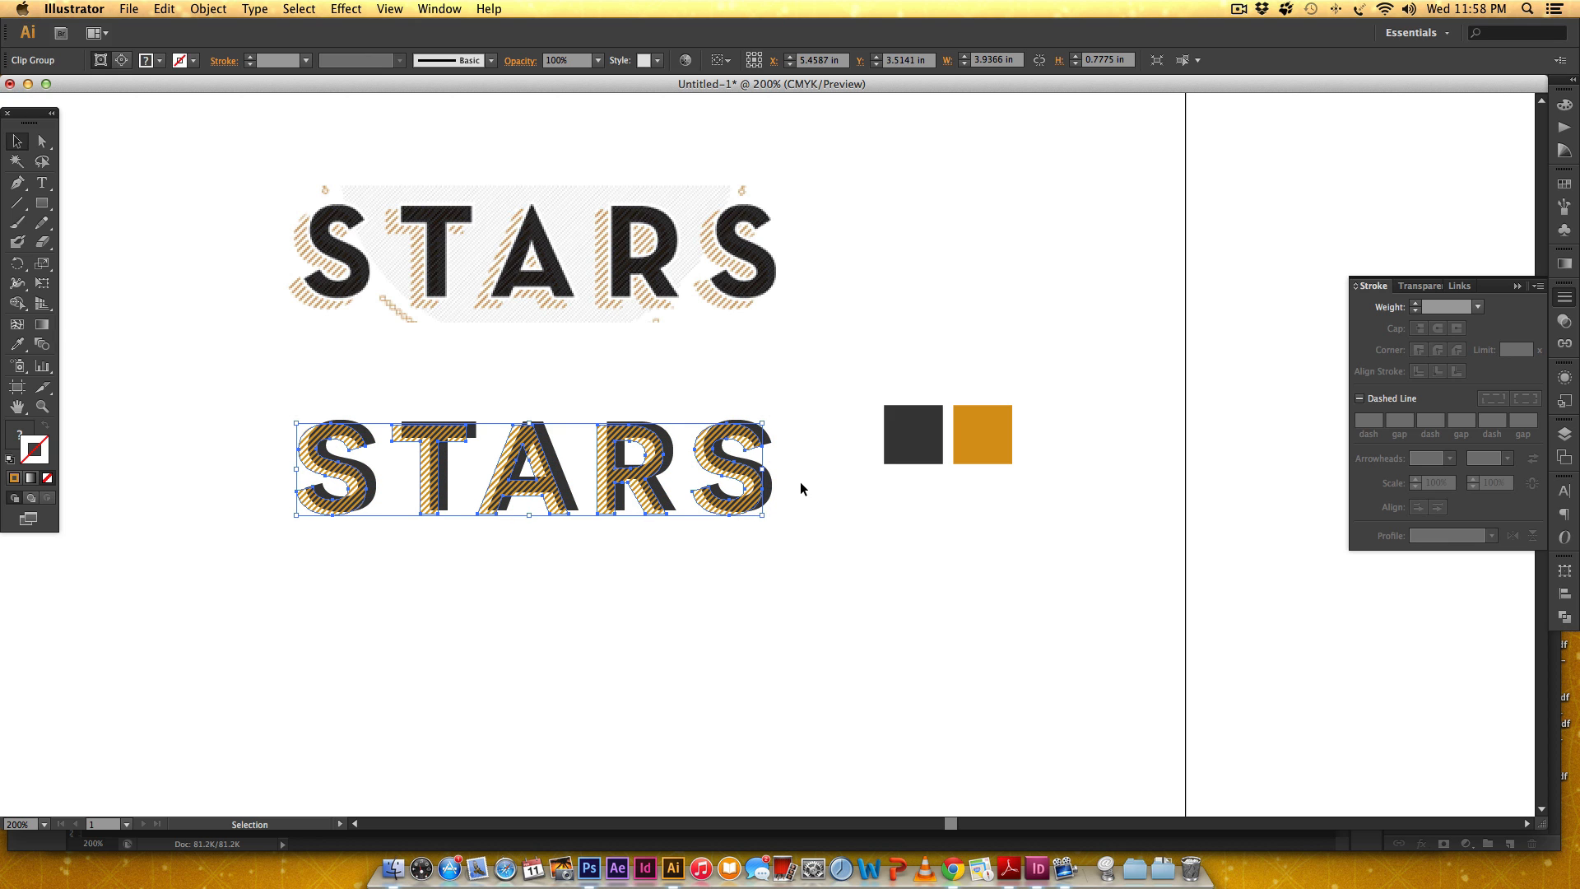
Step: Send the clipped hatch shadow group behind the dark STARS lettering
right_click(706, 448)
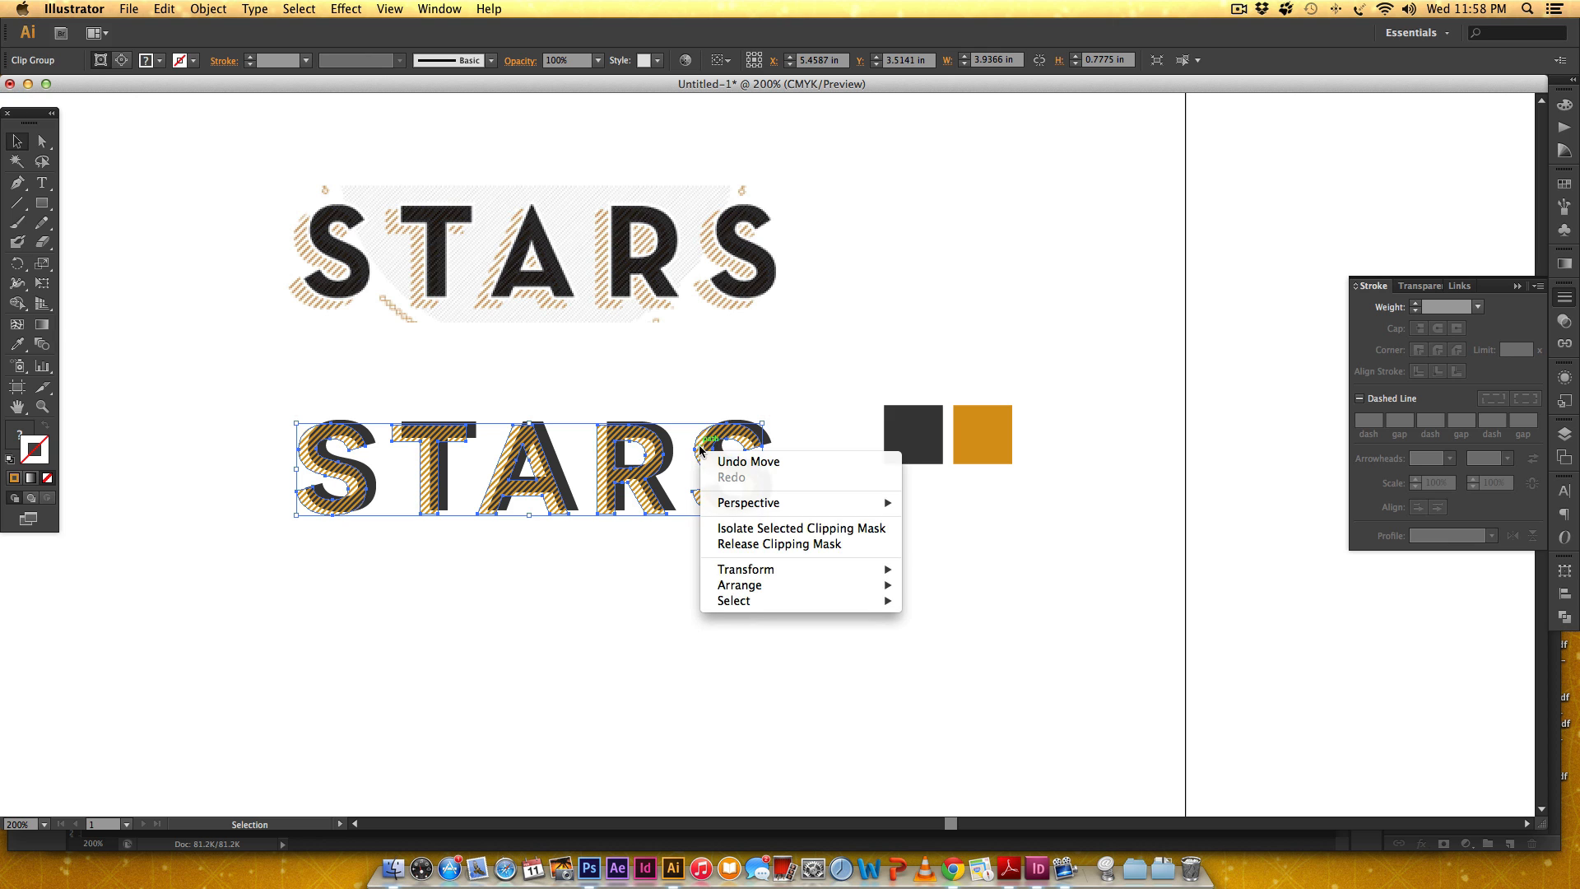
mouse_move(741, 584)
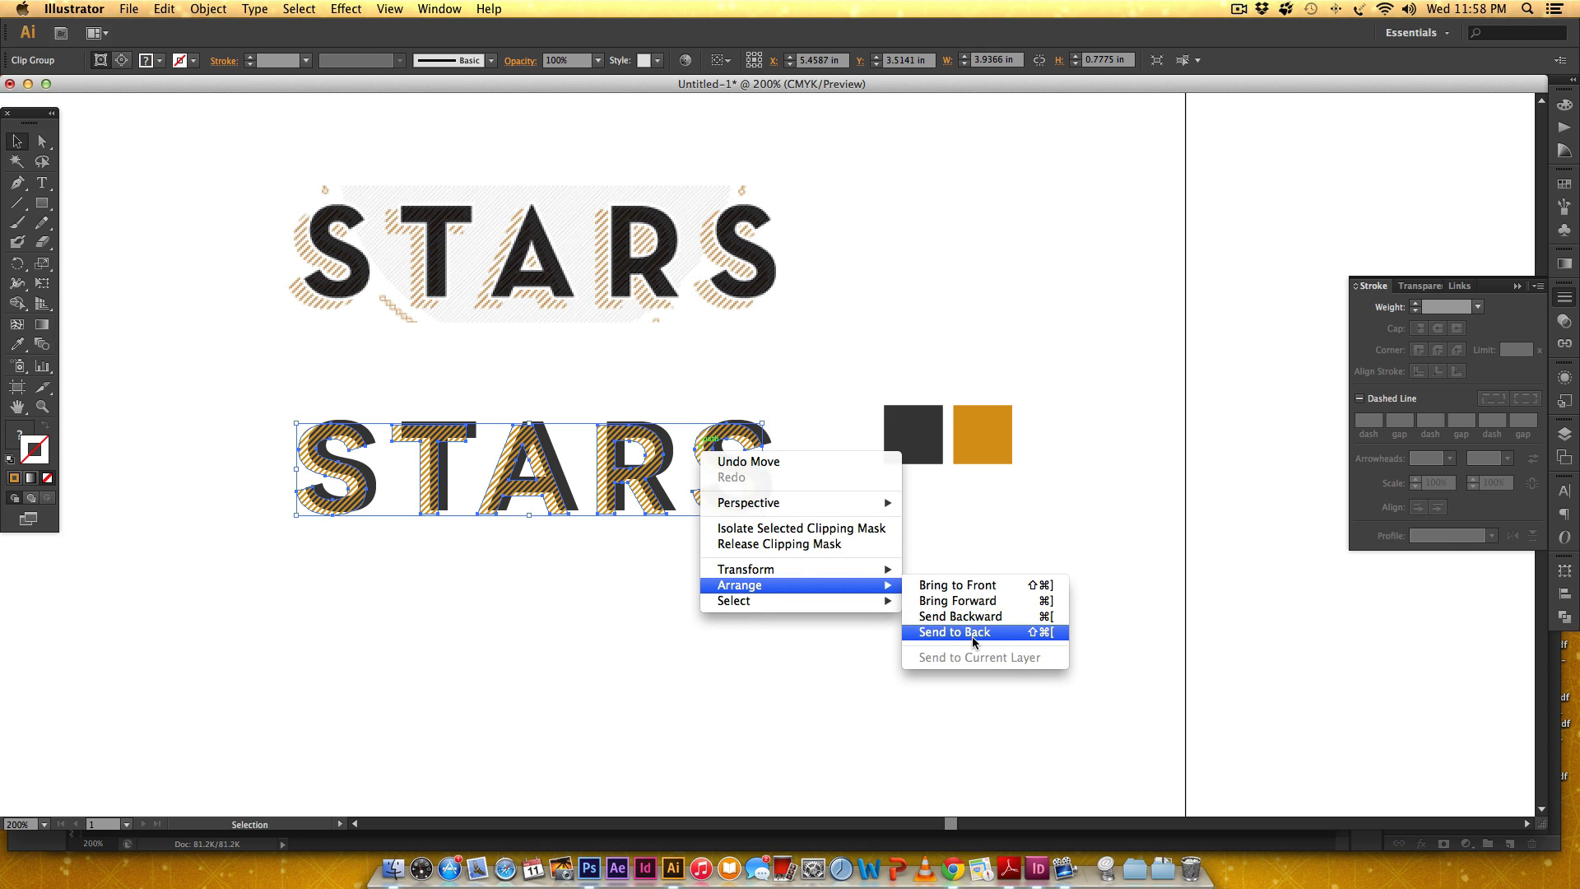
click(953, 632)
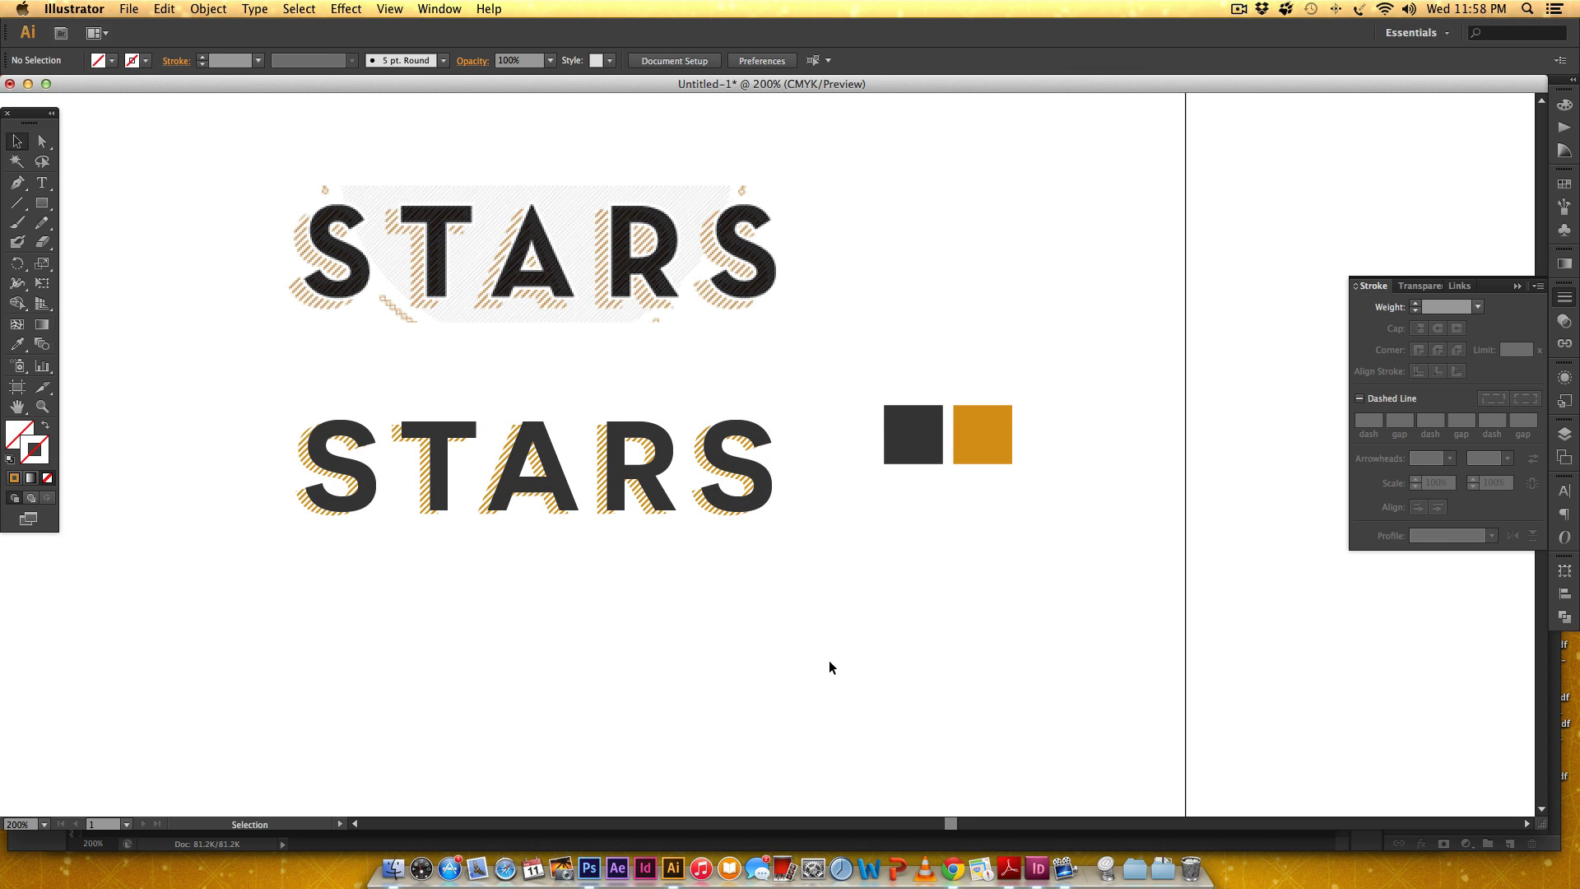
scroll(down, 3)
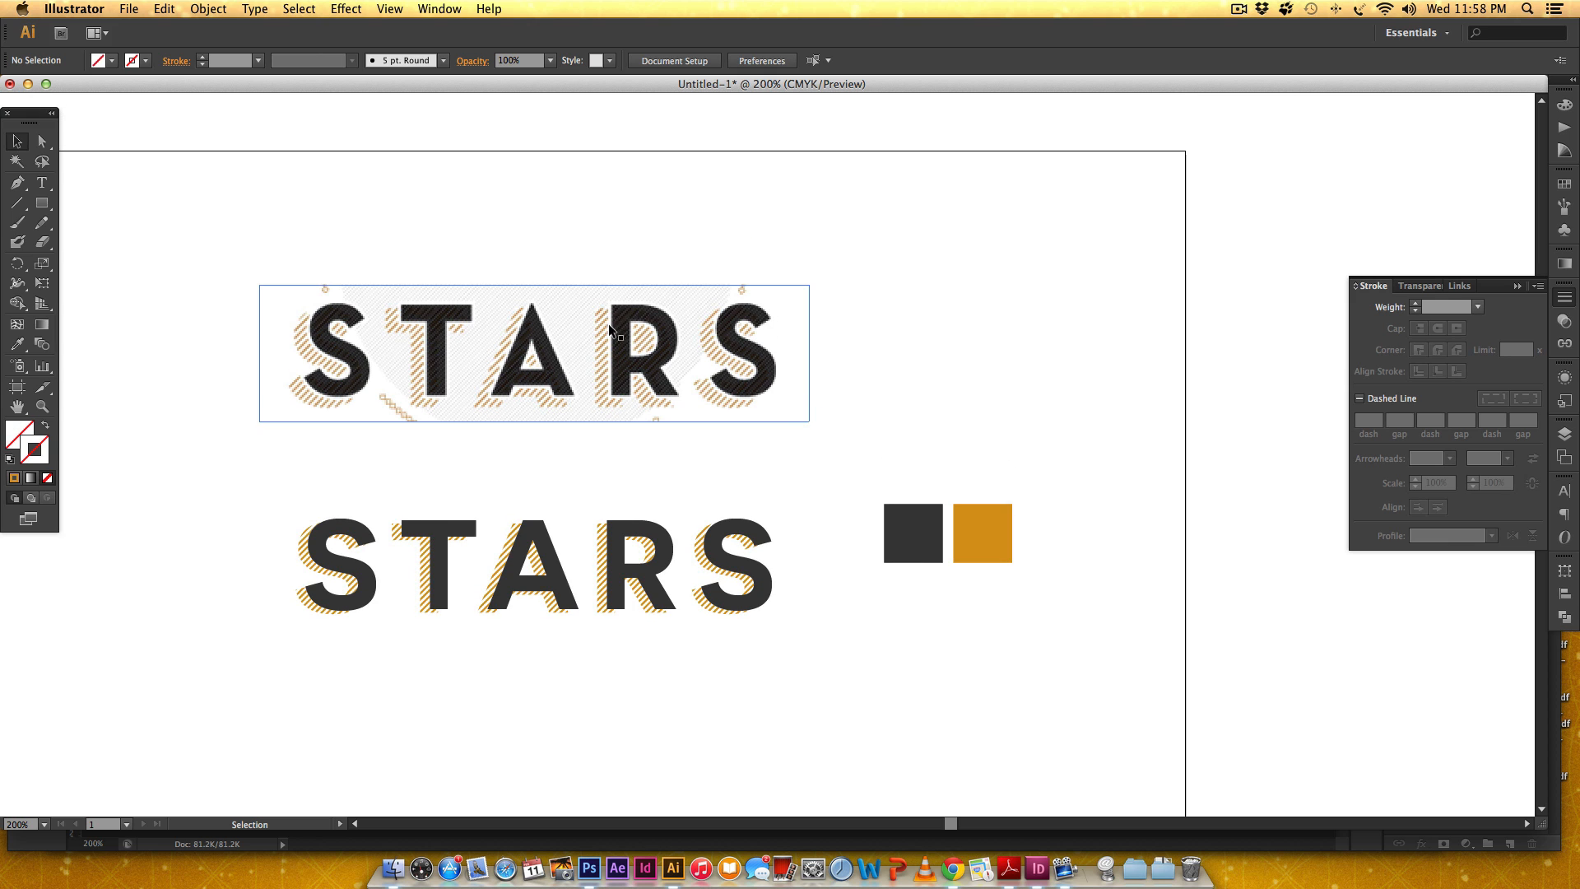
mouse_move(601, 352)
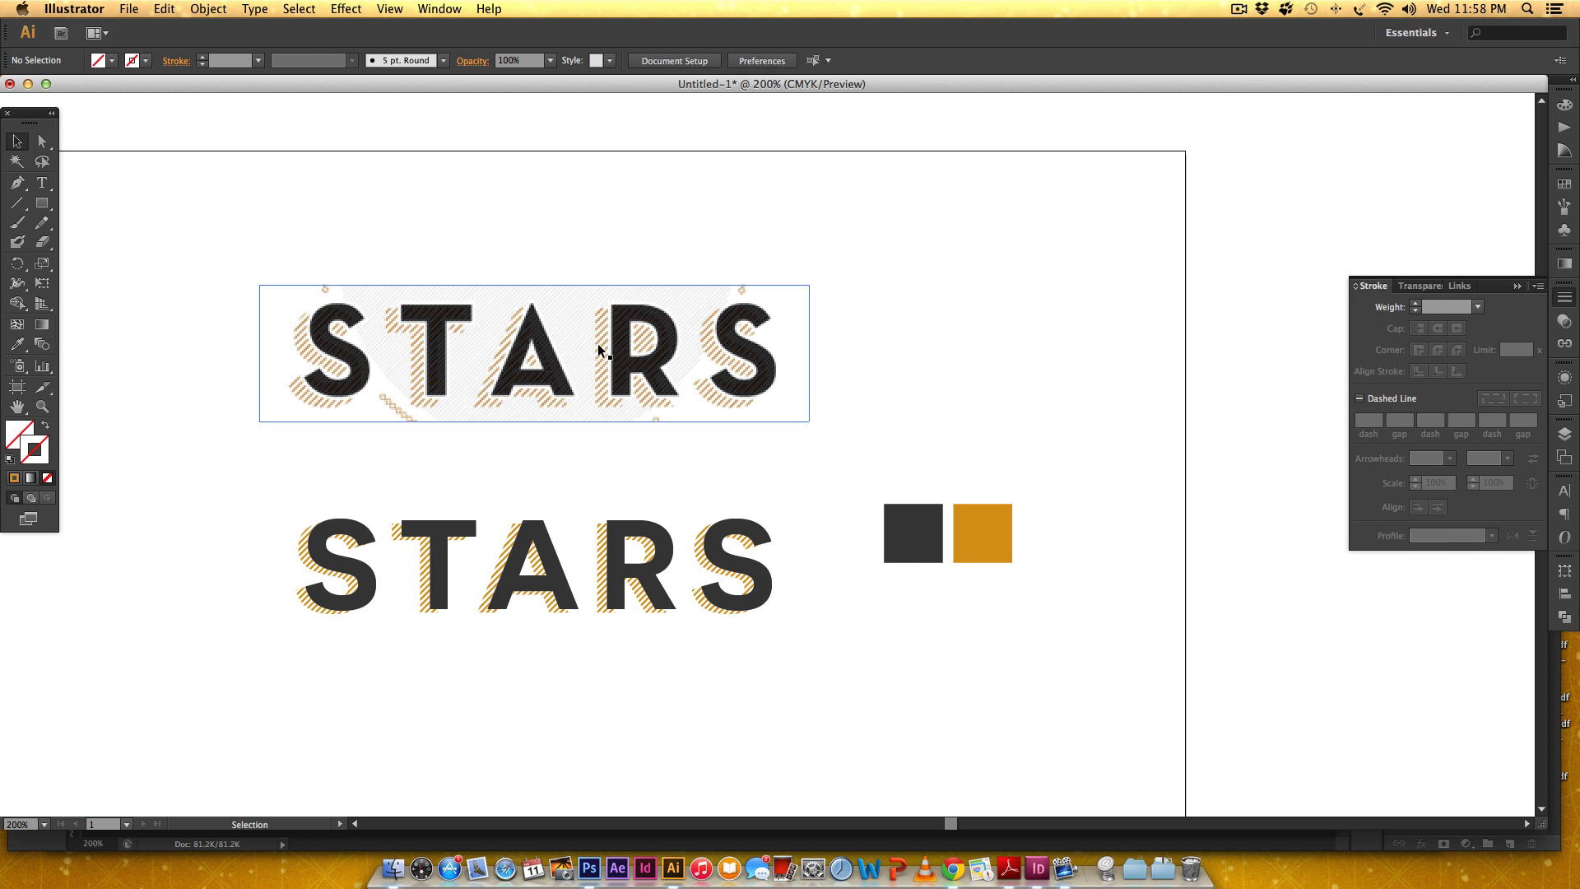
mouse_move(608, 308)
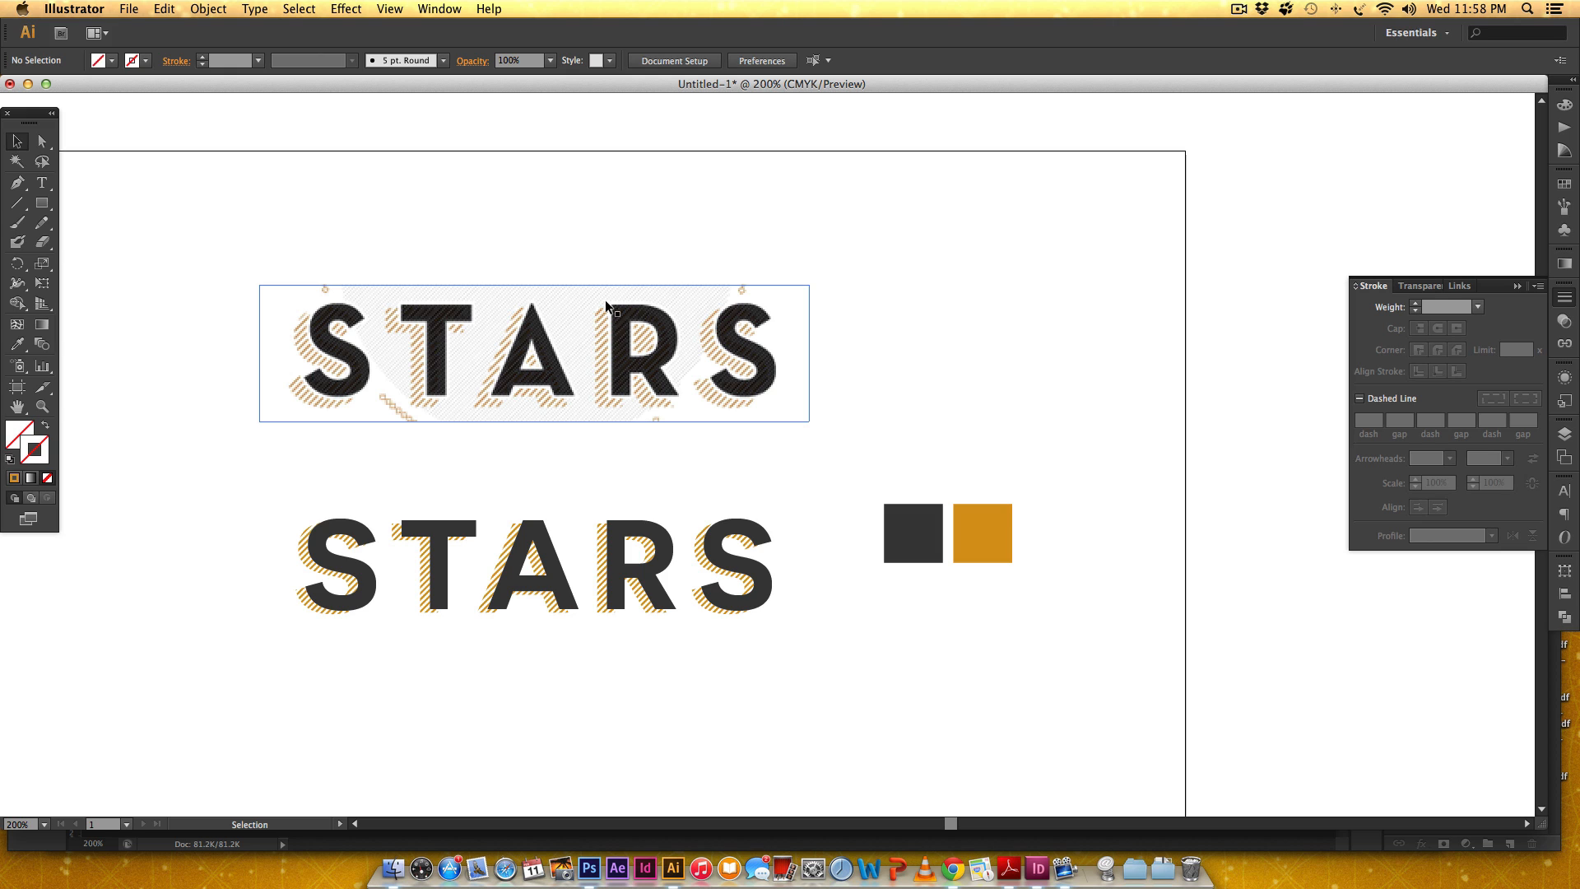
mouse_move(602, 390)
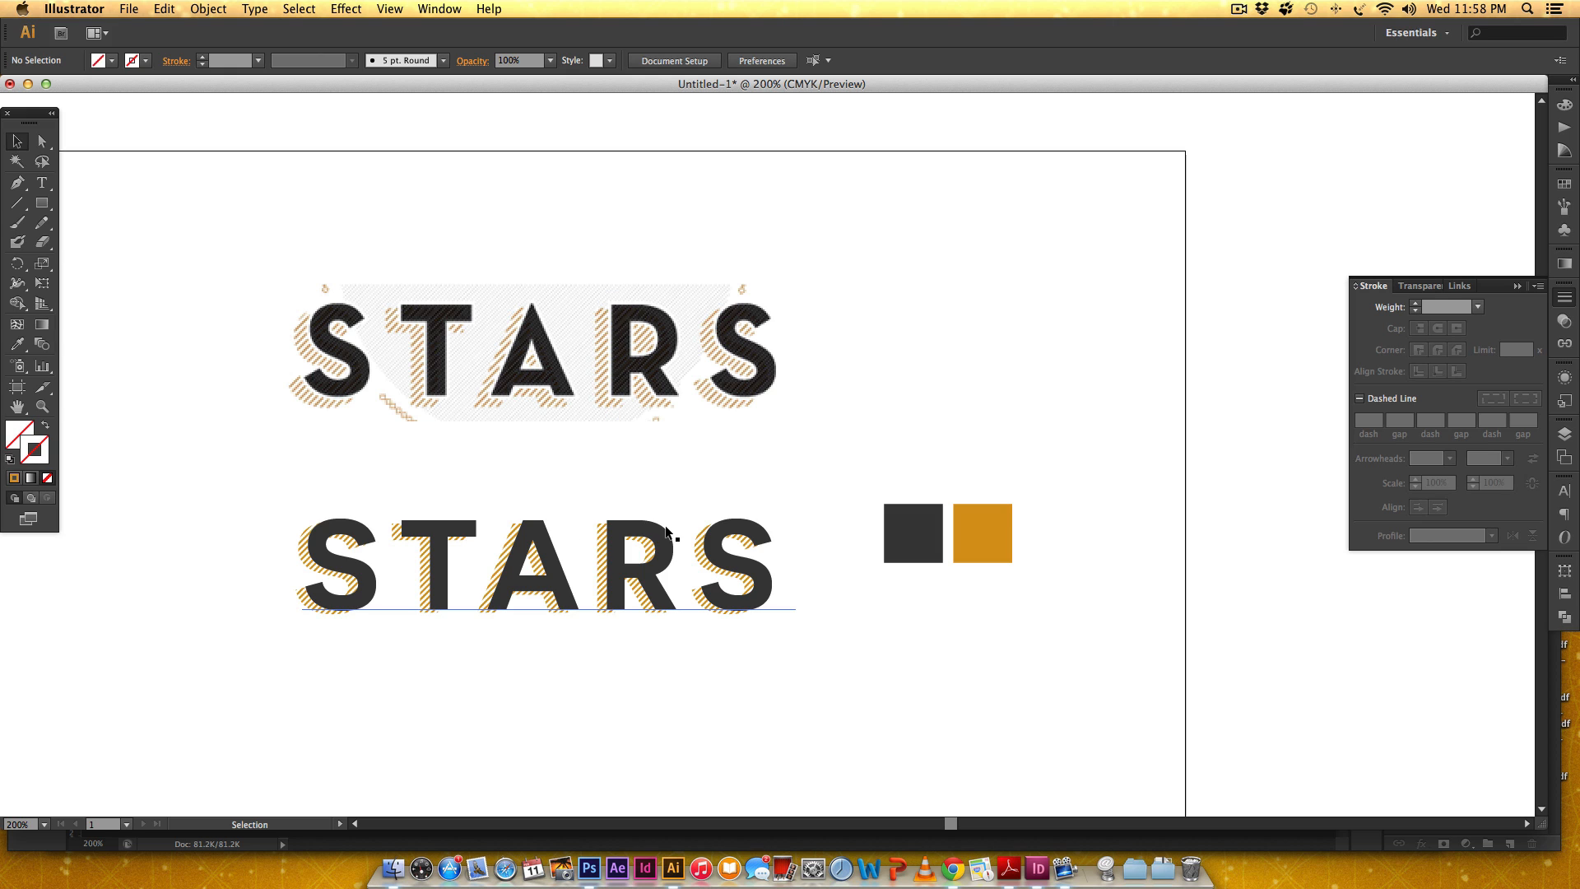
Step: Set the lower STARS text's white stroke weight to 1.25 pt in the Stroke panel
click(545, 565)
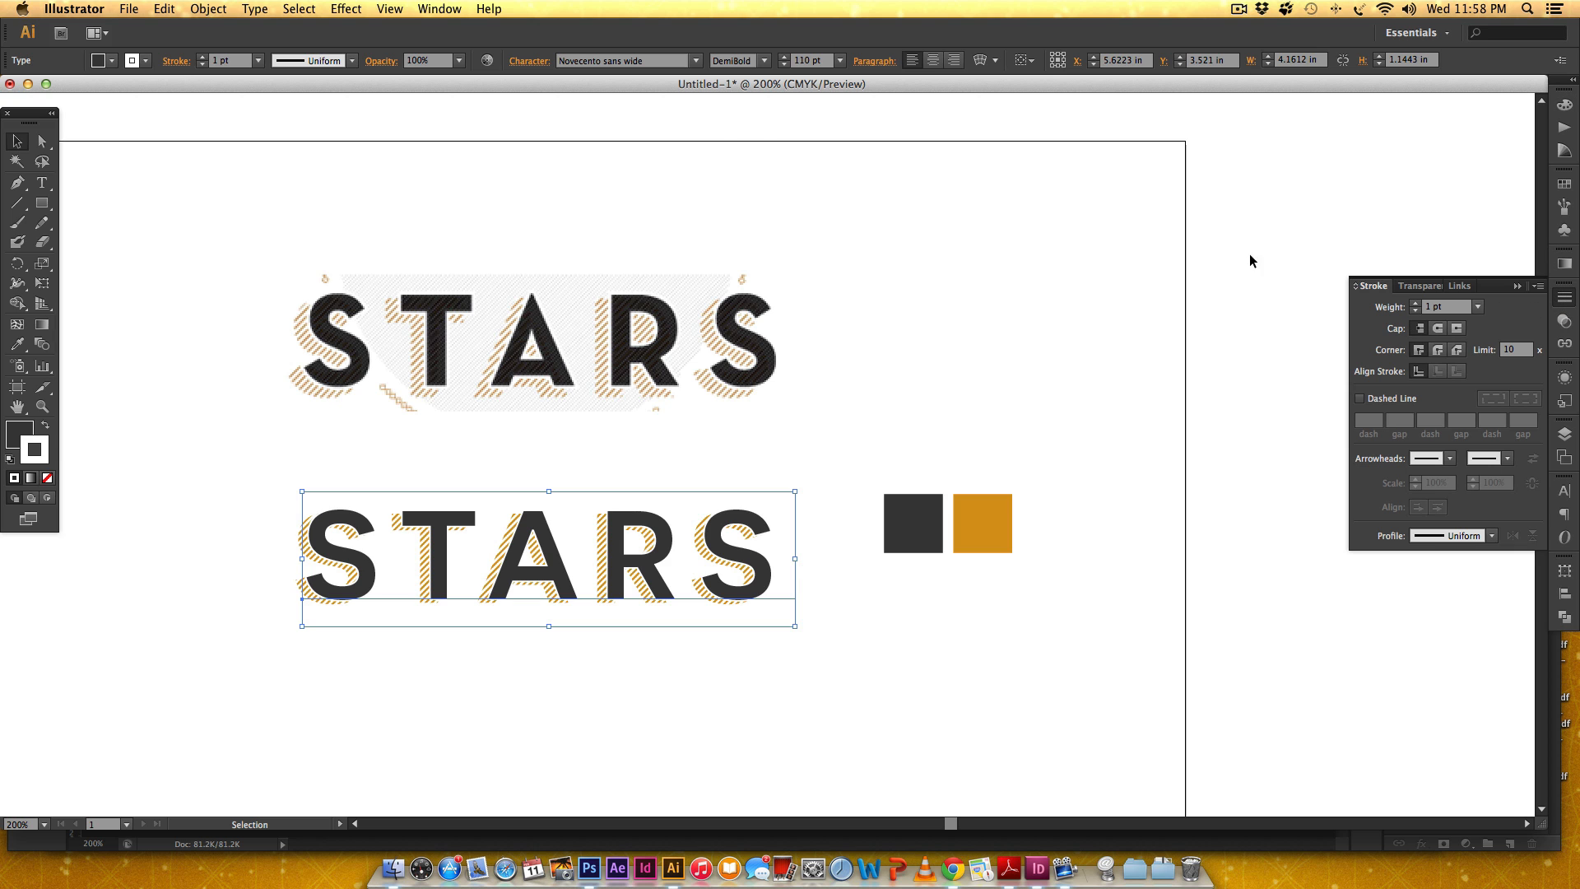
click(438, 8)
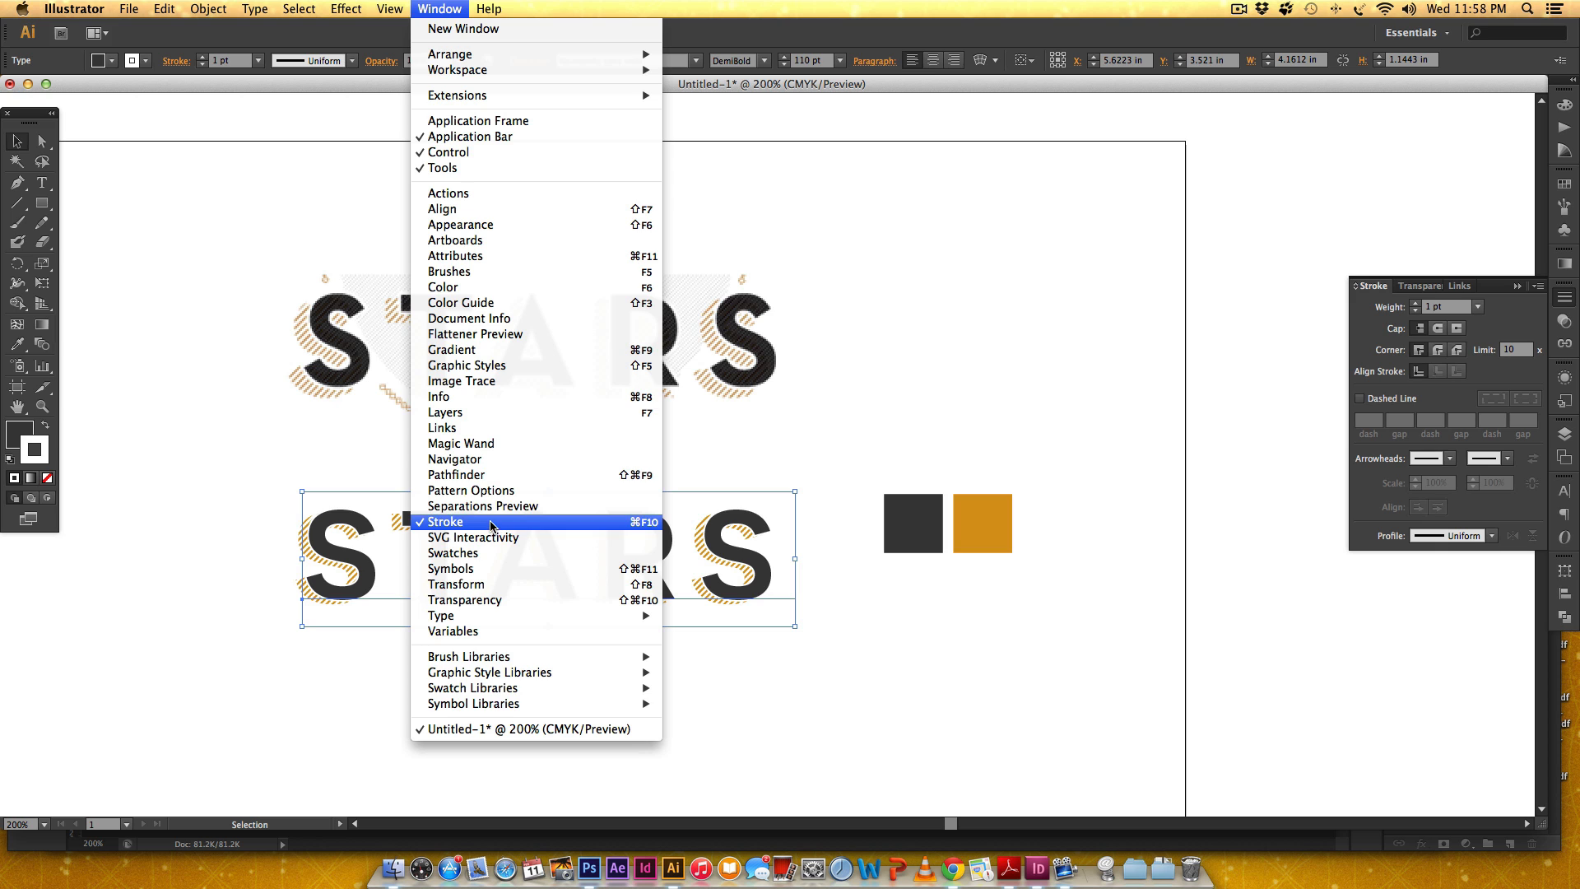
click(445, 522)
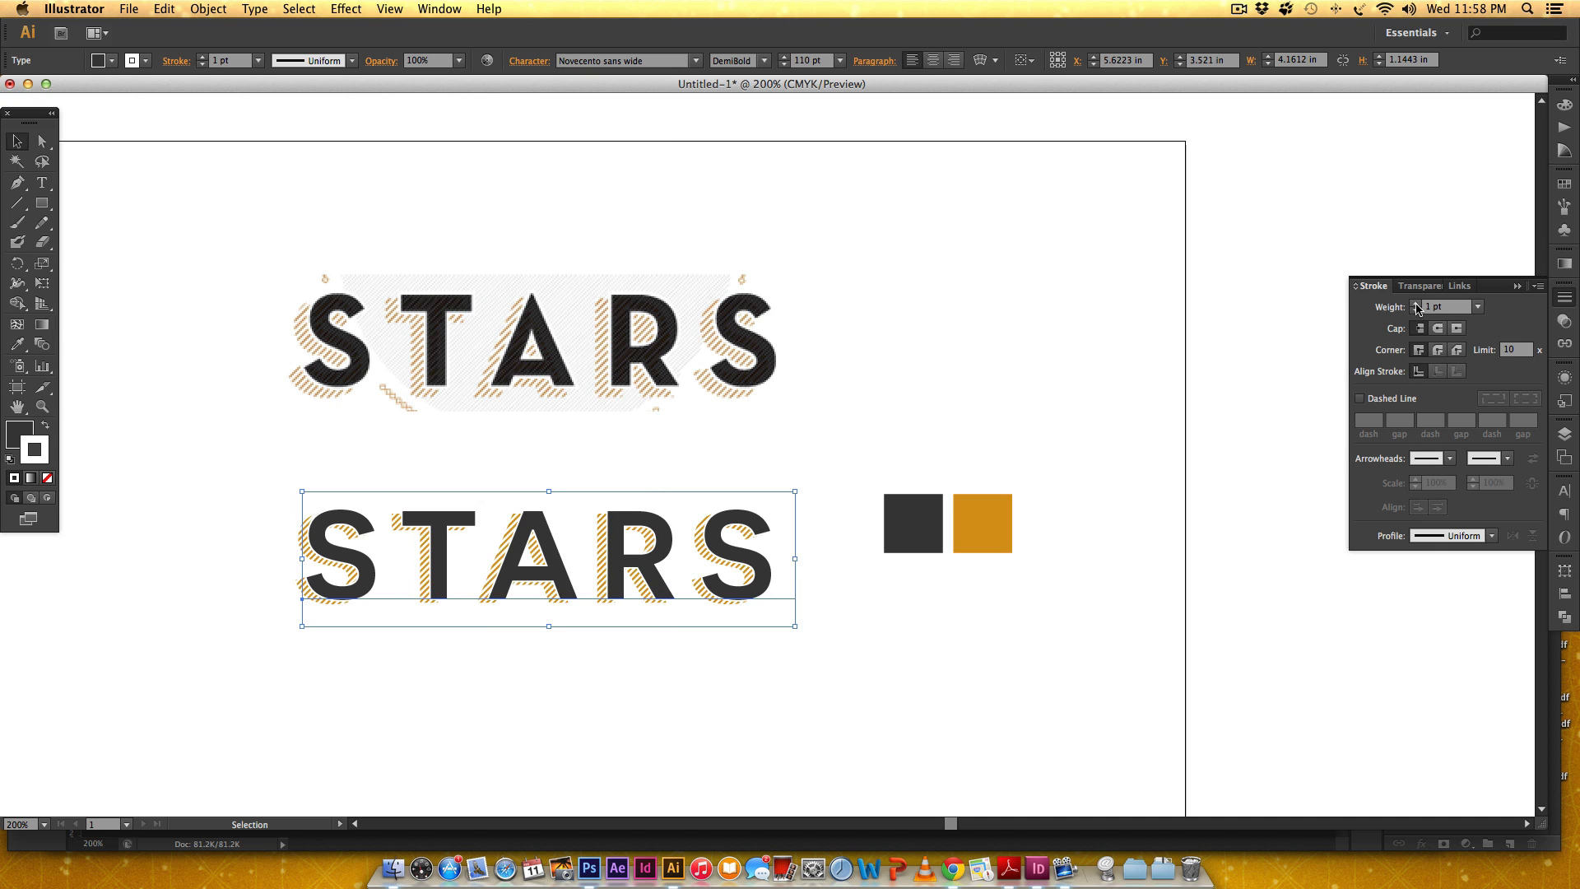
click(1448, 306)
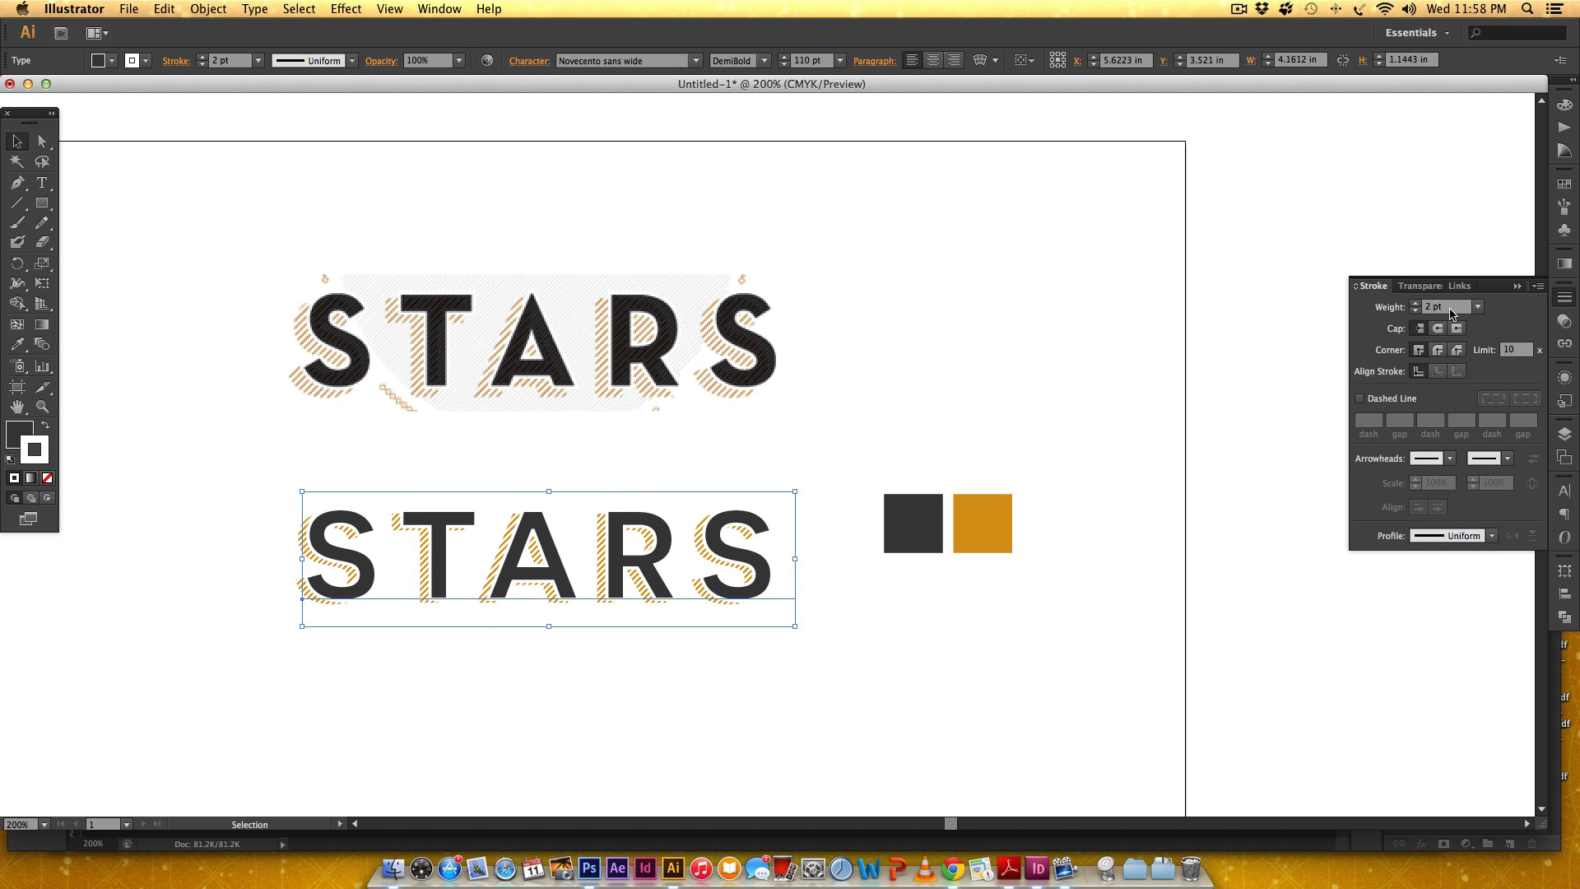
click(1436, 306)
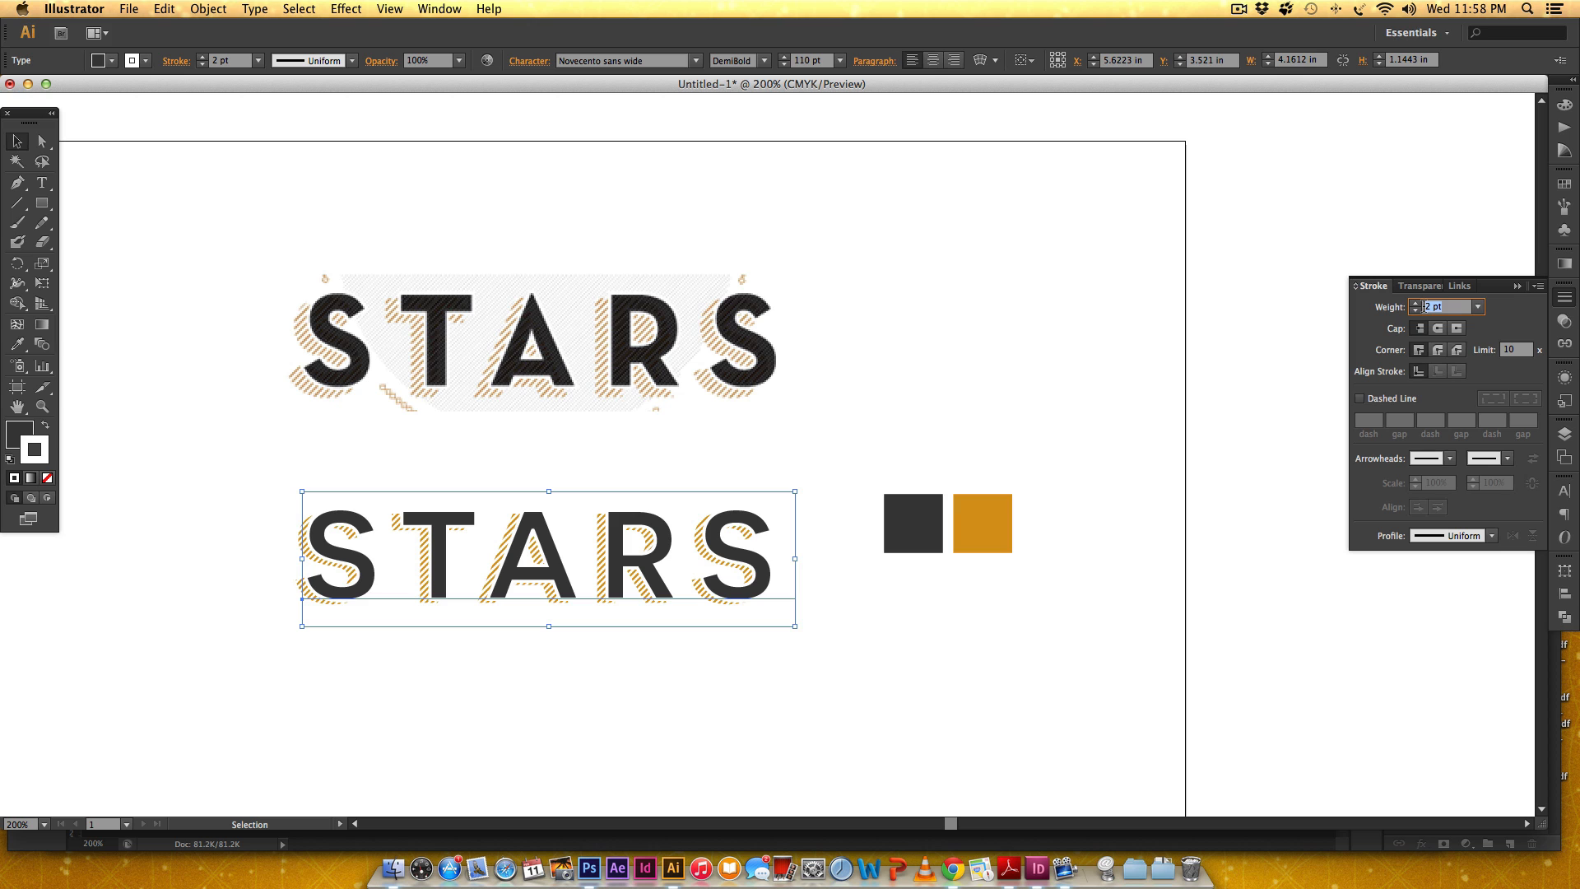
text(1.25 pt)
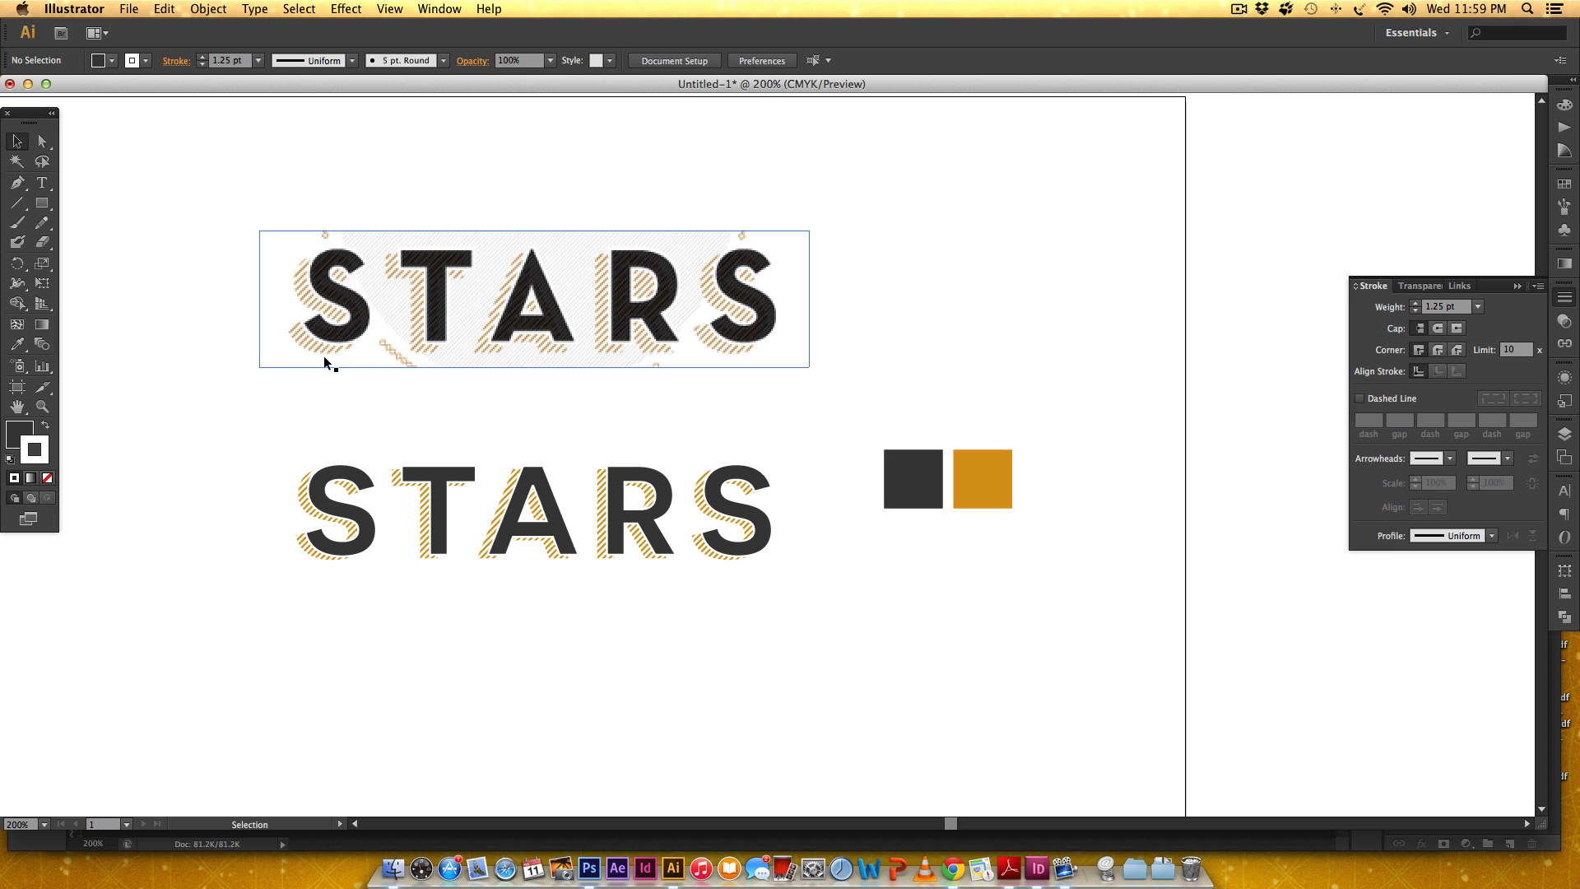
mouse_move(321, 263)
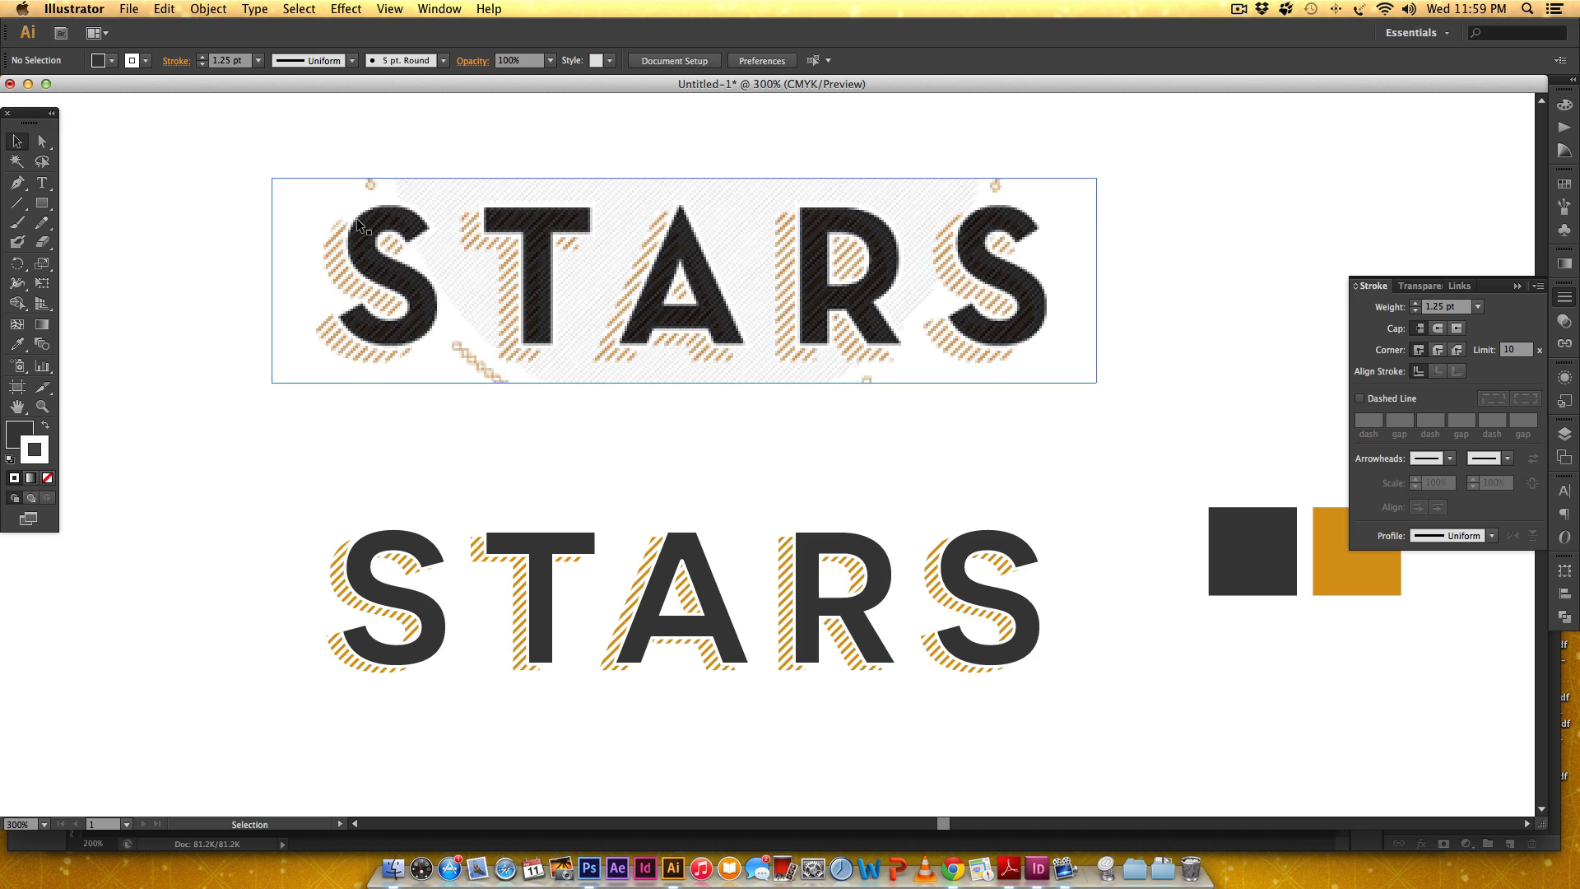
mouse_move(423, 307)
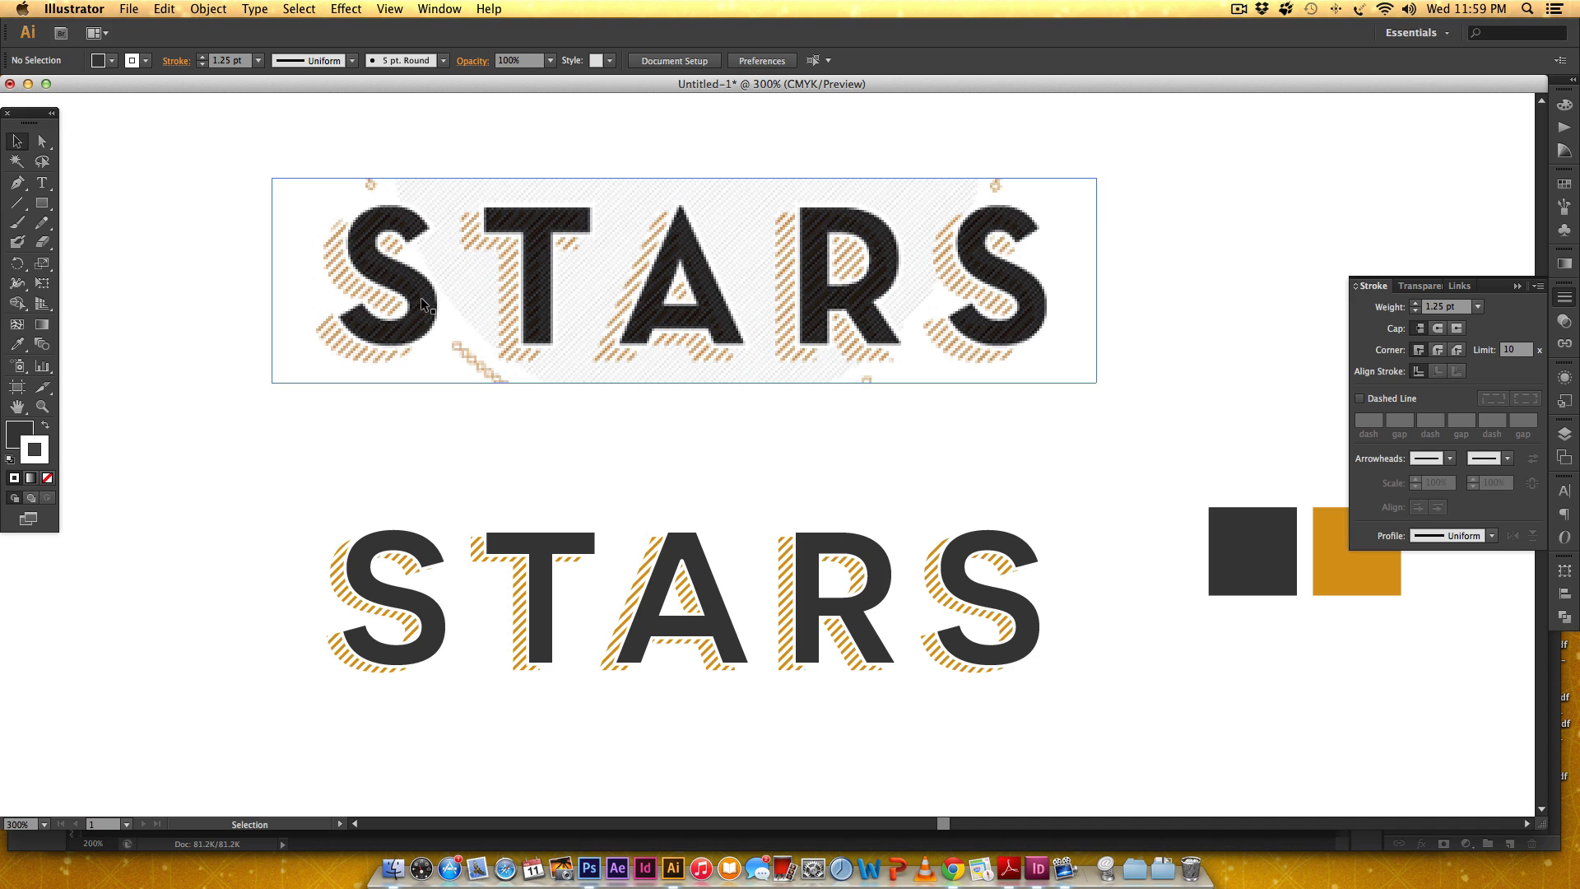
mouse_move(374, 275)
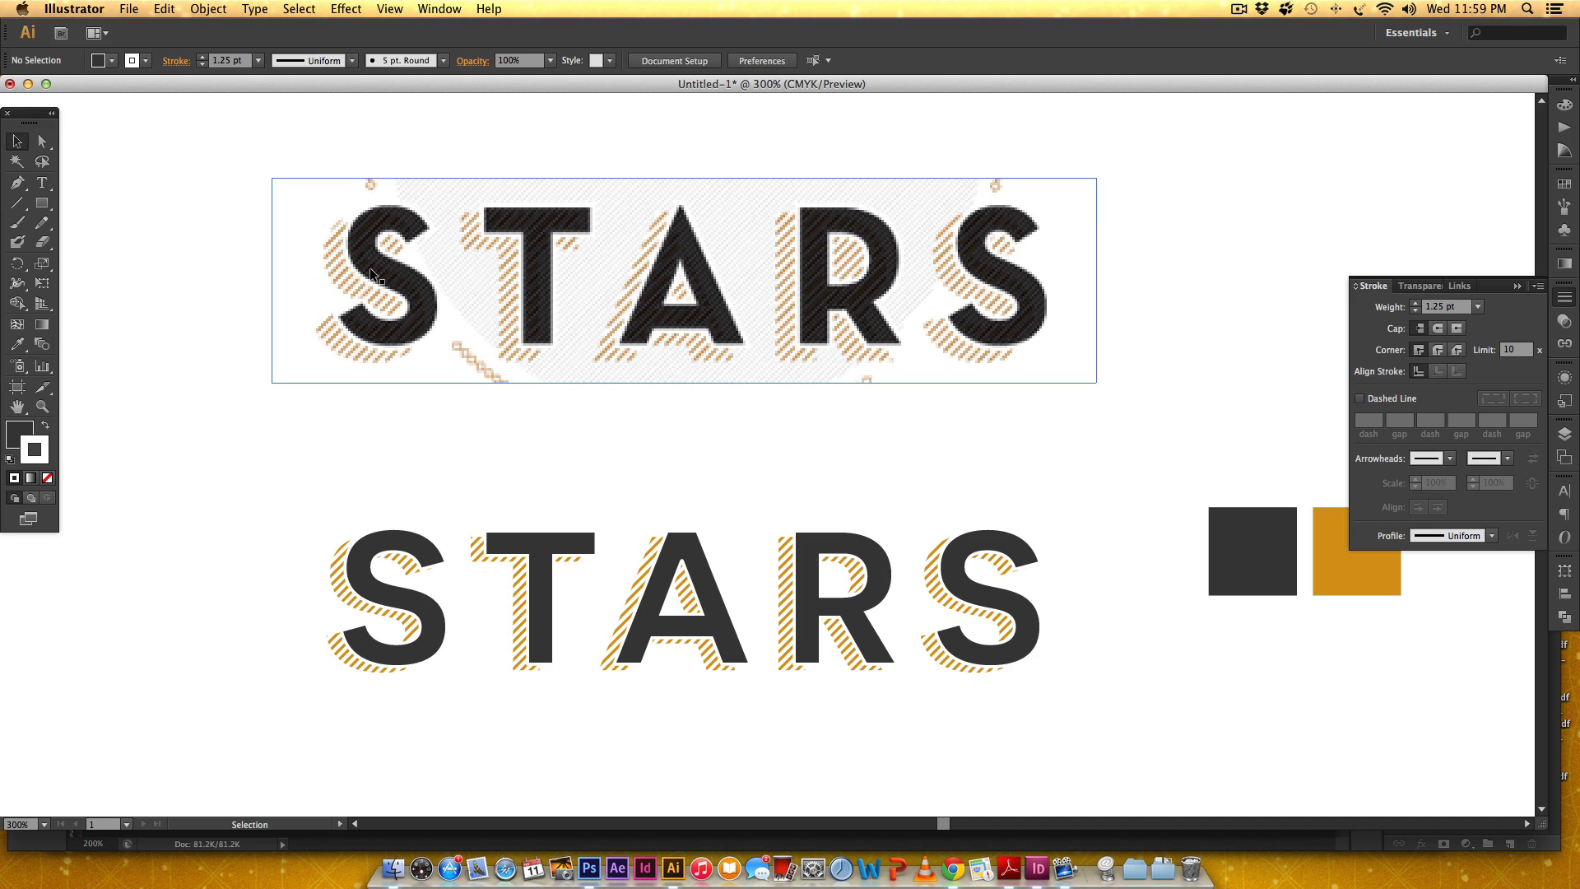
mouse_move(375, 263)
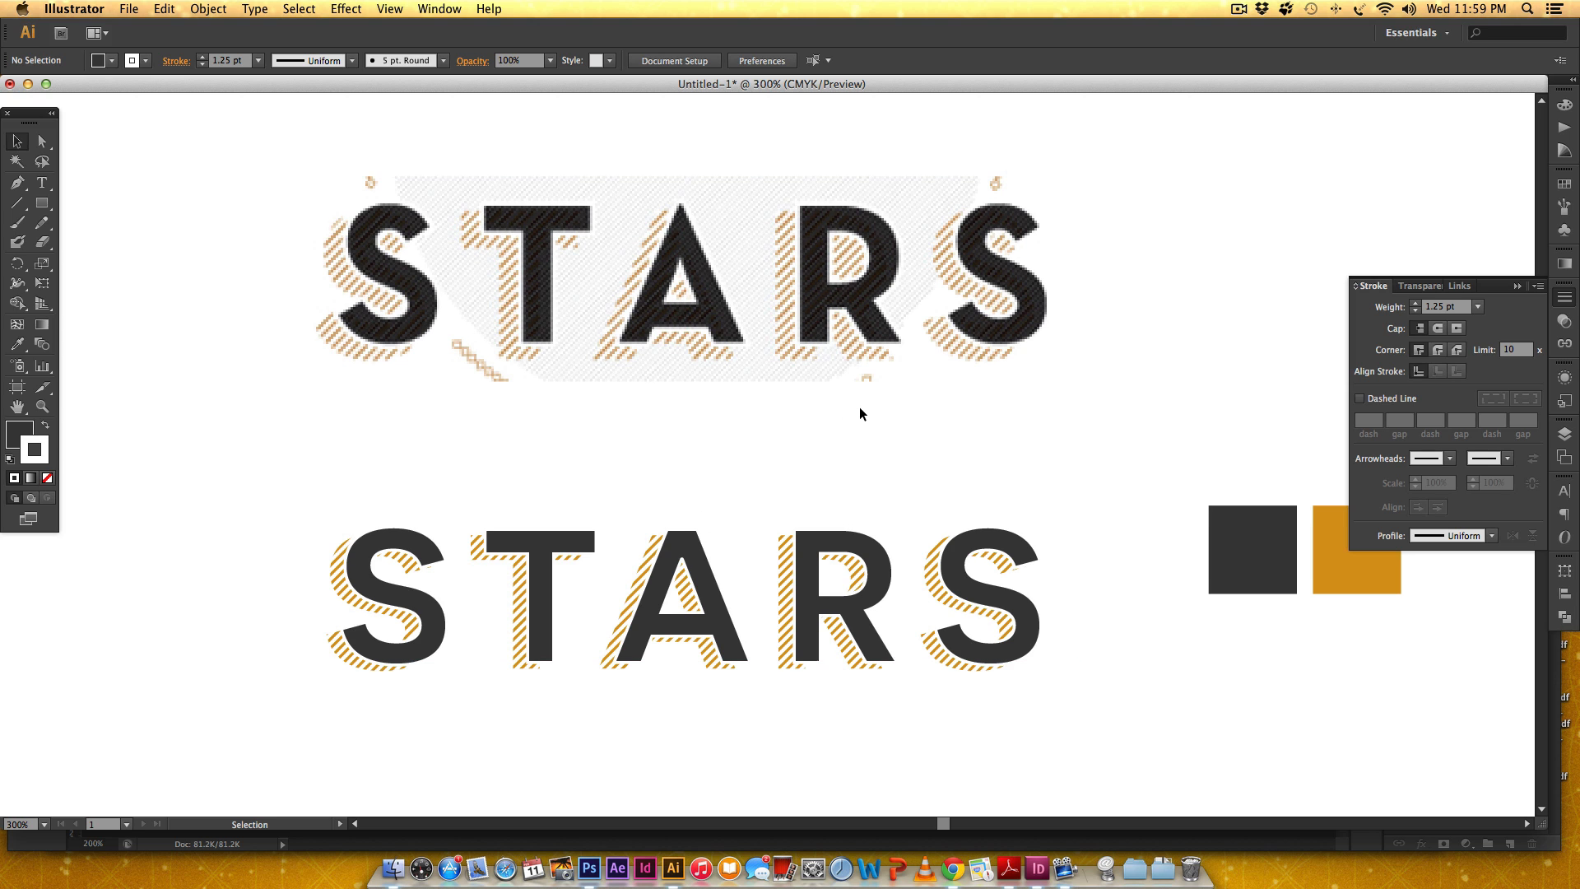
Step: Try Multiply blending on the lower STARS text, then return it to Normal
scroll(down, 3)
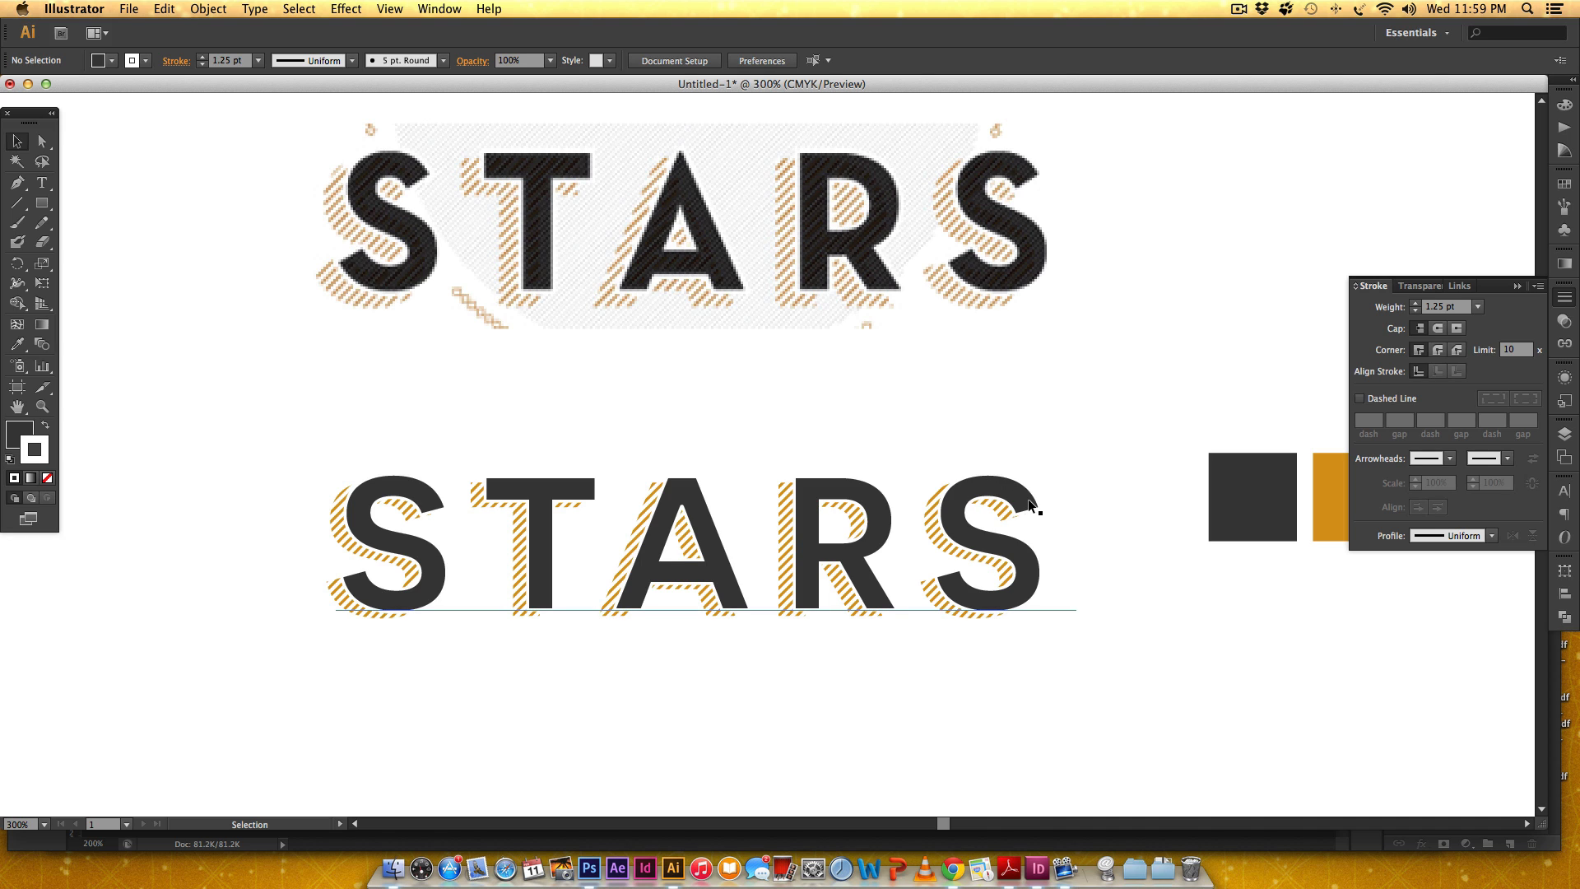
click(703, 552)
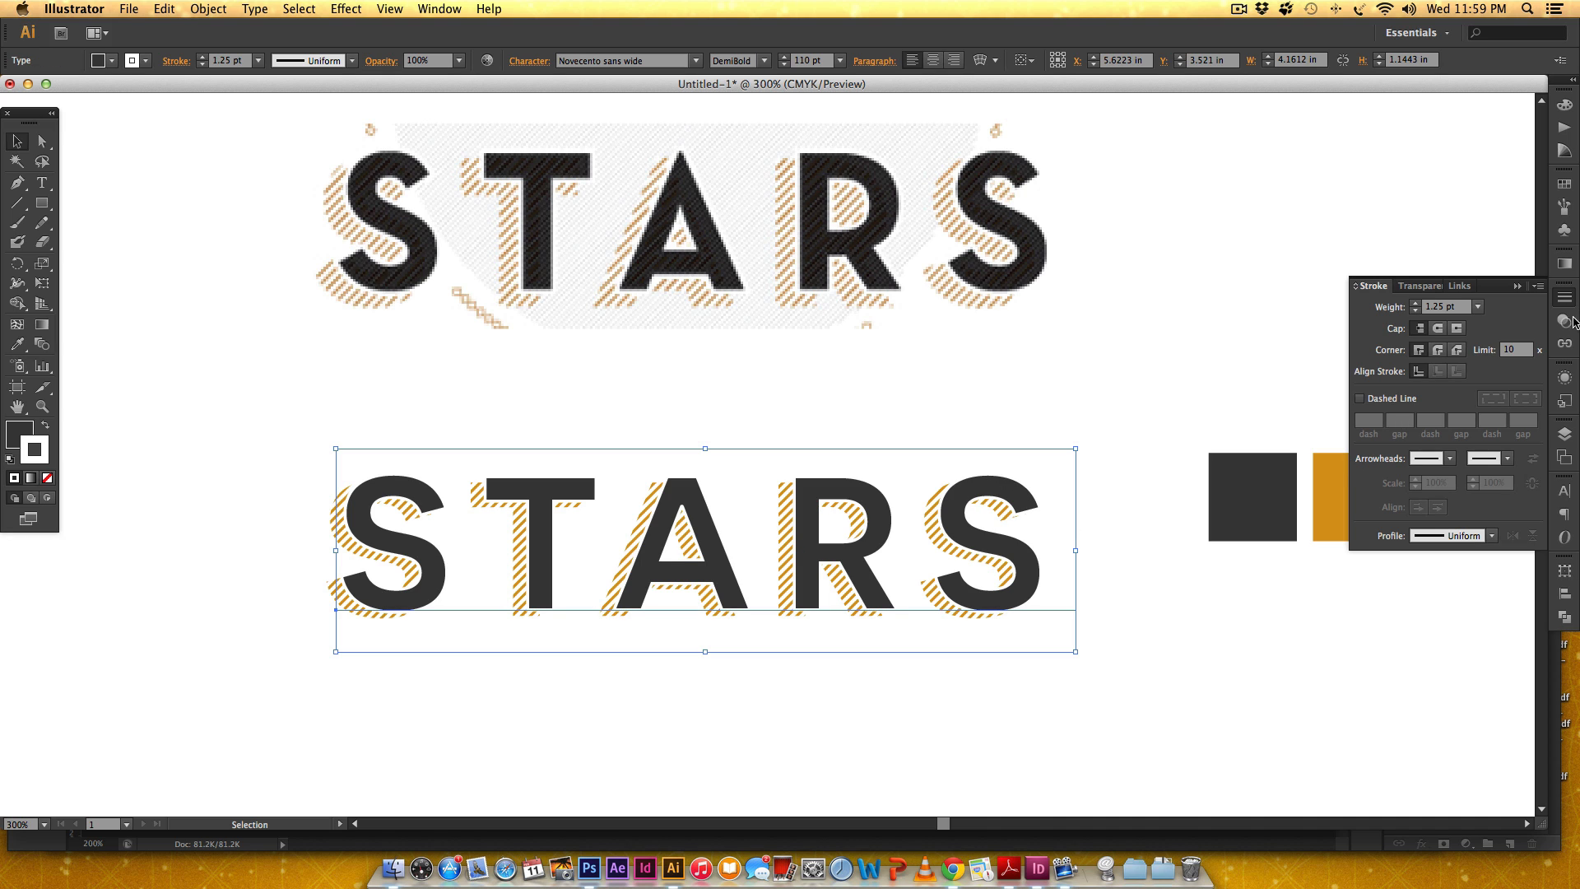
click(1421, 285)
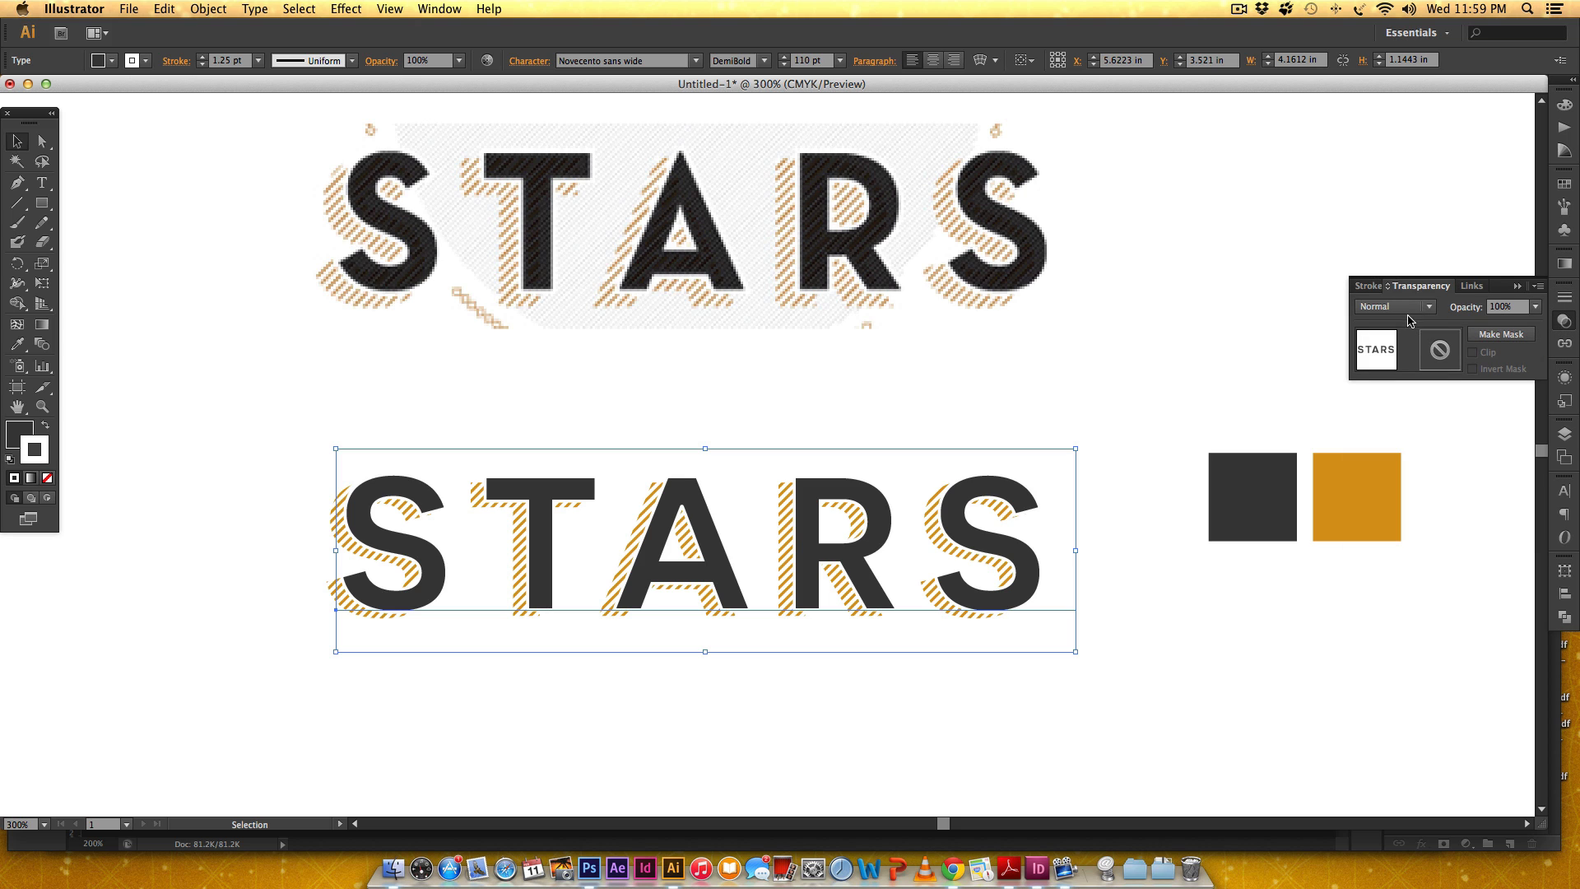
click(1394, 306)
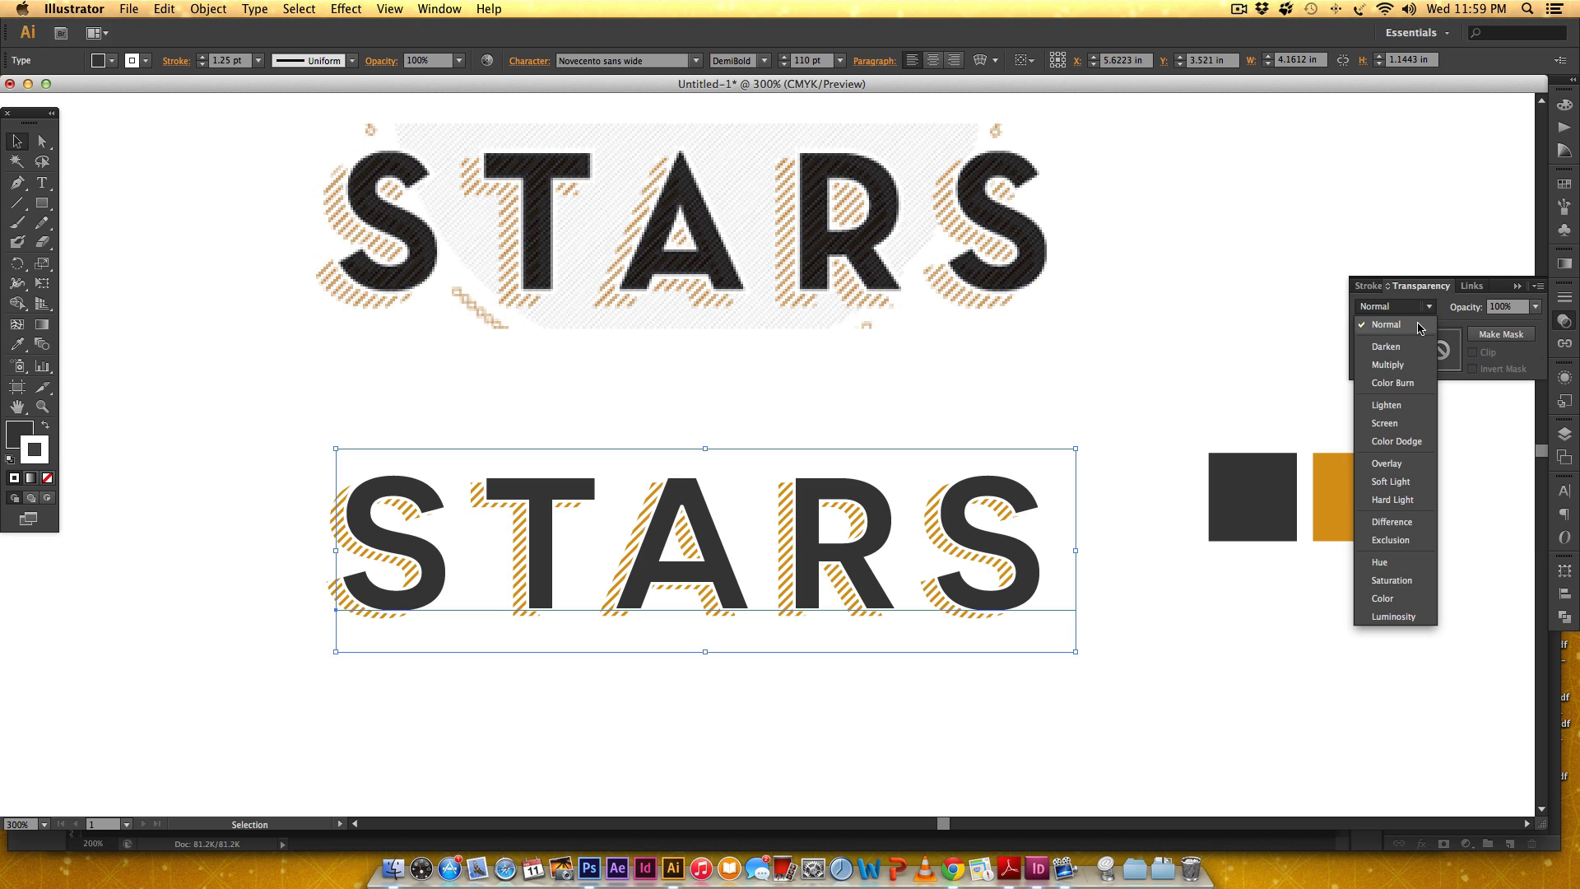
click(1389, 363)
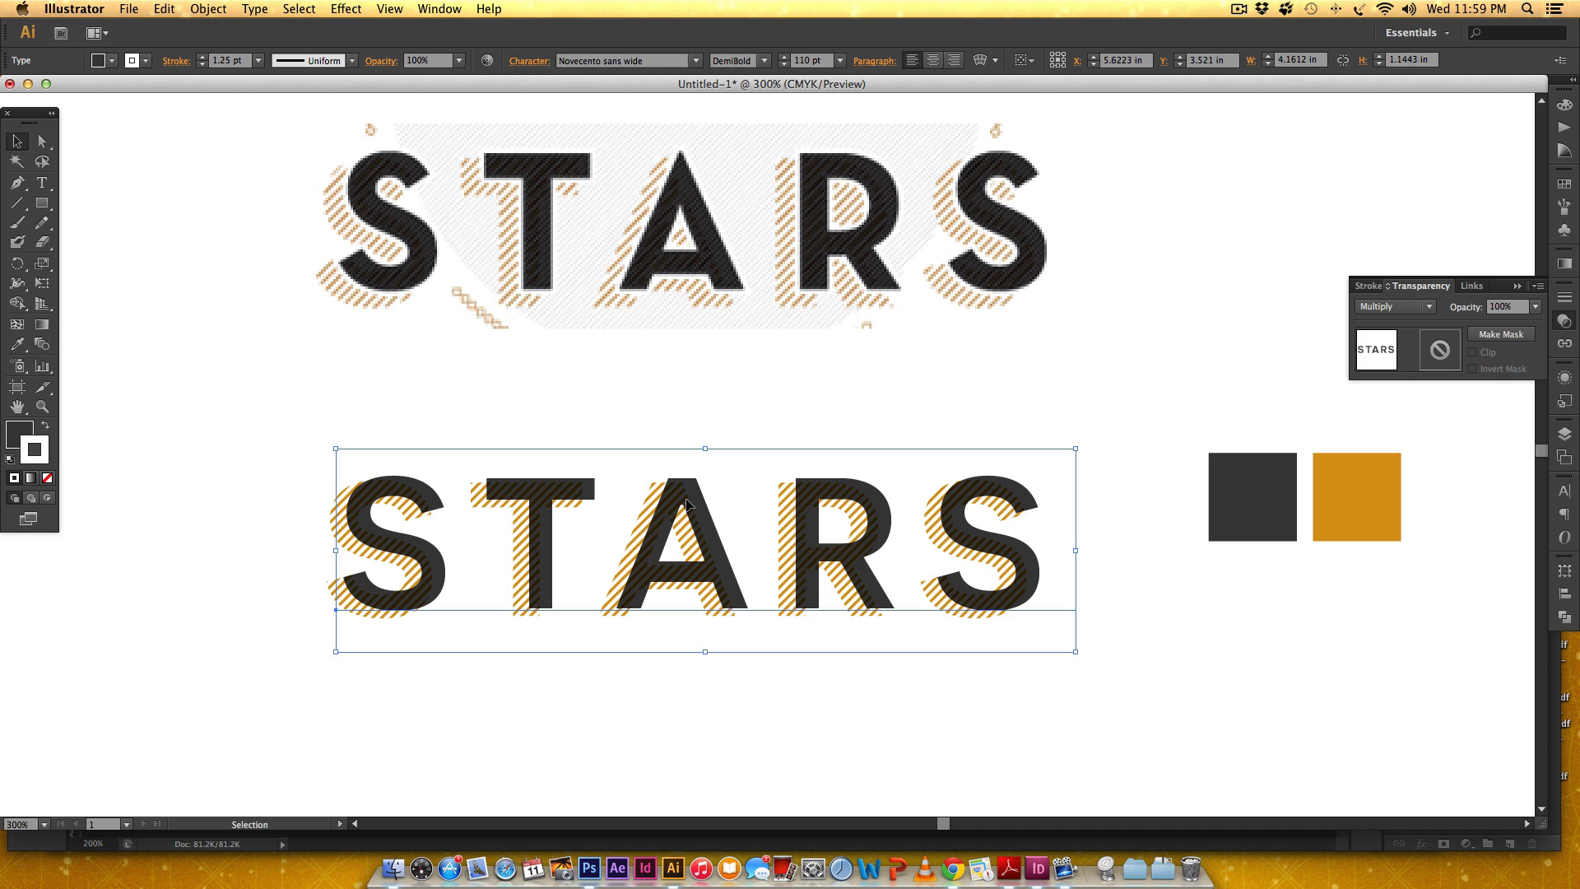
mouse_move(696, 542)
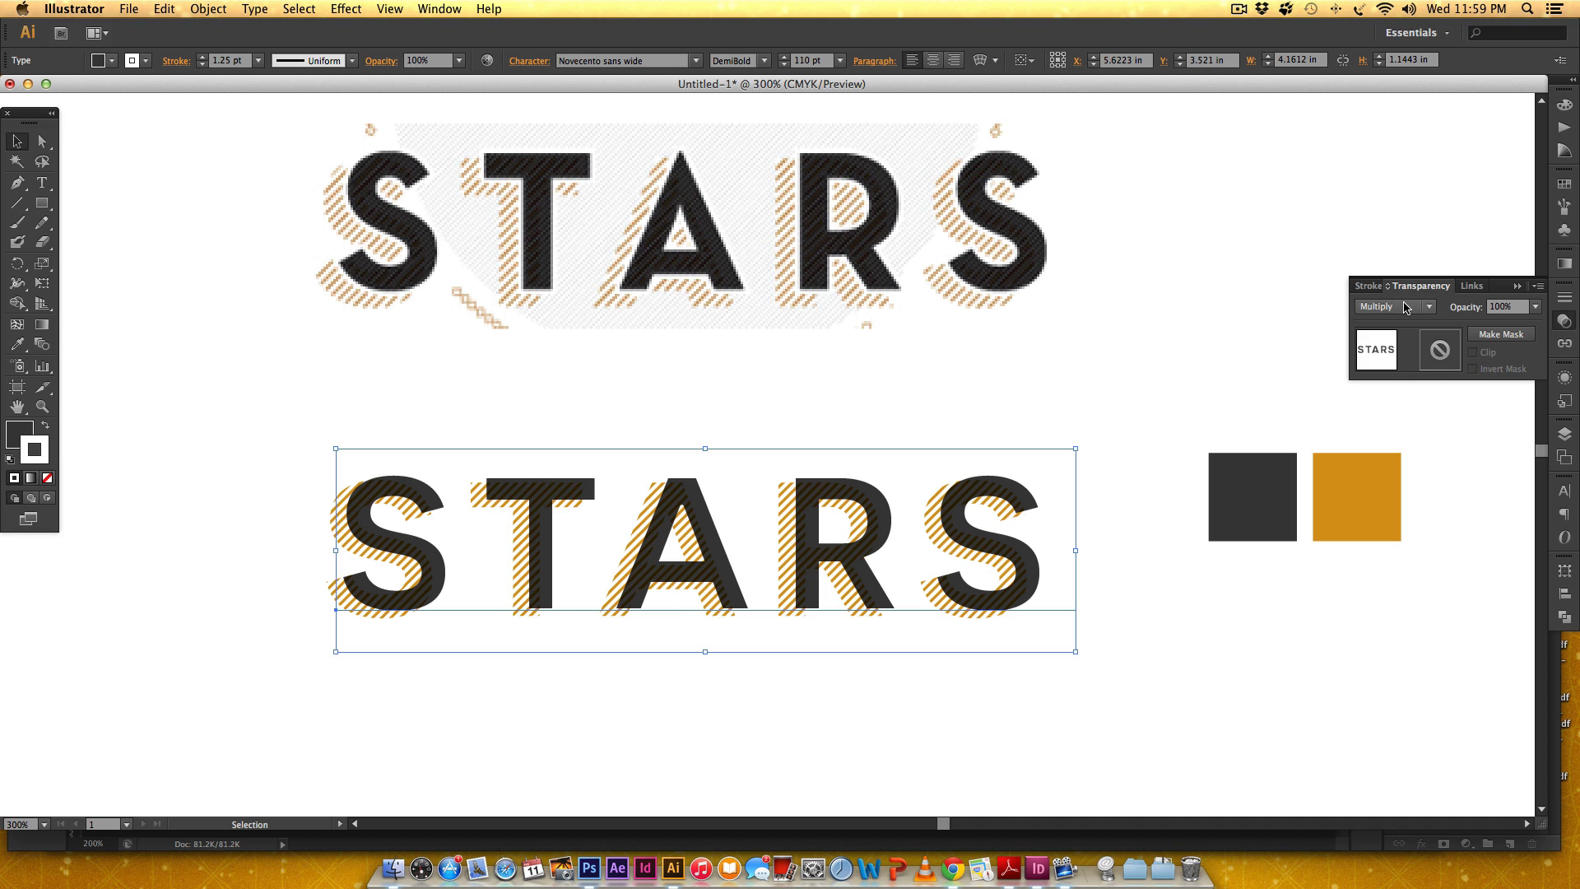
click(1391, 306)
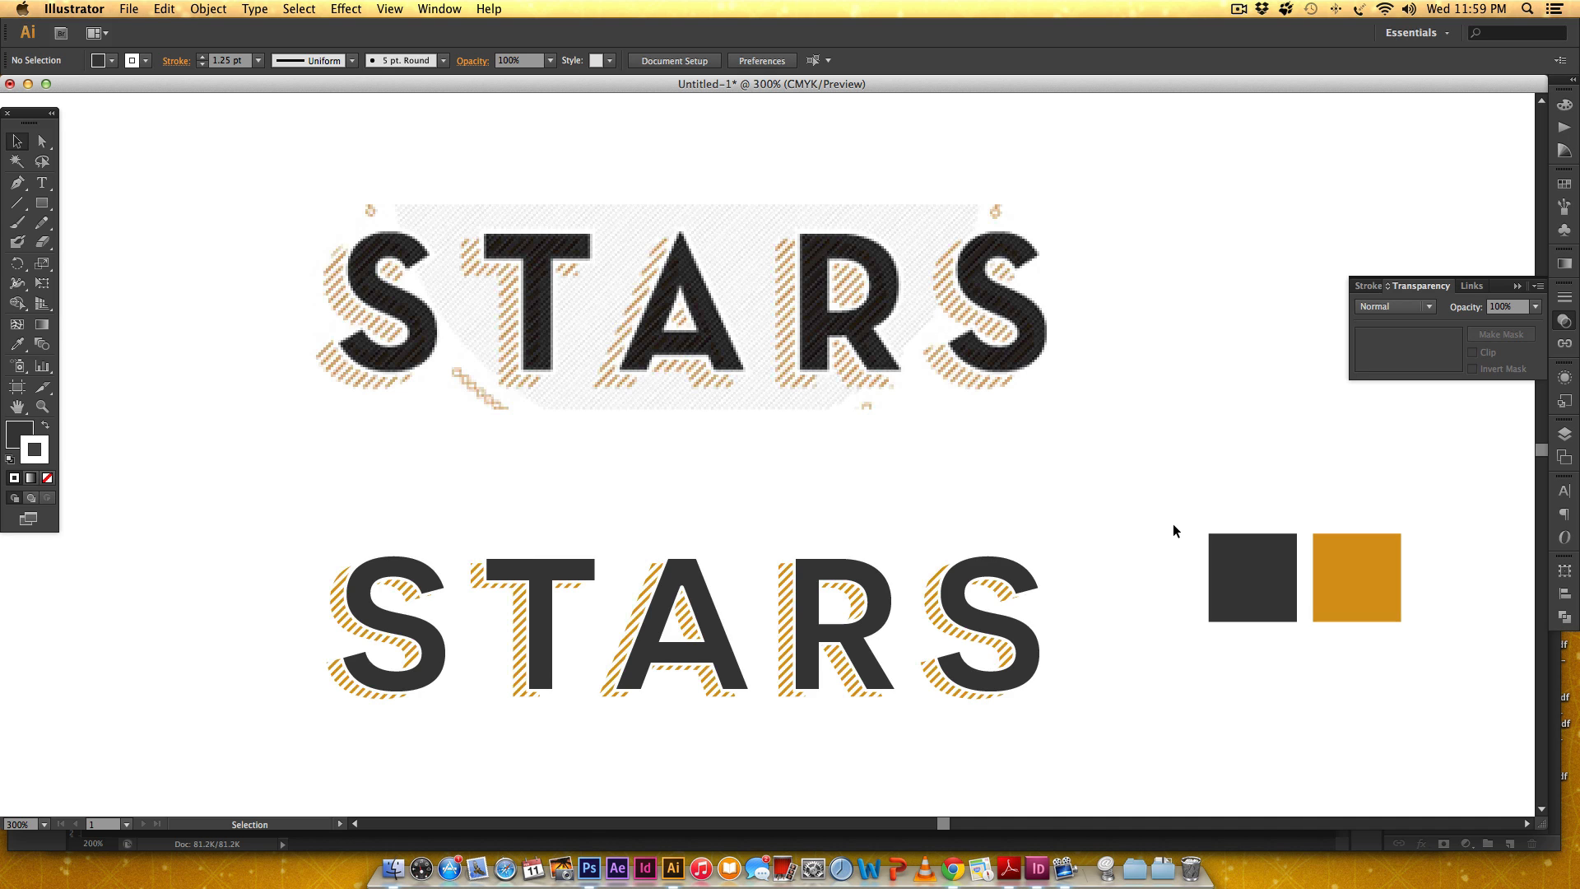
mouse_move(1059, 471)
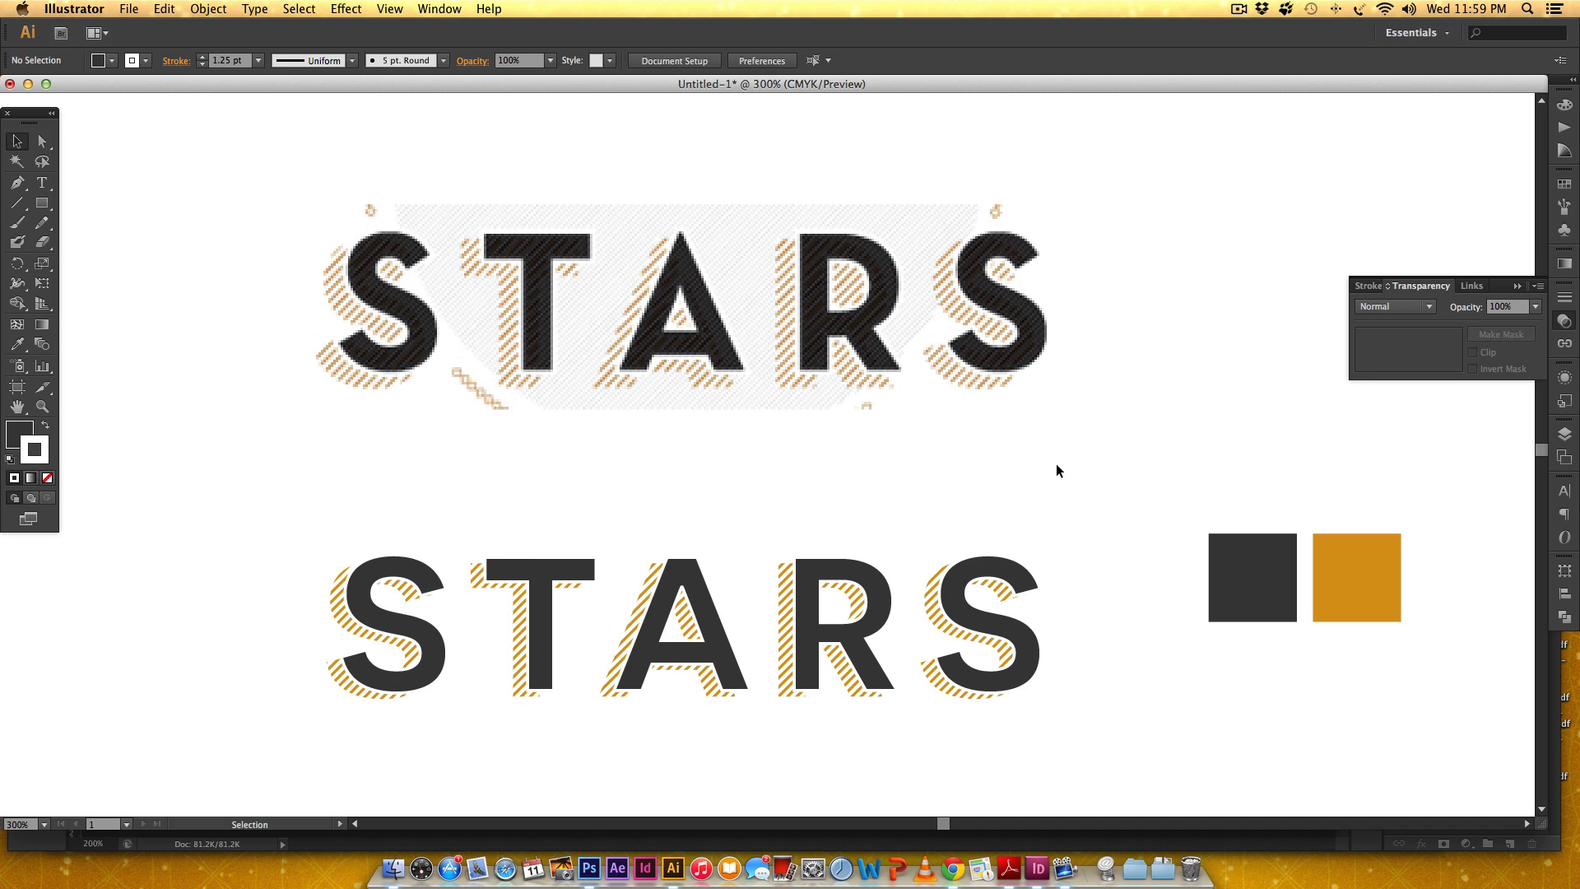